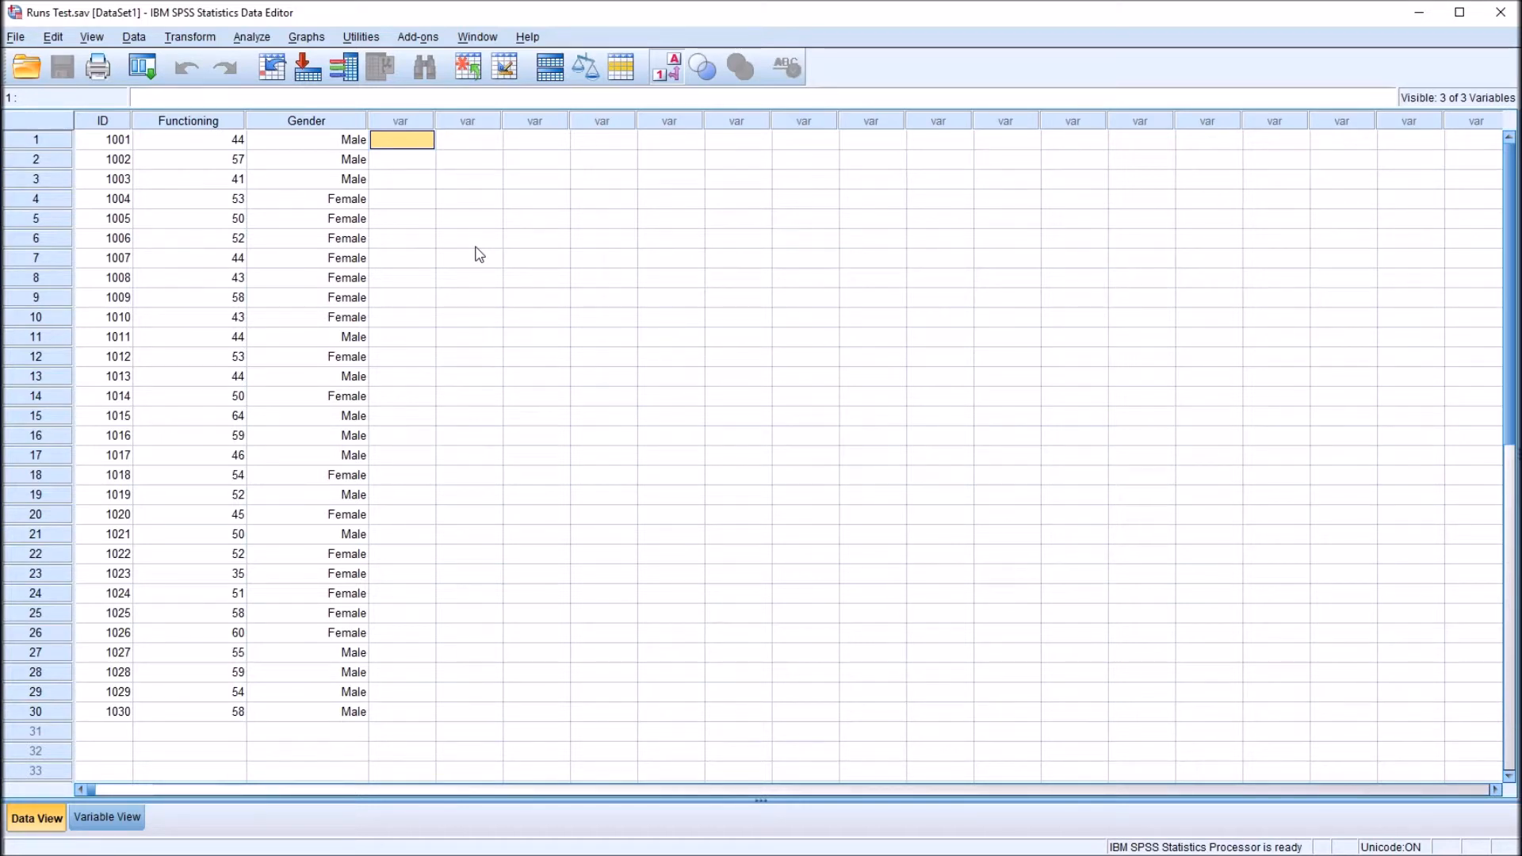
{"action": "mouse_move", "coordinate": [478, 240]}
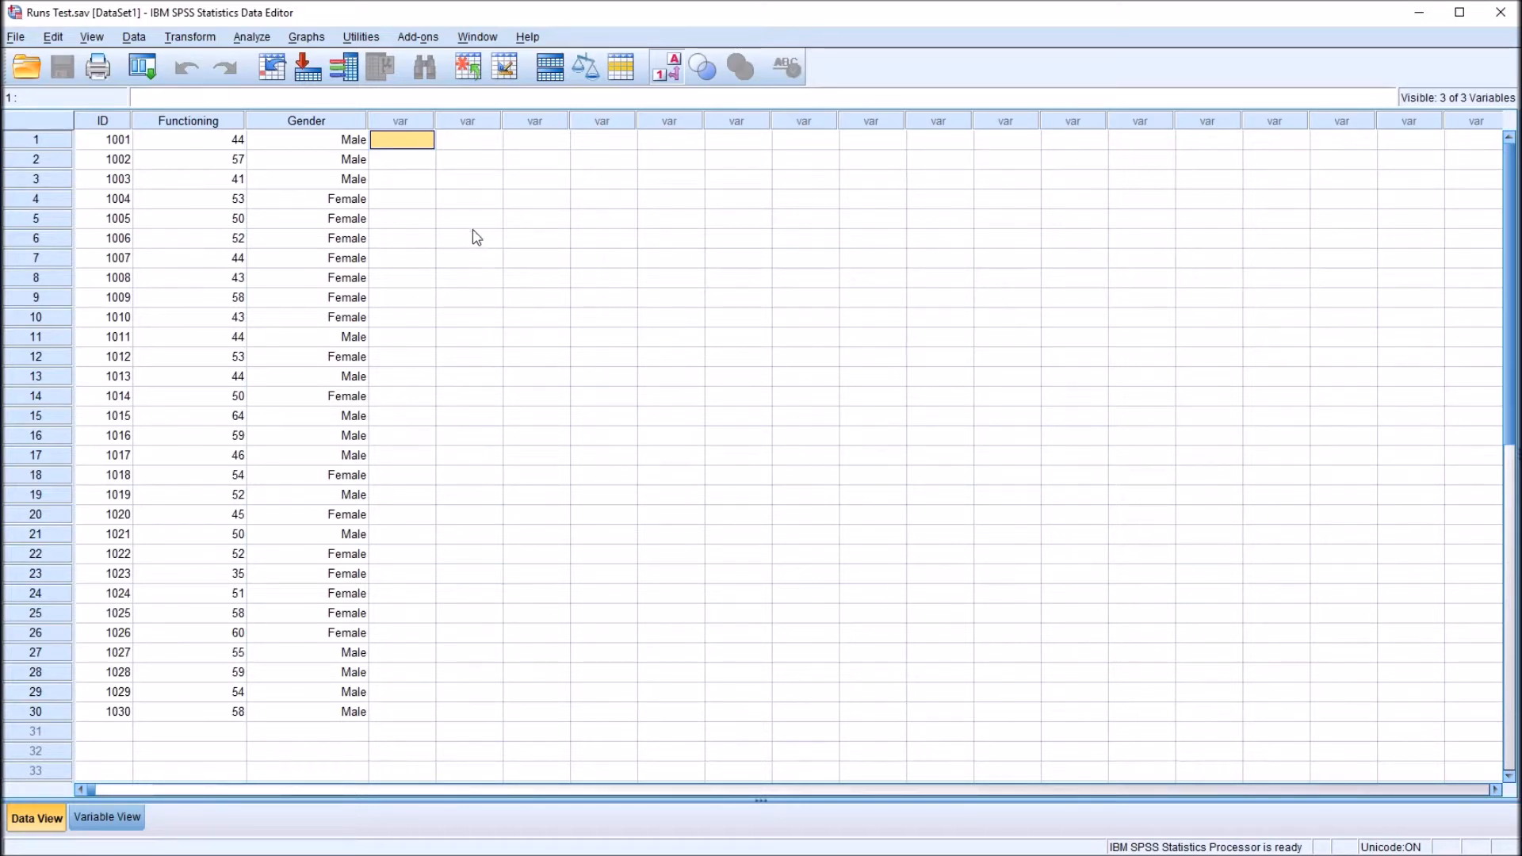
{"action": "mouse_move", "coordinate": [431, 192]}
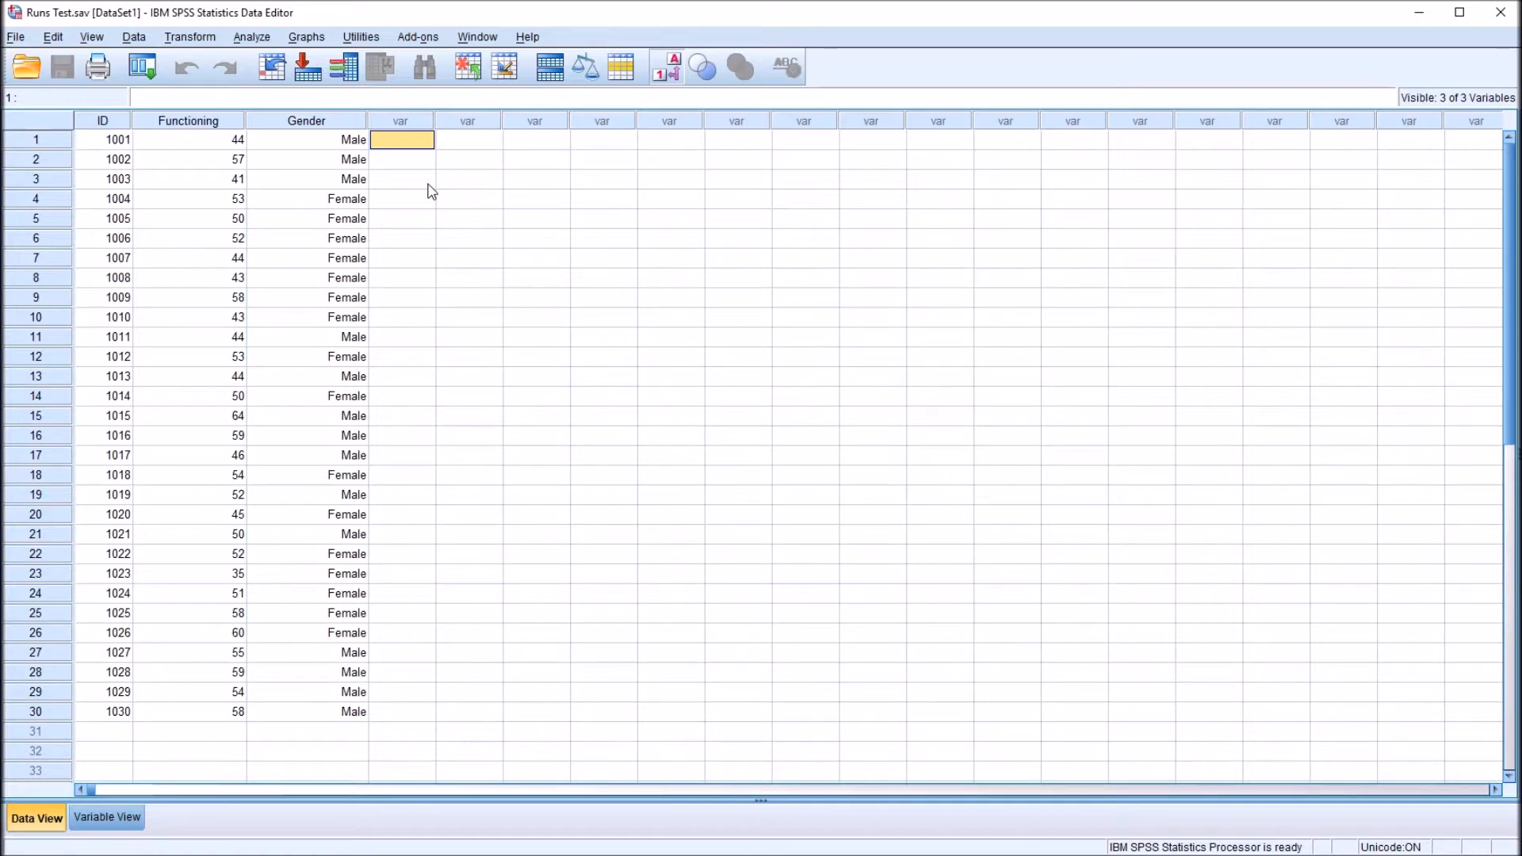
{"action": "mouse_move", "coordinate": [409, 201]}
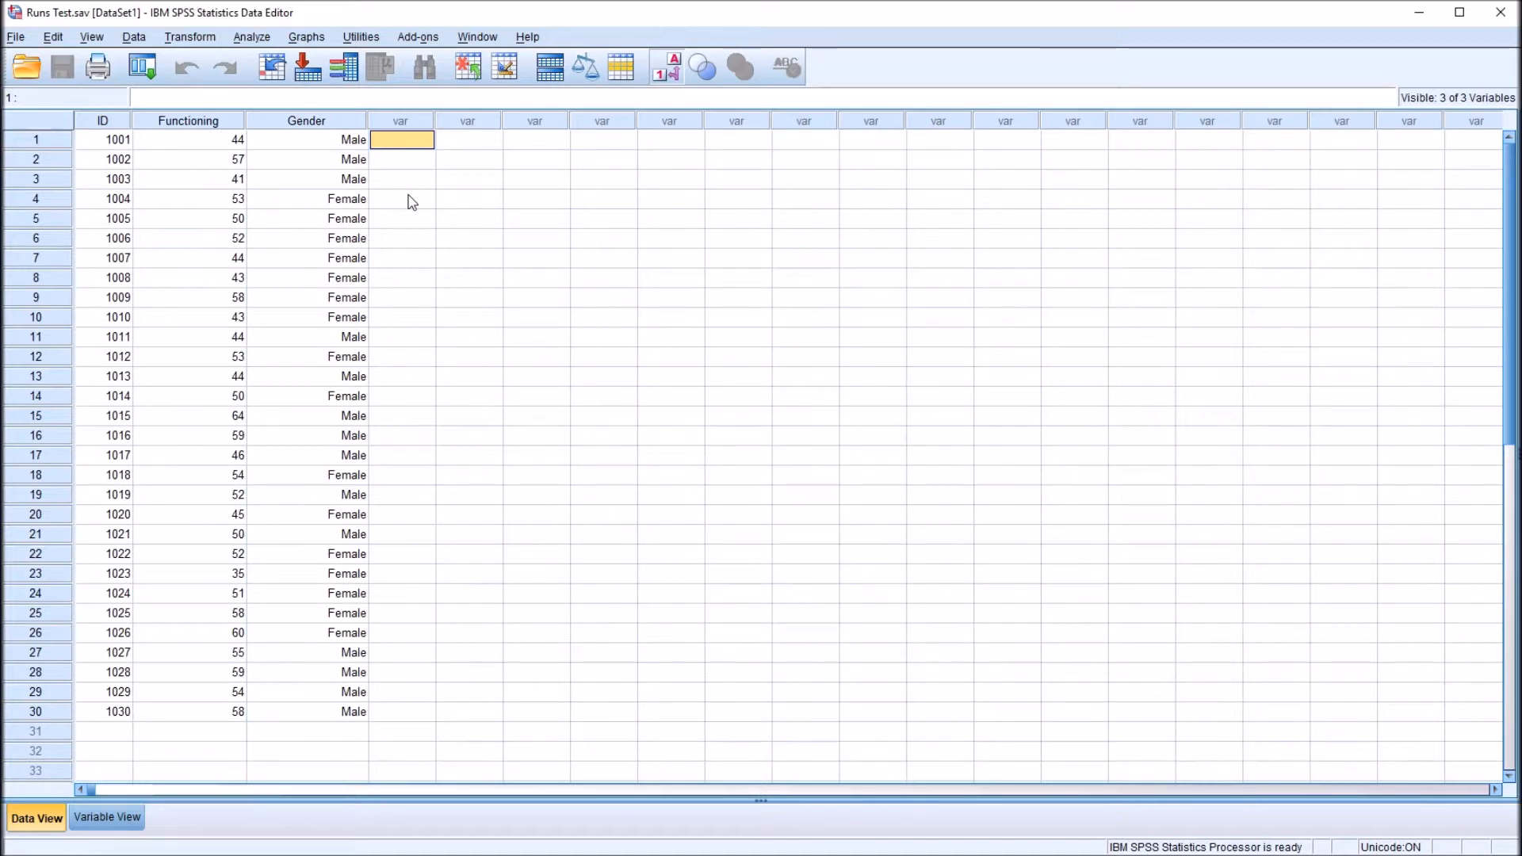
{"action": "mouse_move", "coordinate": [583, 845]}
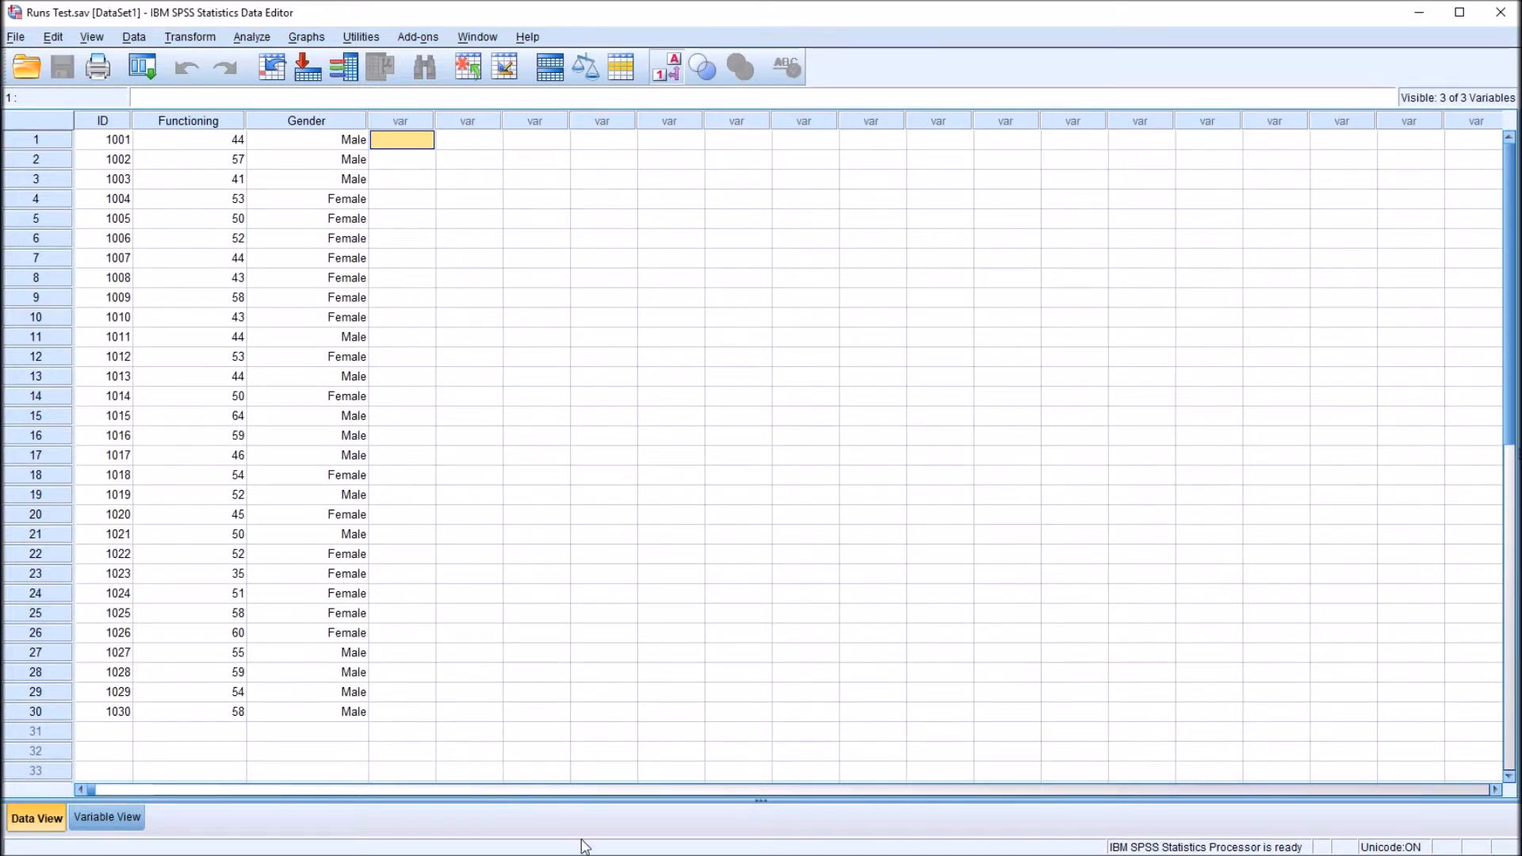
{"action": "mouse_move", "coordinate": [598, 843]}
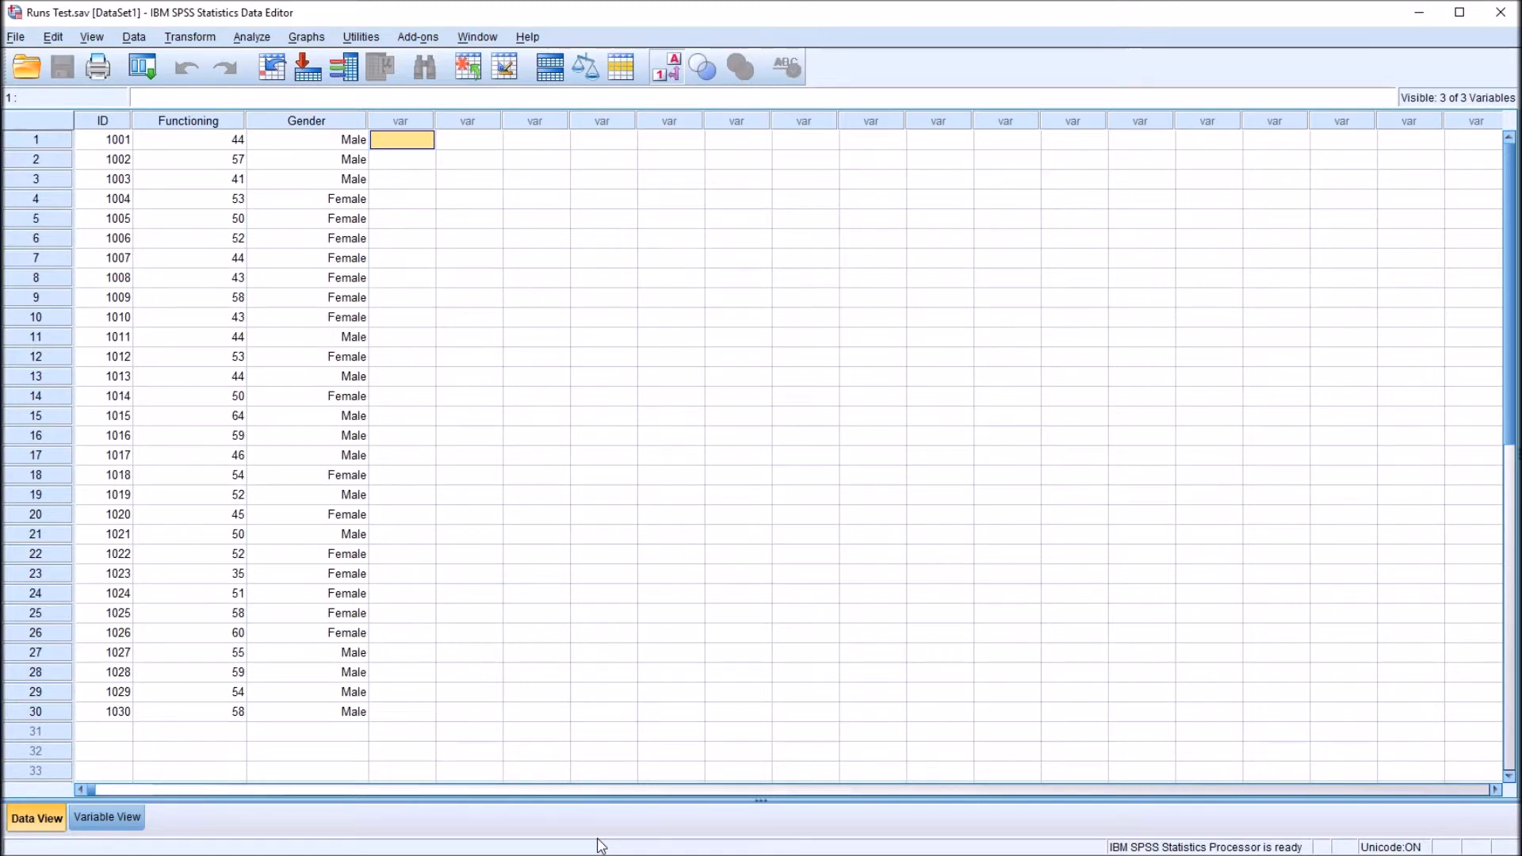
{"action": "mouse_move", "coordinate": [228, 170]}
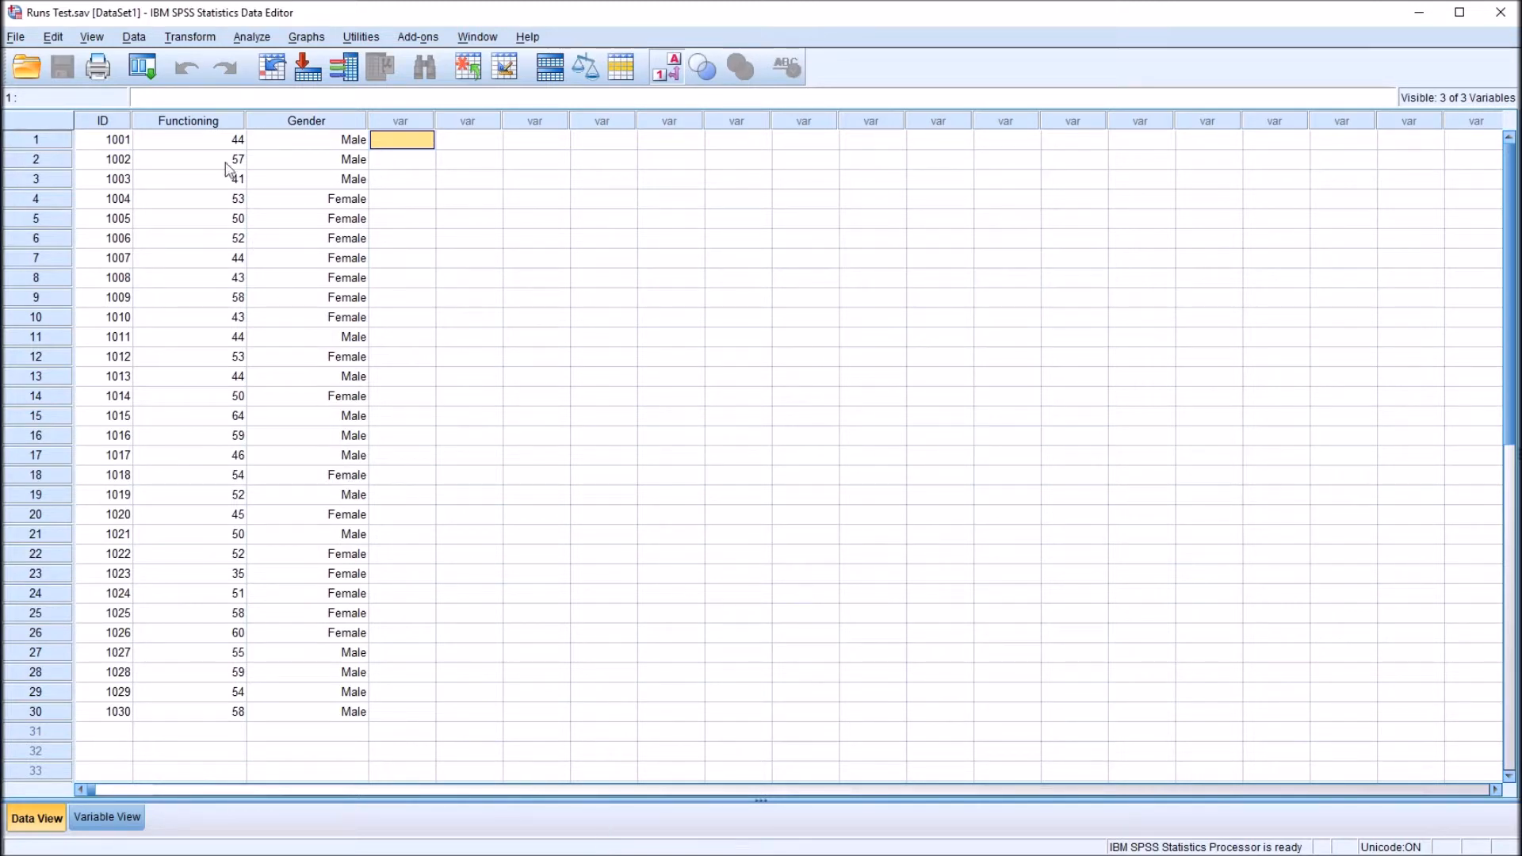
Step: Look over the Functioning column, moving between its first two scores
{"action": "left_click", "coordinate": [189, 121]}
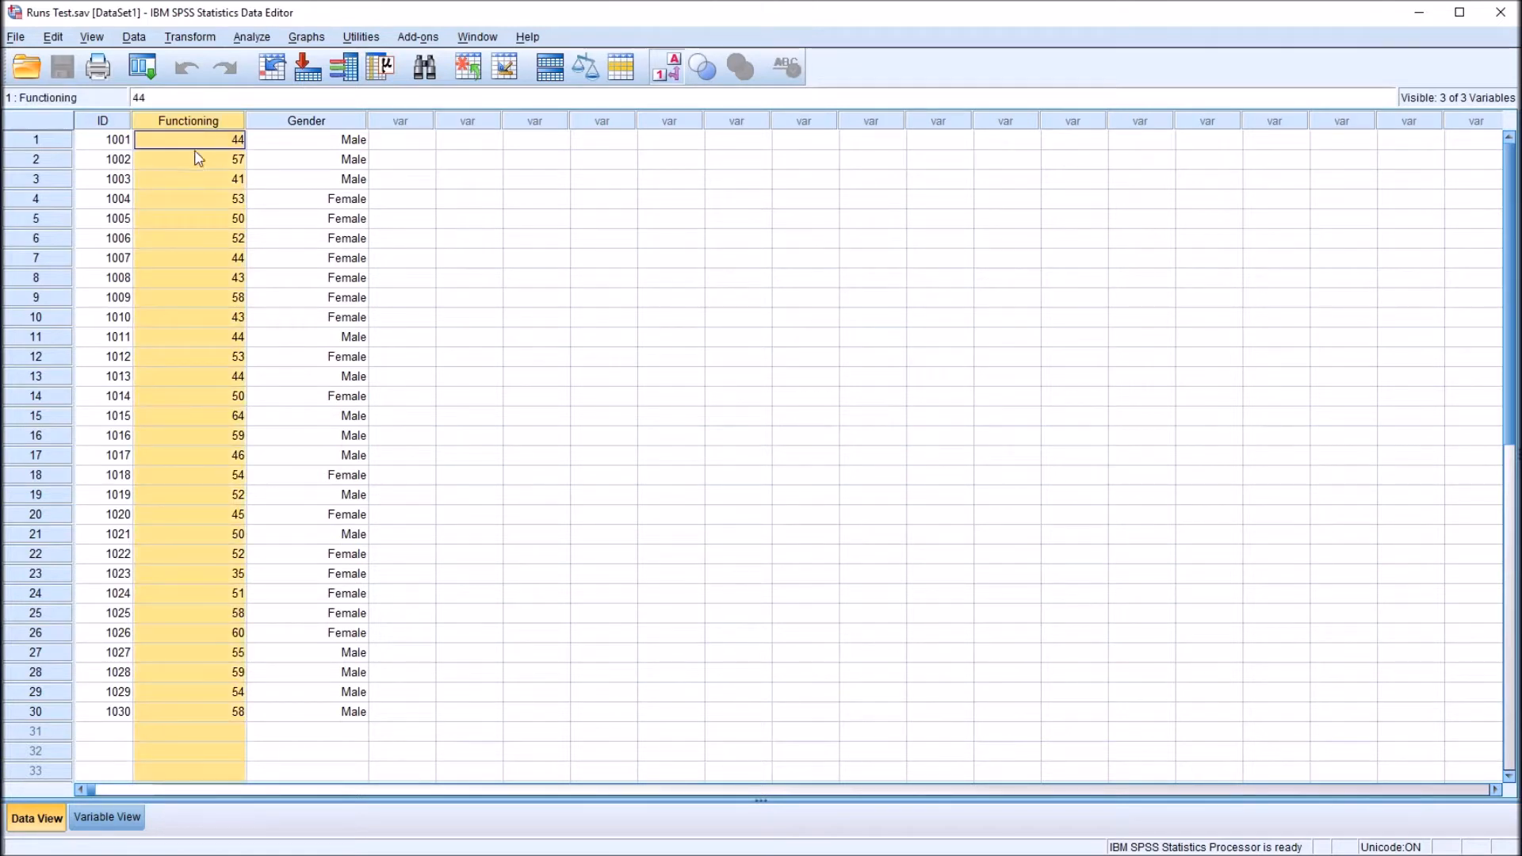
{"action": "left_click", "coordinate": [189, 158]}
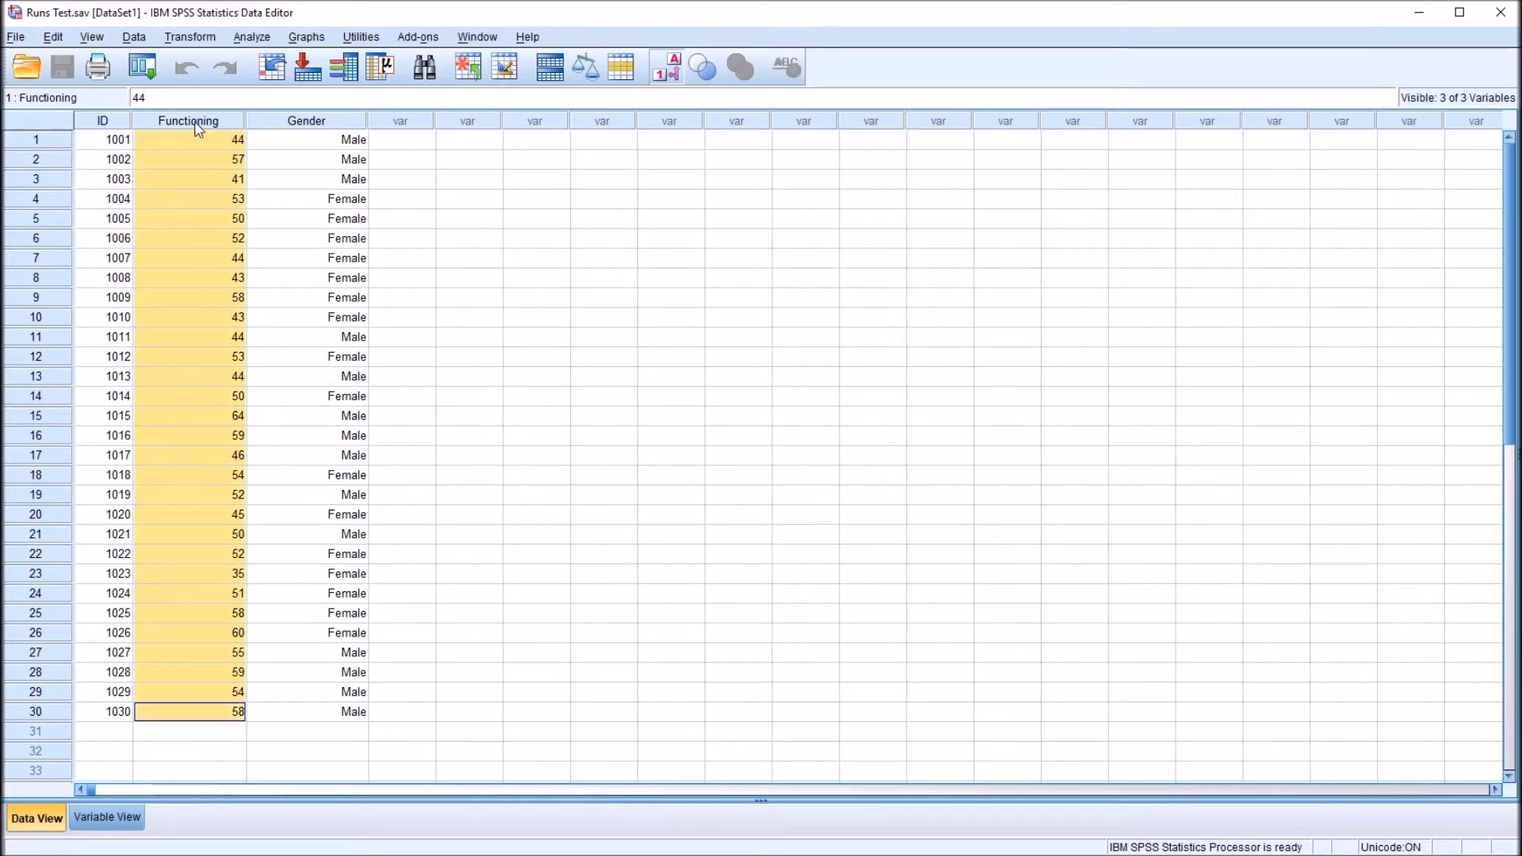
{"action": "left_click", "coordinate": [188, 139]}
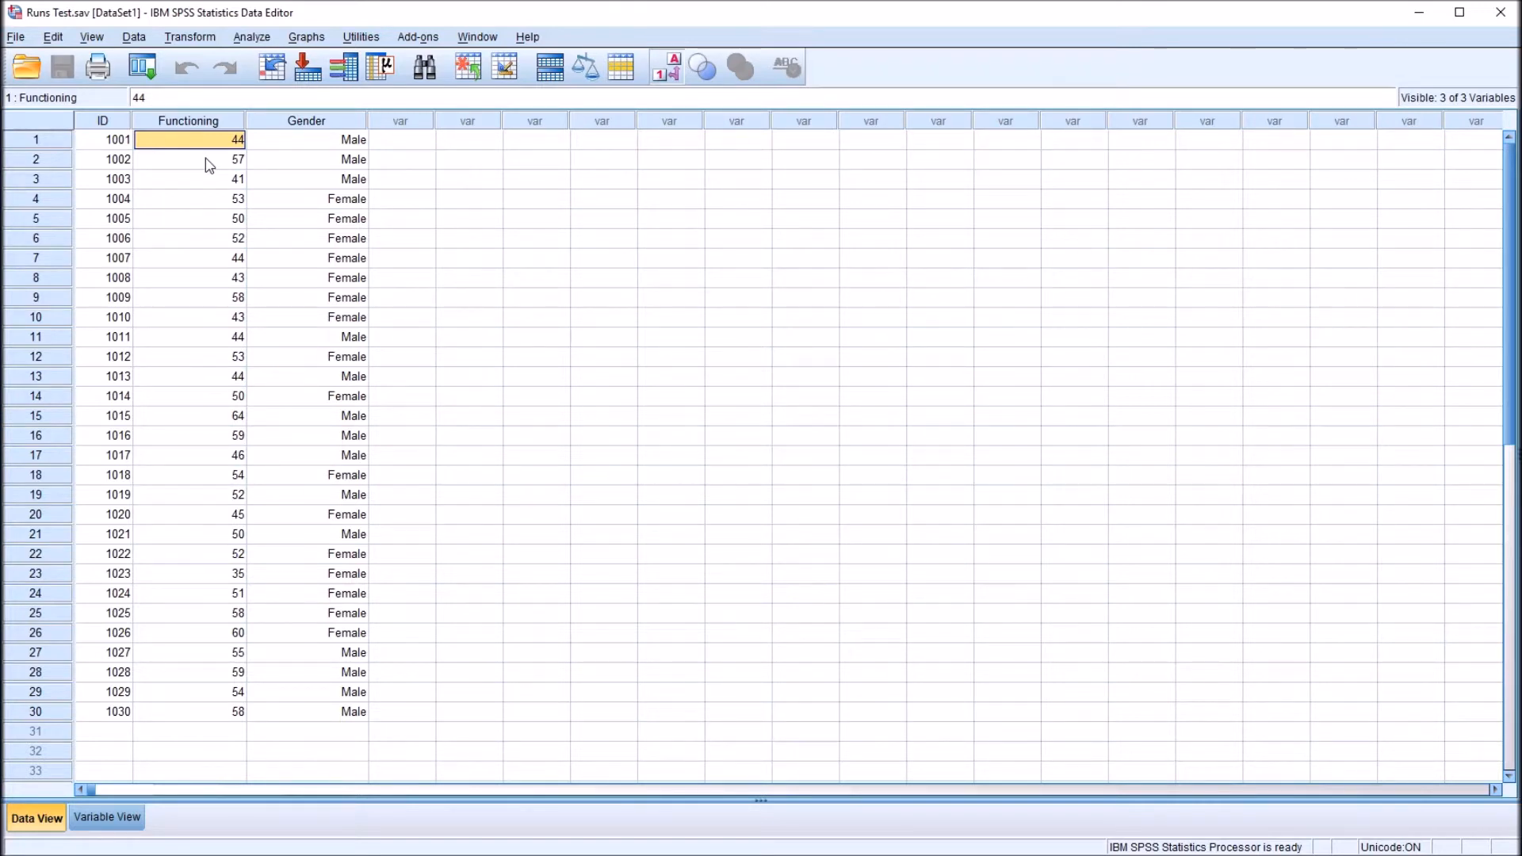
{"action": "mouse_move", "coordinate": [200, 145]}
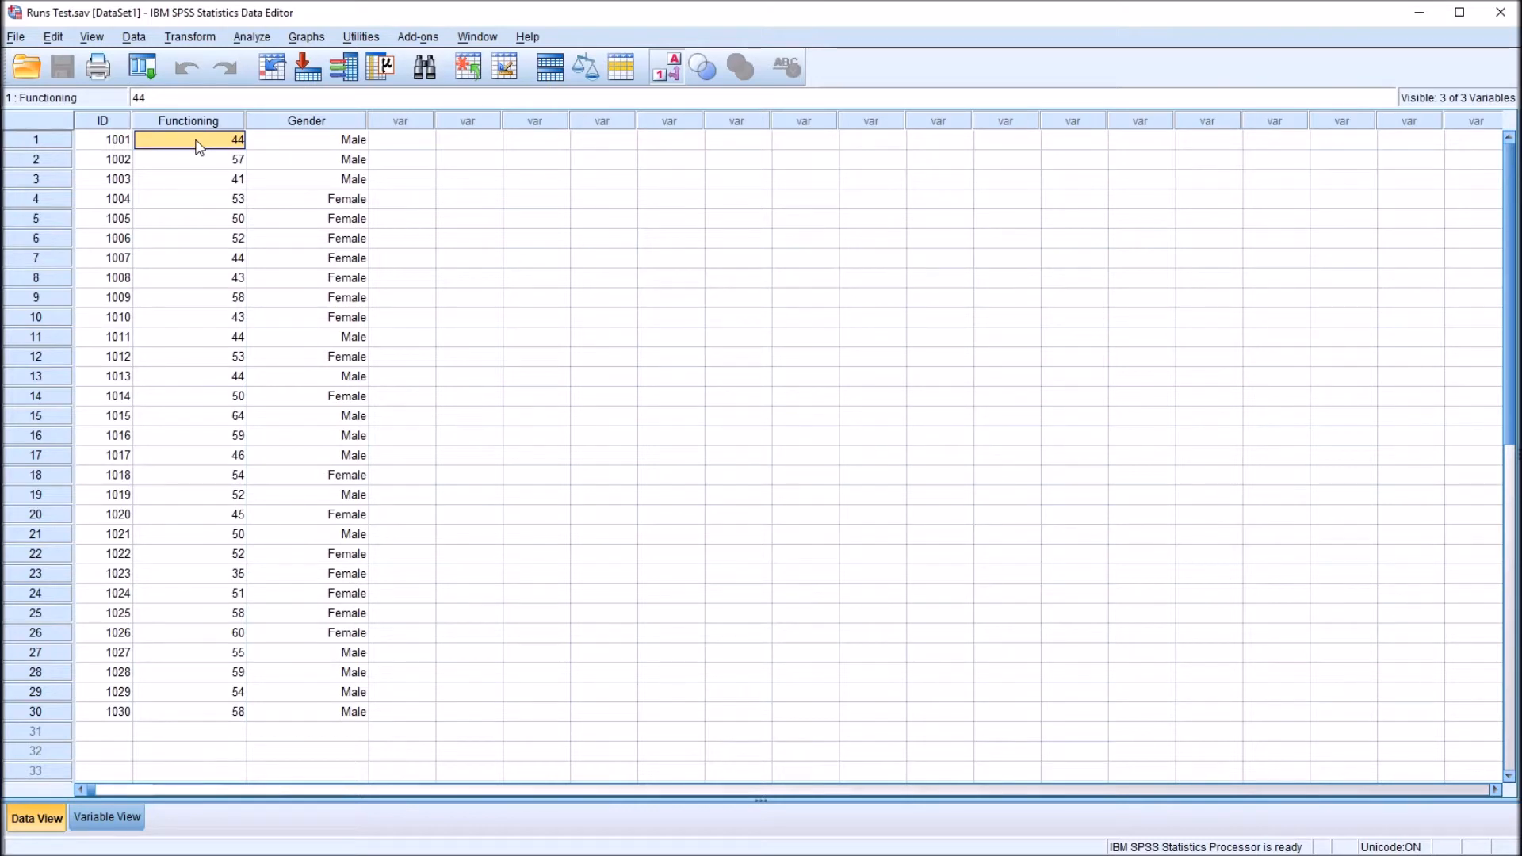
{"action": "mouse_move", "coordinate": [233, 239]}
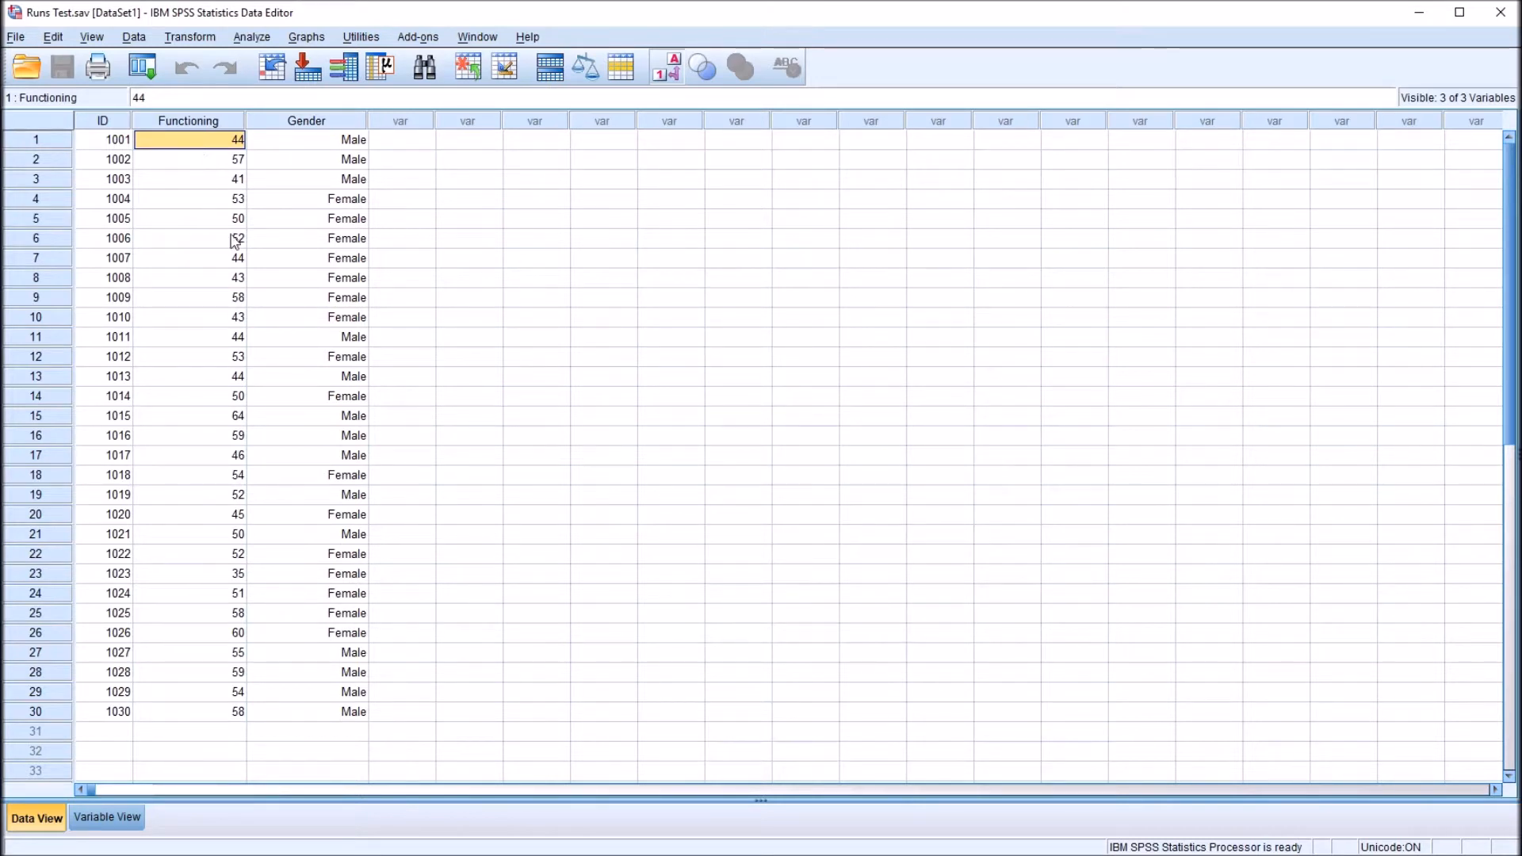
{"action": "mouse_move", "coordinate": [230, 250]}
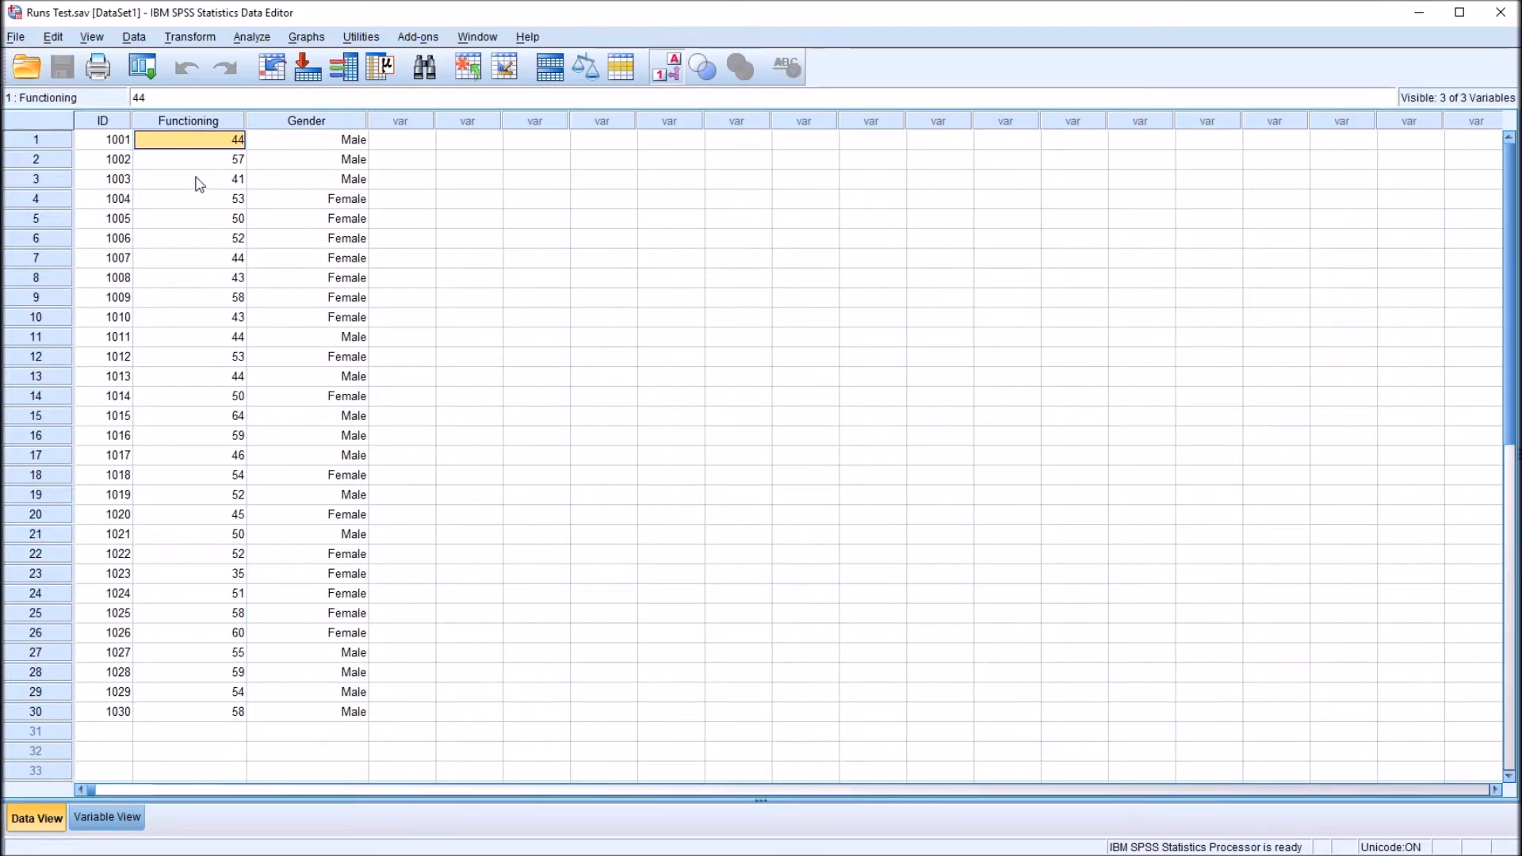
{"action": "mouse_move", "coordinate": [593, 827]}
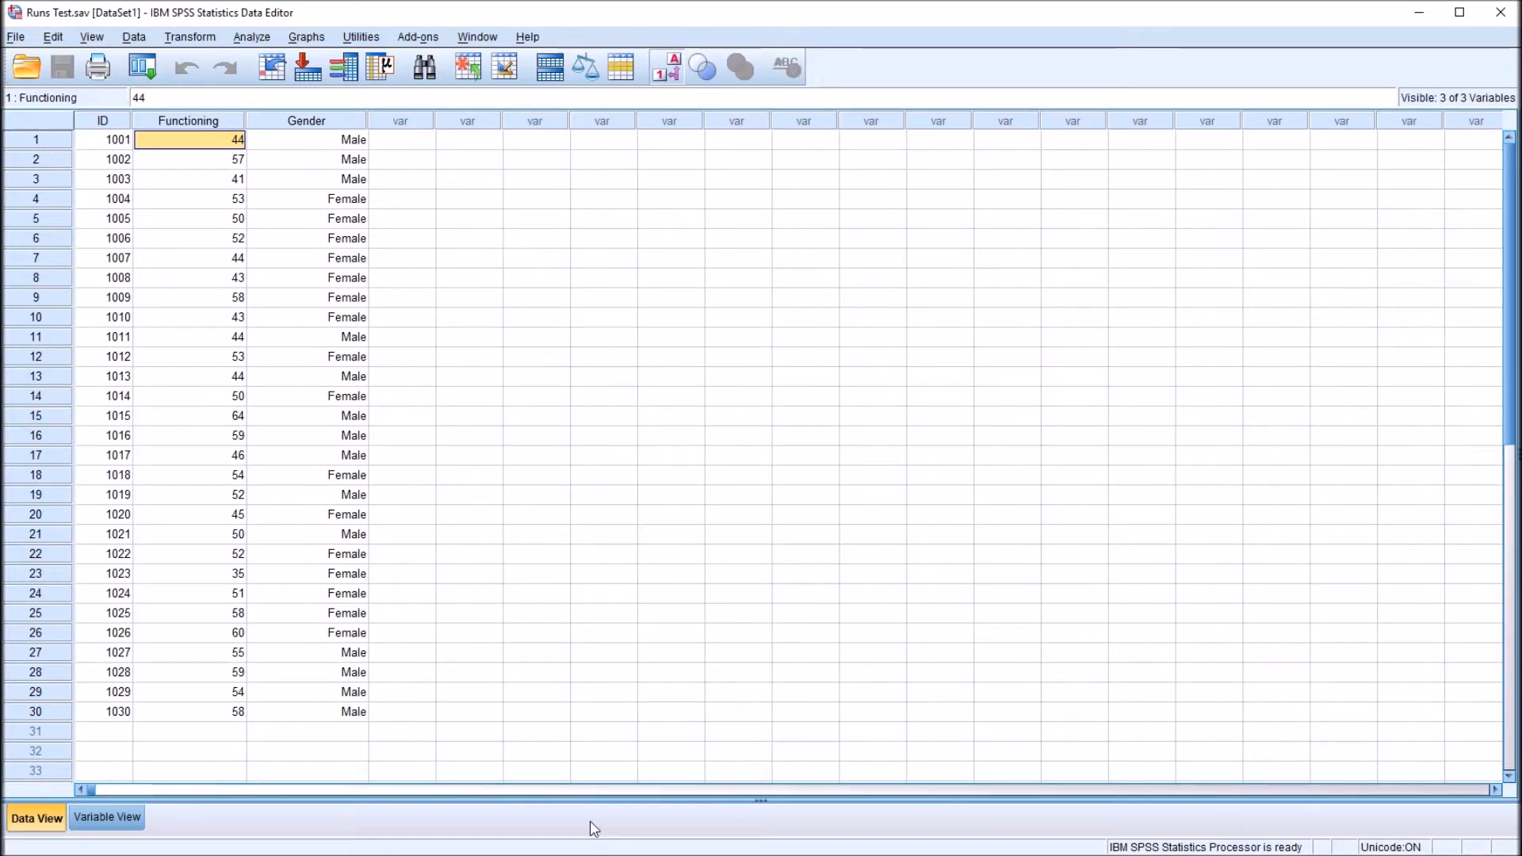
{"action": "mouse_move", "coordinate": [262, 339]}
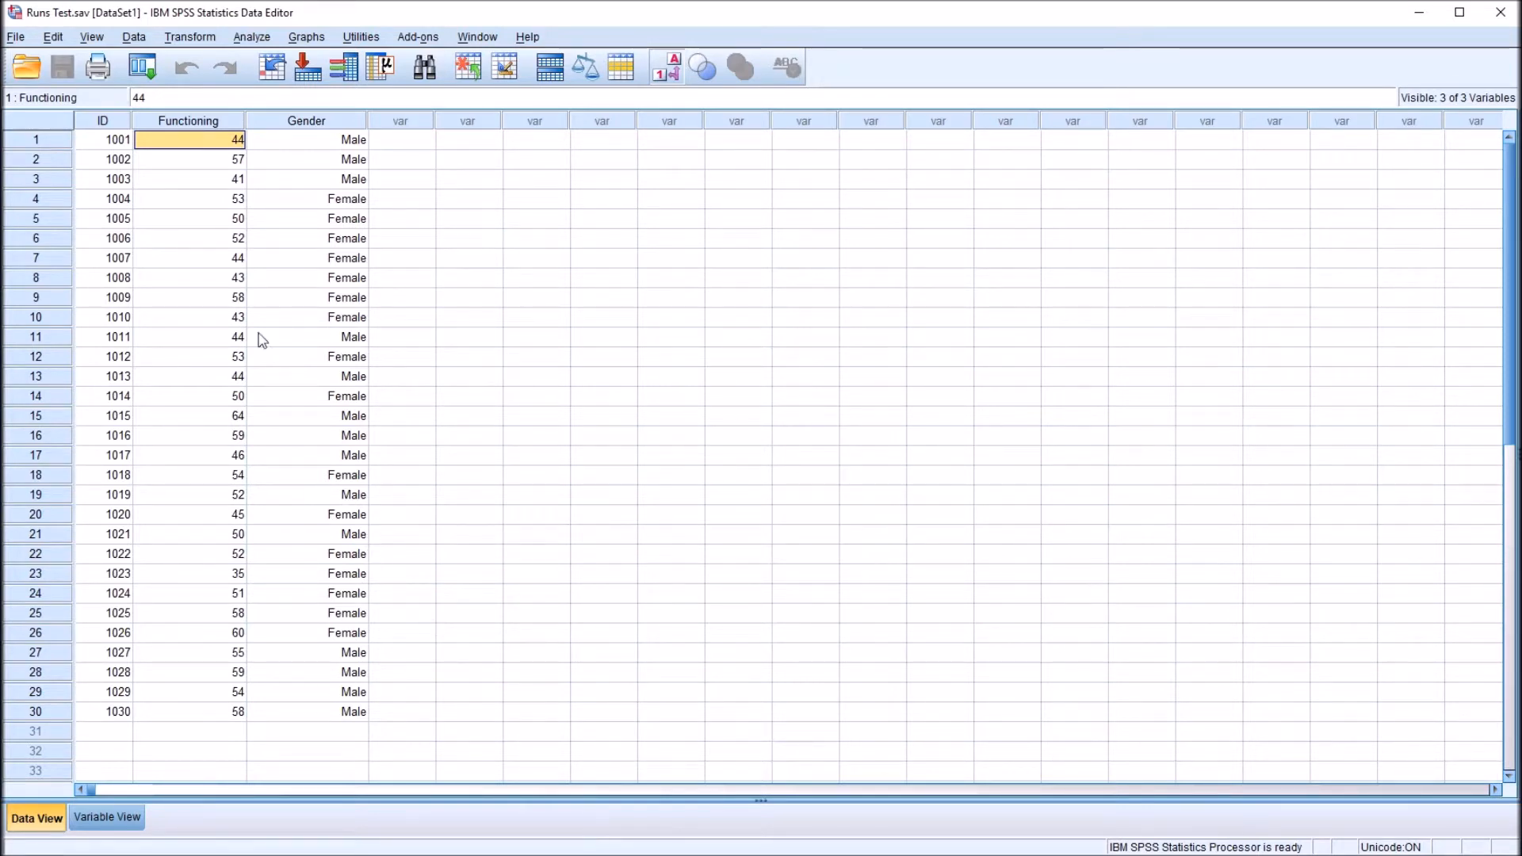
{"action": "mouse_move", "coordinate": [205, 162]}
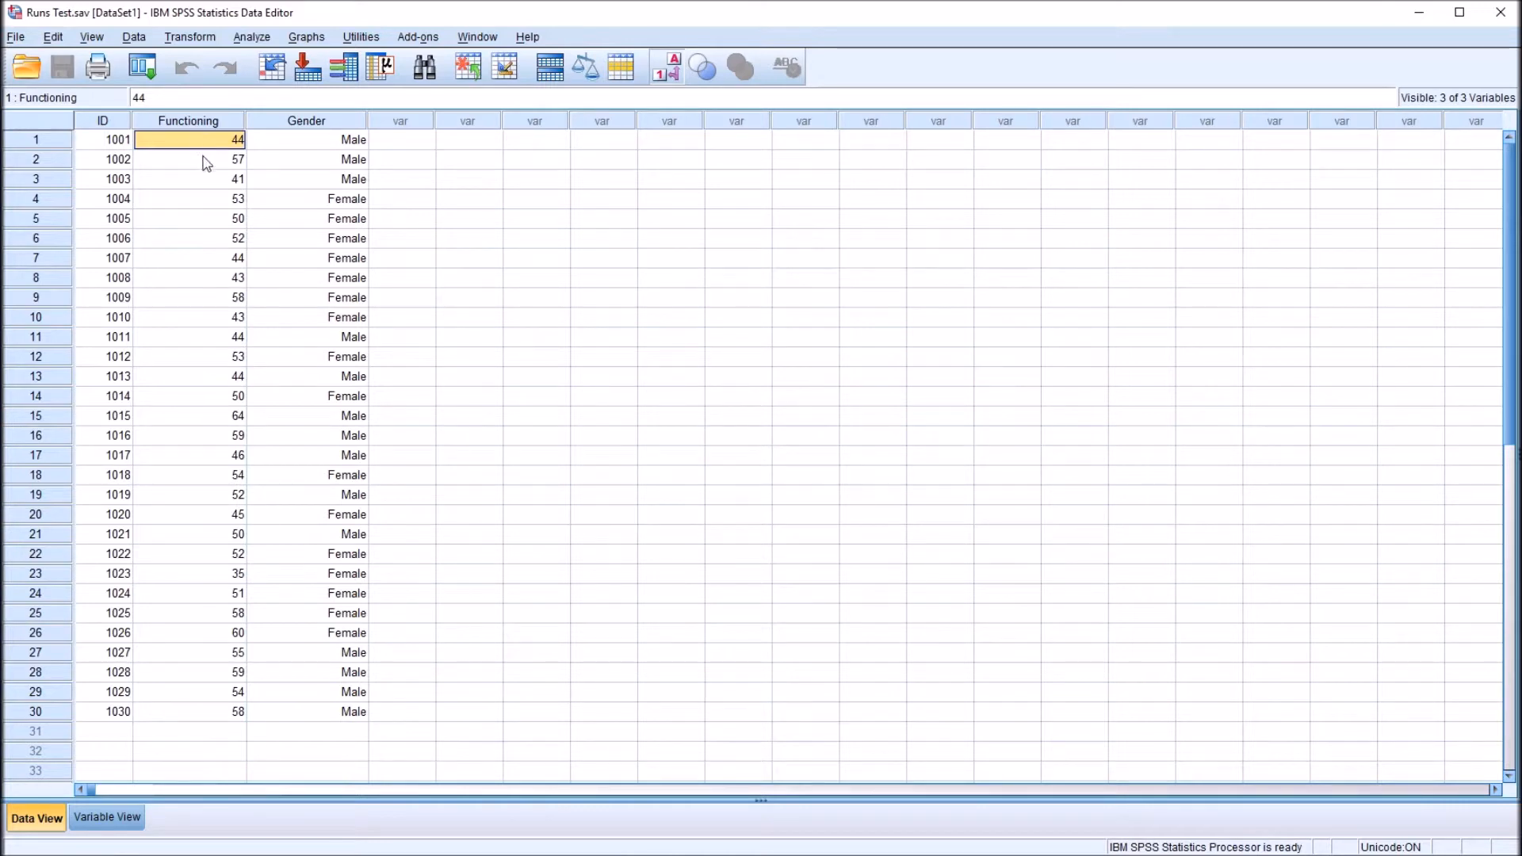
{"action": "left_click", "coordinate": [188, 159]}
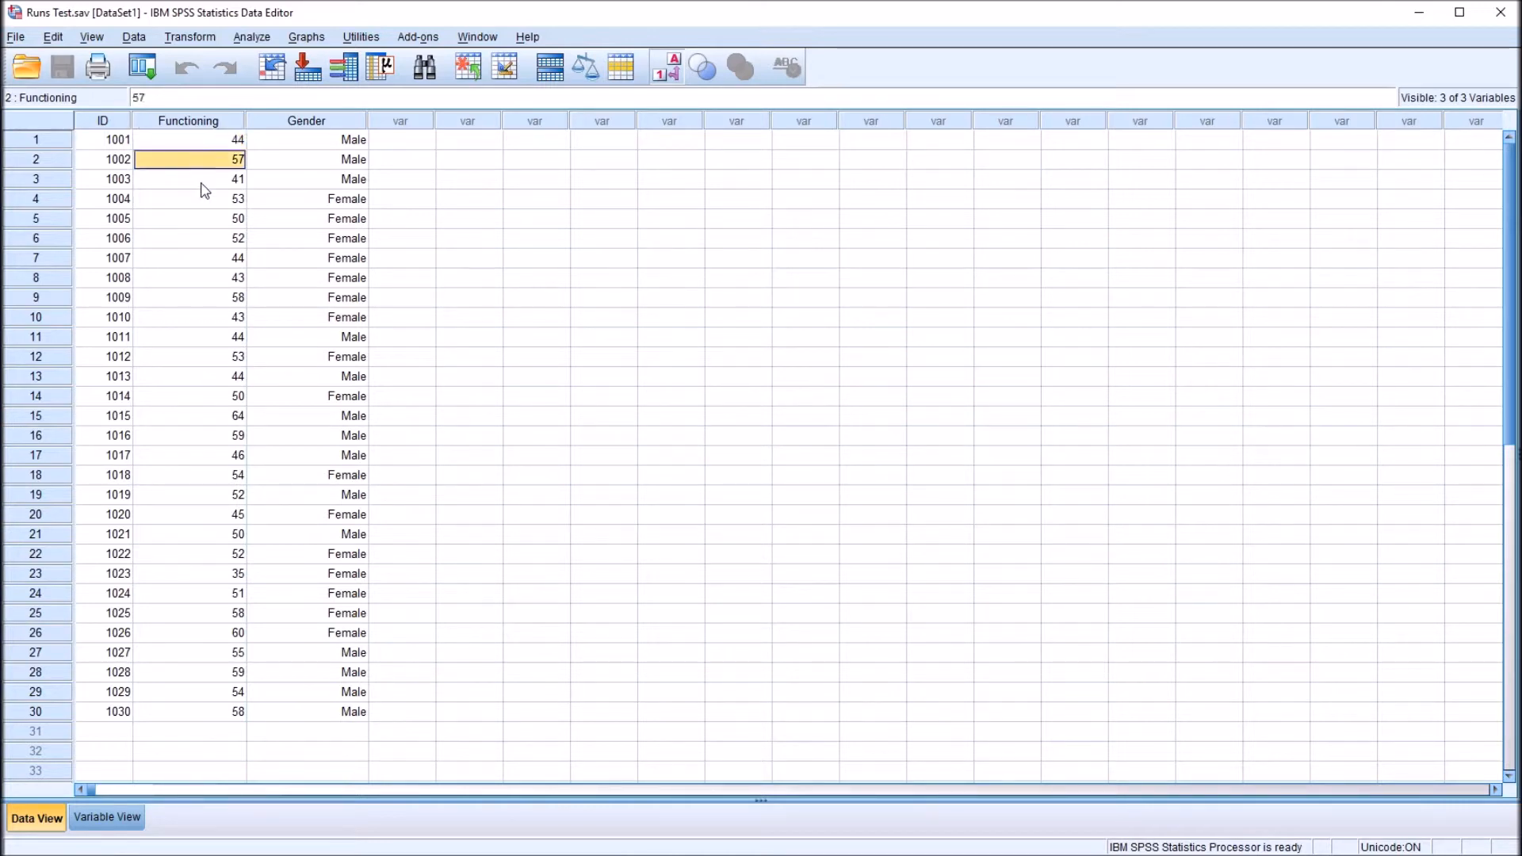
{"action": "left_click", "coordinate": [189, 139]}
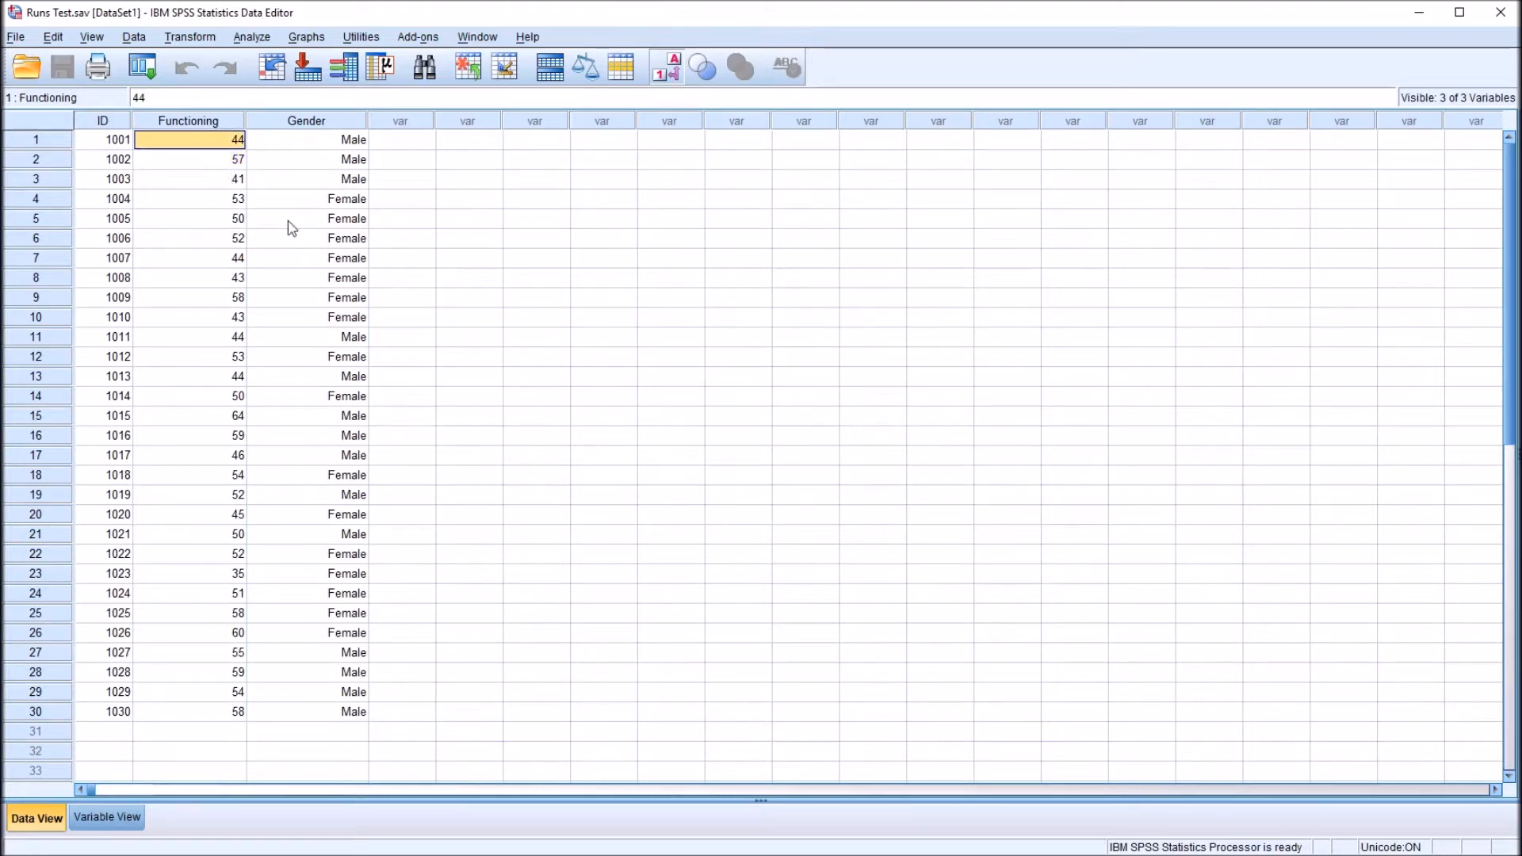
Step: Start a Runs Test from Analyze > Nonparametric Tests > Legacy Dialogs
{"action": "left_click", "coordinate": [252, 36]}
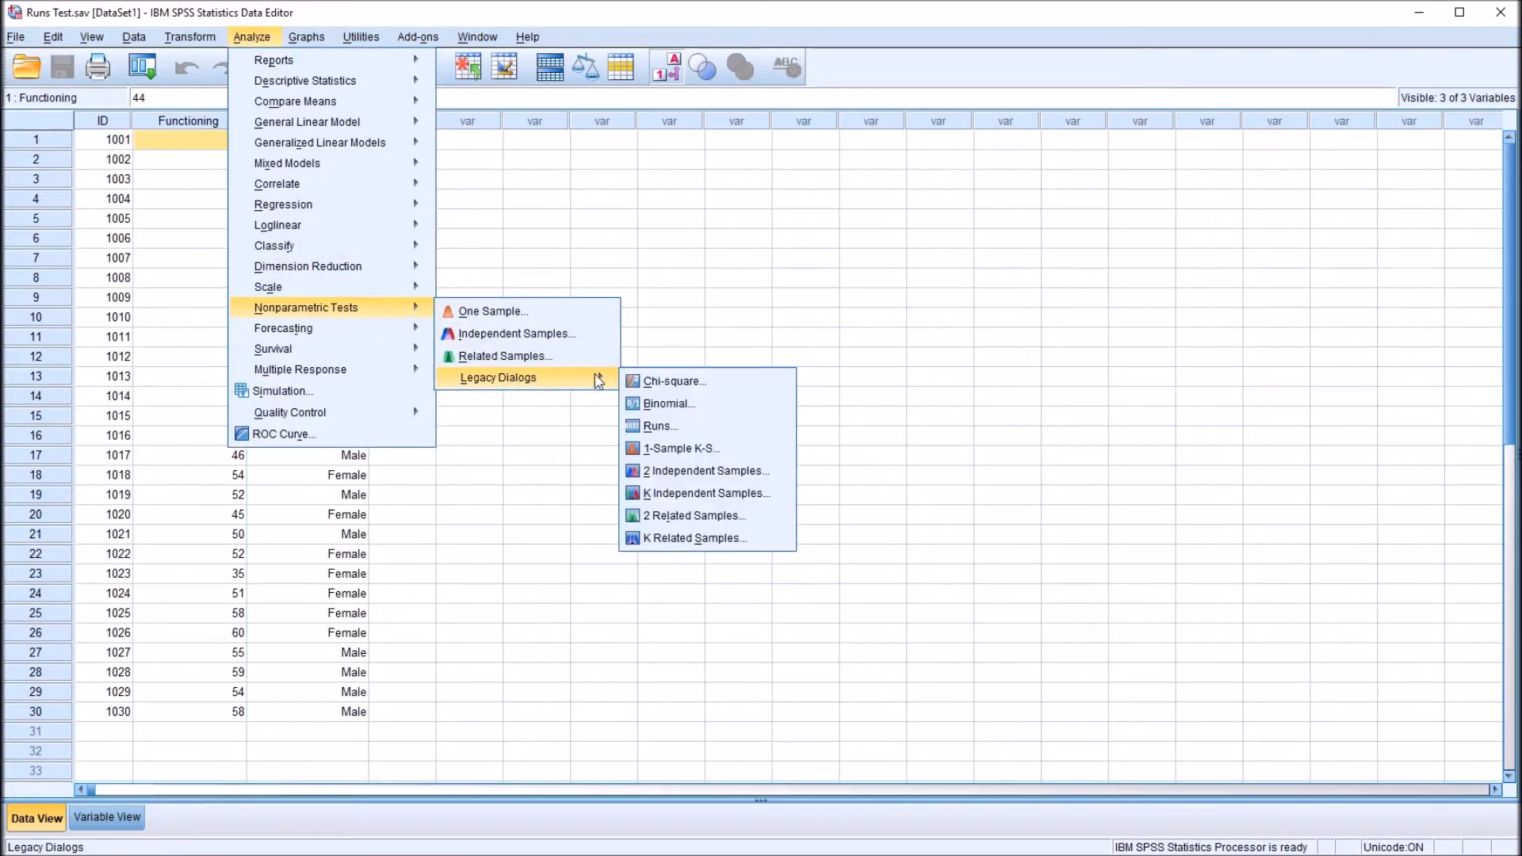
{"action": "mouse_move", "coordinate": [658, 425]}
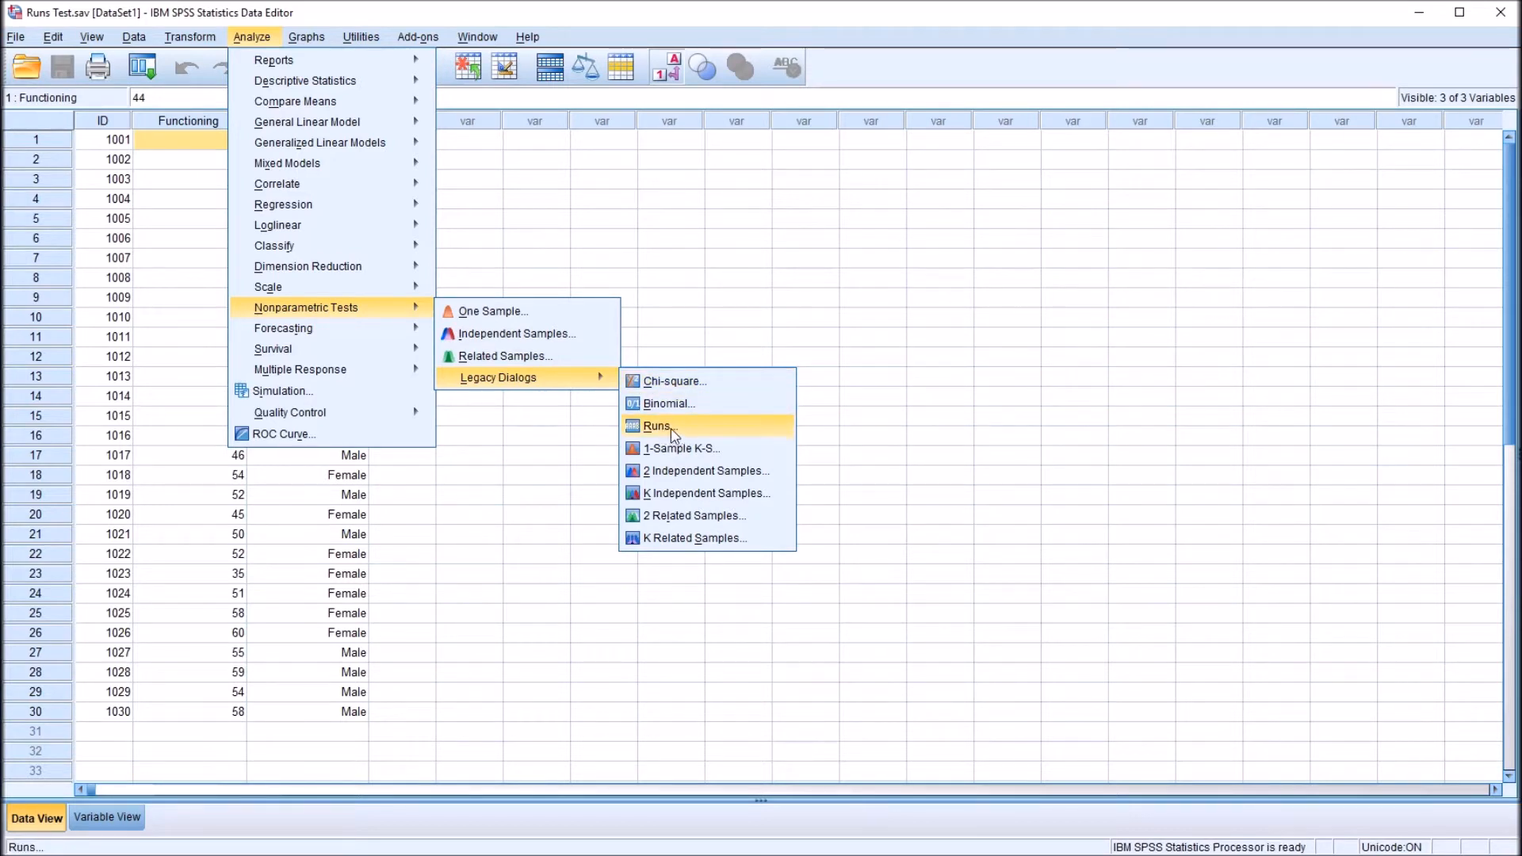
{"action": "left_click", "coordinate": [656, 425]}
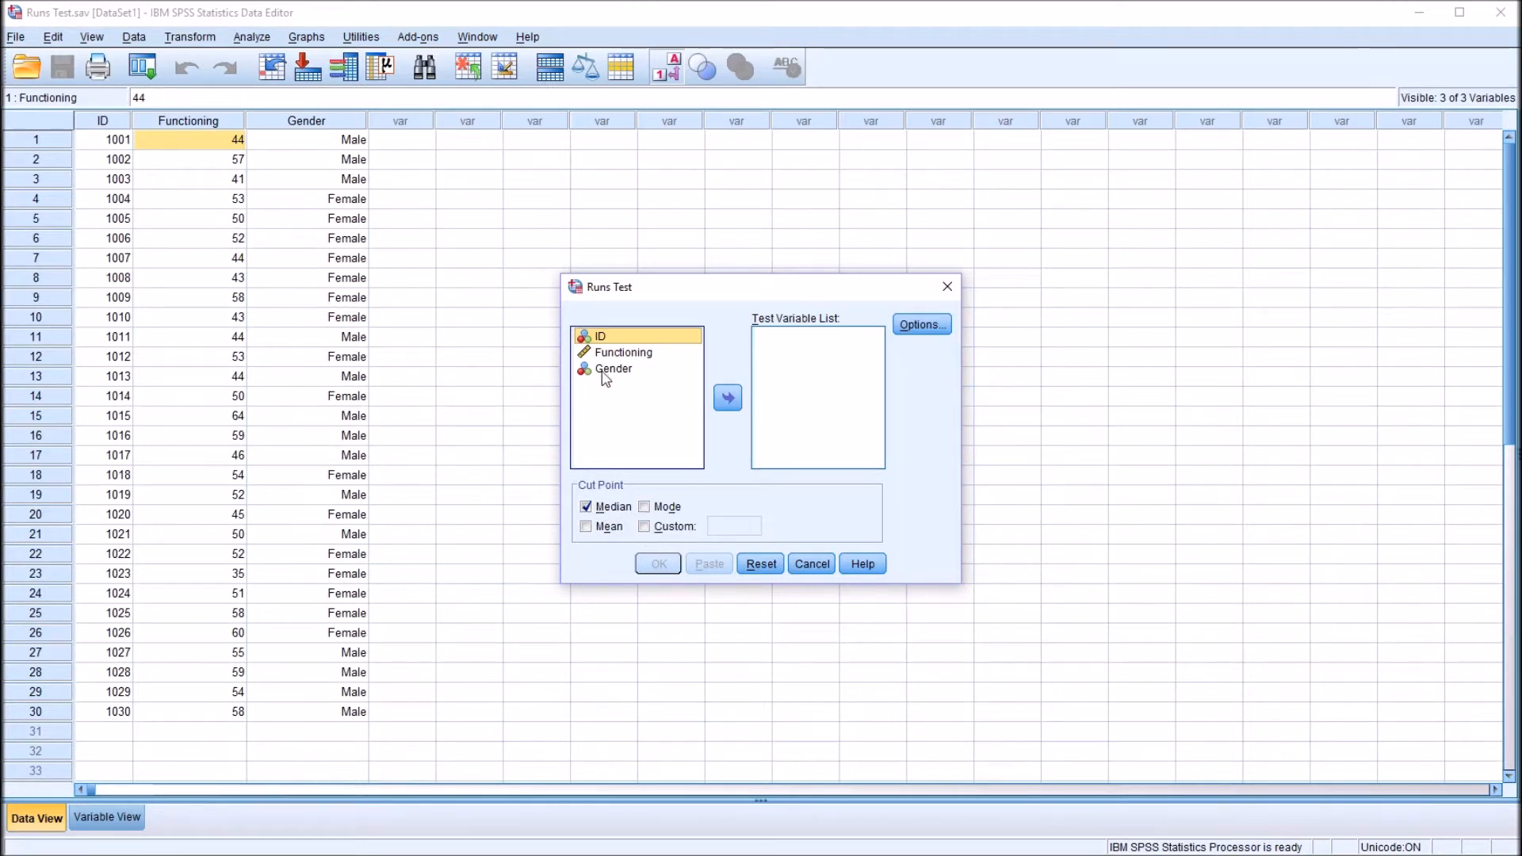
Step: Make Functioning the test variable and request descriptive statistics in the options
{"action": "left_click", "coordinate": [728, 398]}
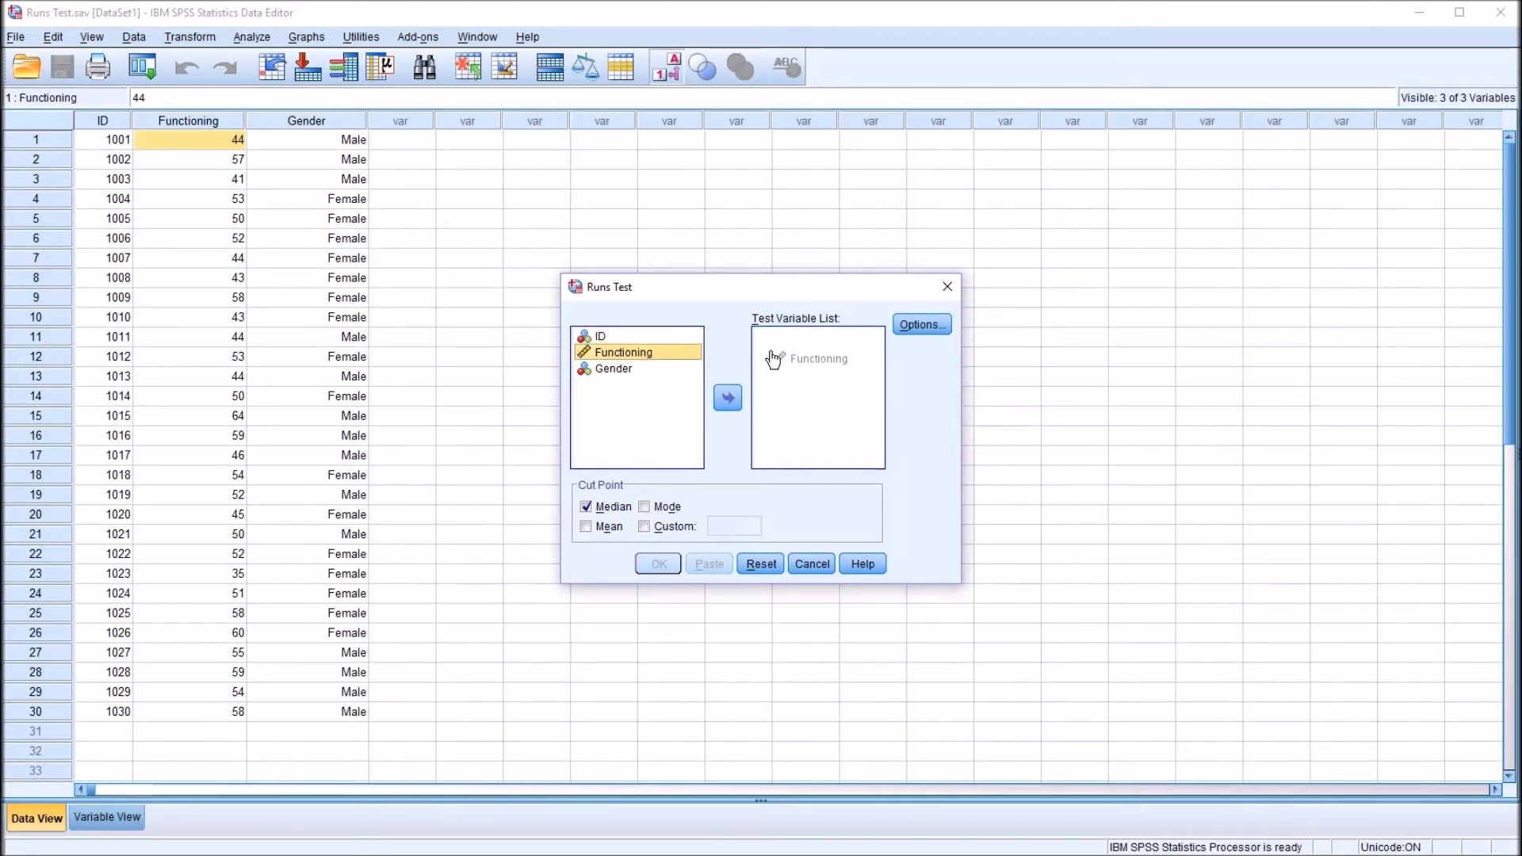
{"action": "left_click", "coordinate": [728, 398]}
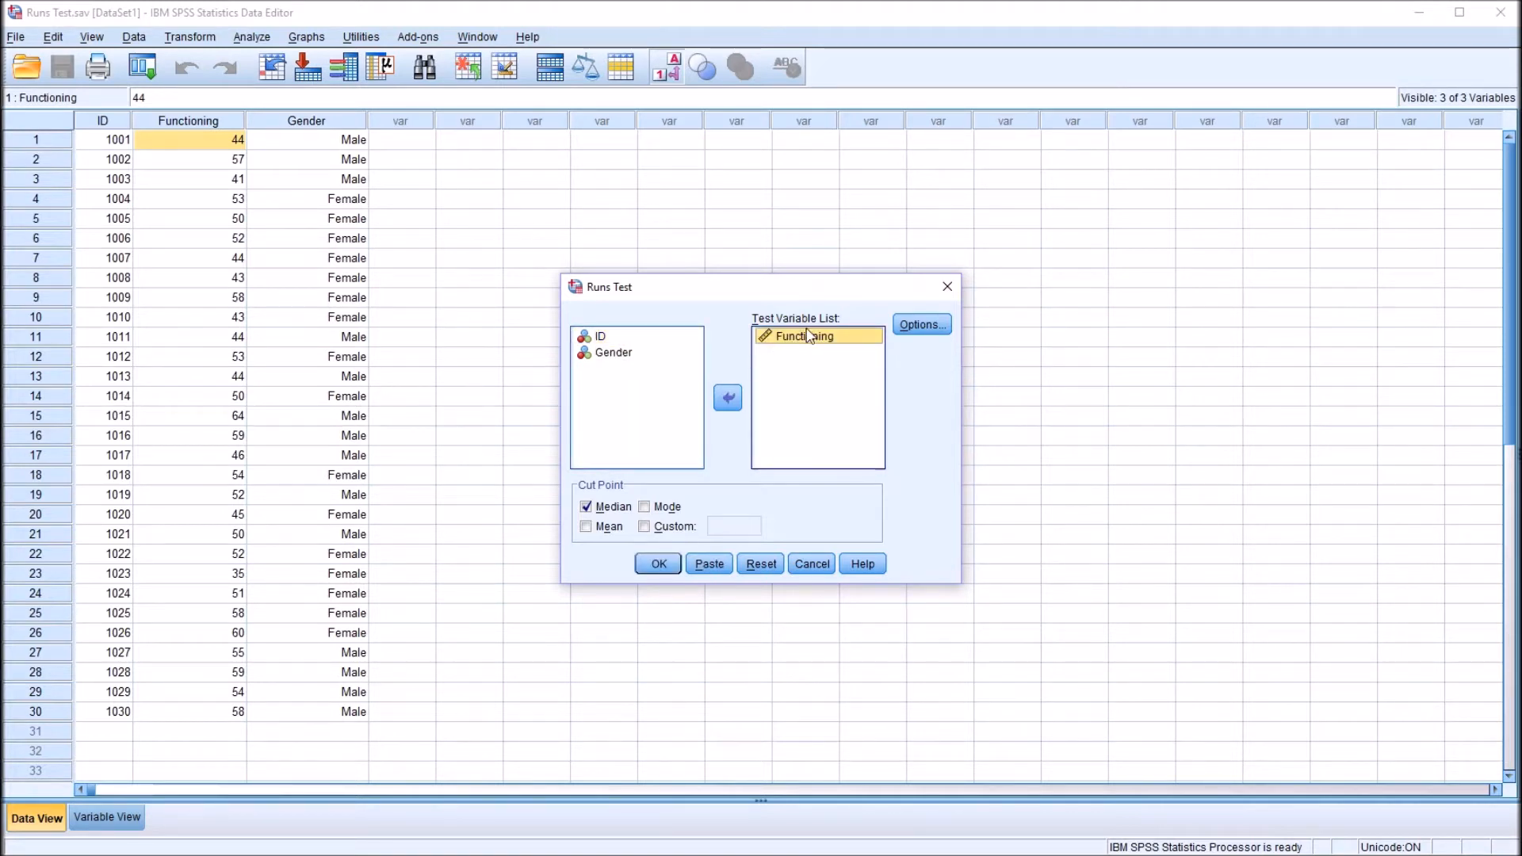
{"action": "left_click", "coordinate": [919, 323]}
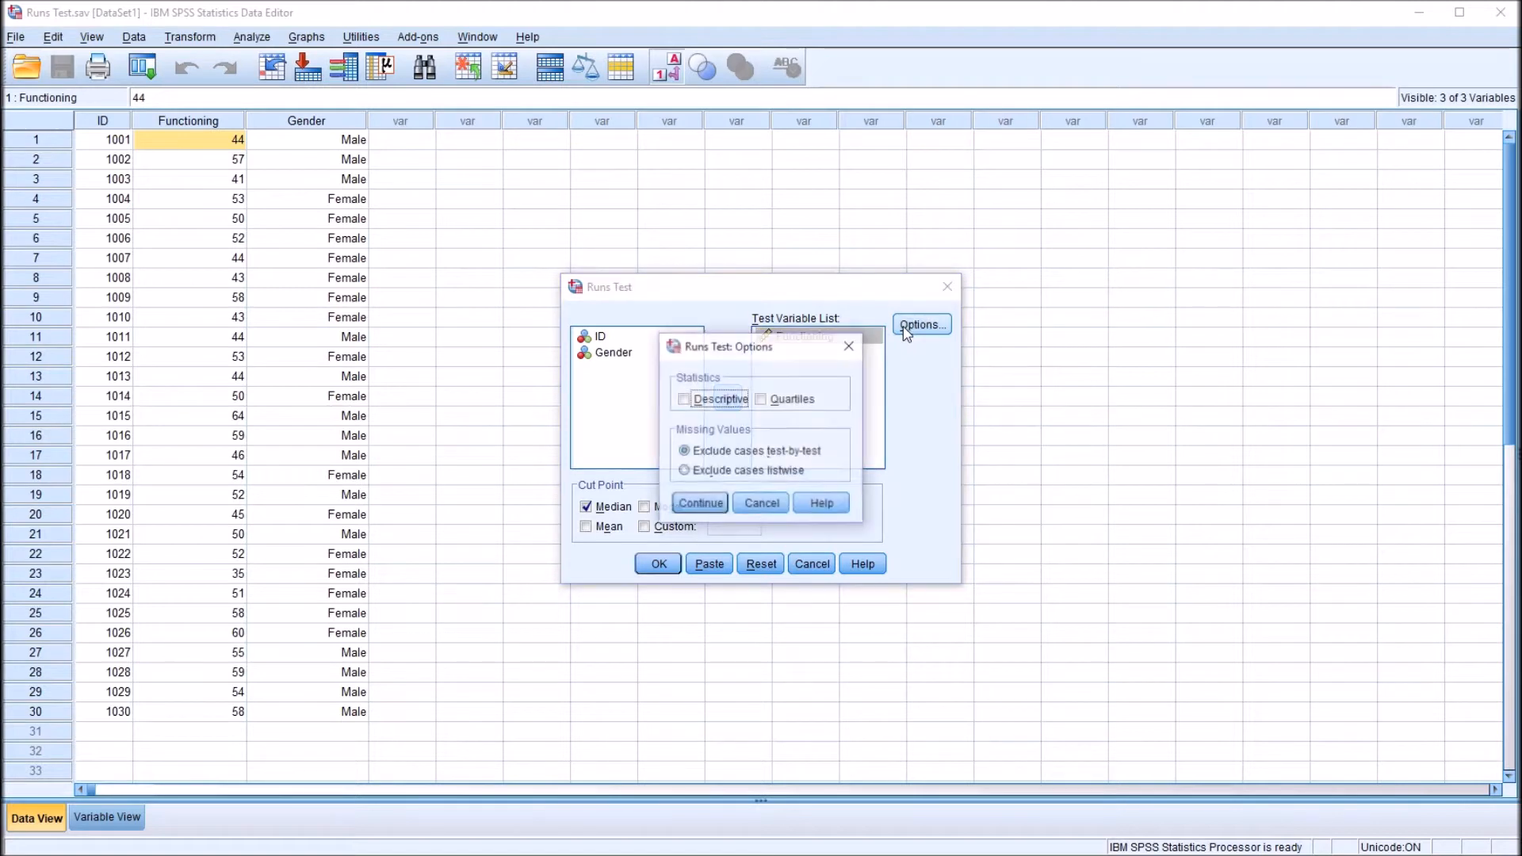
{"action": "left_click", "coordinate": [685, 399]}
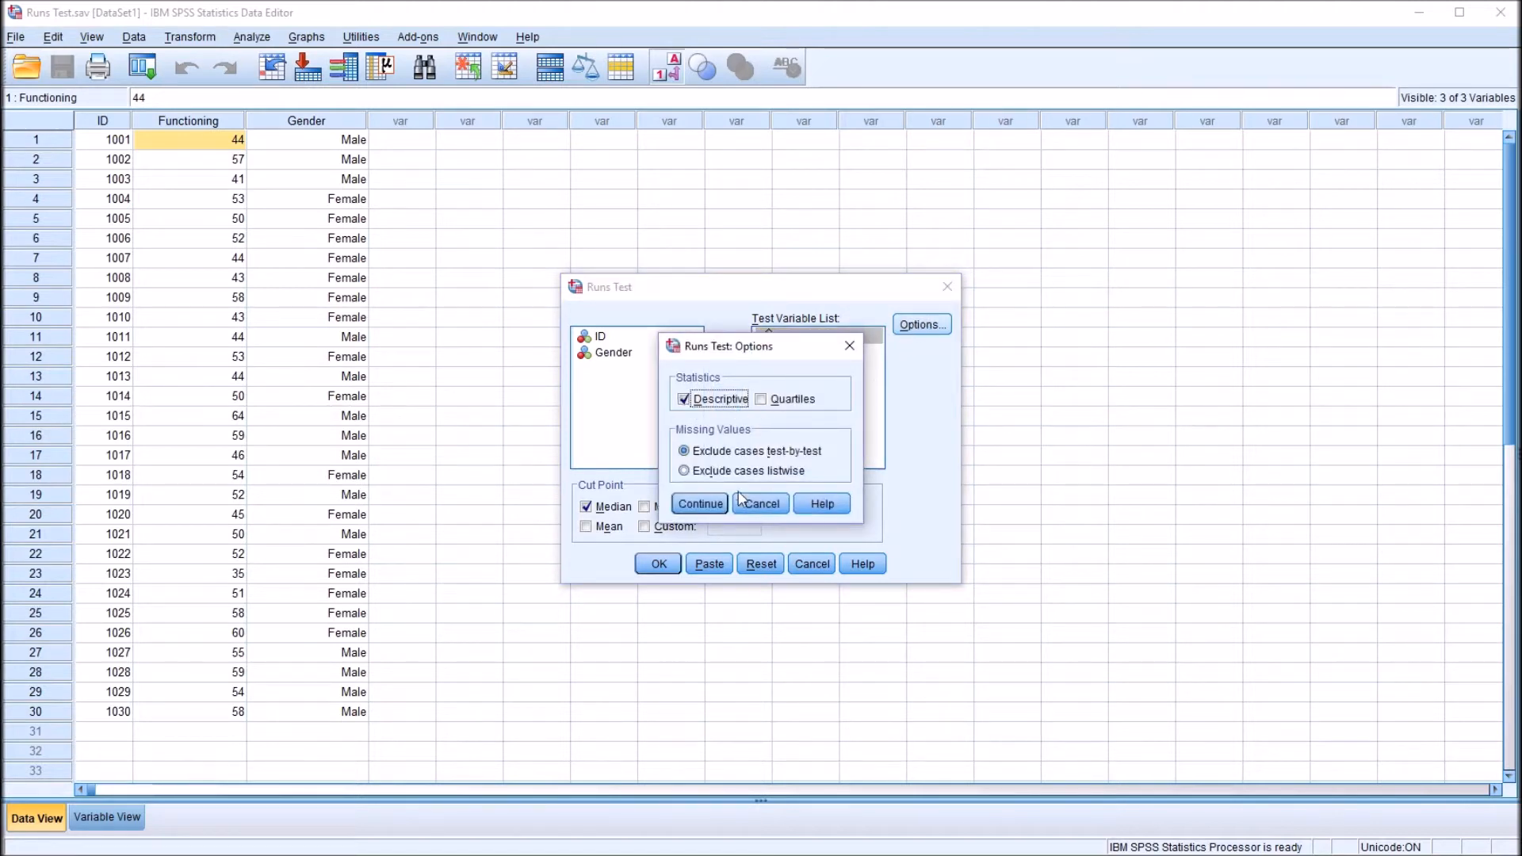
{"action": "left_click", "coordinate": [699, 503]}
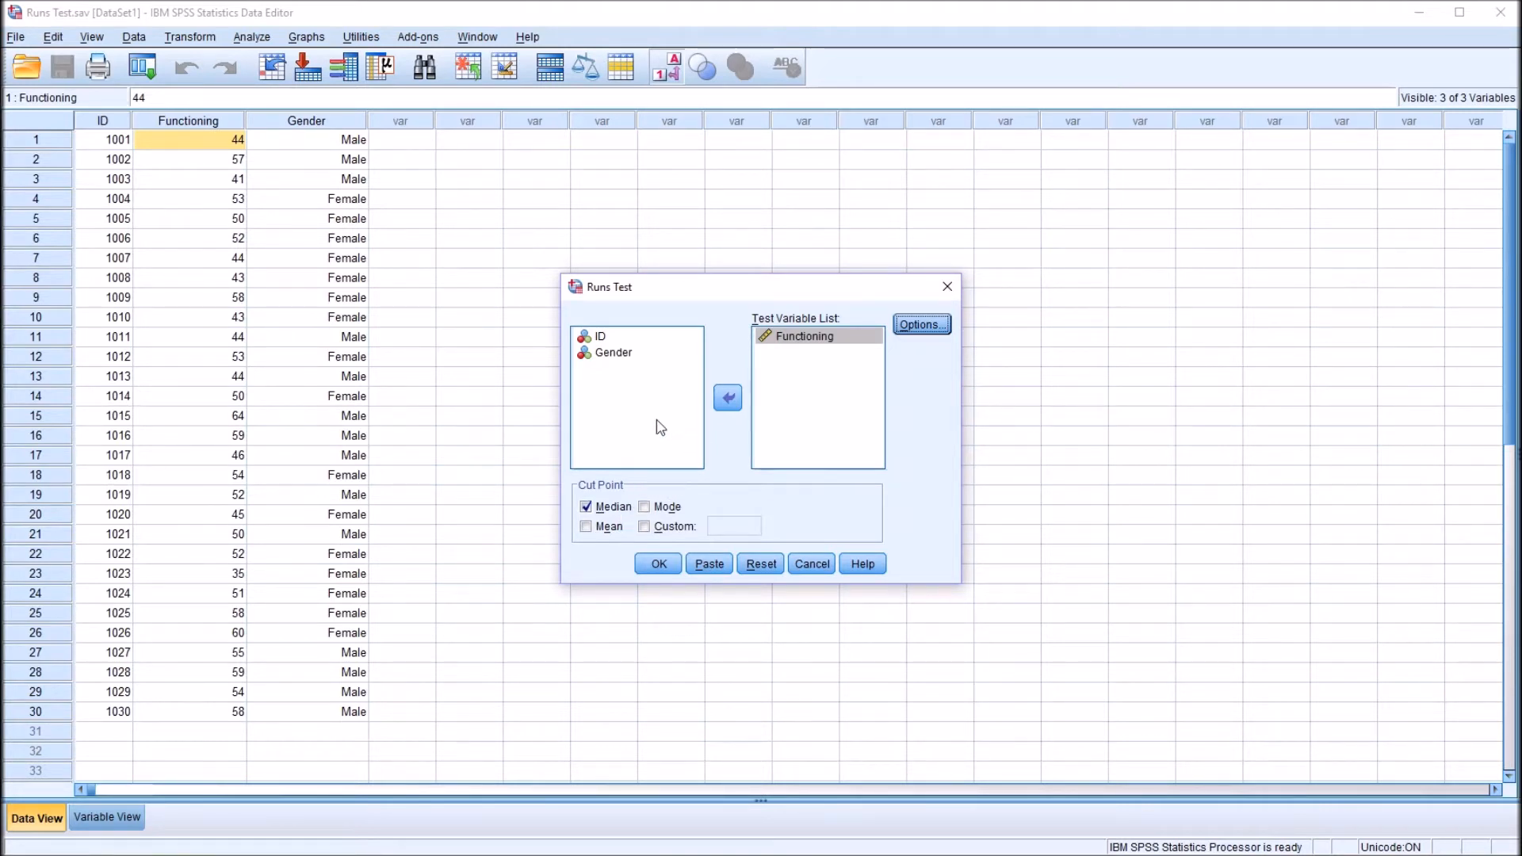
{"action": "mouse_move", "coordinate": [681, 531]}
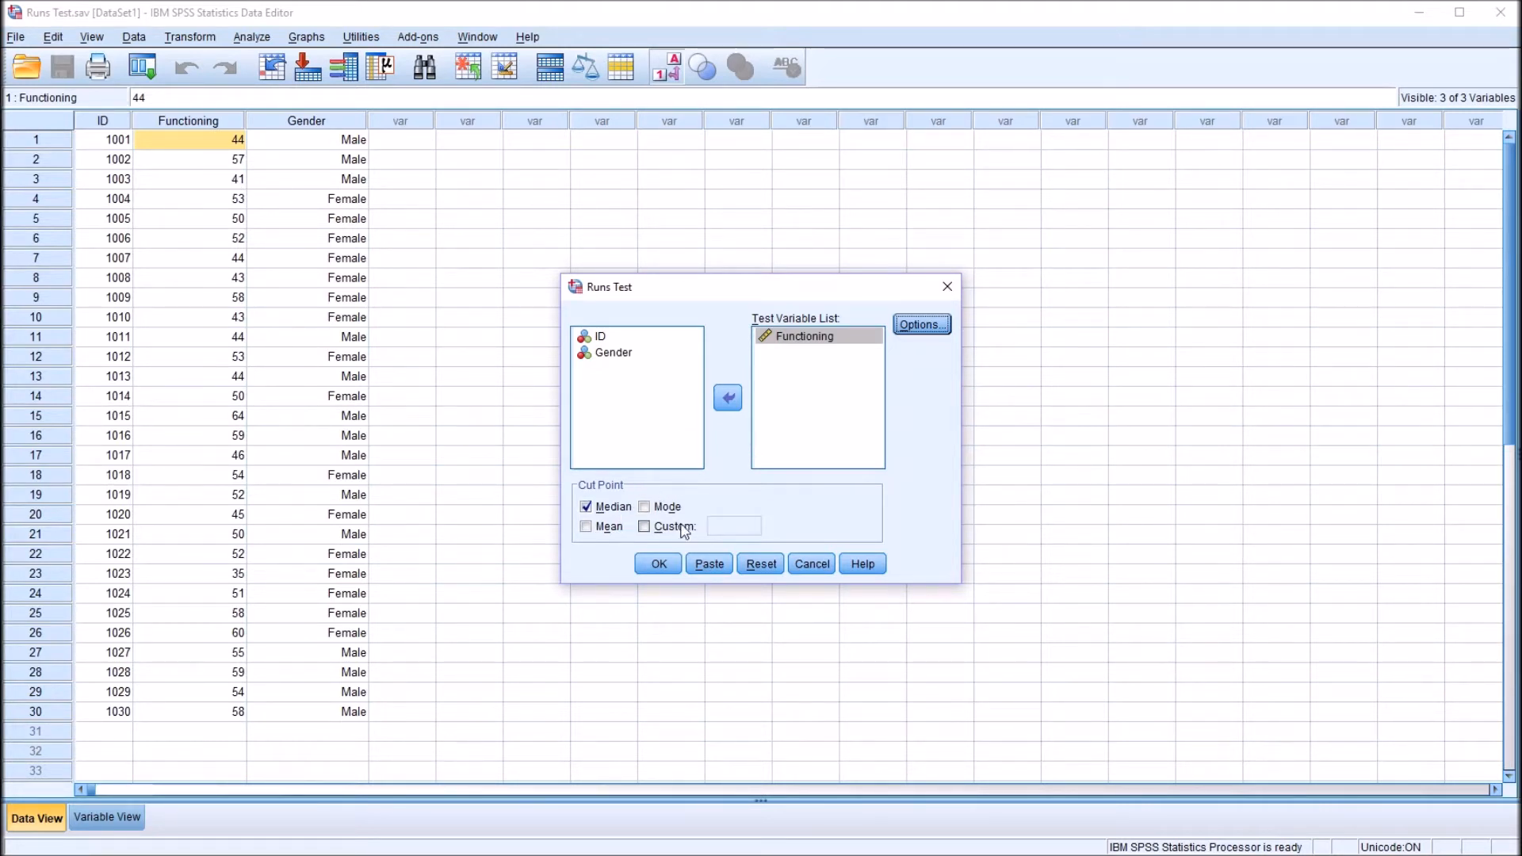
{"action": "mouse_move", "coordinate": [662, 533]}
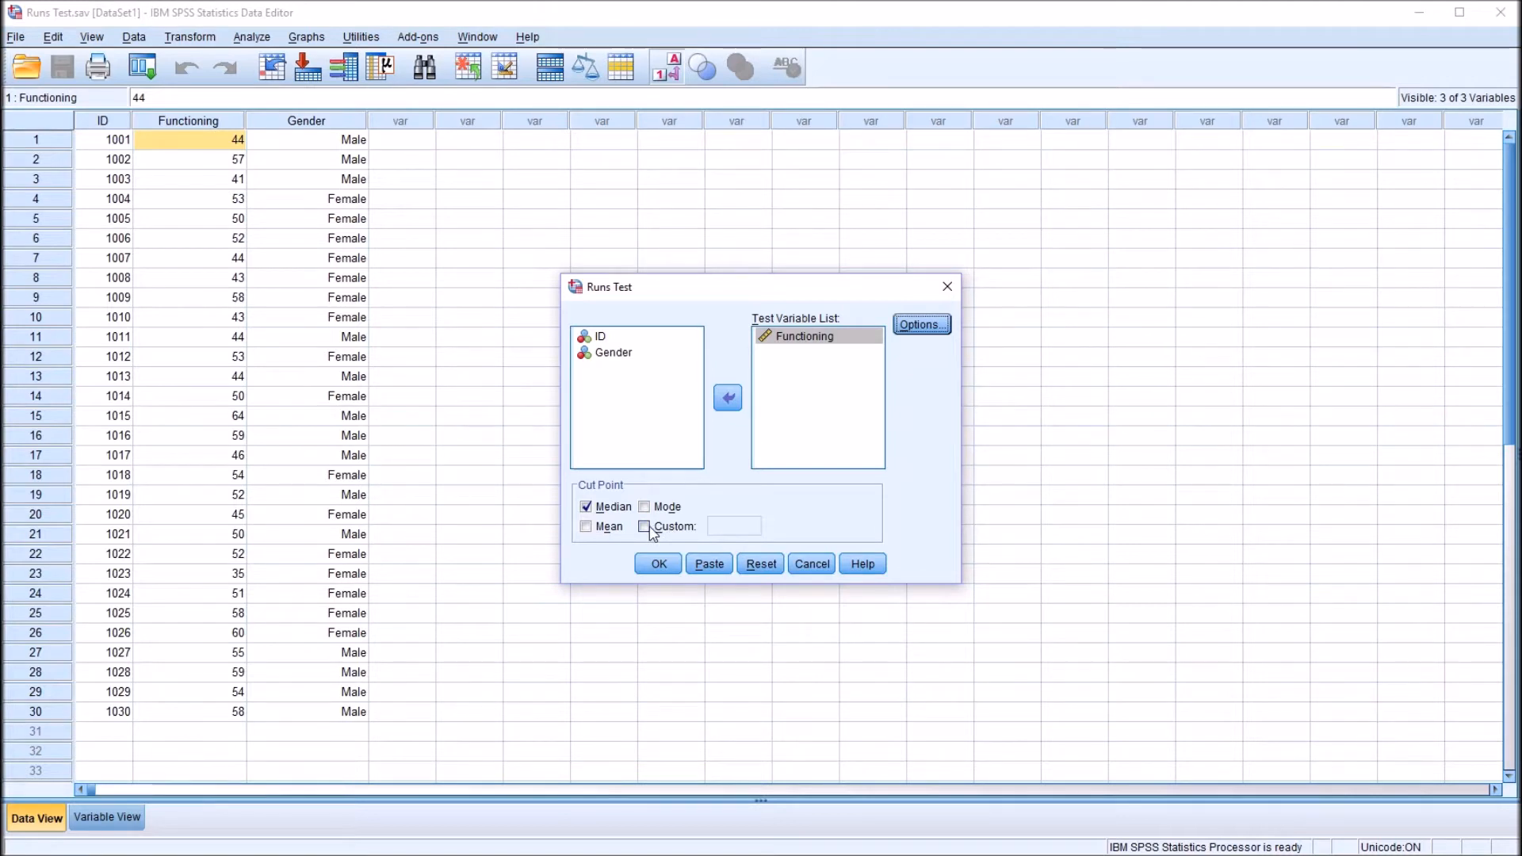
Step: Add a custom cut point of 45 alongside median, mode and mean, and run the test
{"action": "left_click", "coordinate": [646, 526]}
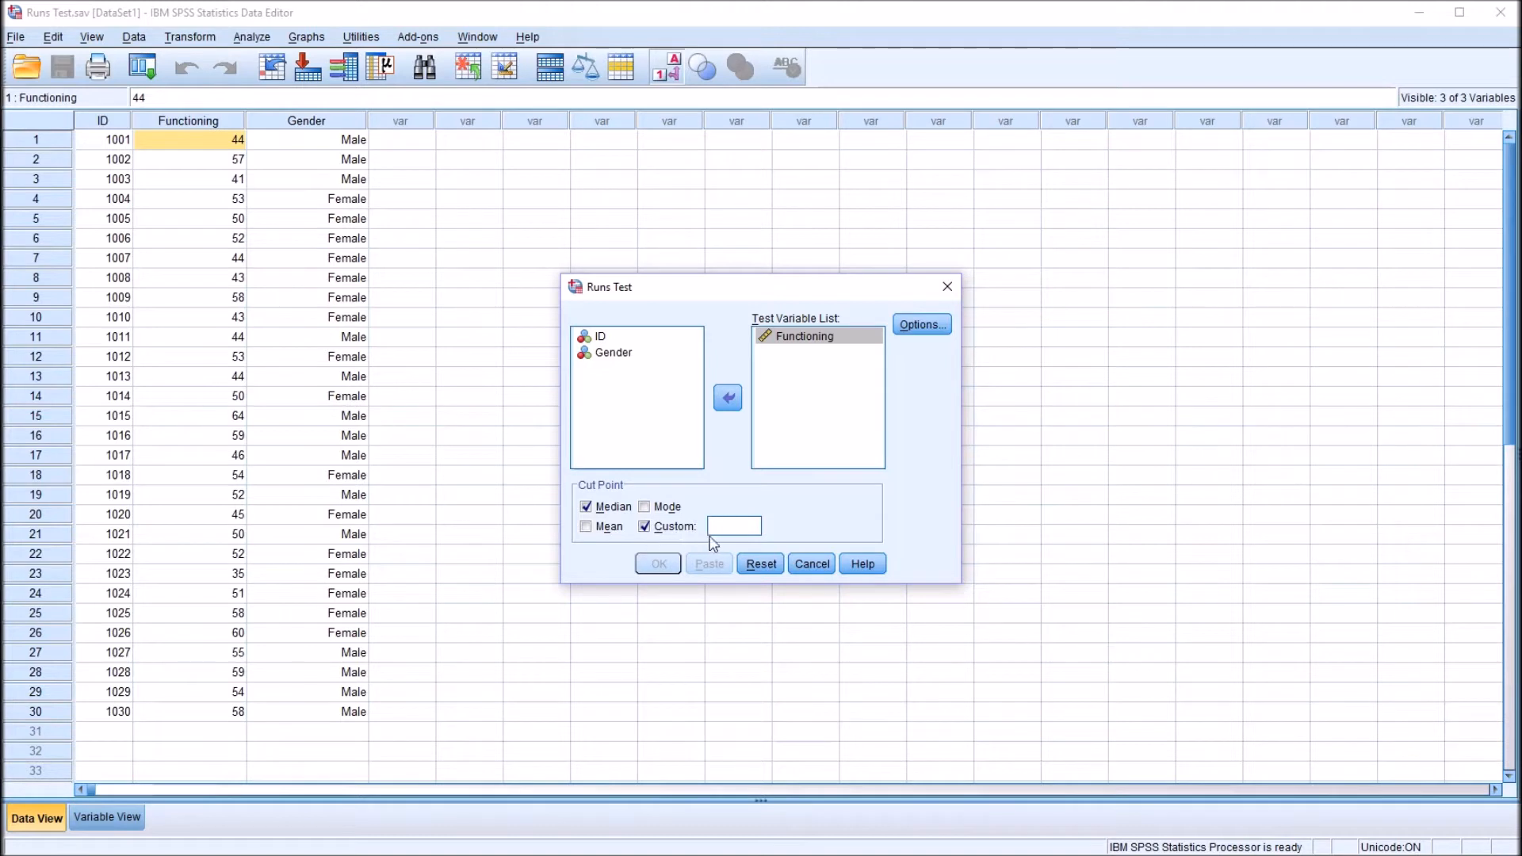
{"action": "type", "text": "45"}
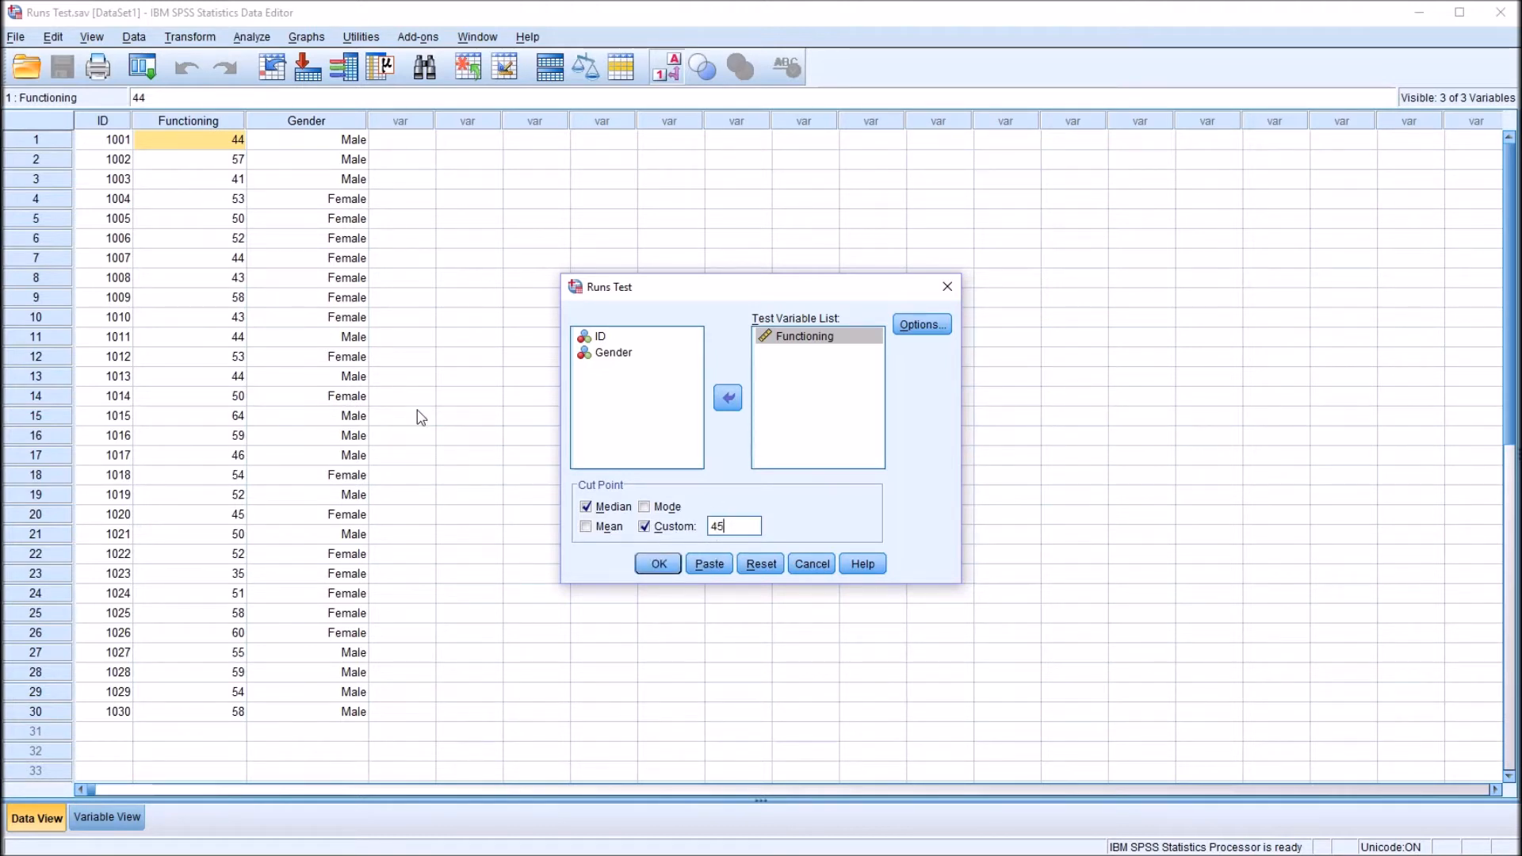
{"action": "mouse_move", "coordinate": [656, 485]}
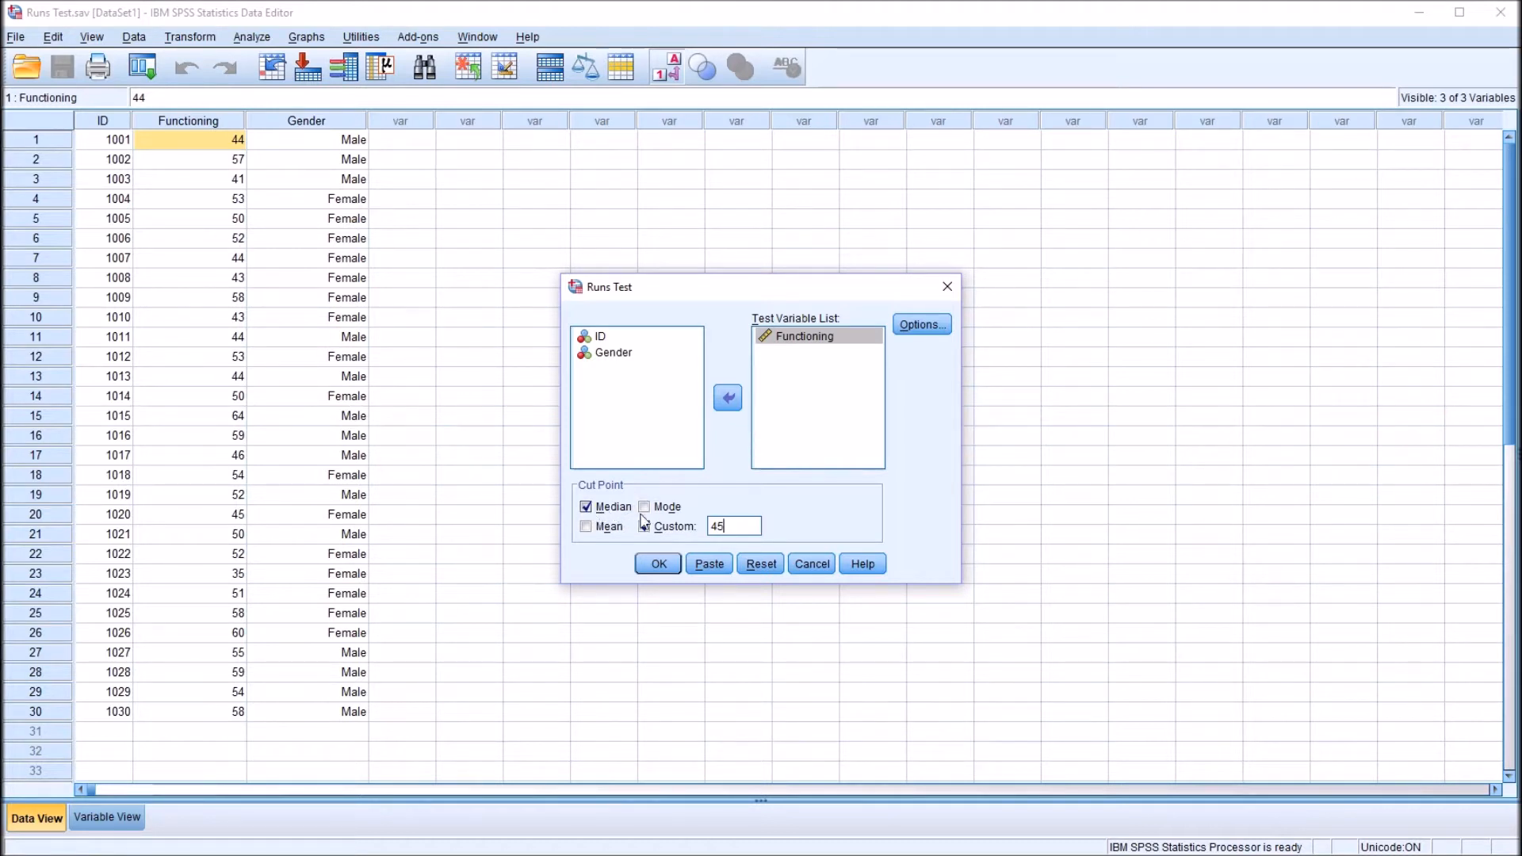
{"action": "left_click", "coordinate": [585, 527]}
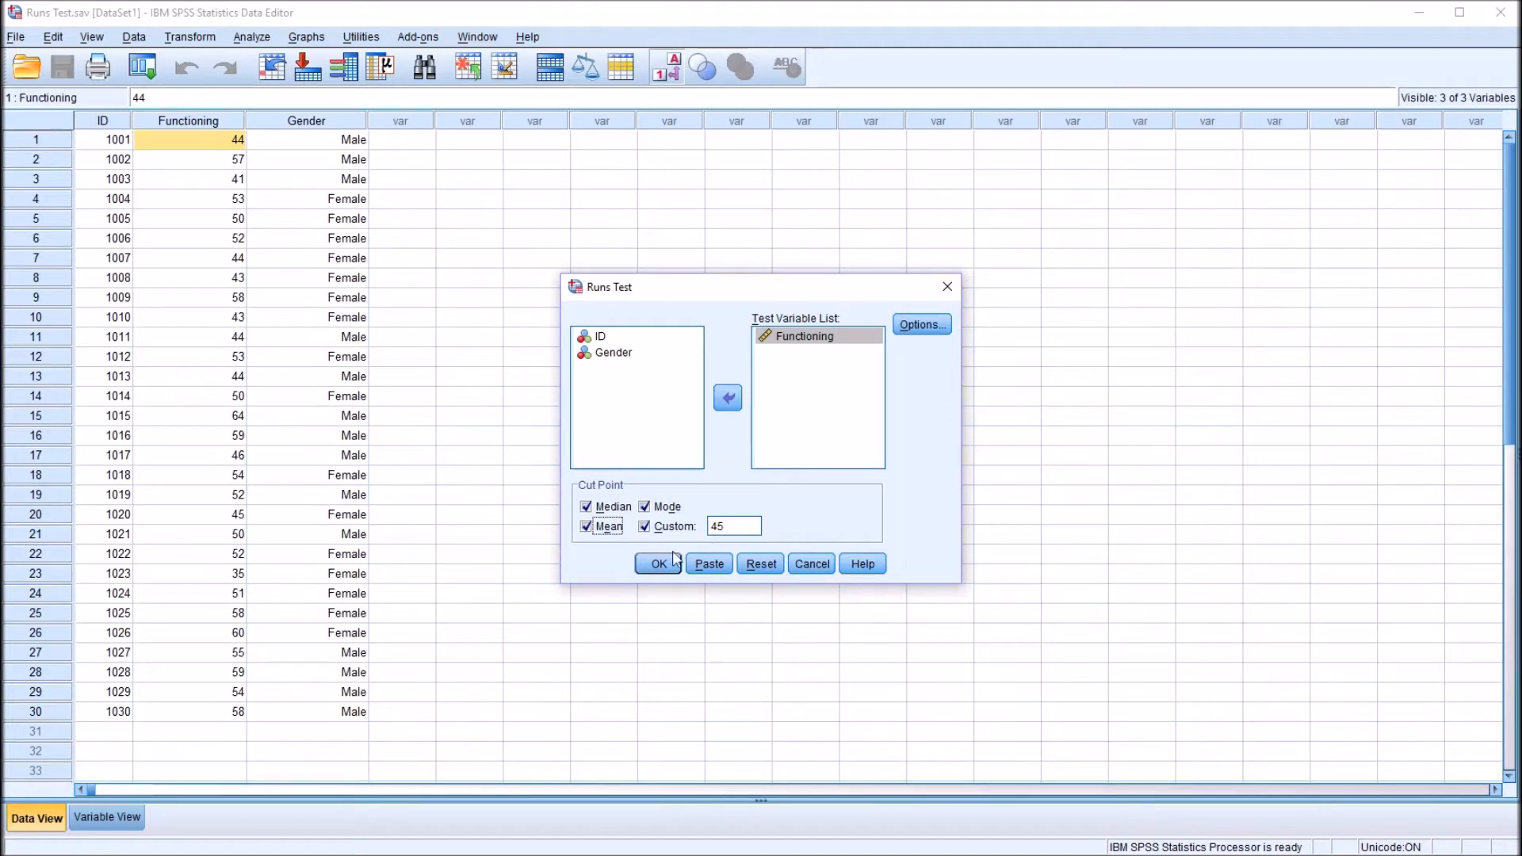
{"action": "left_click", "coordinate": [657, 565]}
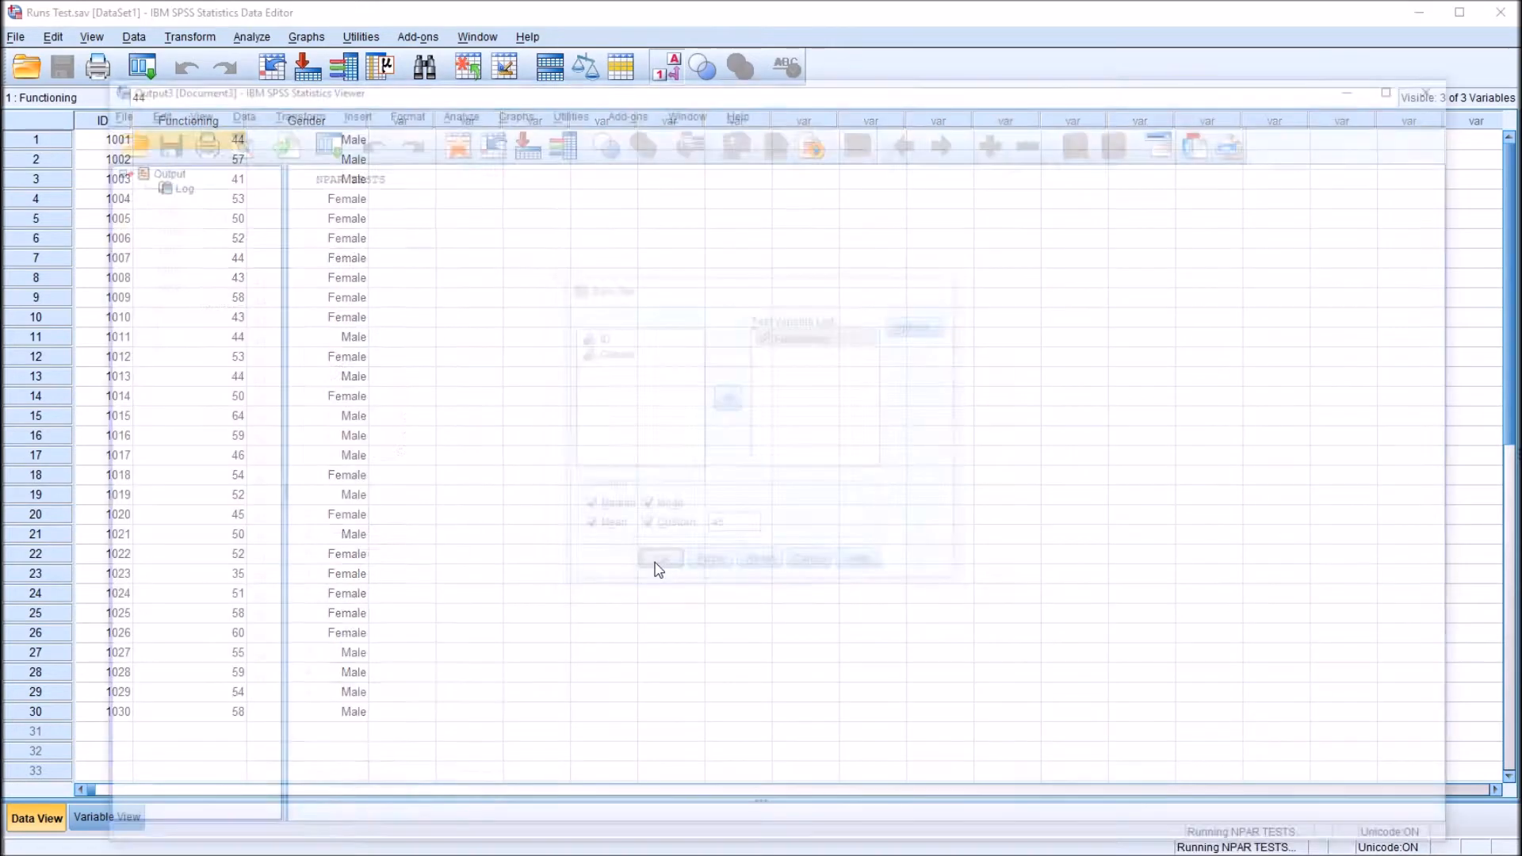
{"action": "left_click", "coordinate": [664, 558]}
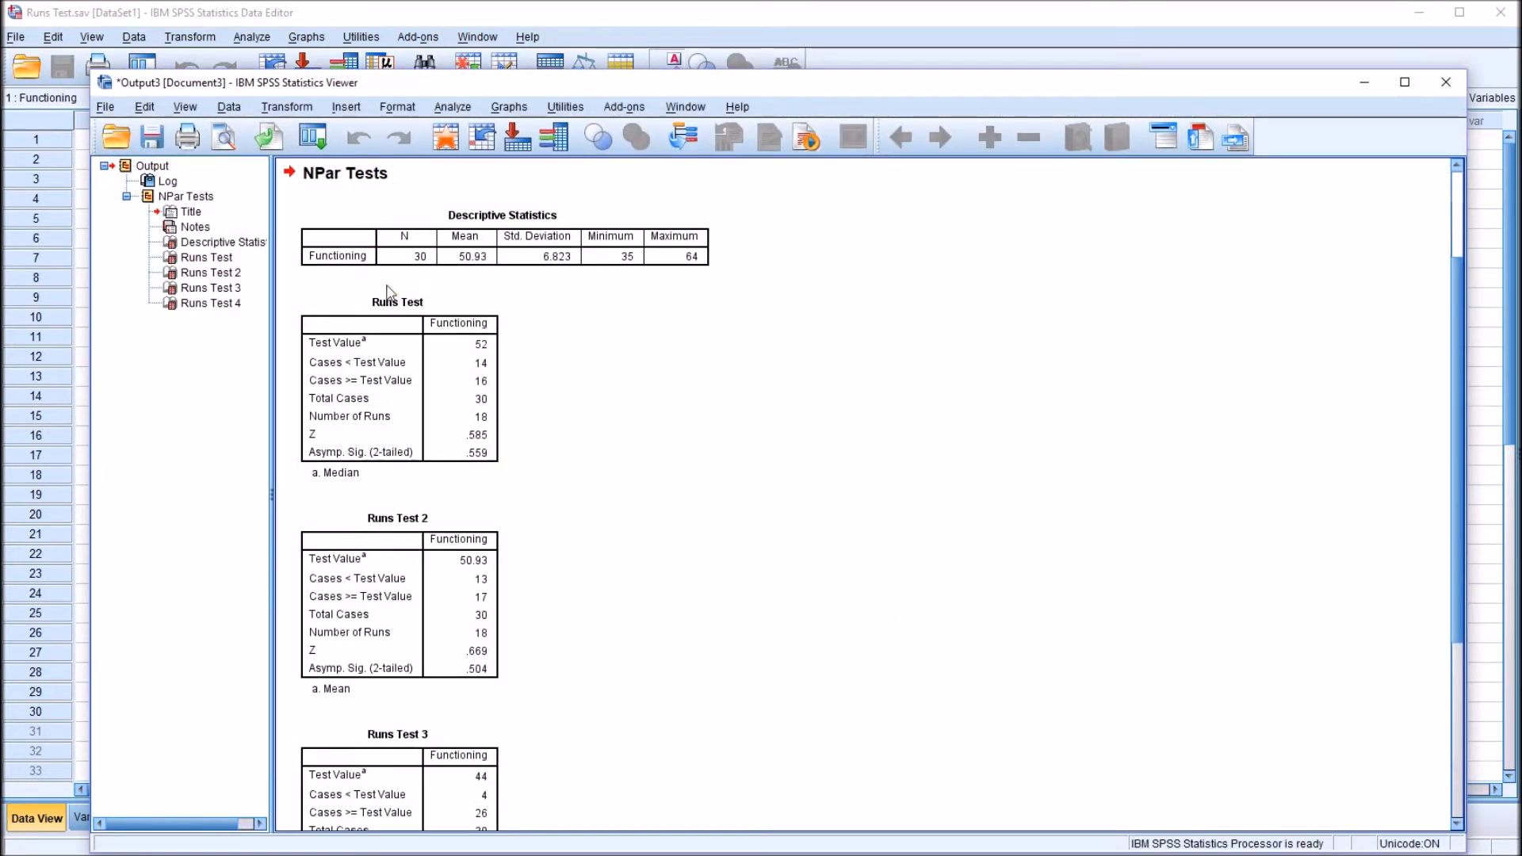
{"action": "left_click", "coordinate": [502, 237]}
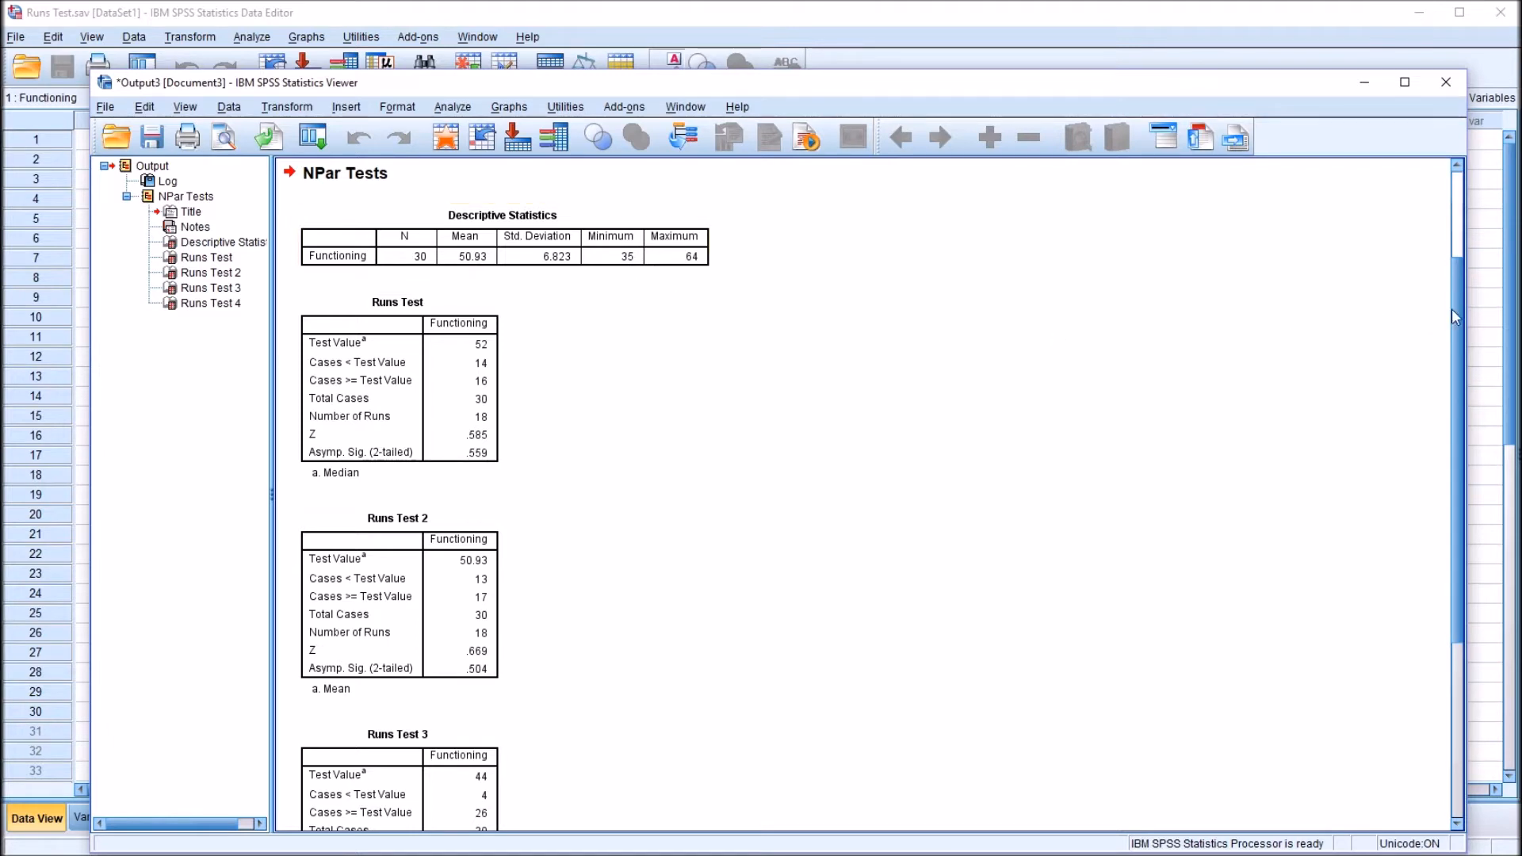
{"action": "scroll", "scroll_direction": "down", "scroll_amount": 3}
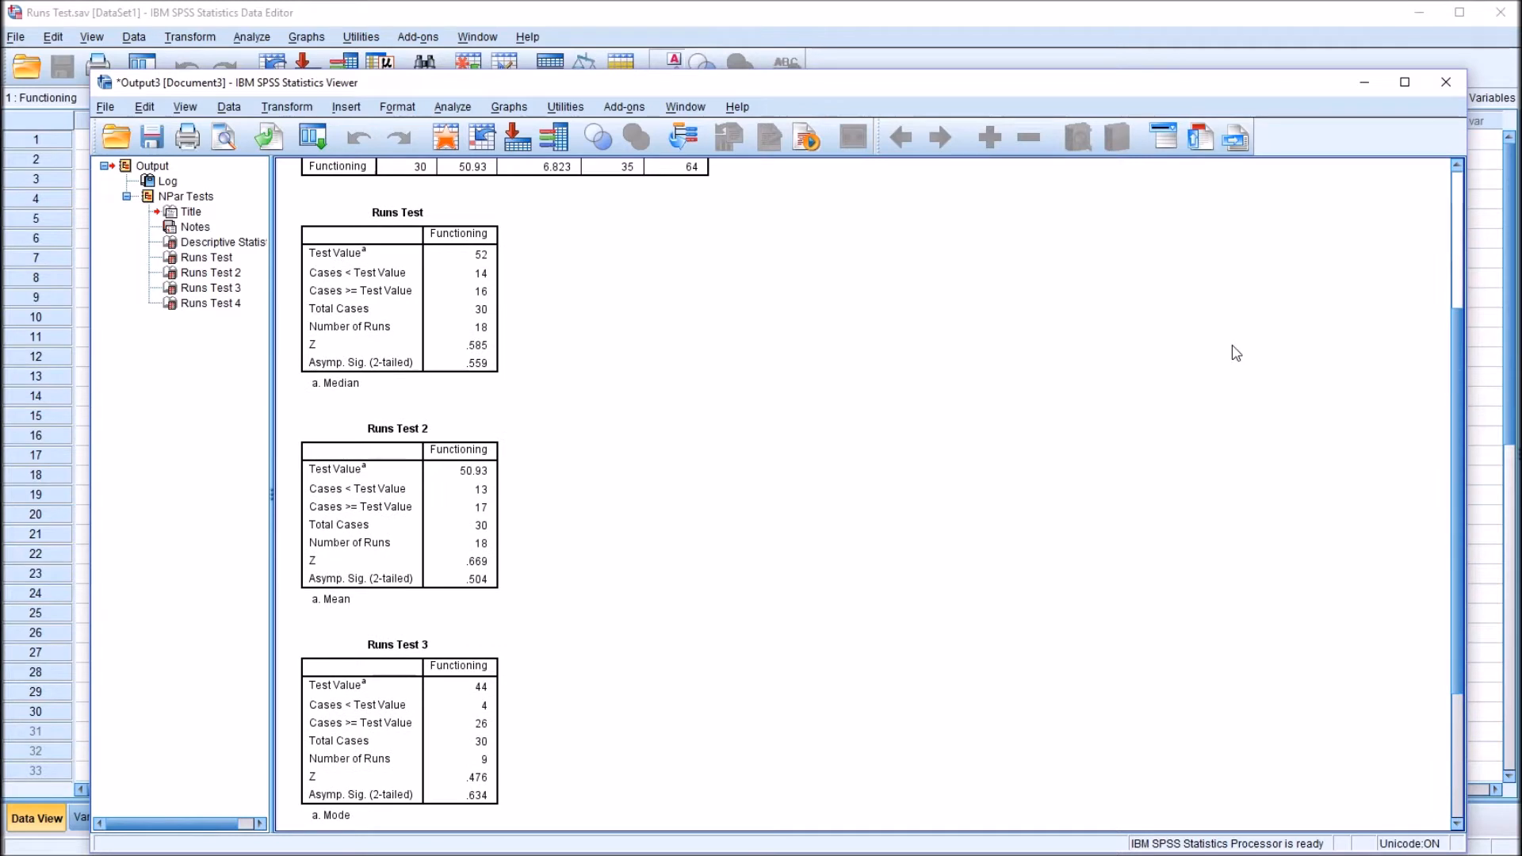
{"action": "mouse_move", "coordinate": [733, 415]}
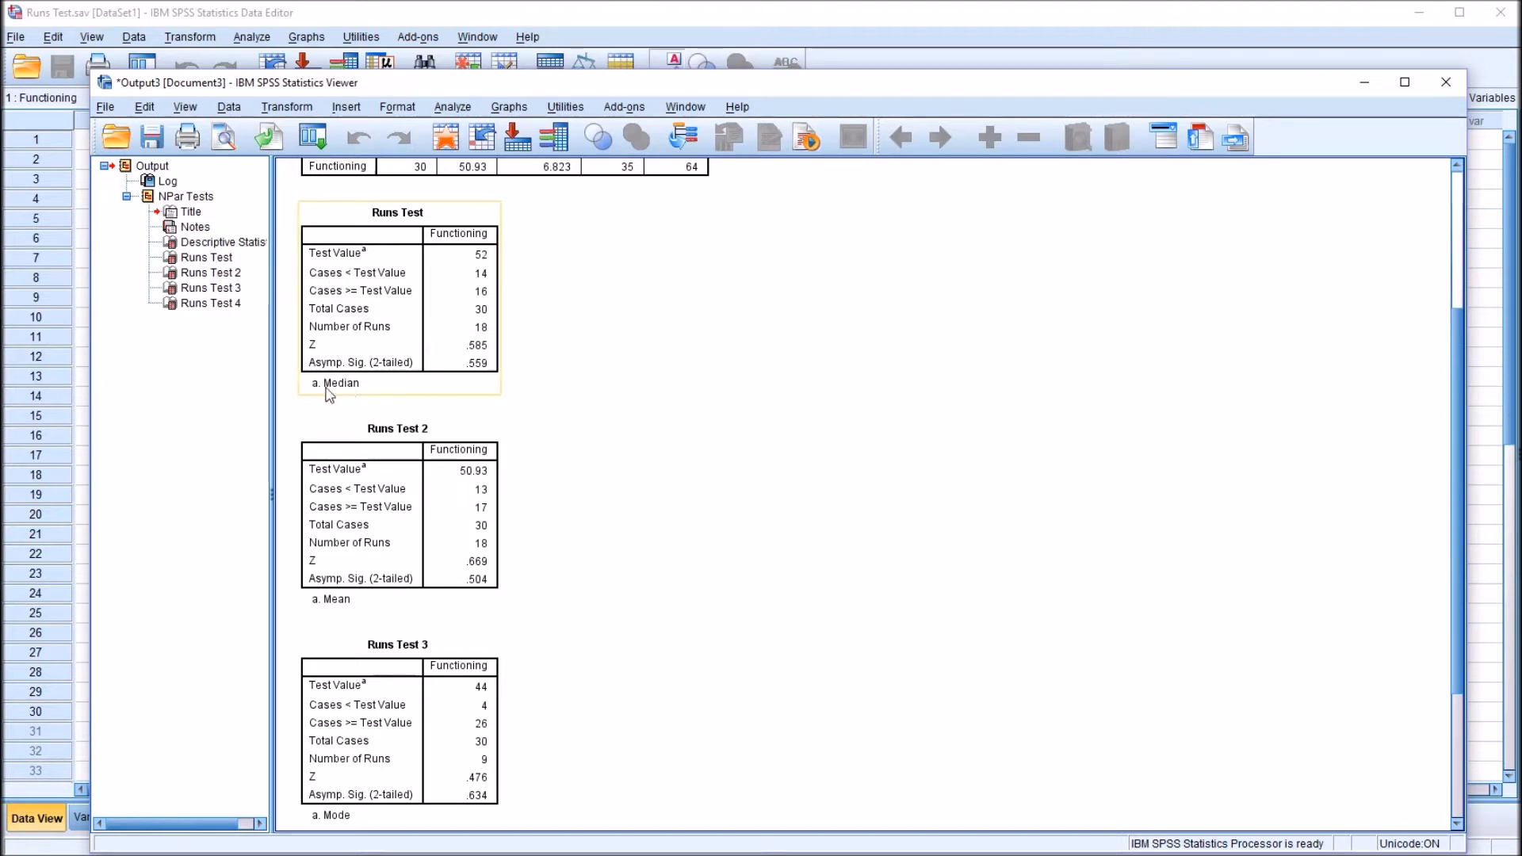
{"action": "mouse_move", "coordinate": [414, 278]}
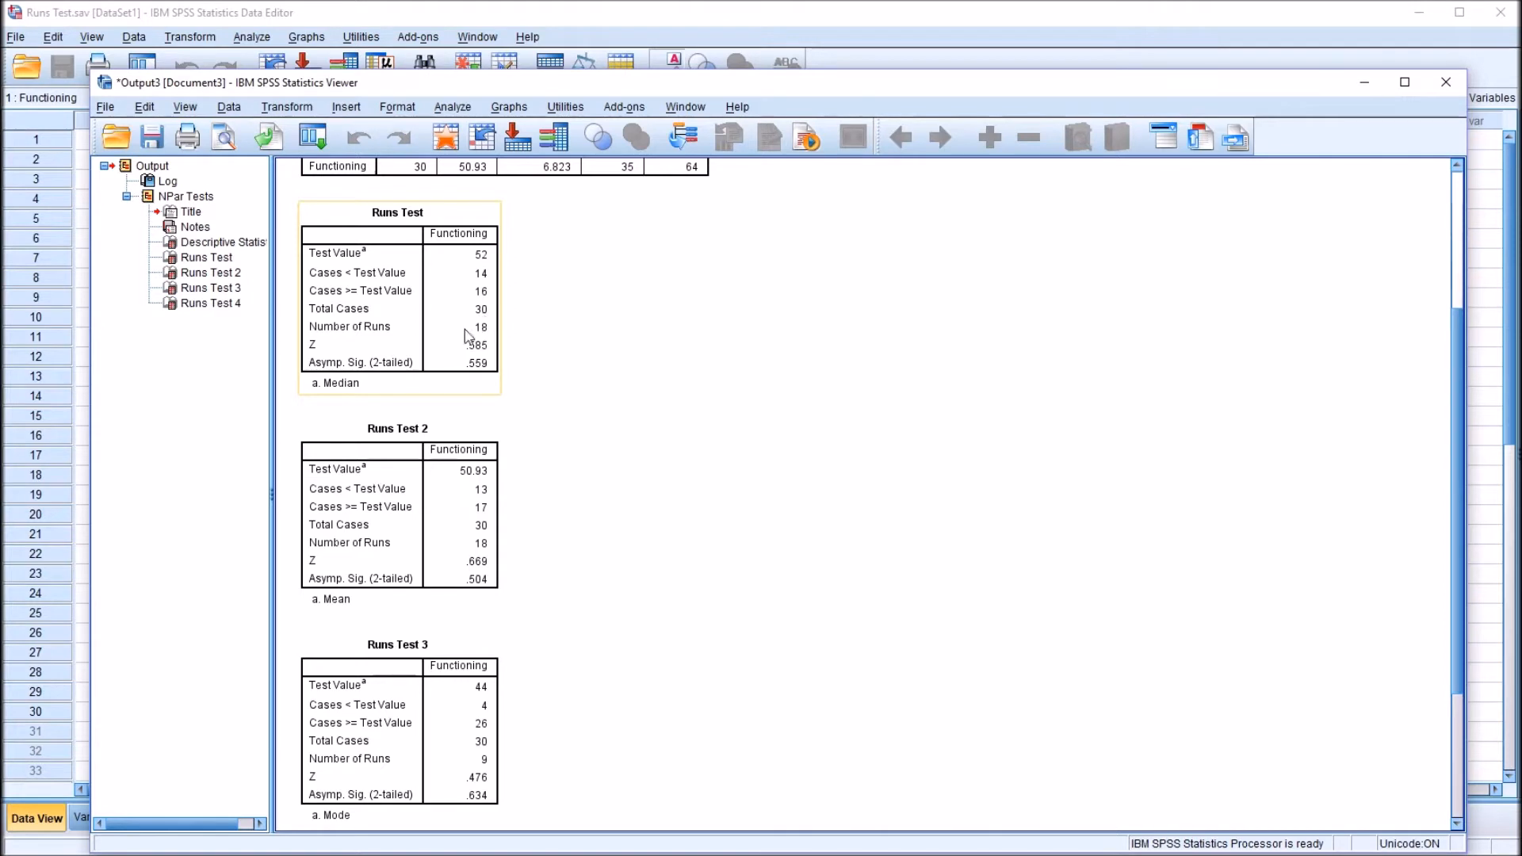
{"action": "mouse_move", "coordinate": [482, 394]}
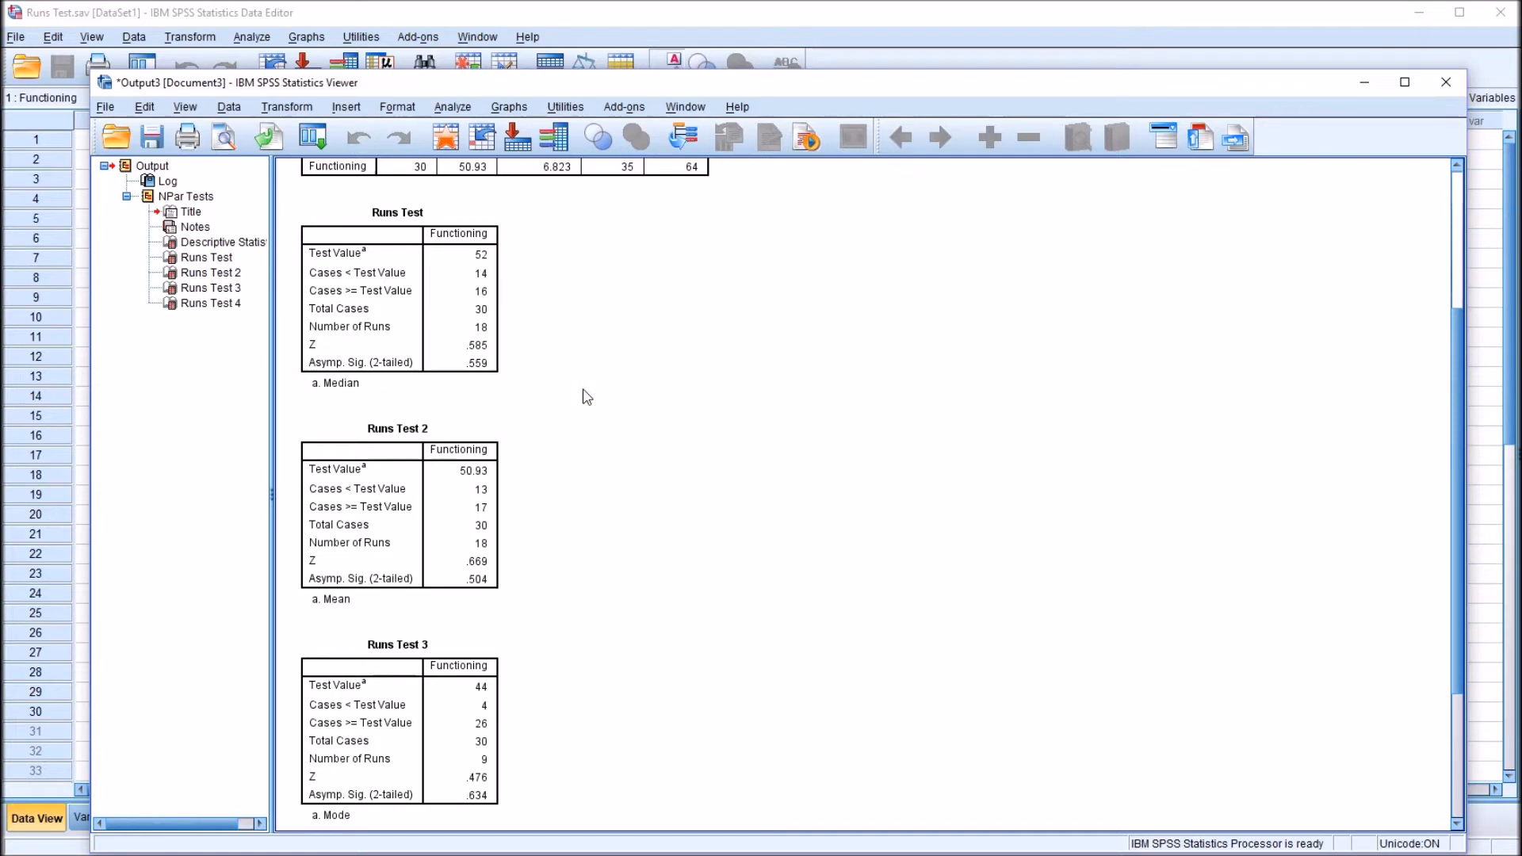
{"action": "mouse_move", "coordinate": [630, 801]}
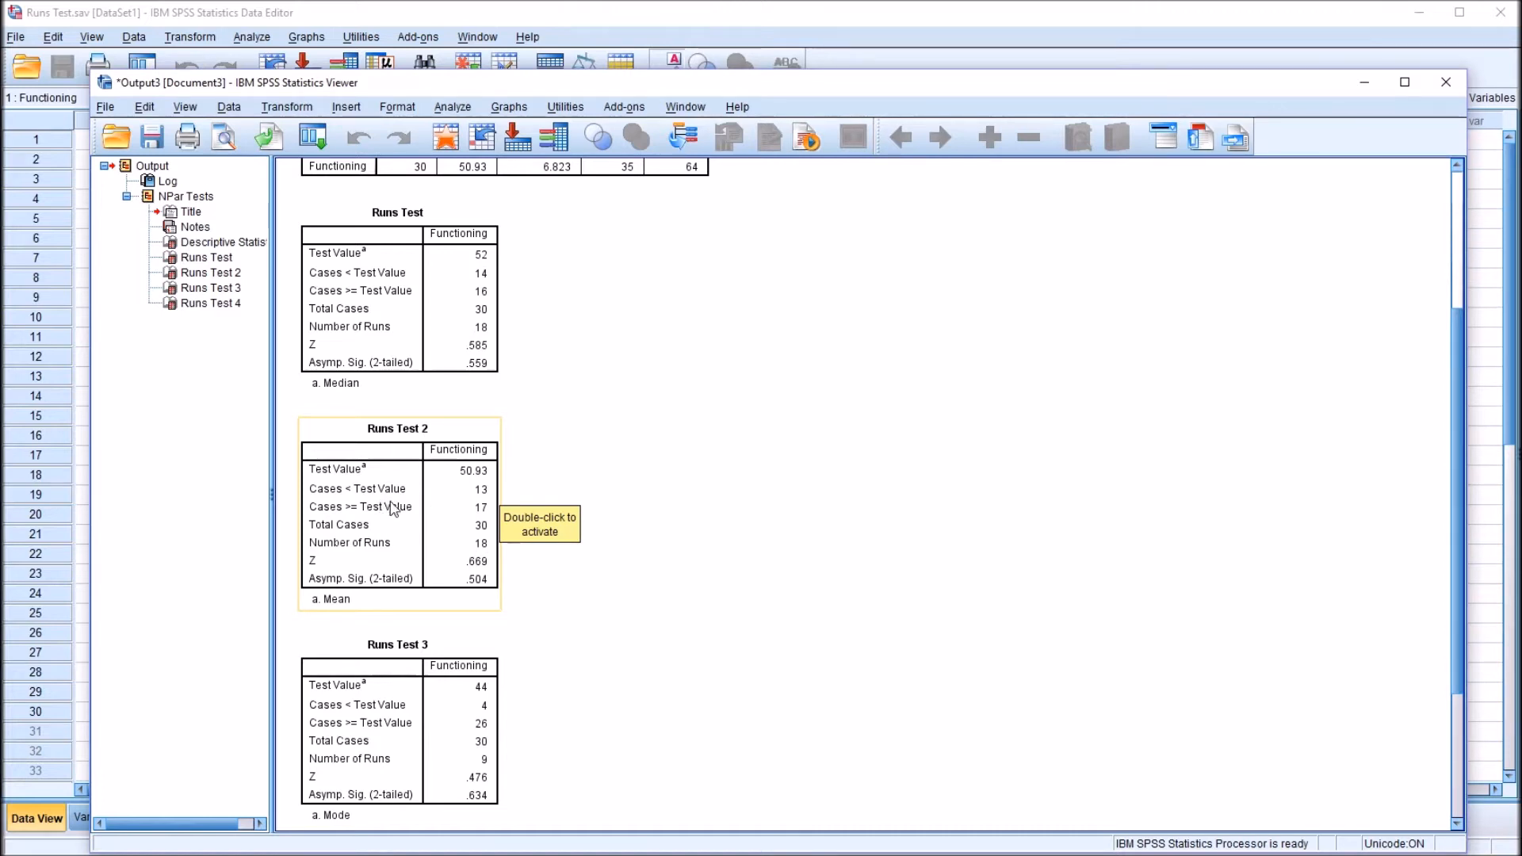
{"action": "mouse_move", "coordinate": [444, 520]}
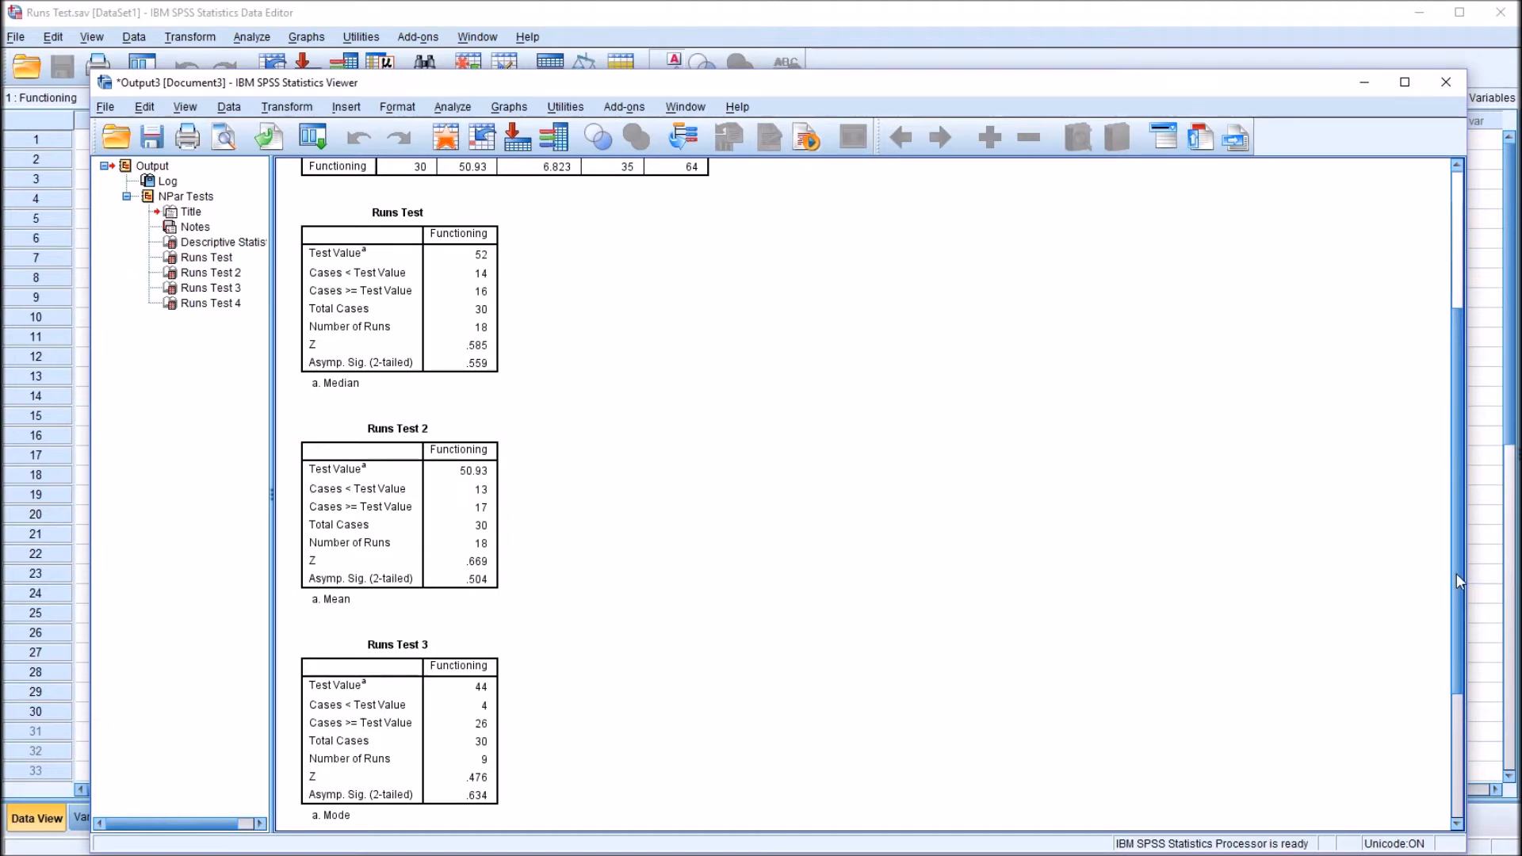
{"action": "scroll", "scroll_direction": "down", "scroll_amount": 3}
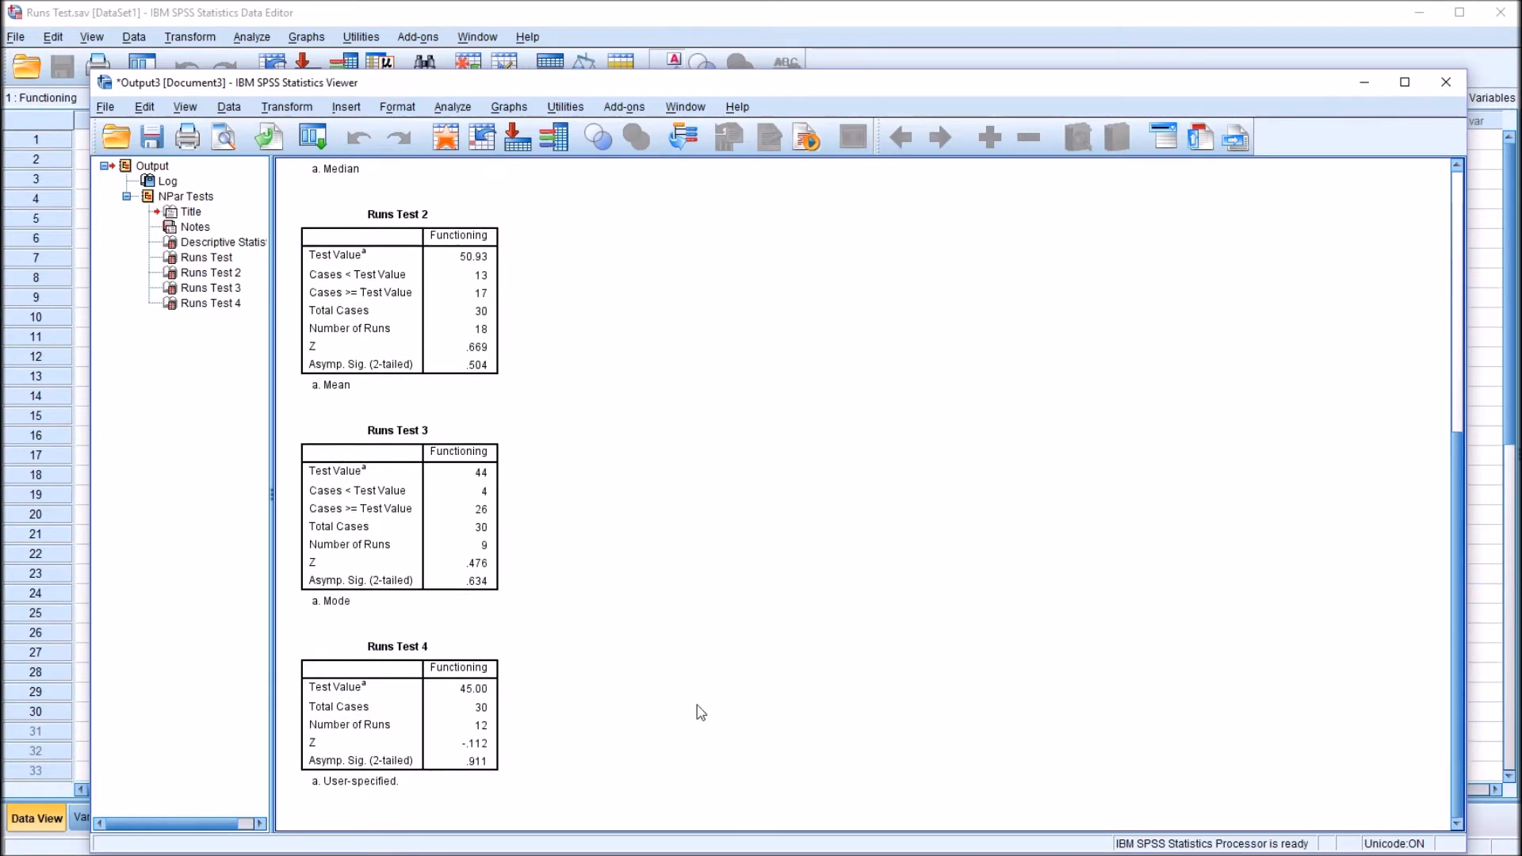
{"action": "left_click", "coordinate": [469, 512]}
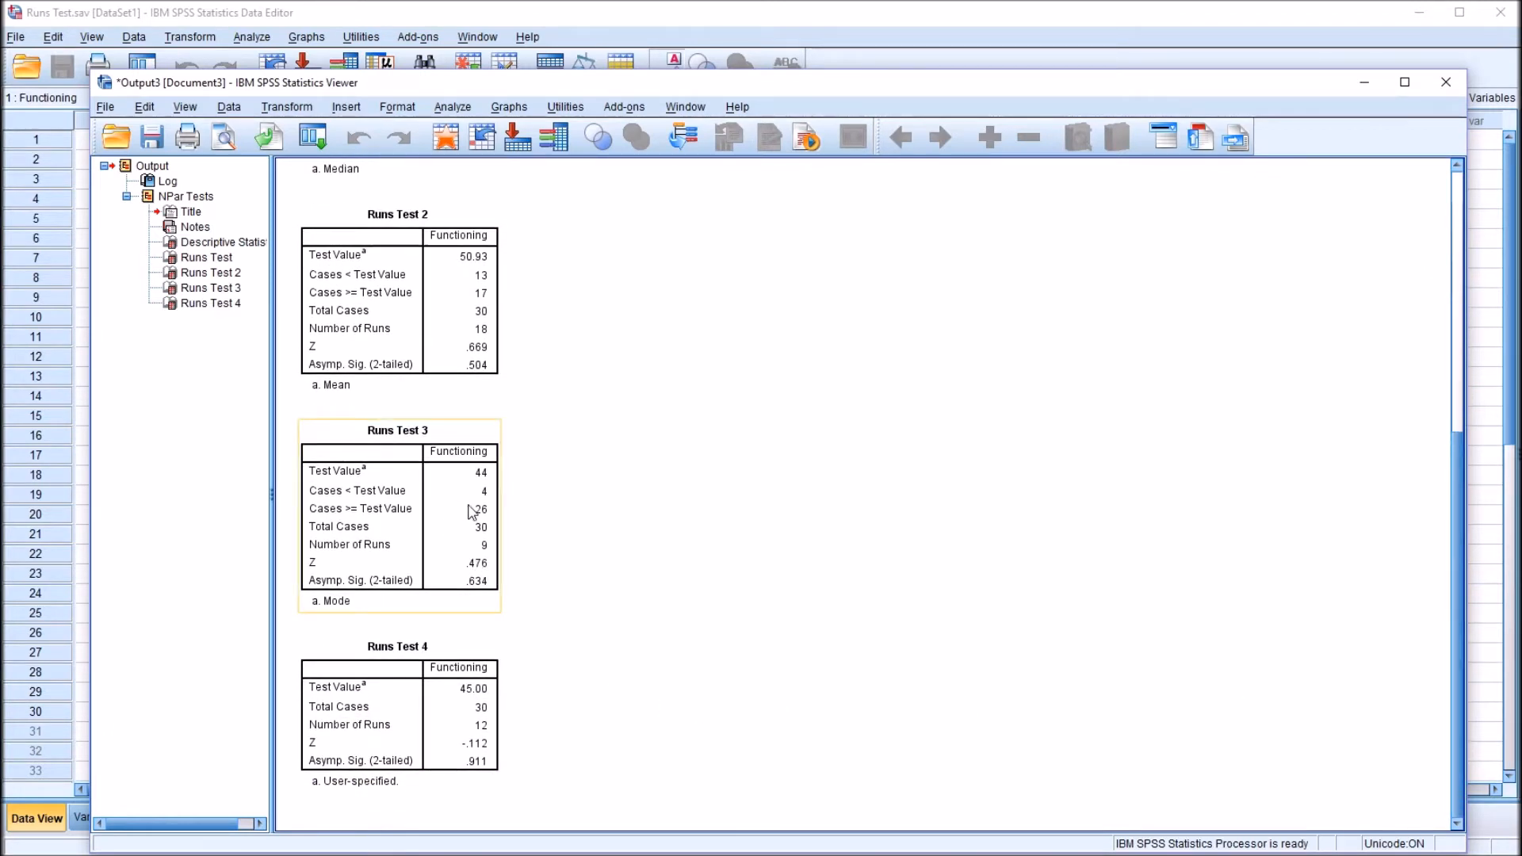
{"action": "mouse_move", "coordinate": [451, 513]}
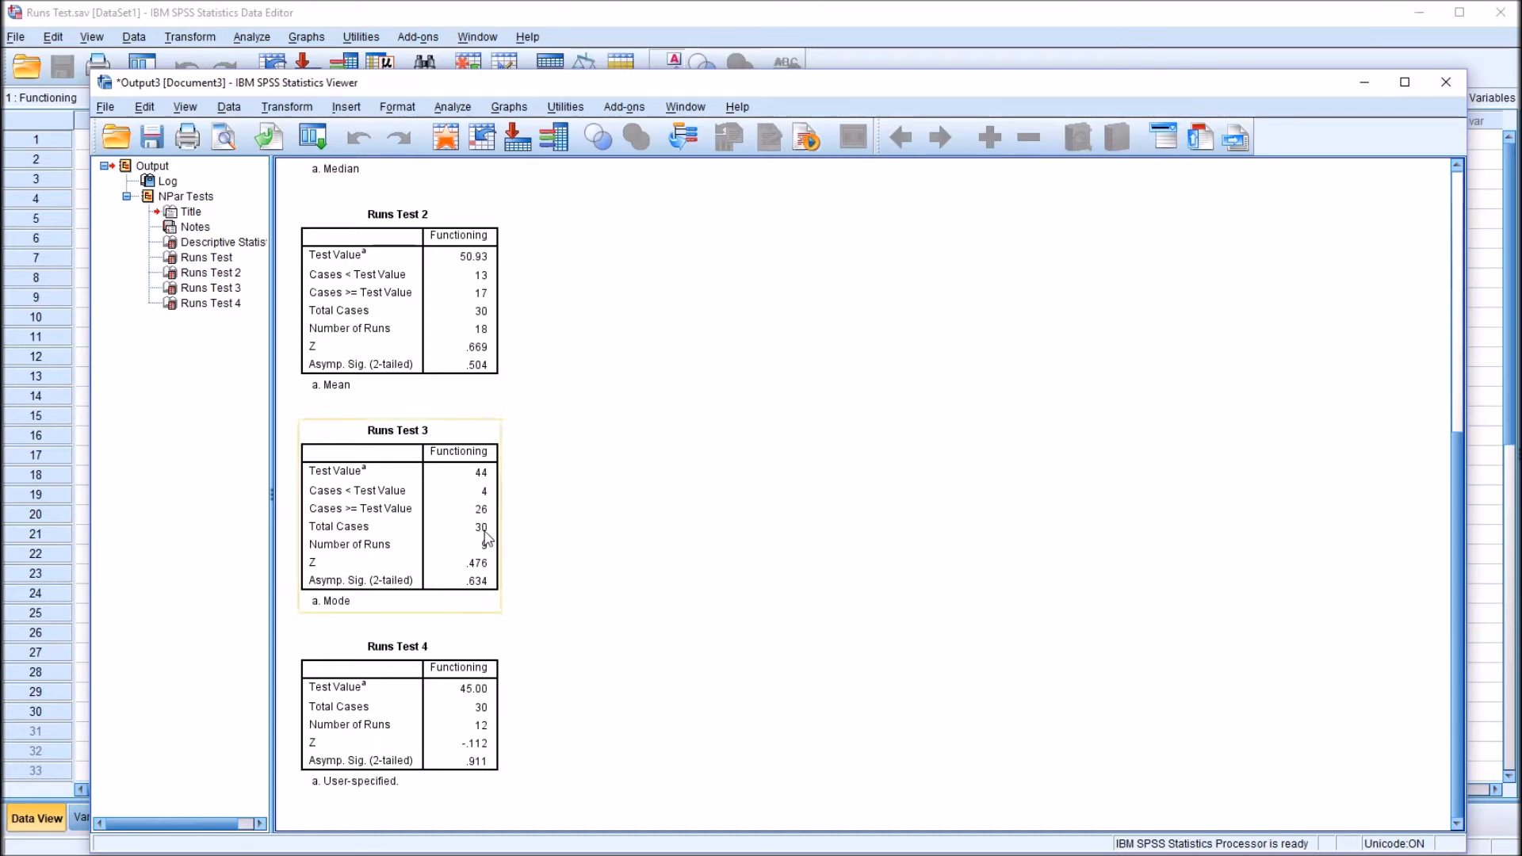
{"action": "mouse_move", "coordinate": [482, 552]}
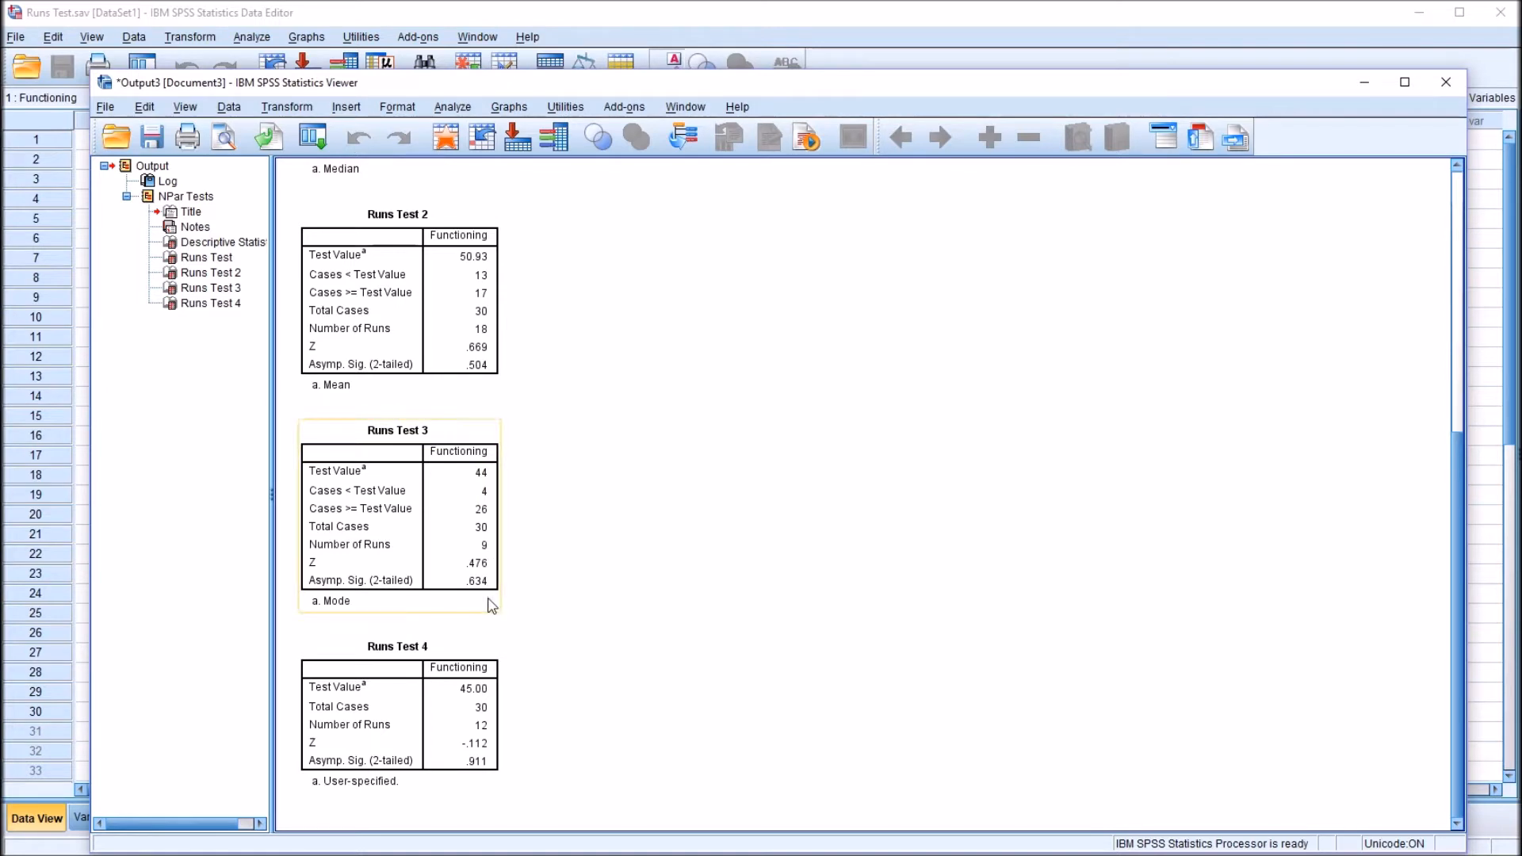
{"action": "mouse_move", "coordinate": [475, 598]}
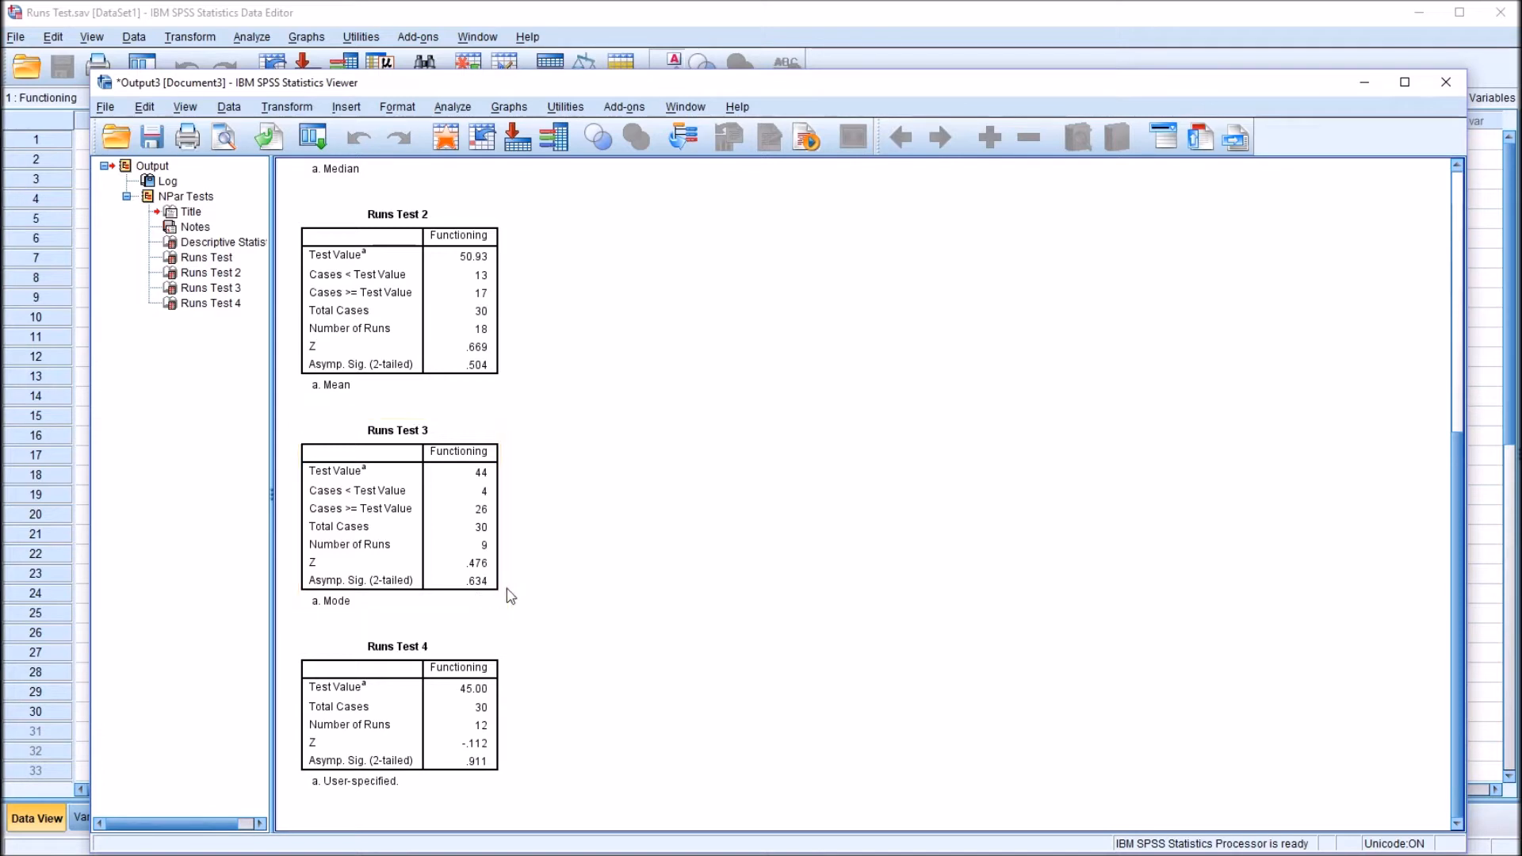
{"action": "mouse_move", "coordinate": [572, 734]}
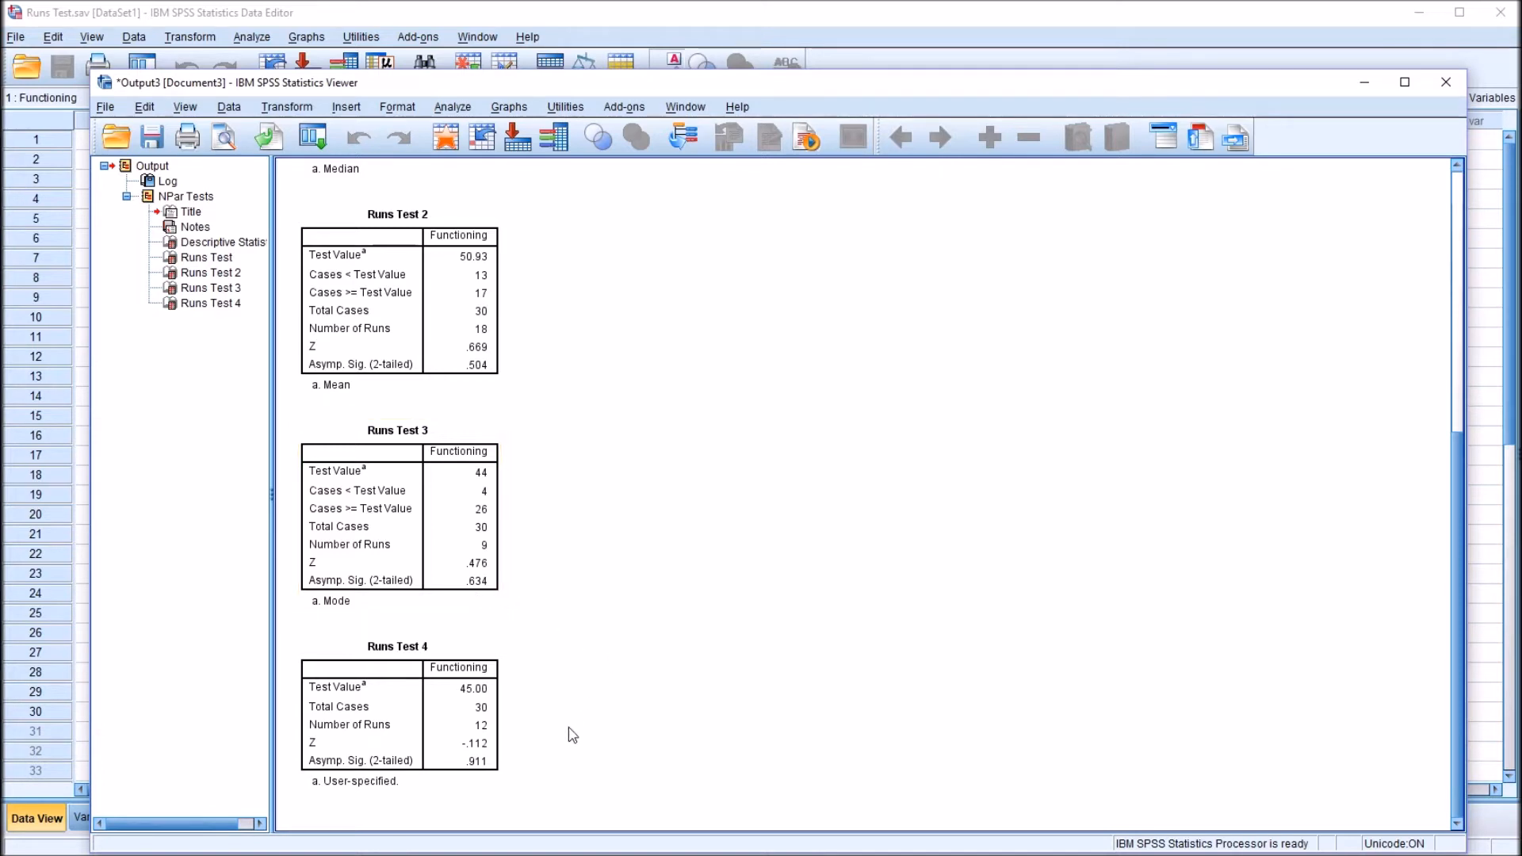
Step: Review the Runs Test 4 table for custom value 45, then bring the Data Editor forward
{"action": "left_click", "coordinate": [483, 707]}
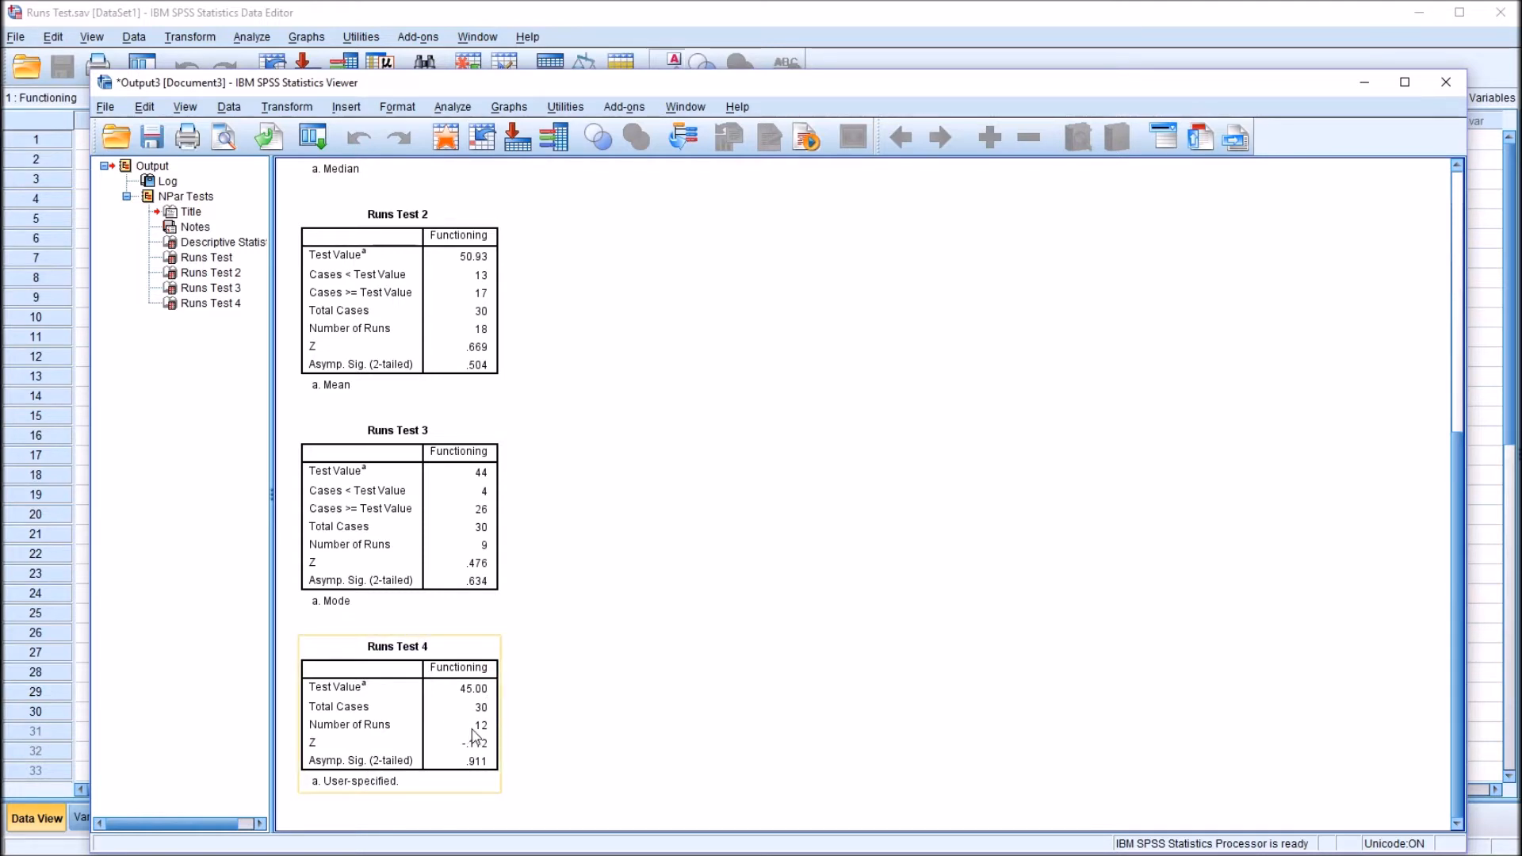
{"action": "left_click", "coordinate": [704, 723]}
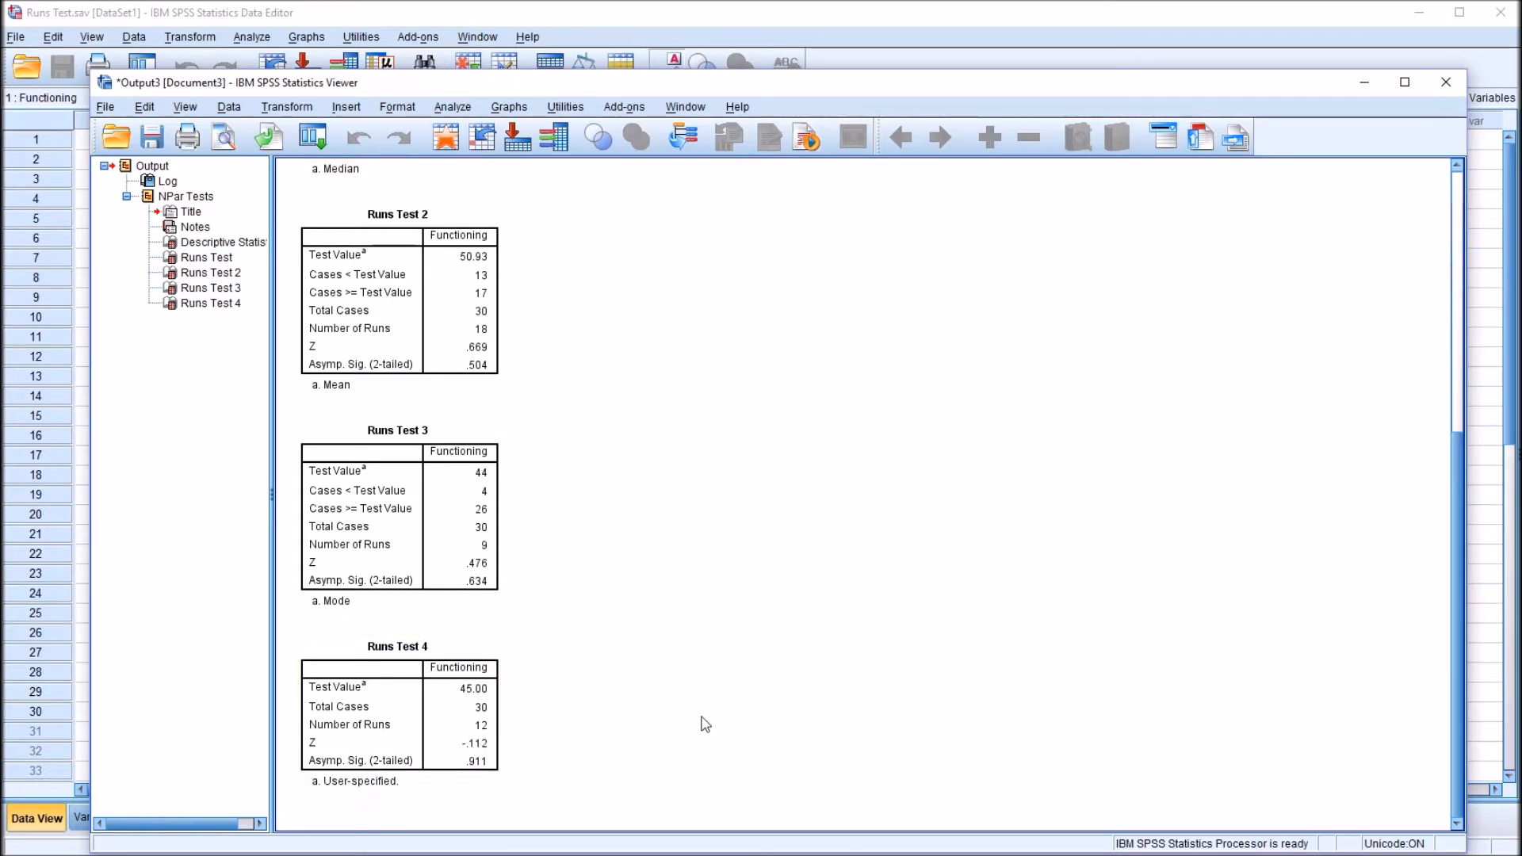
{"action": "left_click", "coordinate": [398, 723]}
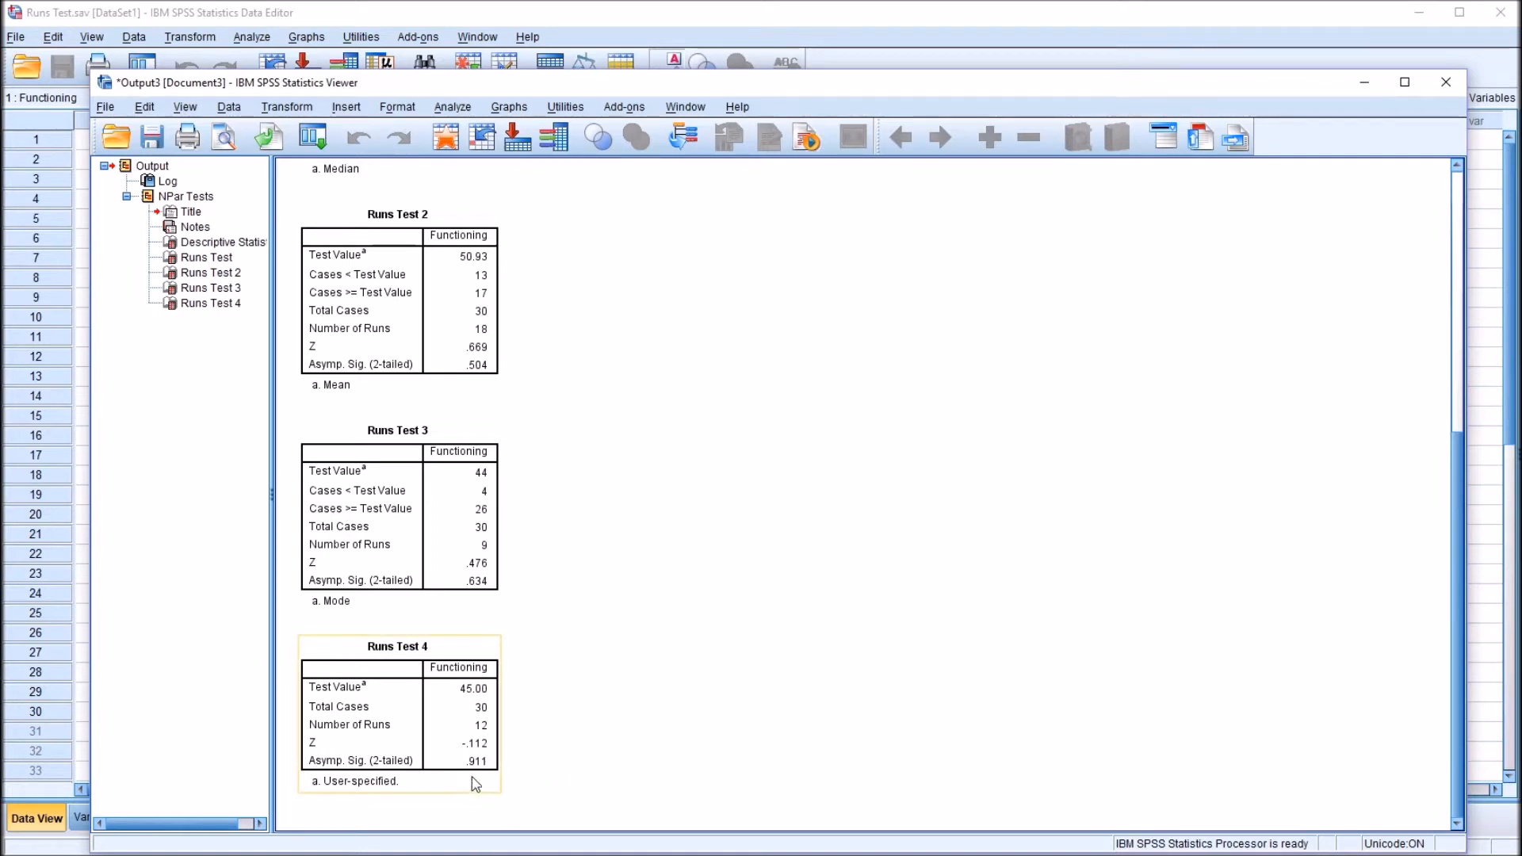
{"action": "left_click", "coordinate": [608, 767]}
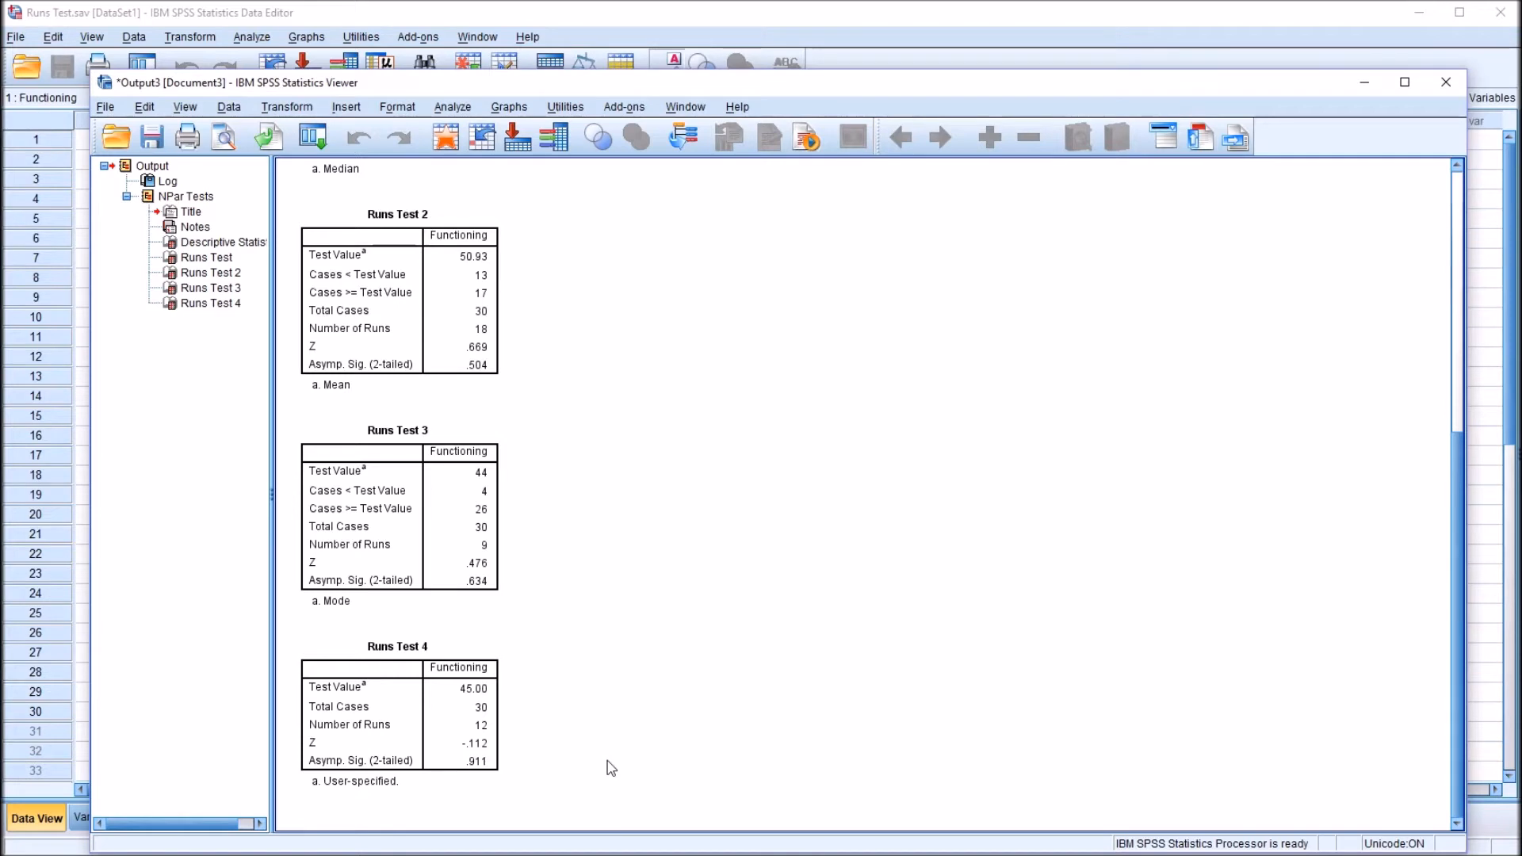
{"action": "mouse_move", "coordinate": [575, 718]}
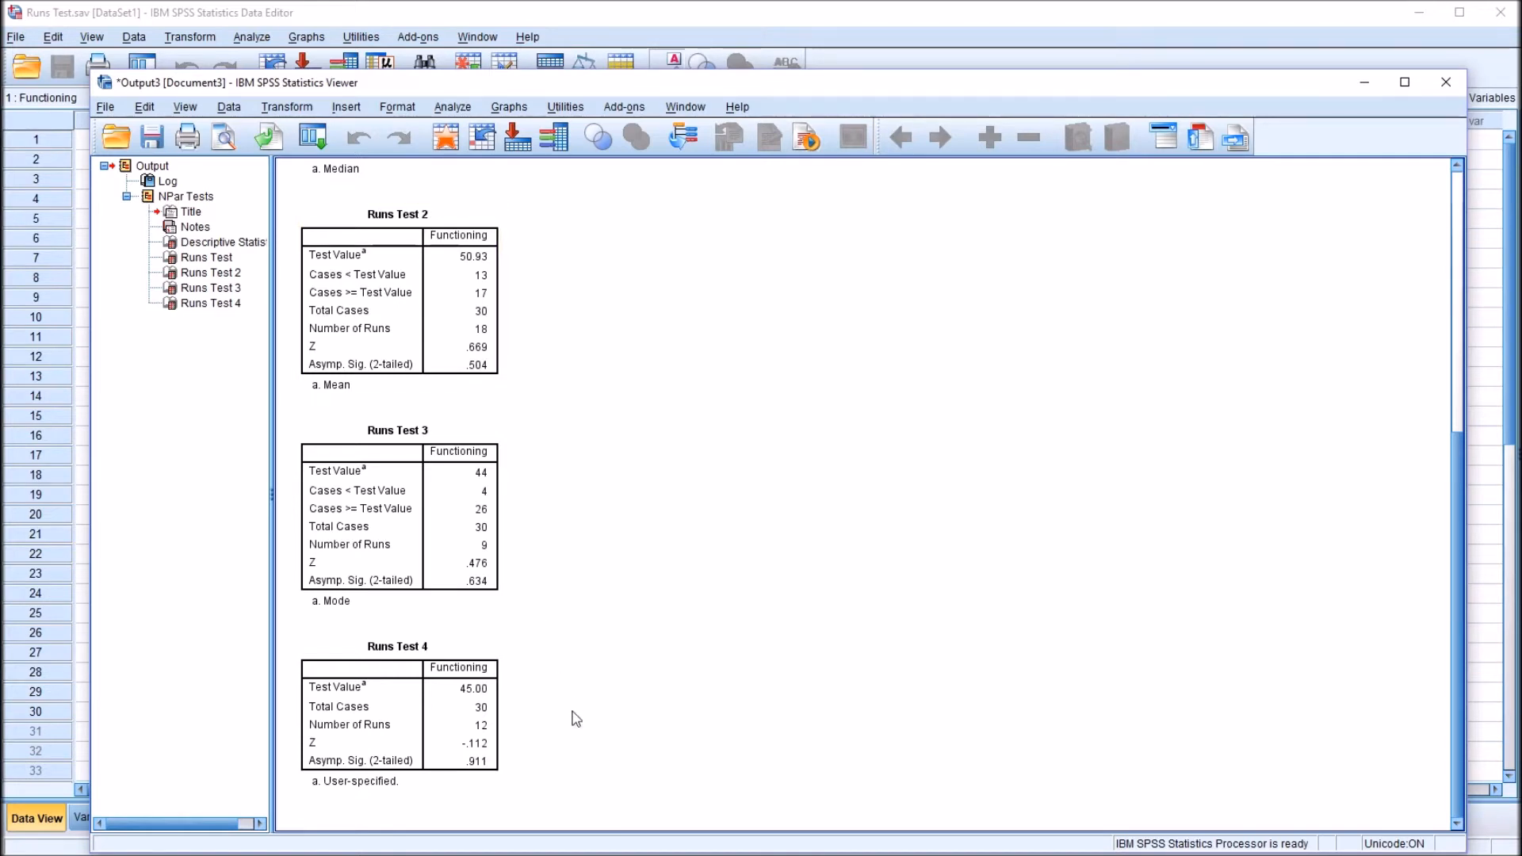
{"action": "mouse_move", "coordinate": [571, 737]}
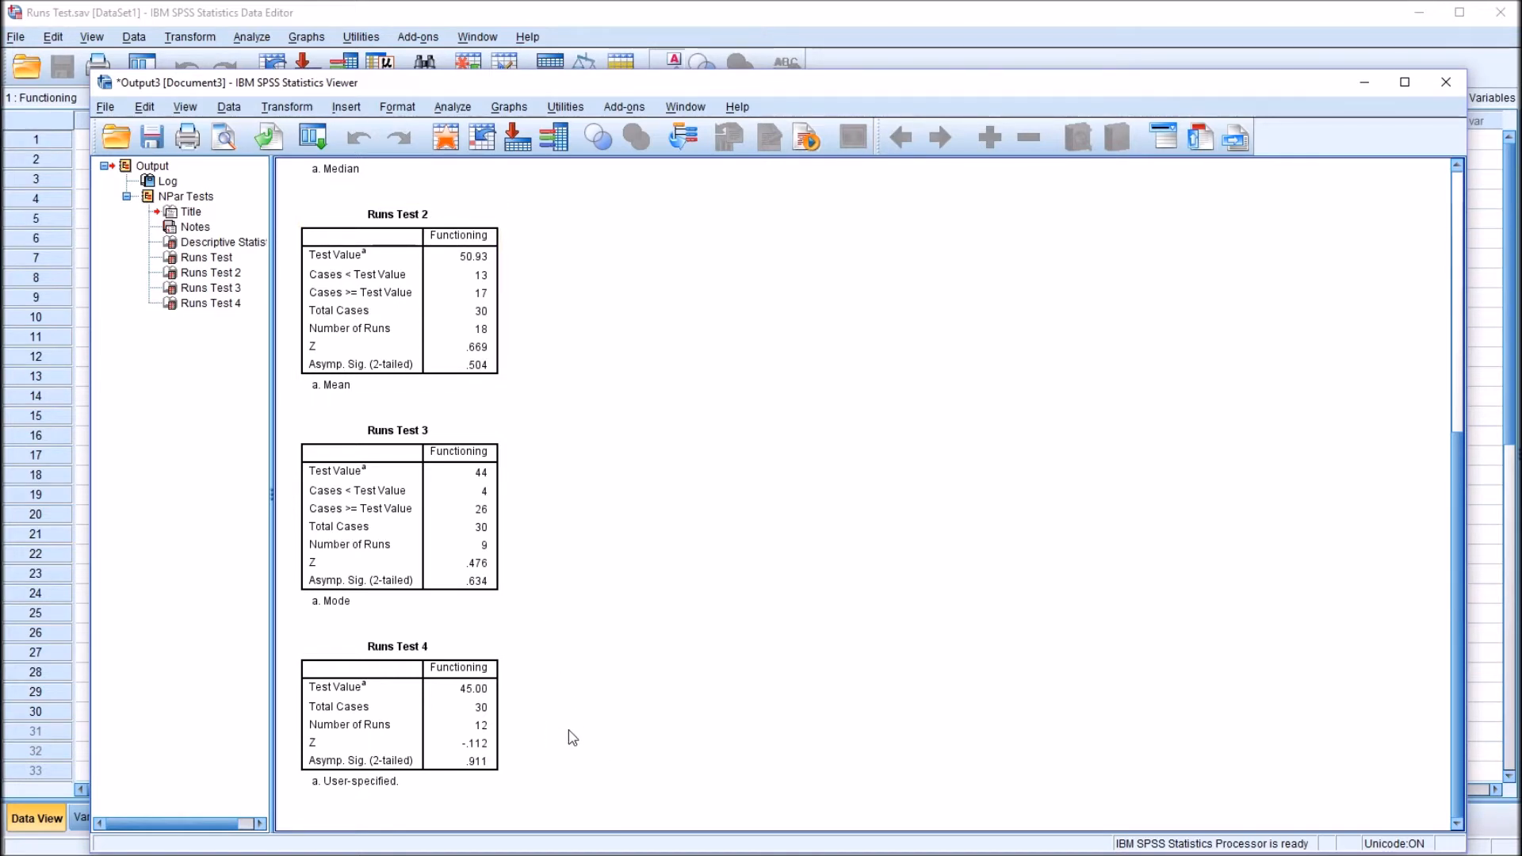
{"action": "left_click", "coordinate": [397, 718]}
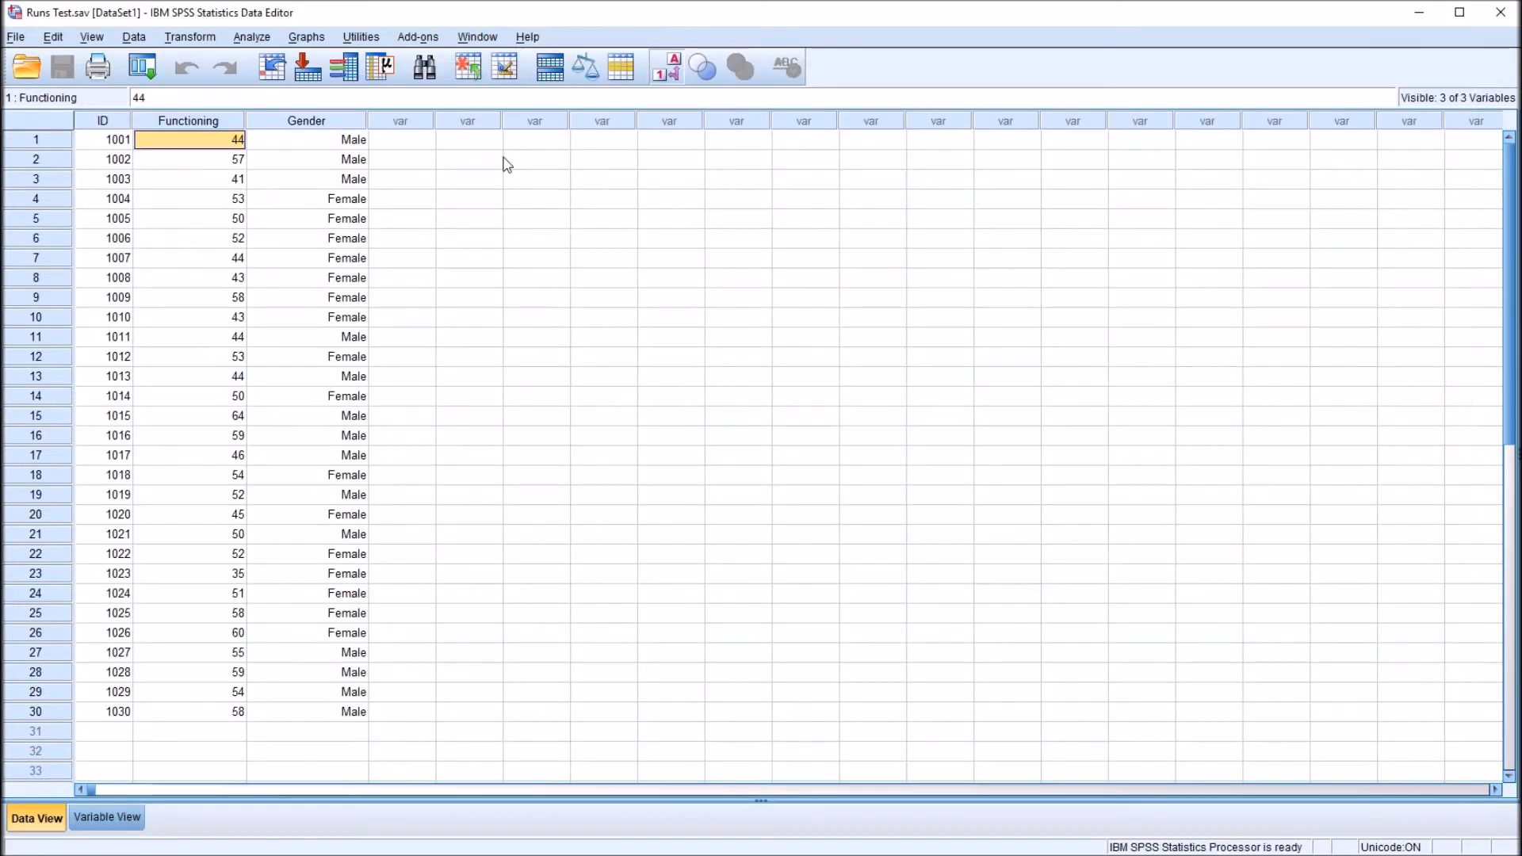
{"action": "left_click", "coordinate": [306, 120]}
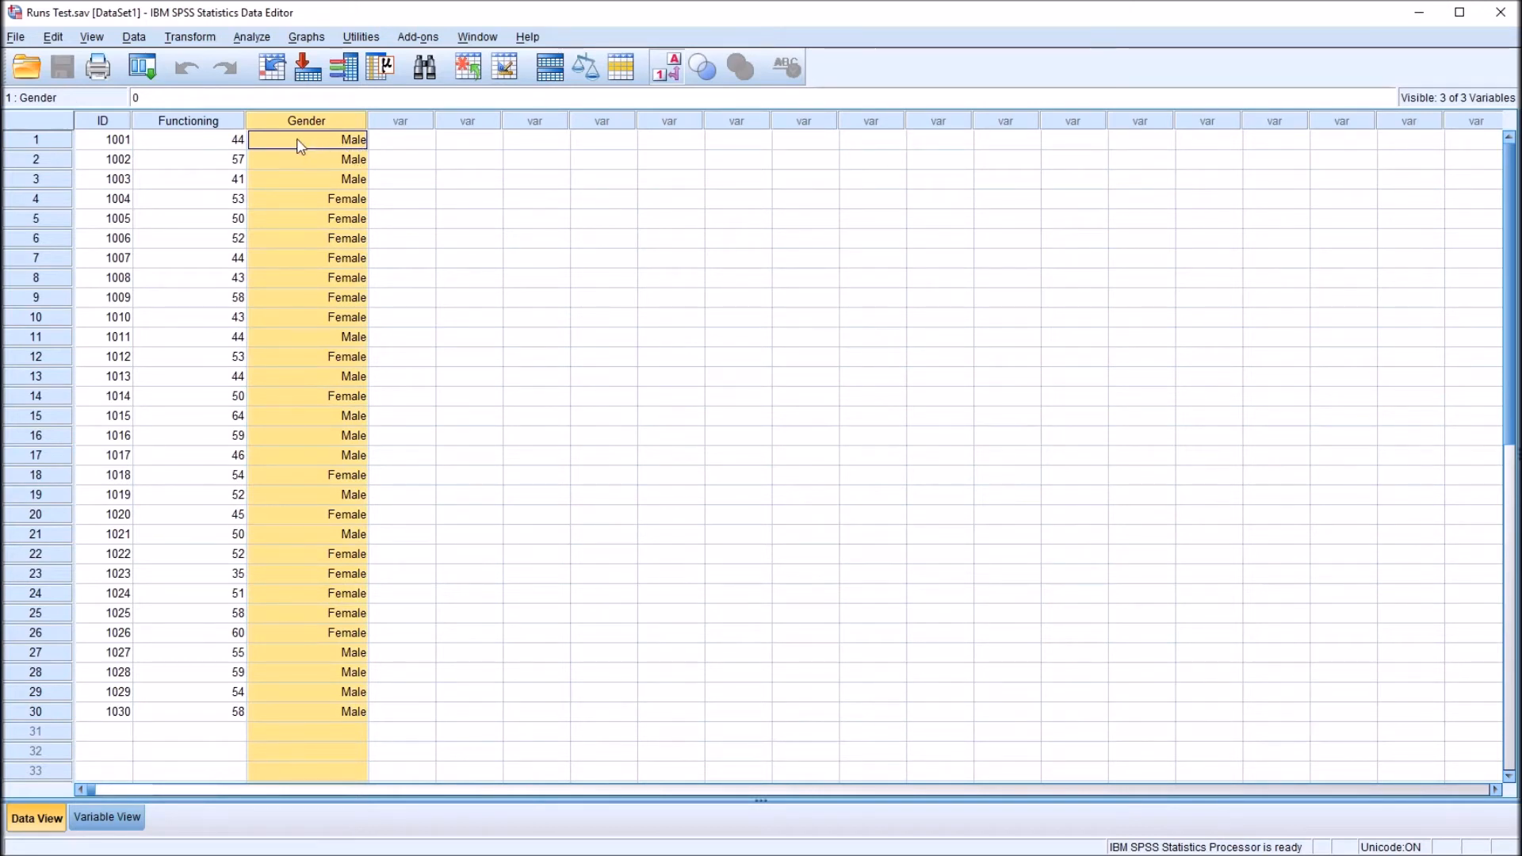
{"action": "left_click", "coordinate": [356, 139]}
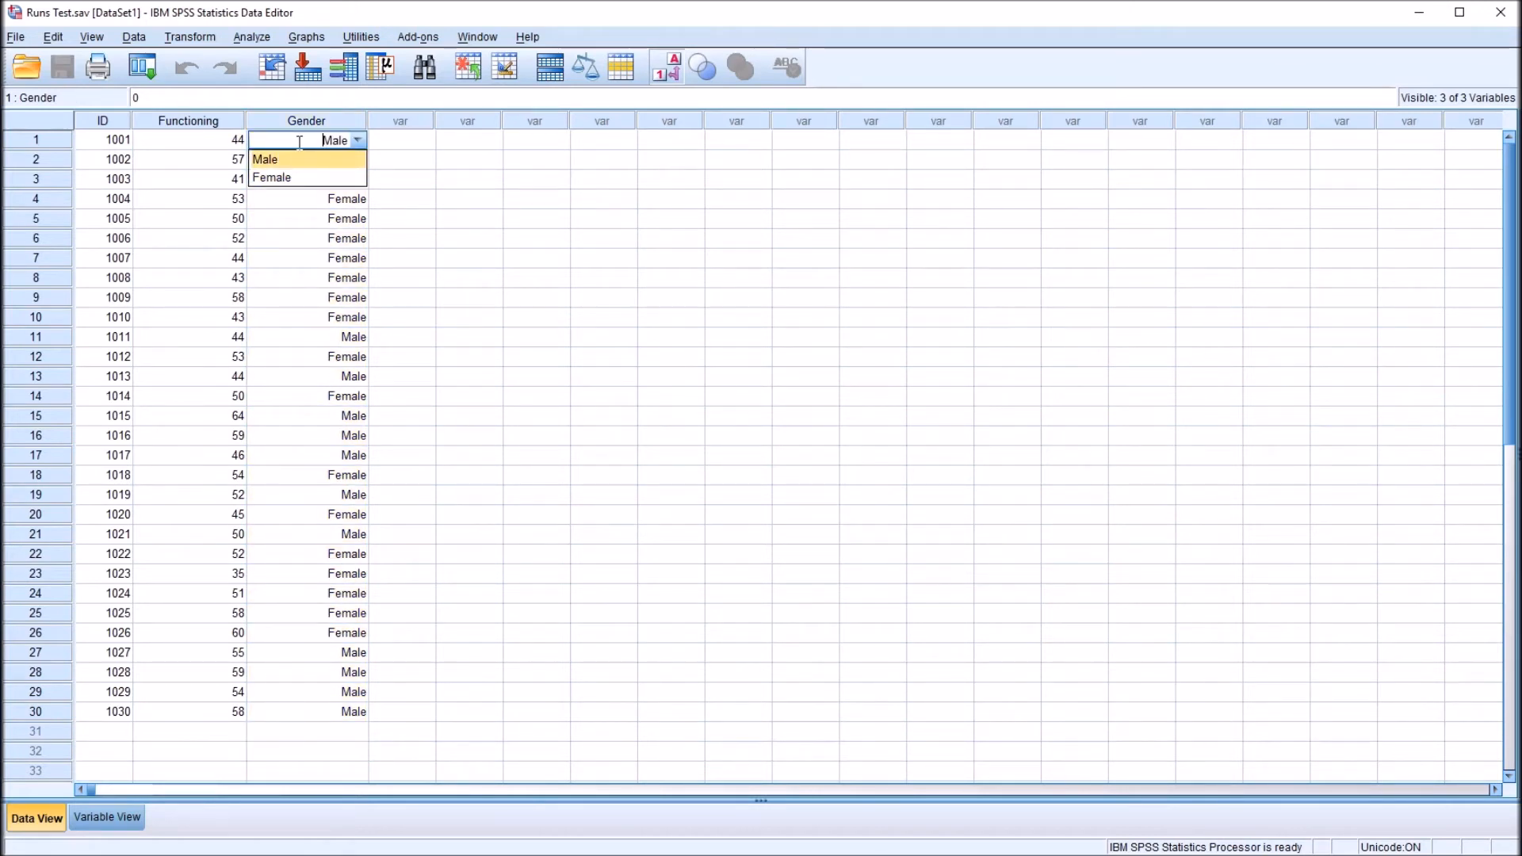
{"action": "left_click", "coordinate": [399, 139]}
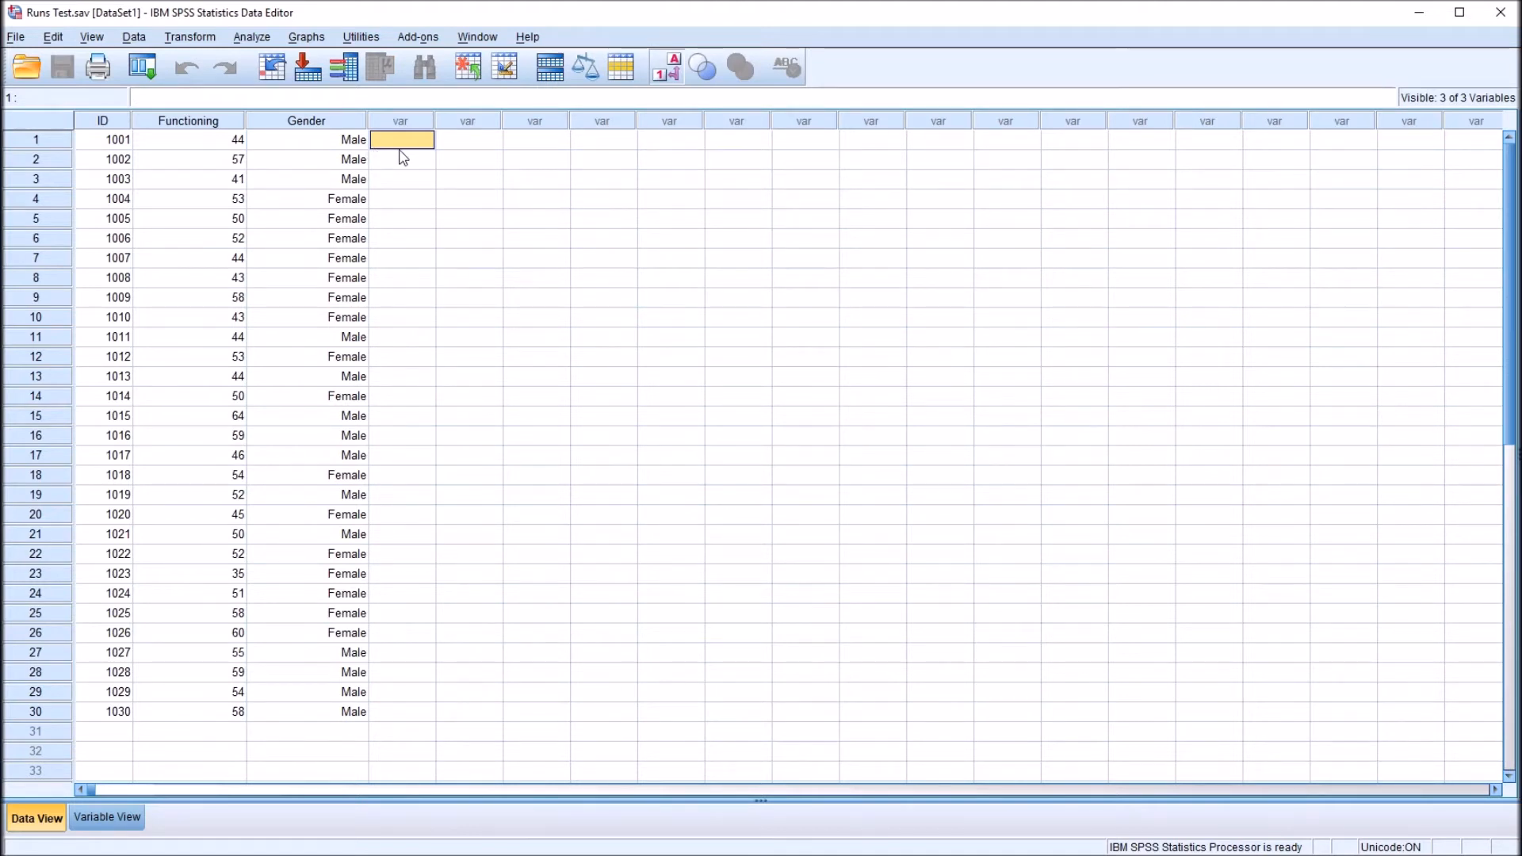
{"action": "mouse_move", "coordinate": [413, 169]}
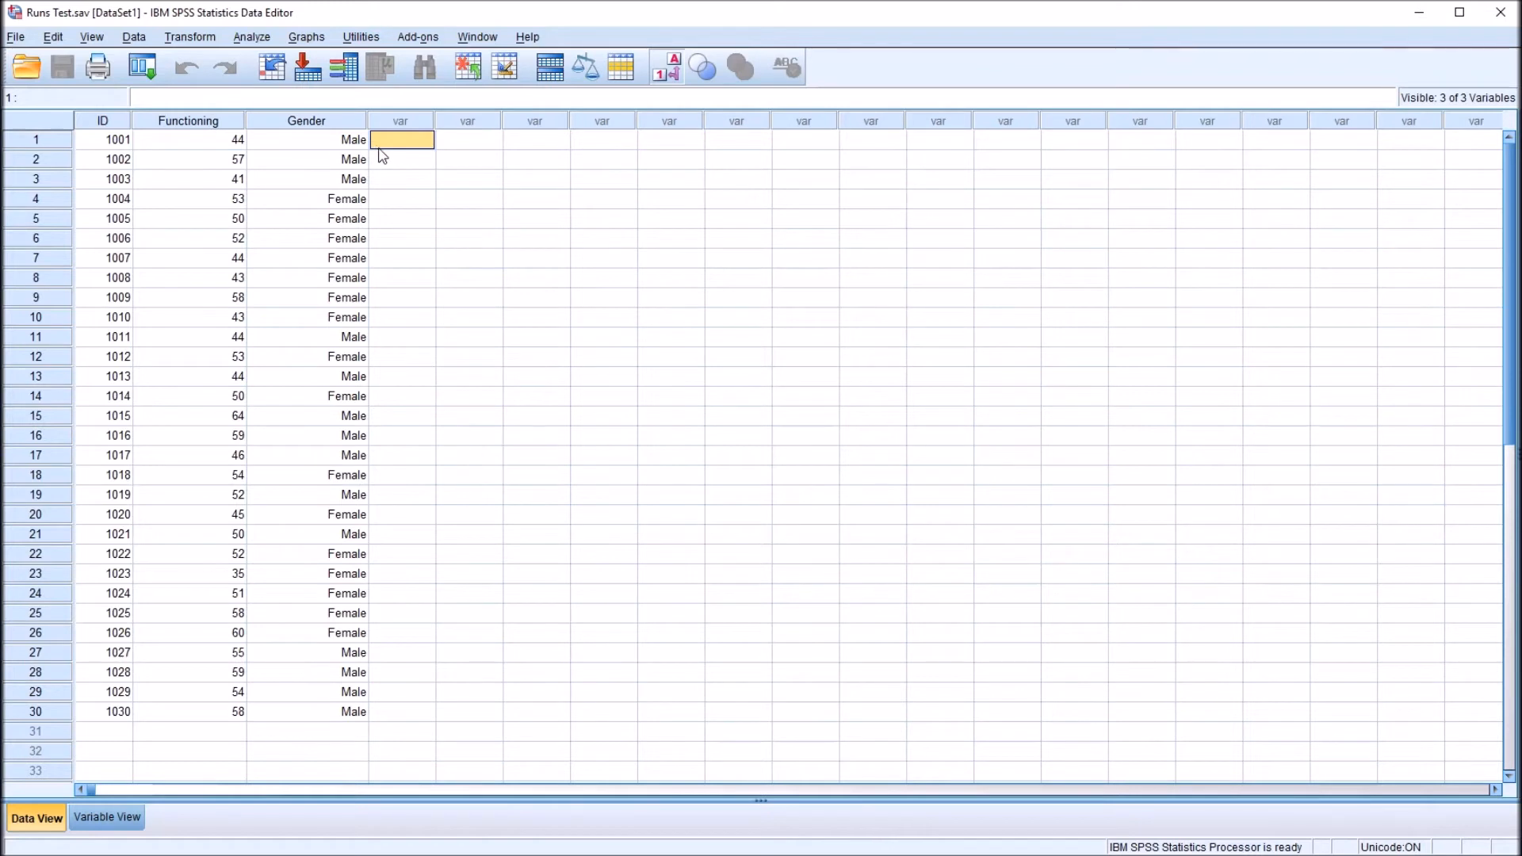
{"action": "mouse_move", "coordinate": [317, 151]}
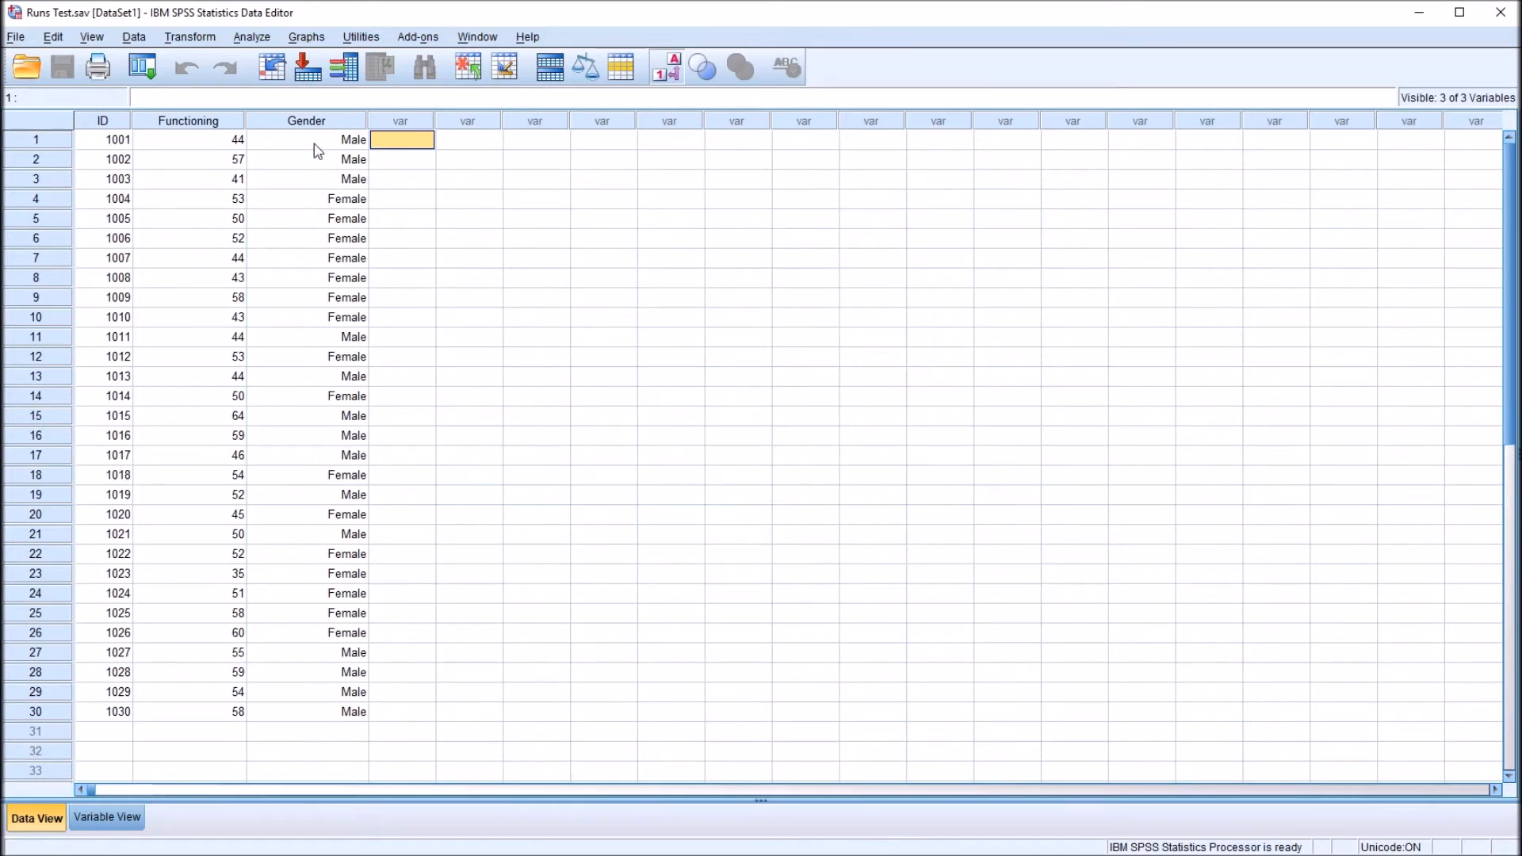
{"action": "mouse_move", "coordinate": [328, 175]}
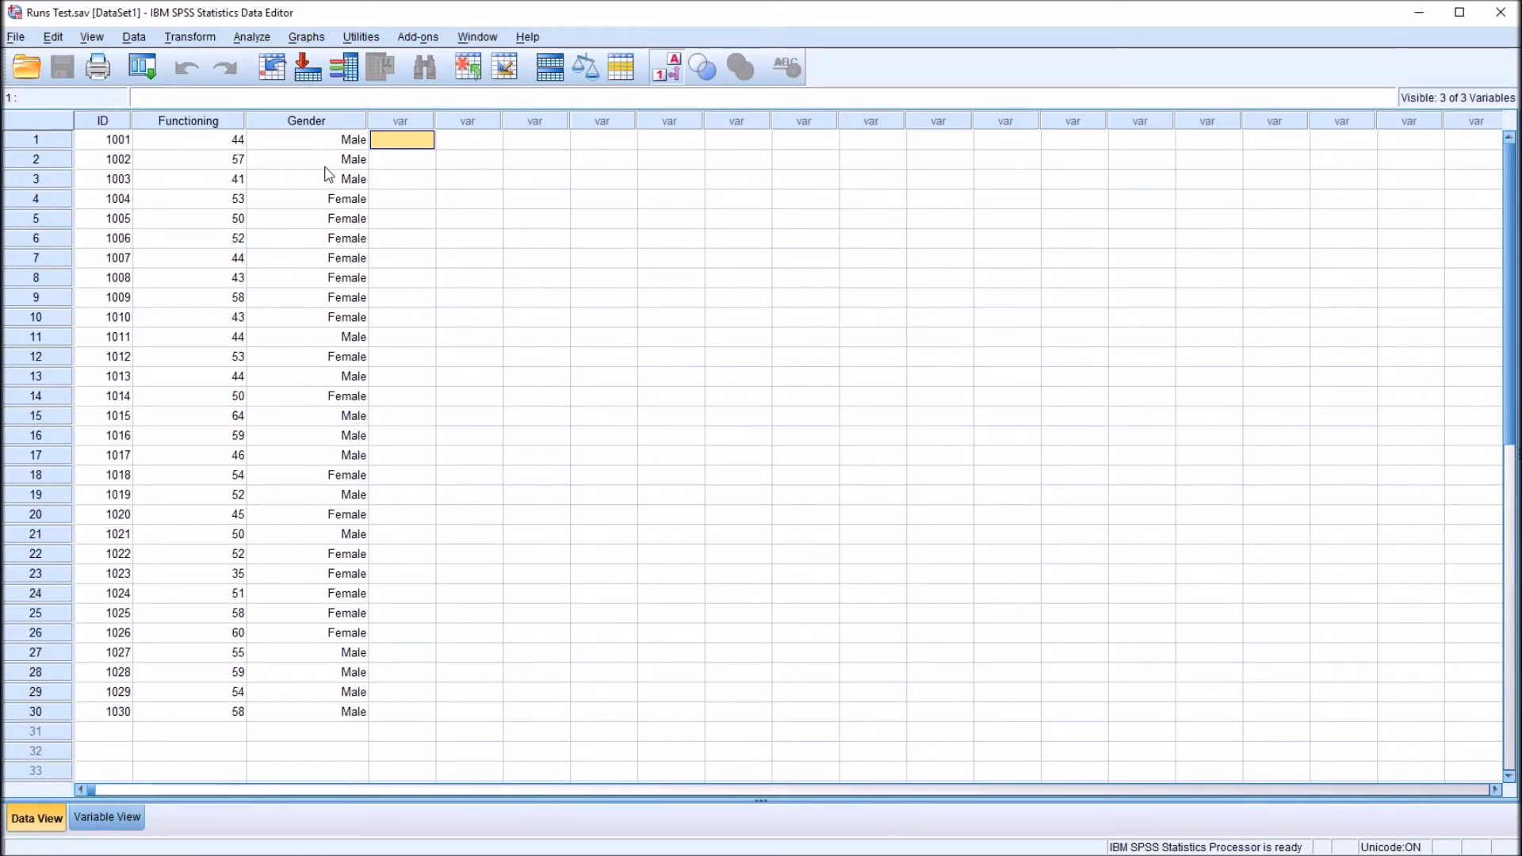
{"action": "mouse_move", "coordinate": [309, 149]}
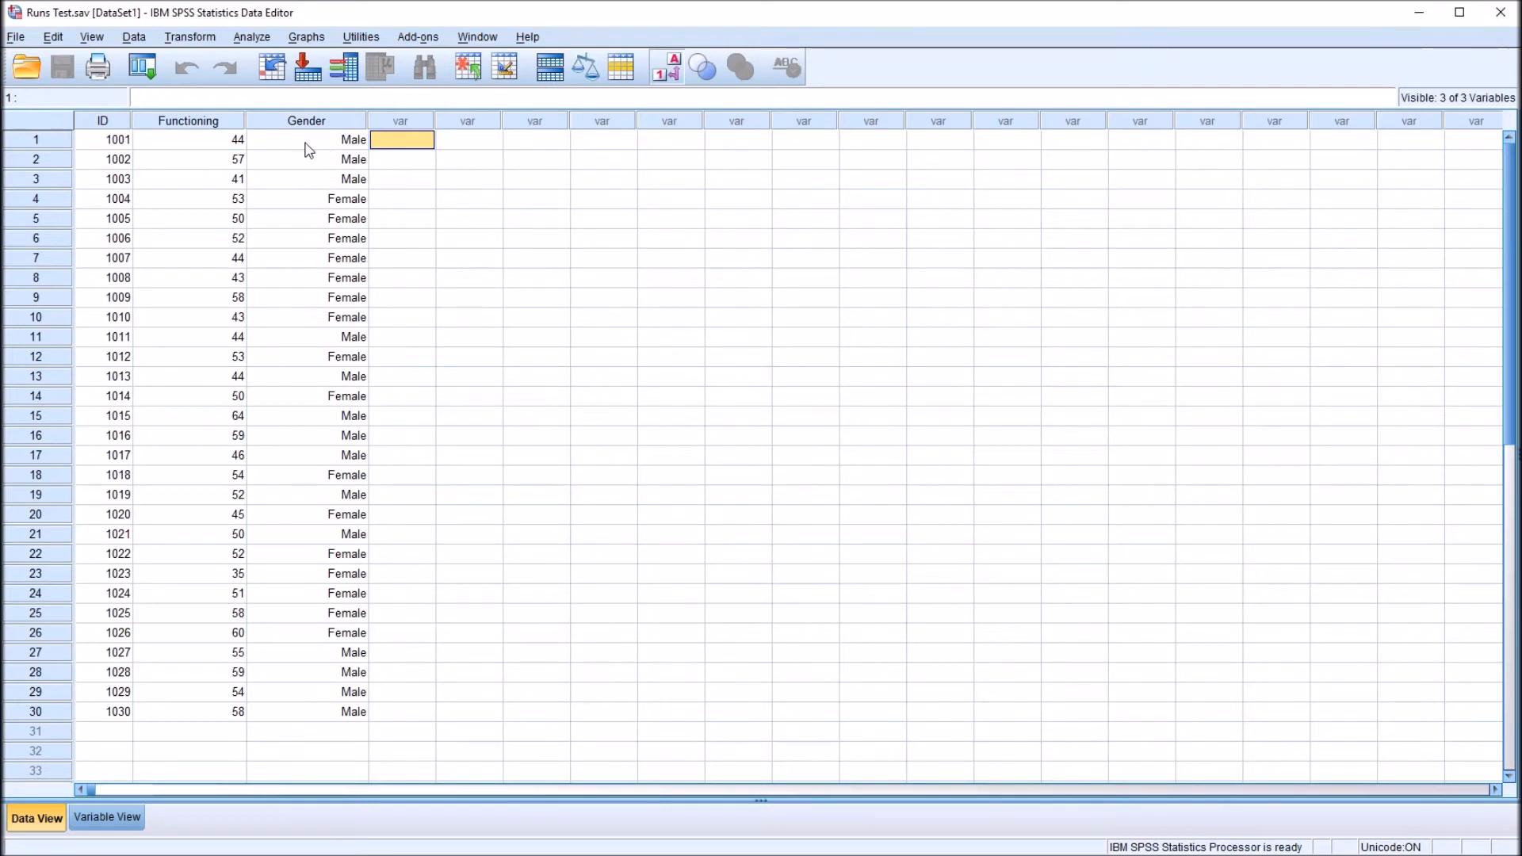
{"action": "left_click_drag", "start_coordinate": [306, 140], "coordinate": [305, 180]}
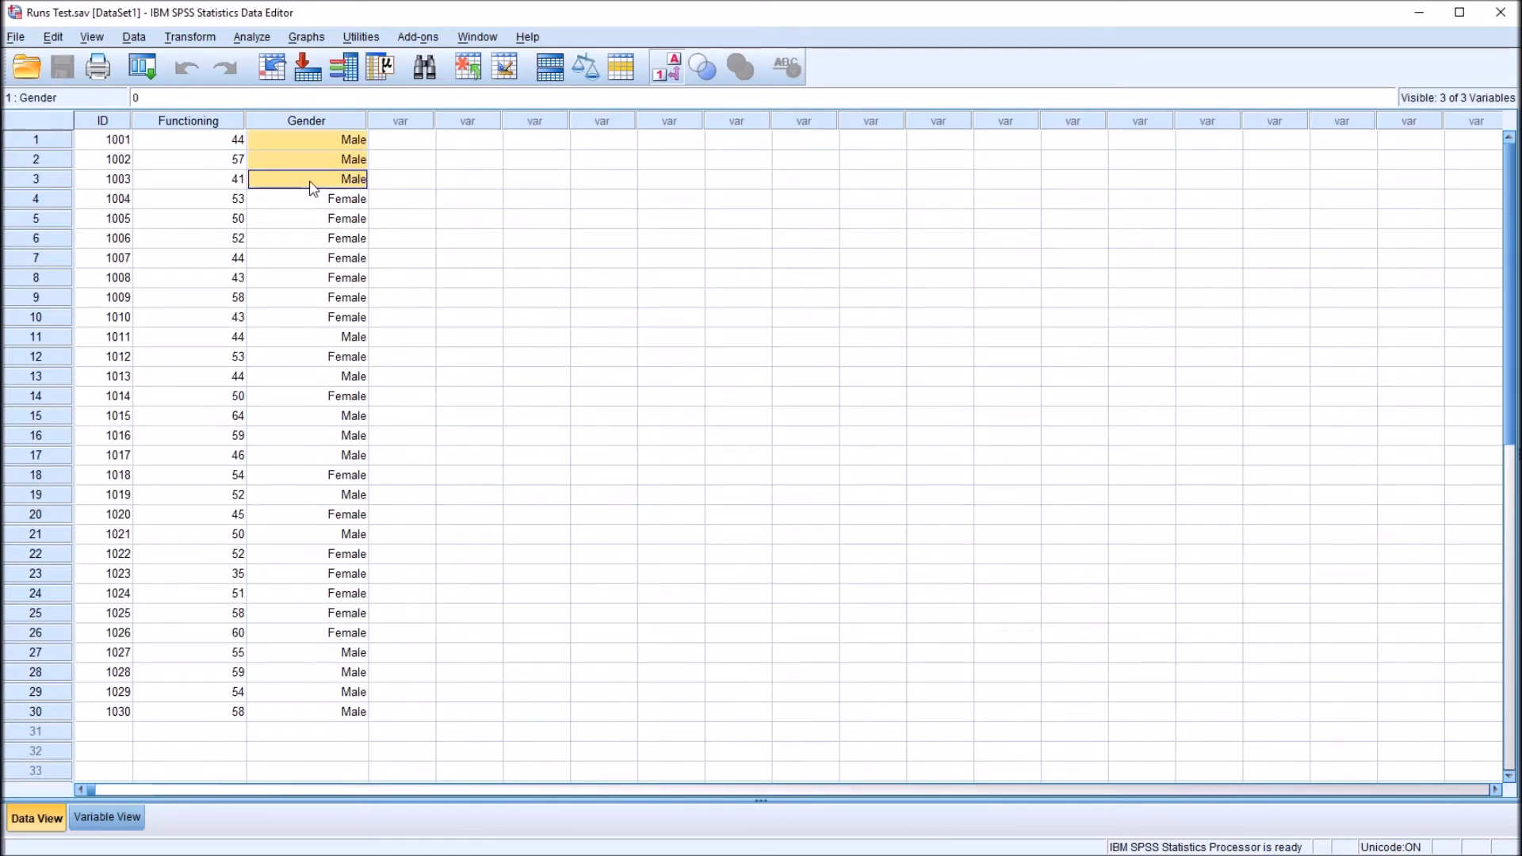
{"action": "mouse_move", "coordinate": [374, 185]}
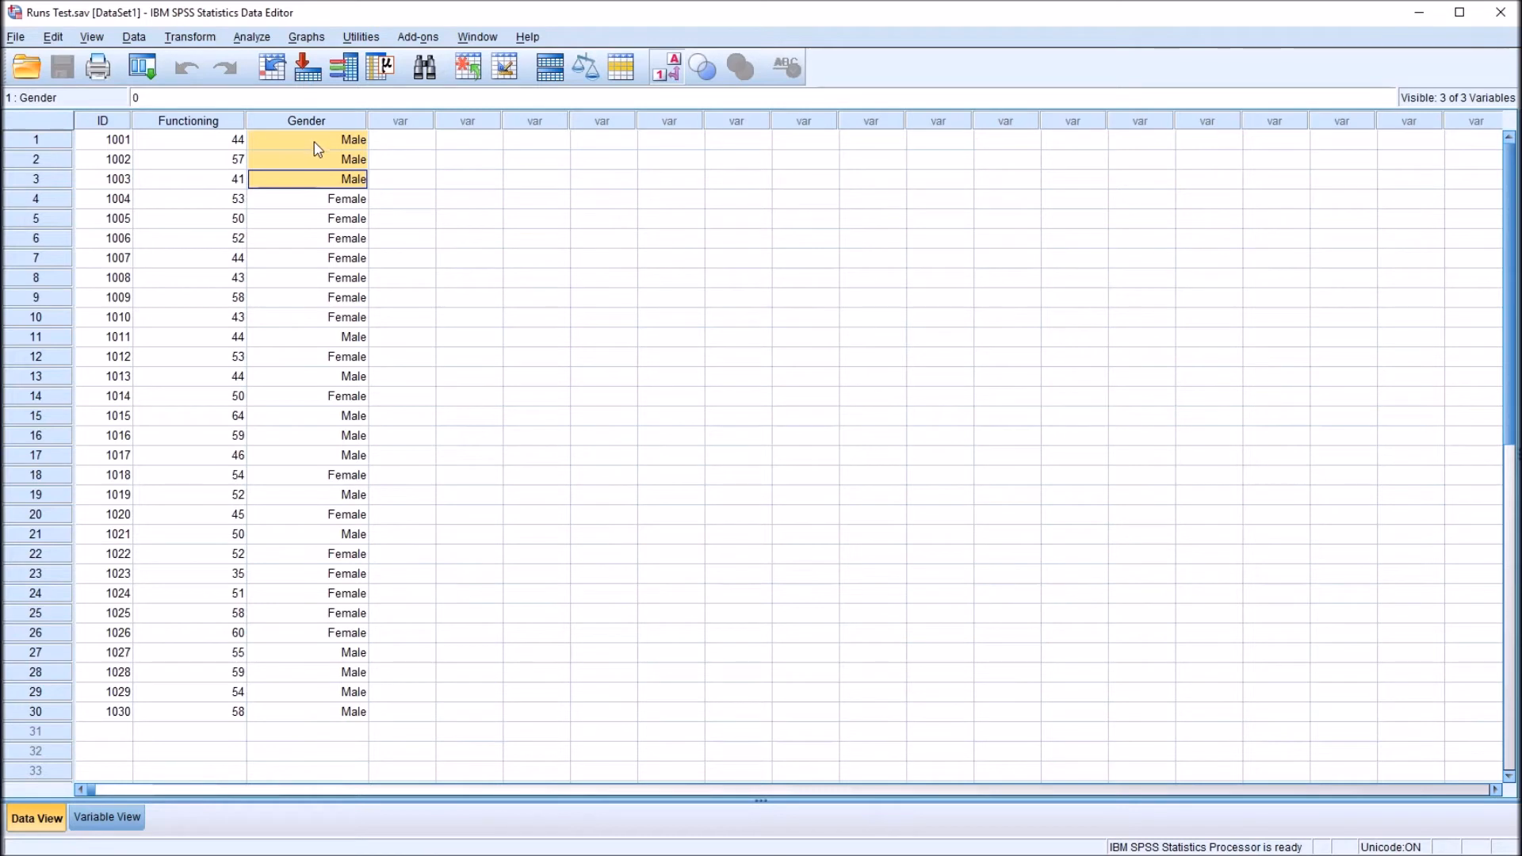
{"action": "mouse_move", "coordinate": [302, 205]}
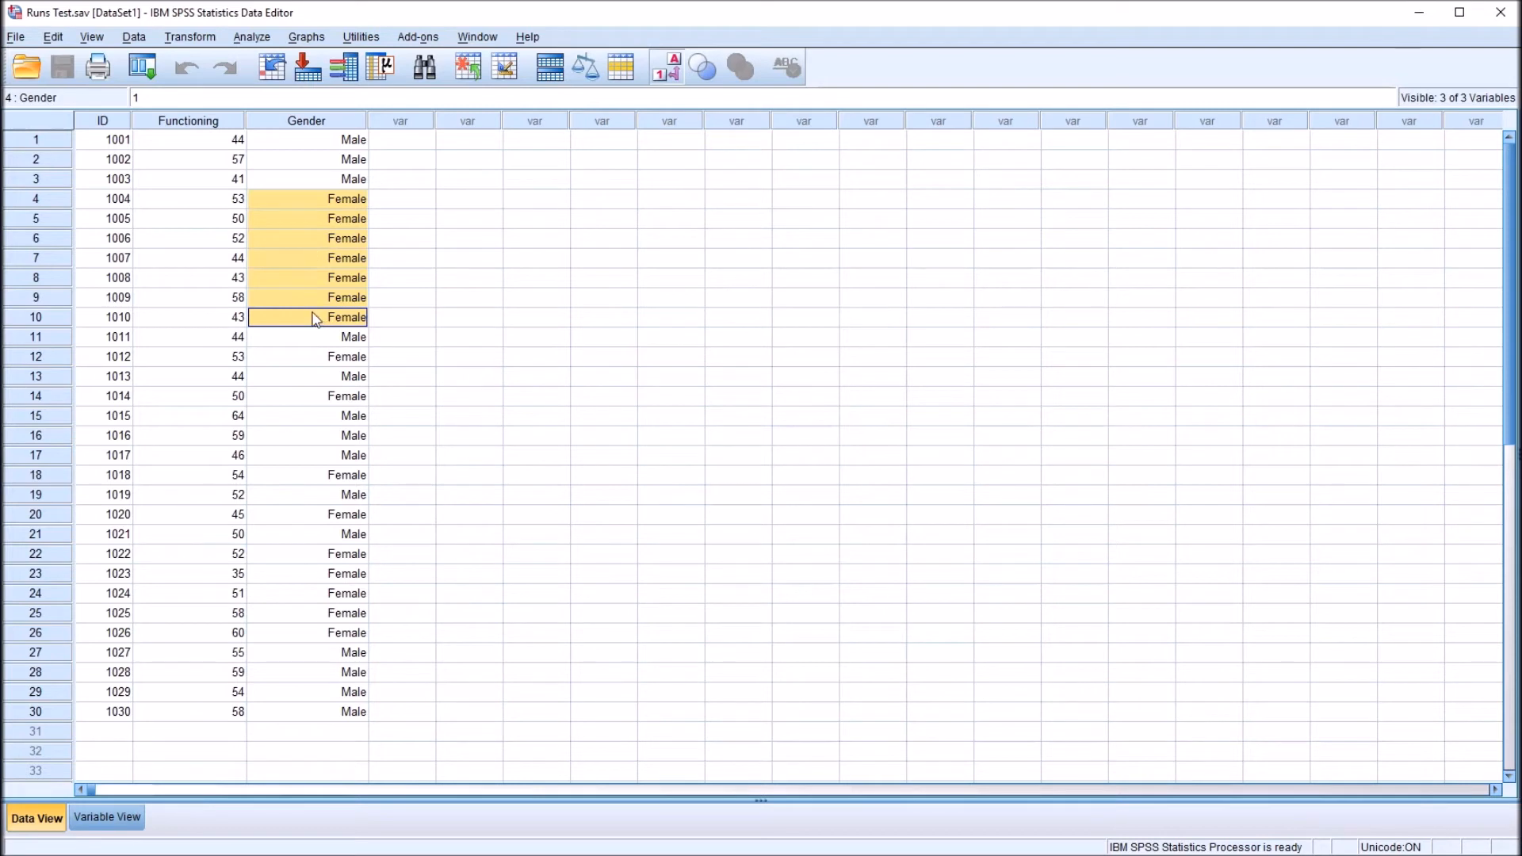
{"action": "left_click", "coordinate": [305, 336]}
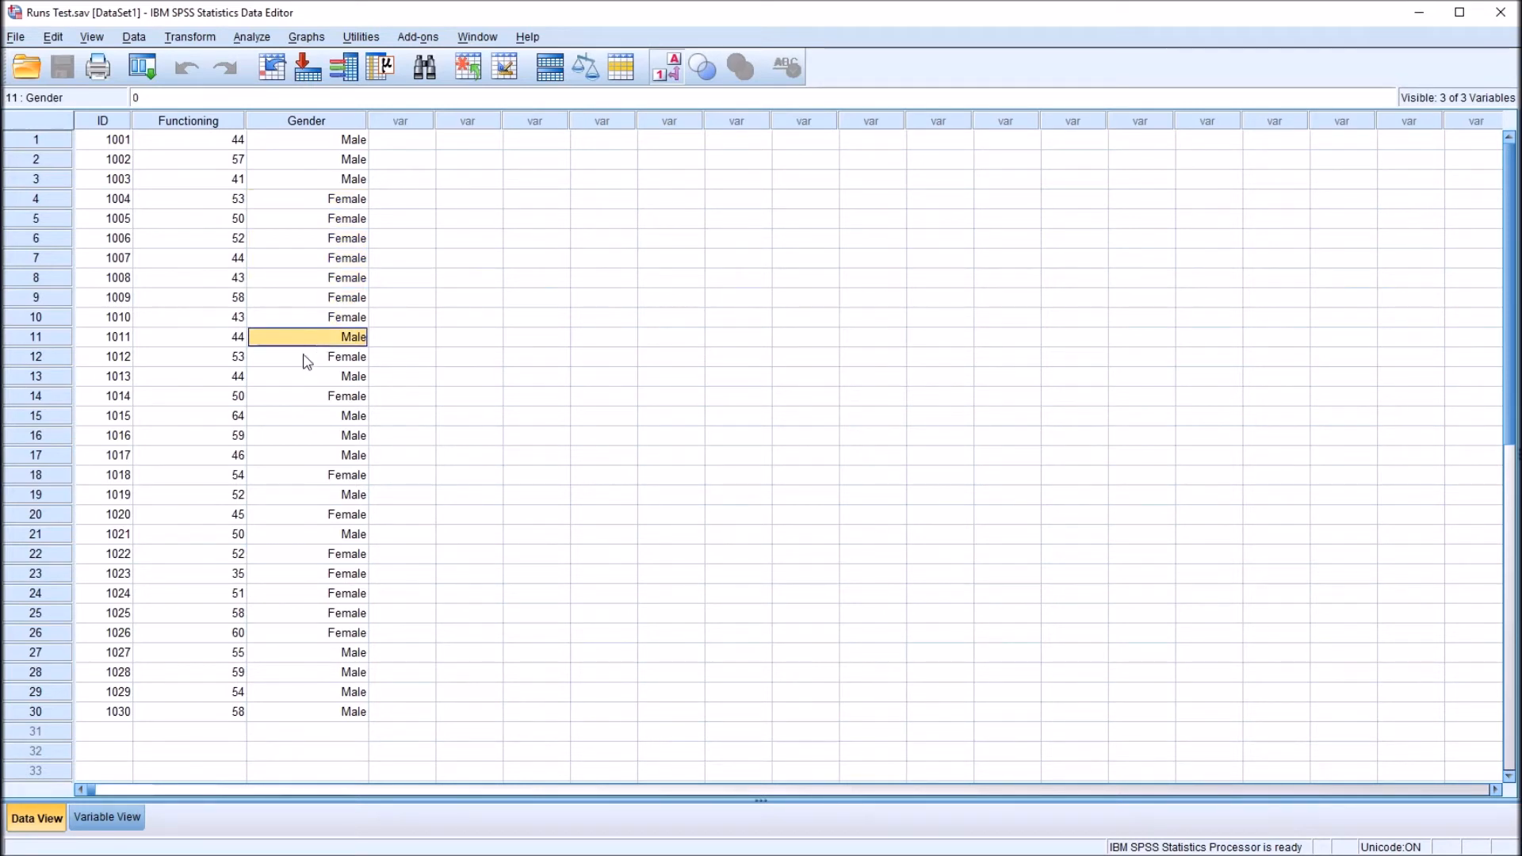
{"action": "left_click", "coordinate": [306, 376]}
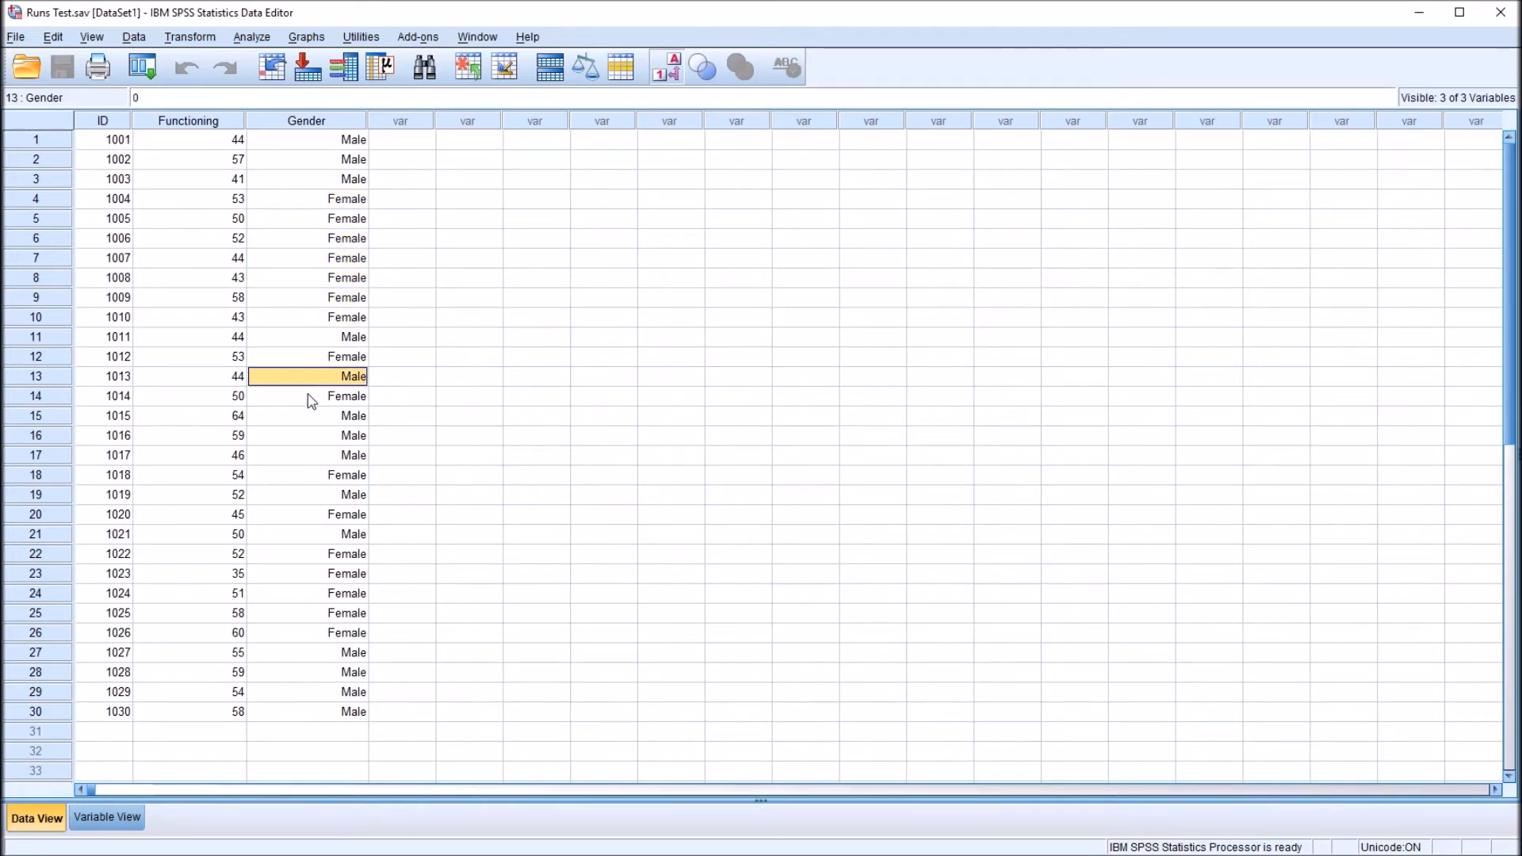
{"action": "left_click_drag", "start_coordinate": [306, 415], "coordinate": [306, 455]}
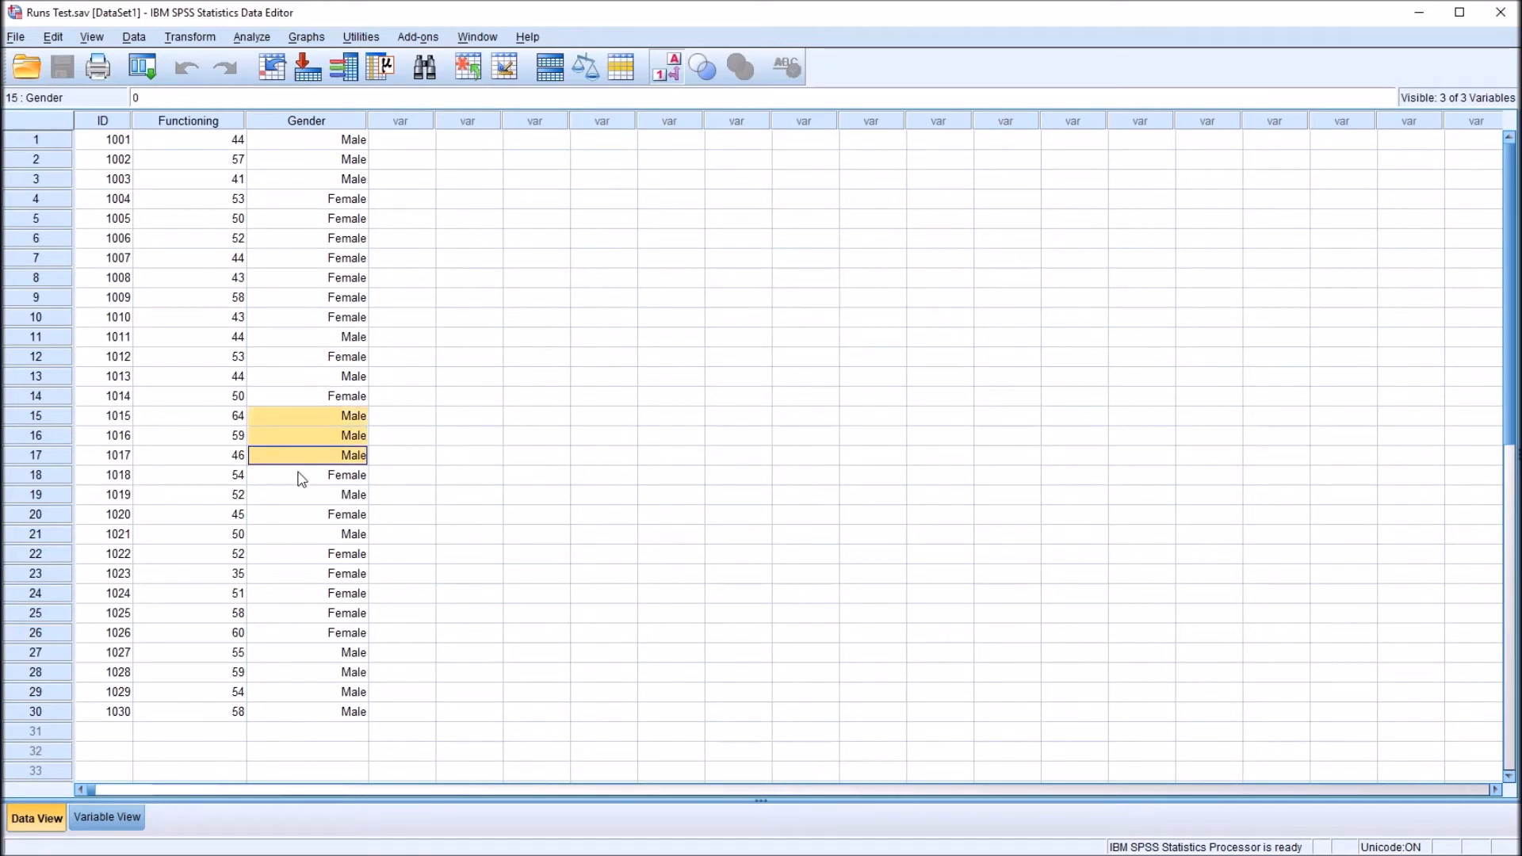
{"action": "left_click", "coordinate": [306, 535]}
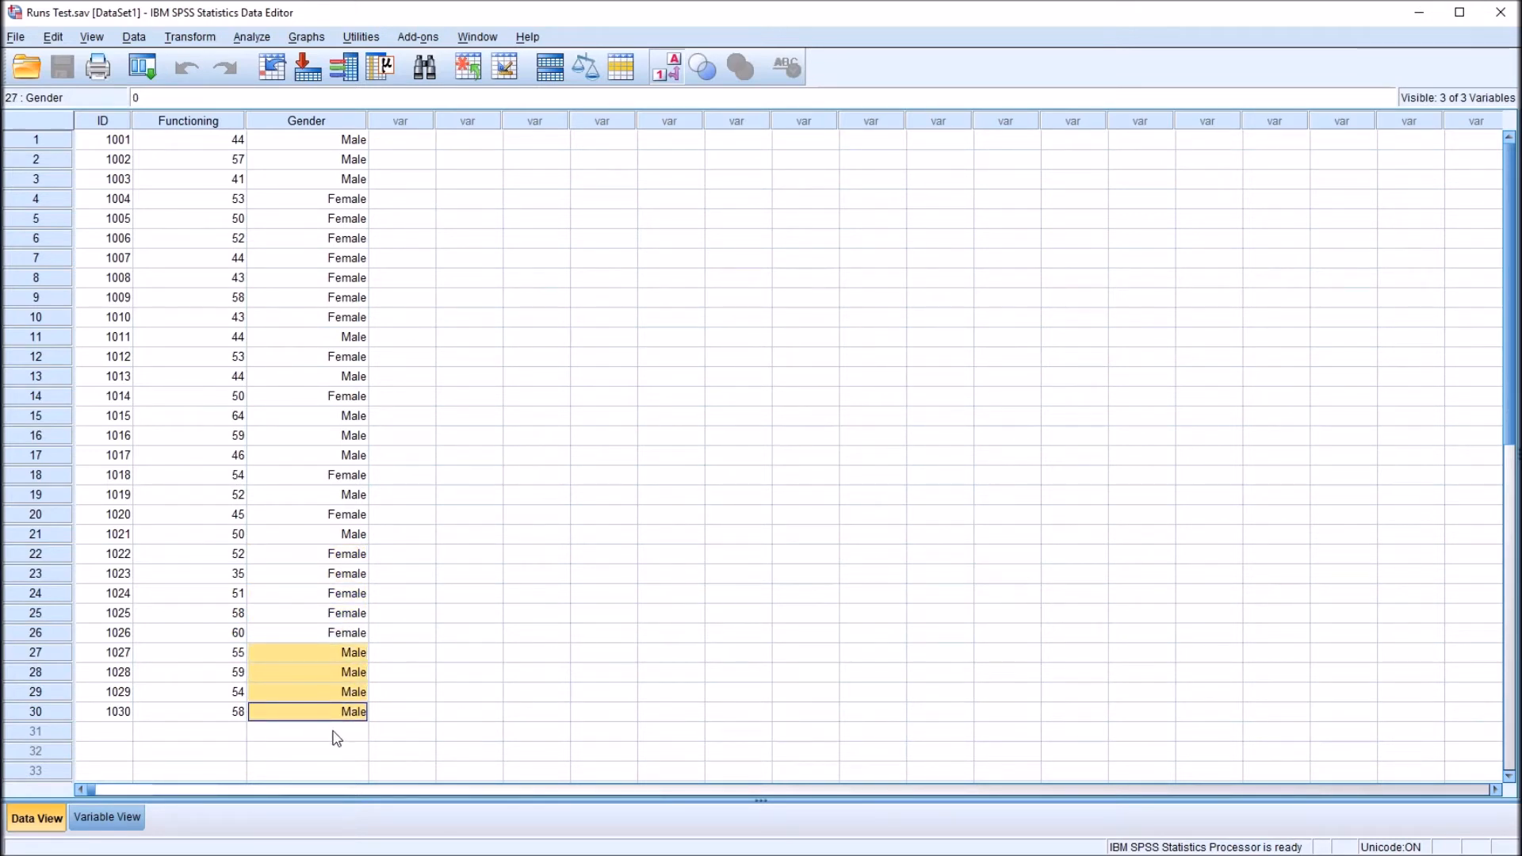
{"action": "left_click", "coordinate": [306, 120]}
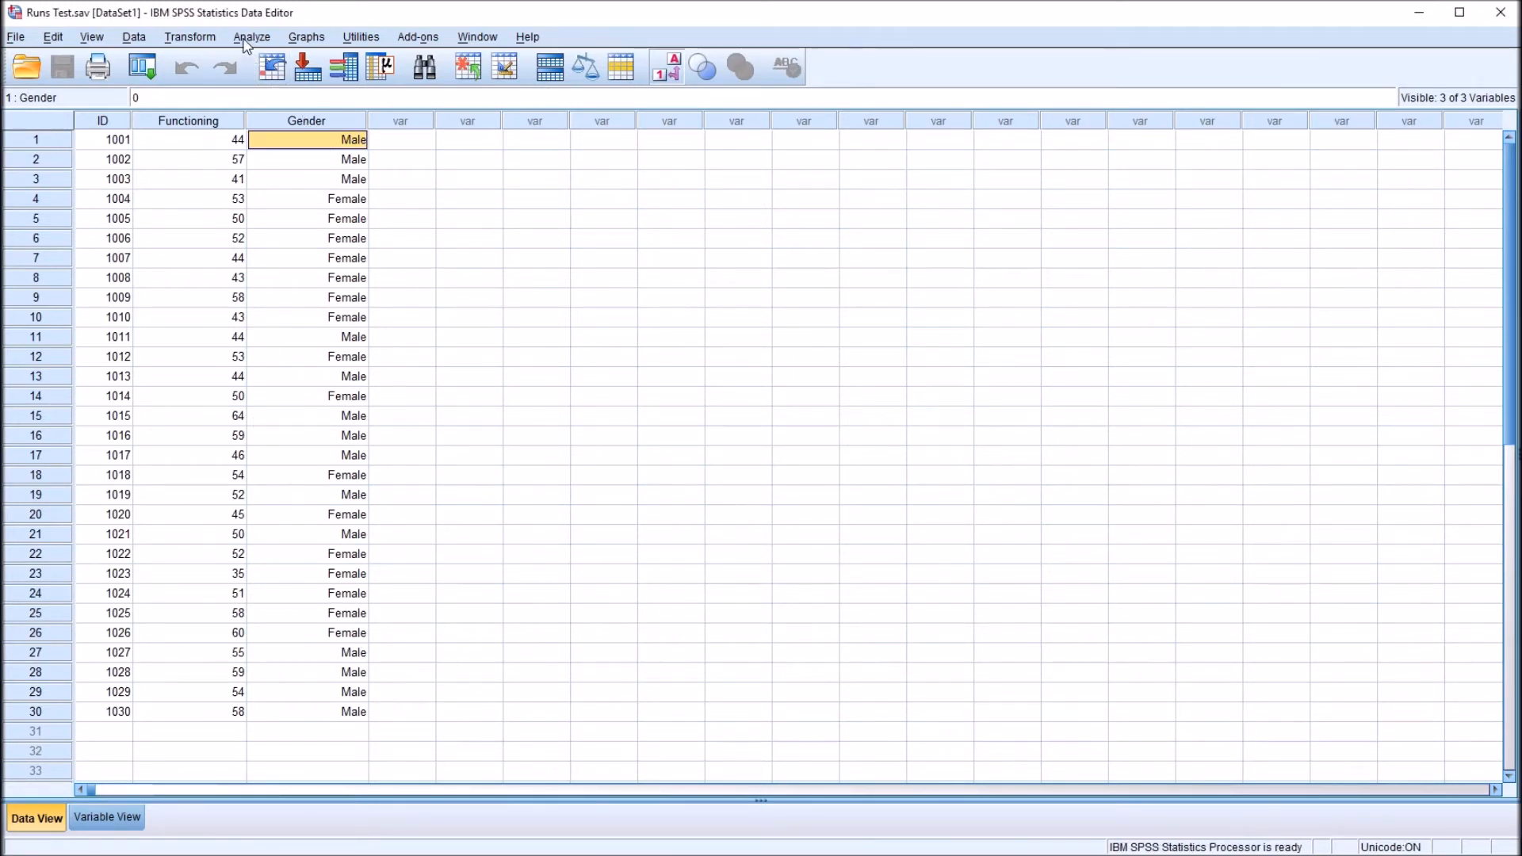
Step: Reopen the Runs Test dialog and reset it to default settings
{"action": "left_click", "coordinate": [252, 36]}
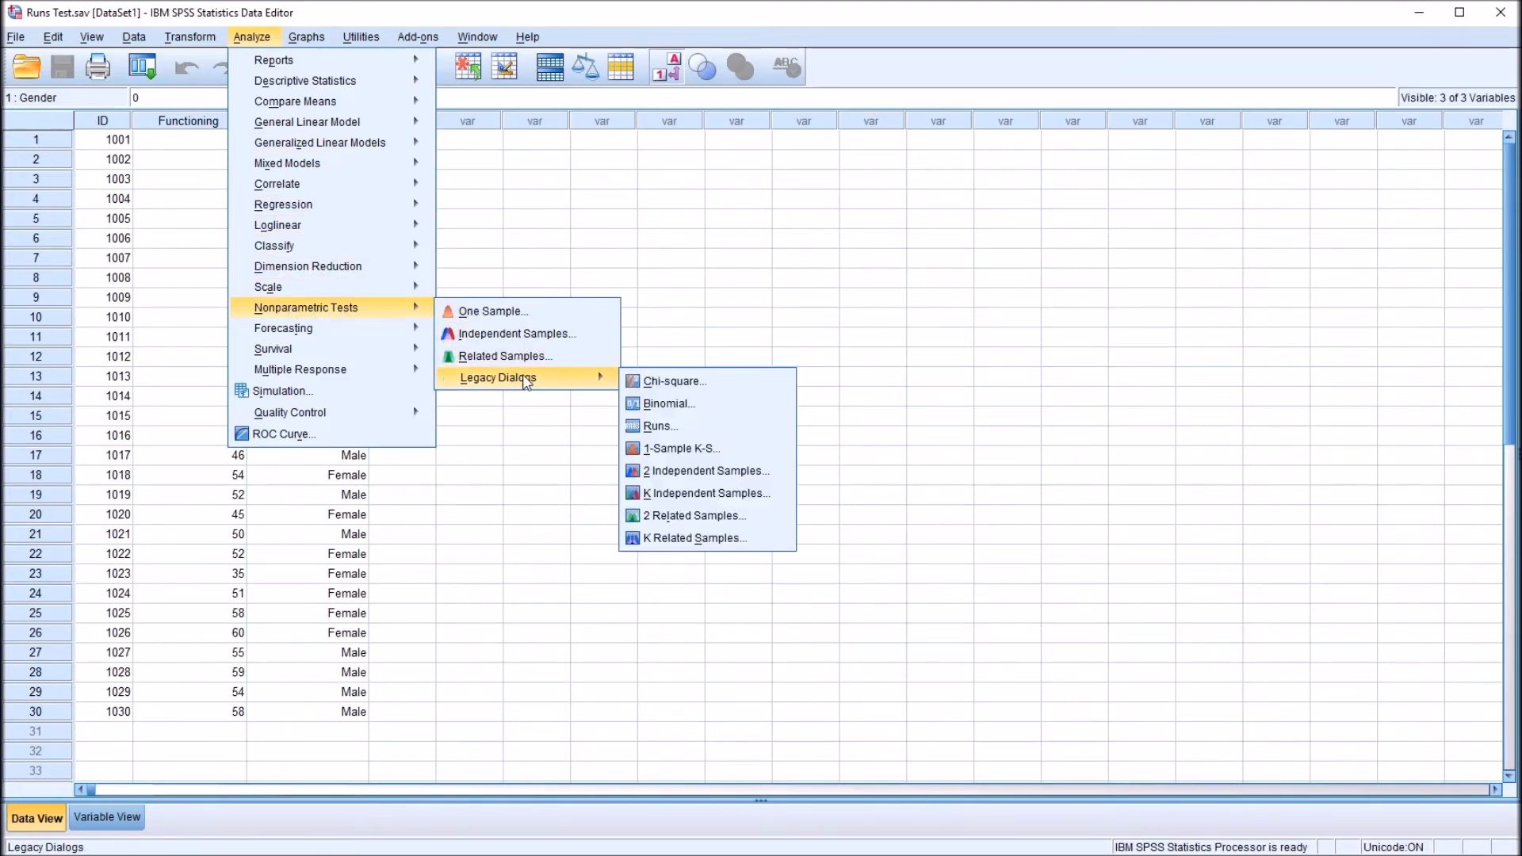
{"action": "left_click", "coordinate": [659, 425]}
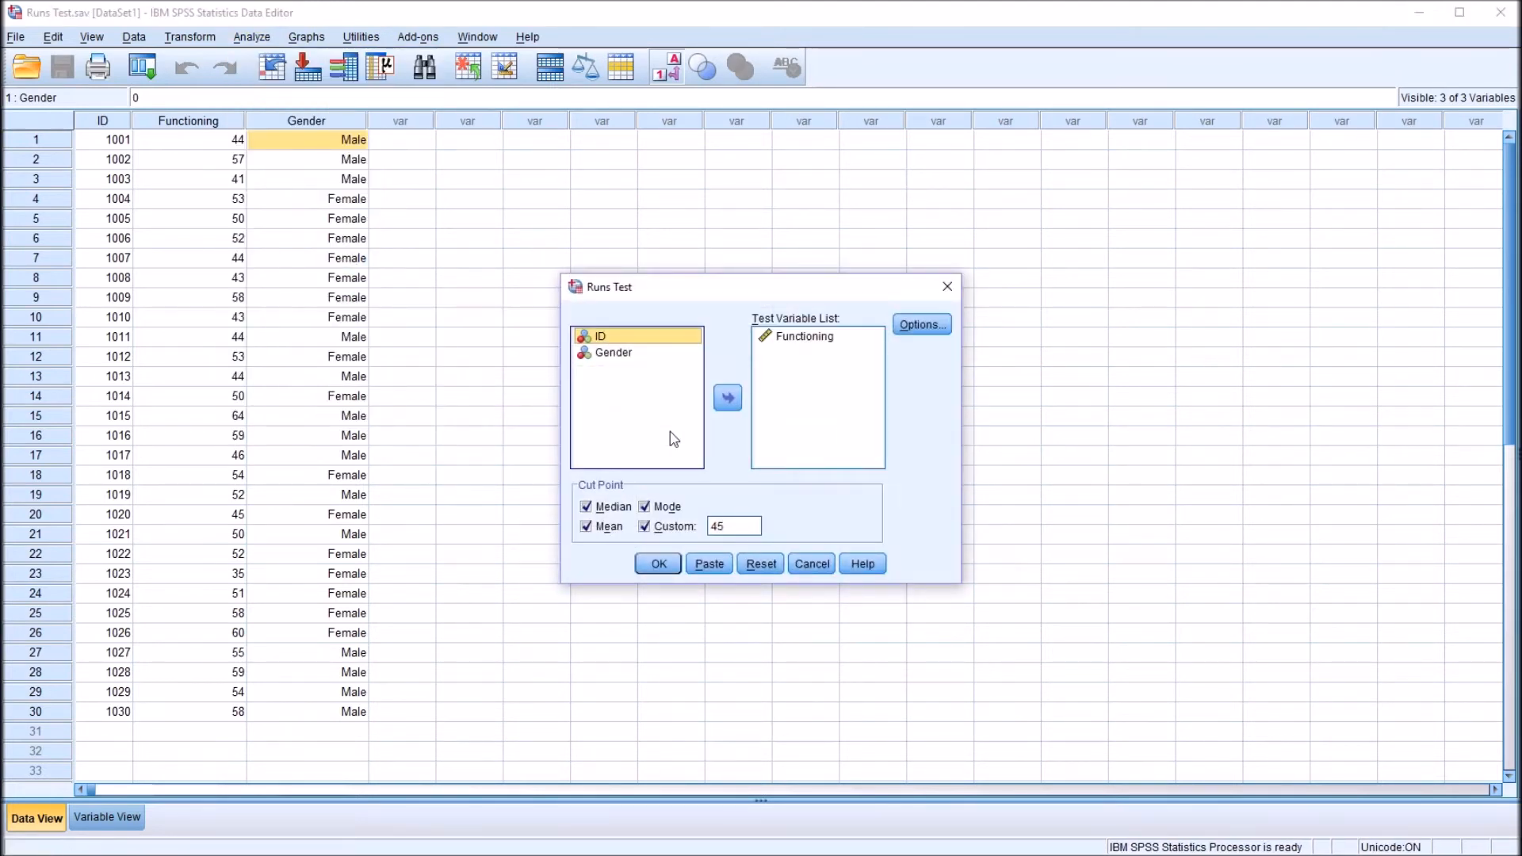
{"action": "left_click", "coordinate": [760, 564]}
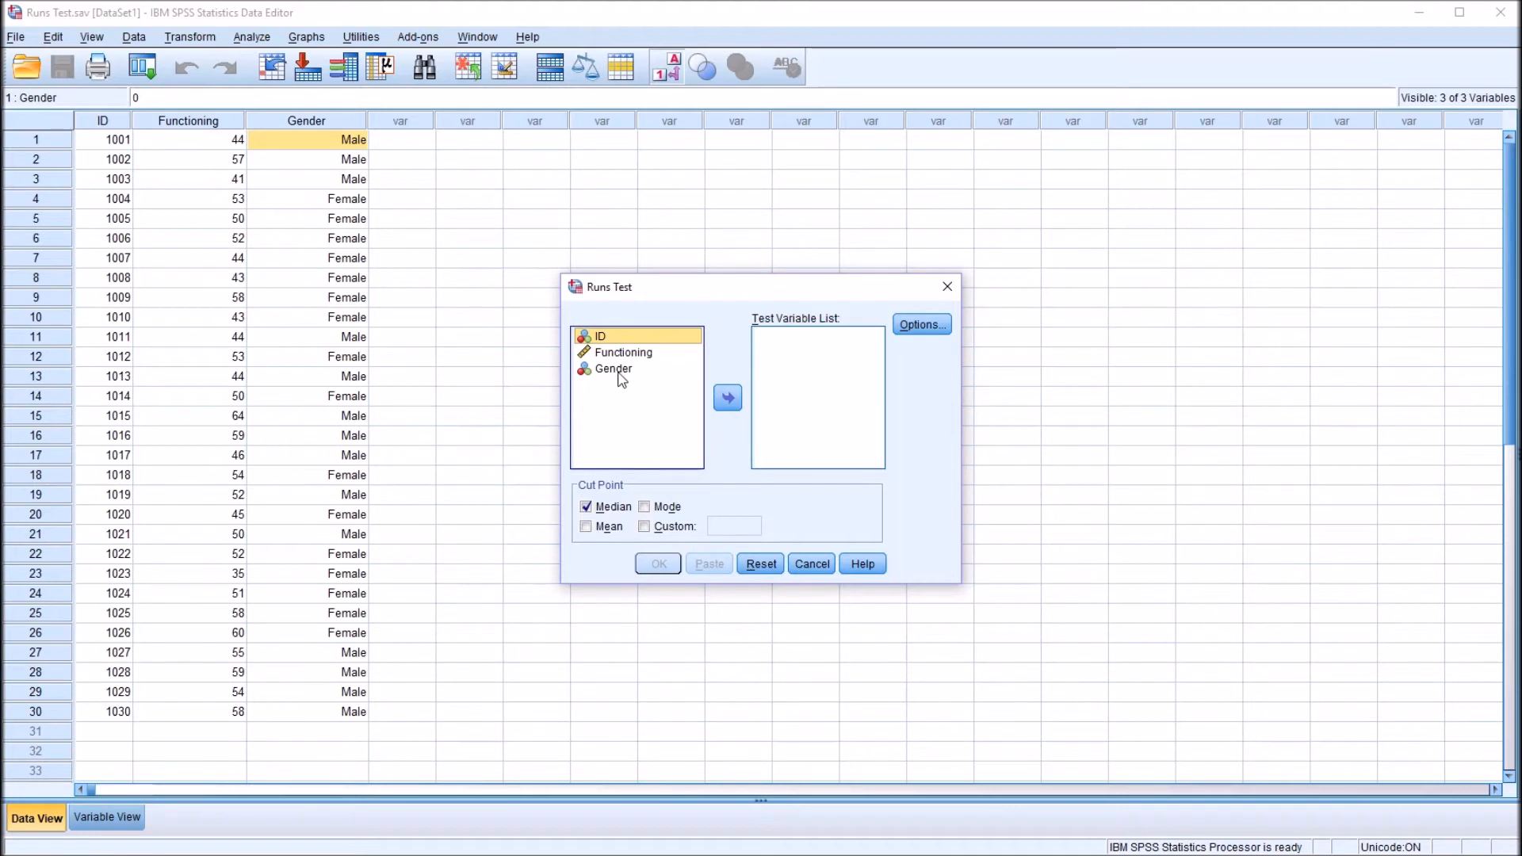
Step: Make Gender the test variable with descriptive statistics requested
{"action": "left_click", "coordinate": [727, 396]}
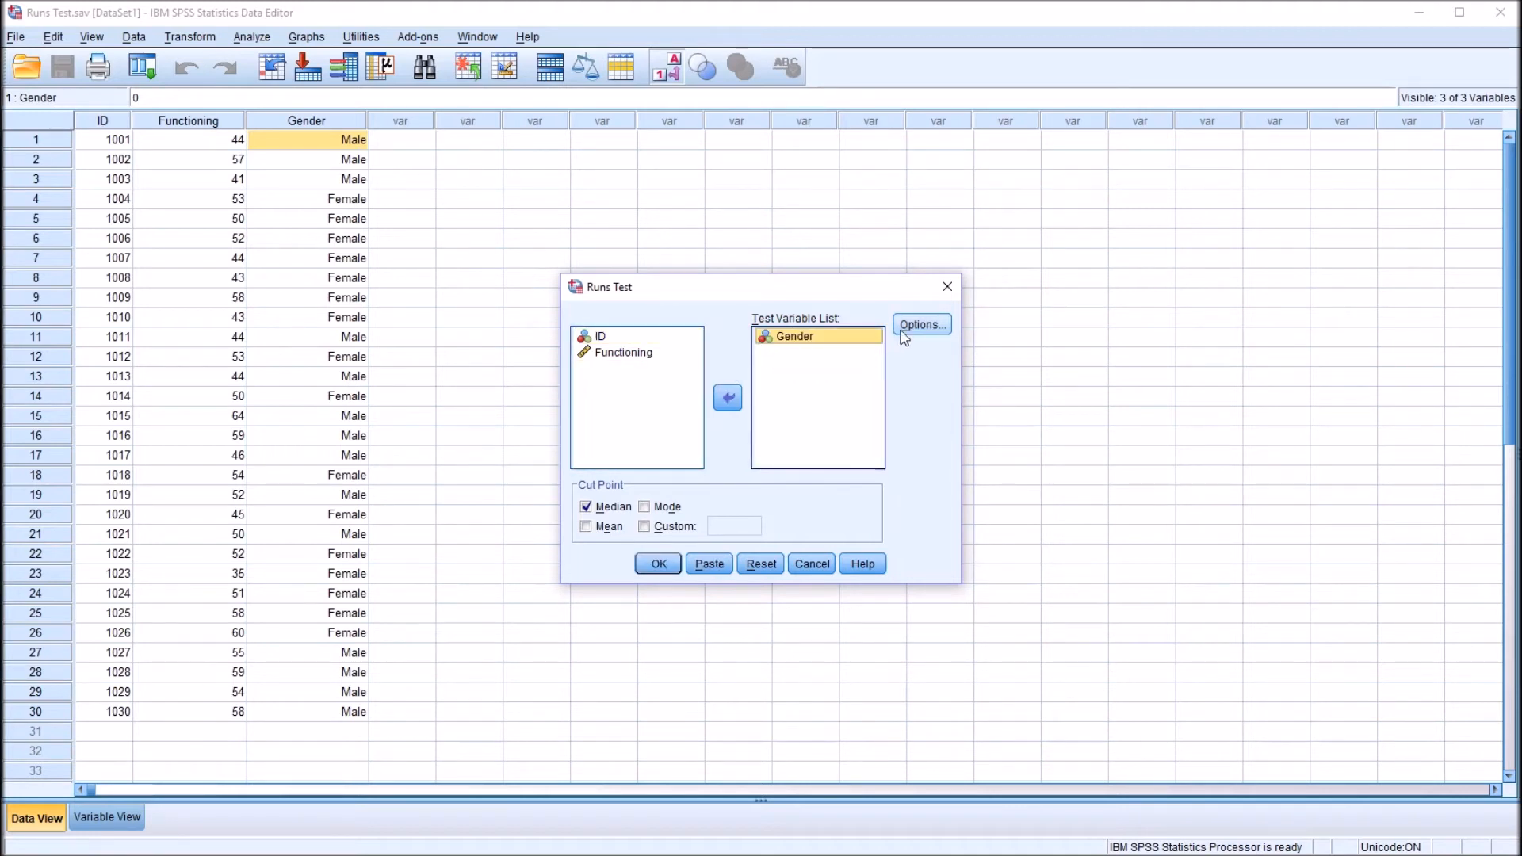
{"action": "left_click", "coordinate": [920, 323]}
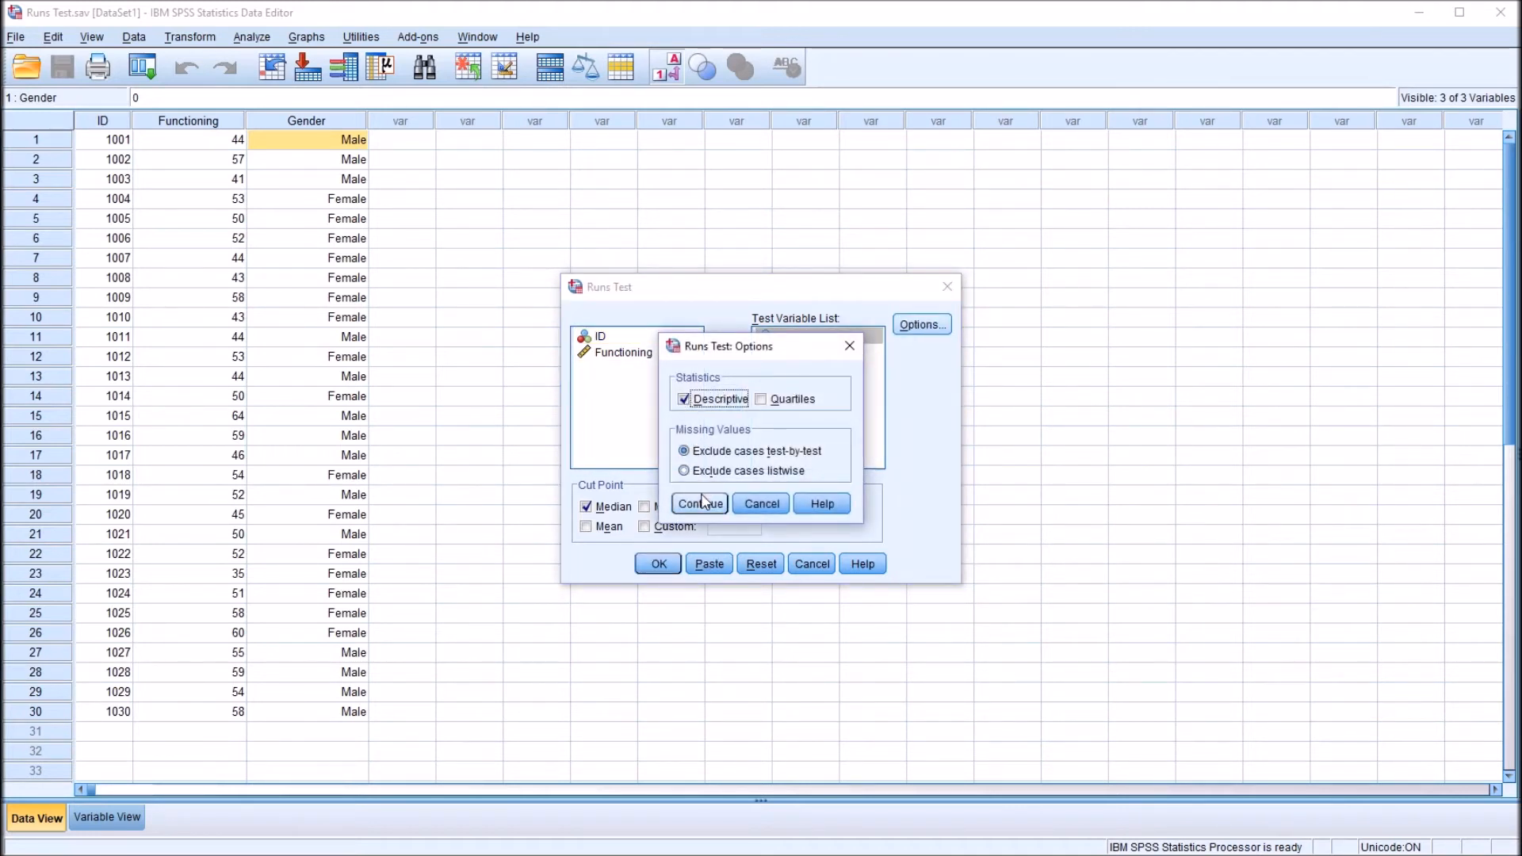
{"action": "left_click", "coordinate": [699, 503]}
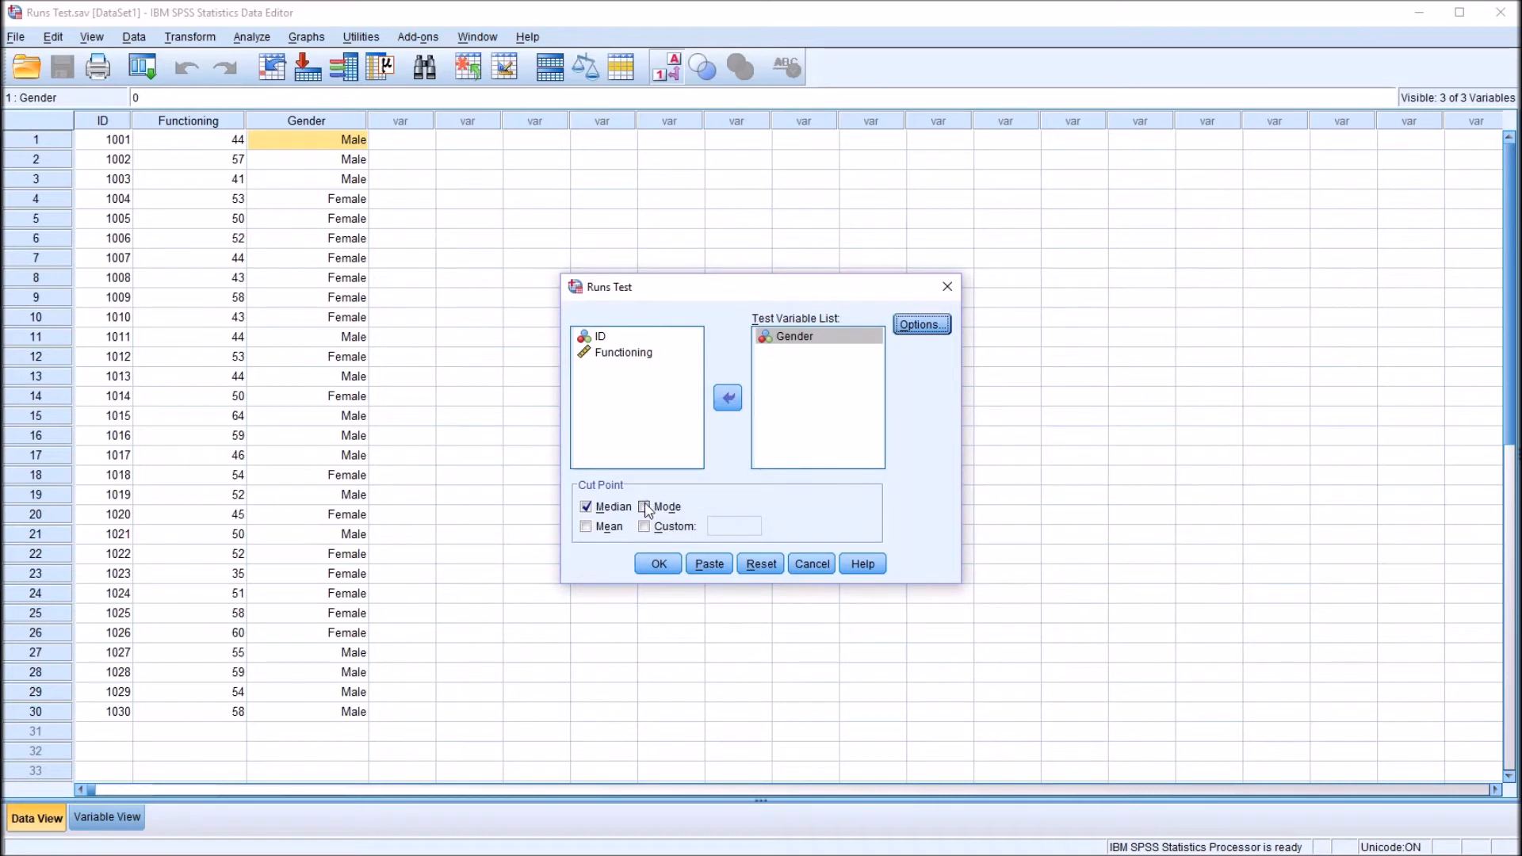
Step: Add mode, mean and a custom .5 cut point to the median, and run the test
{"action": "left_click", "coordinate": [644, 505]}
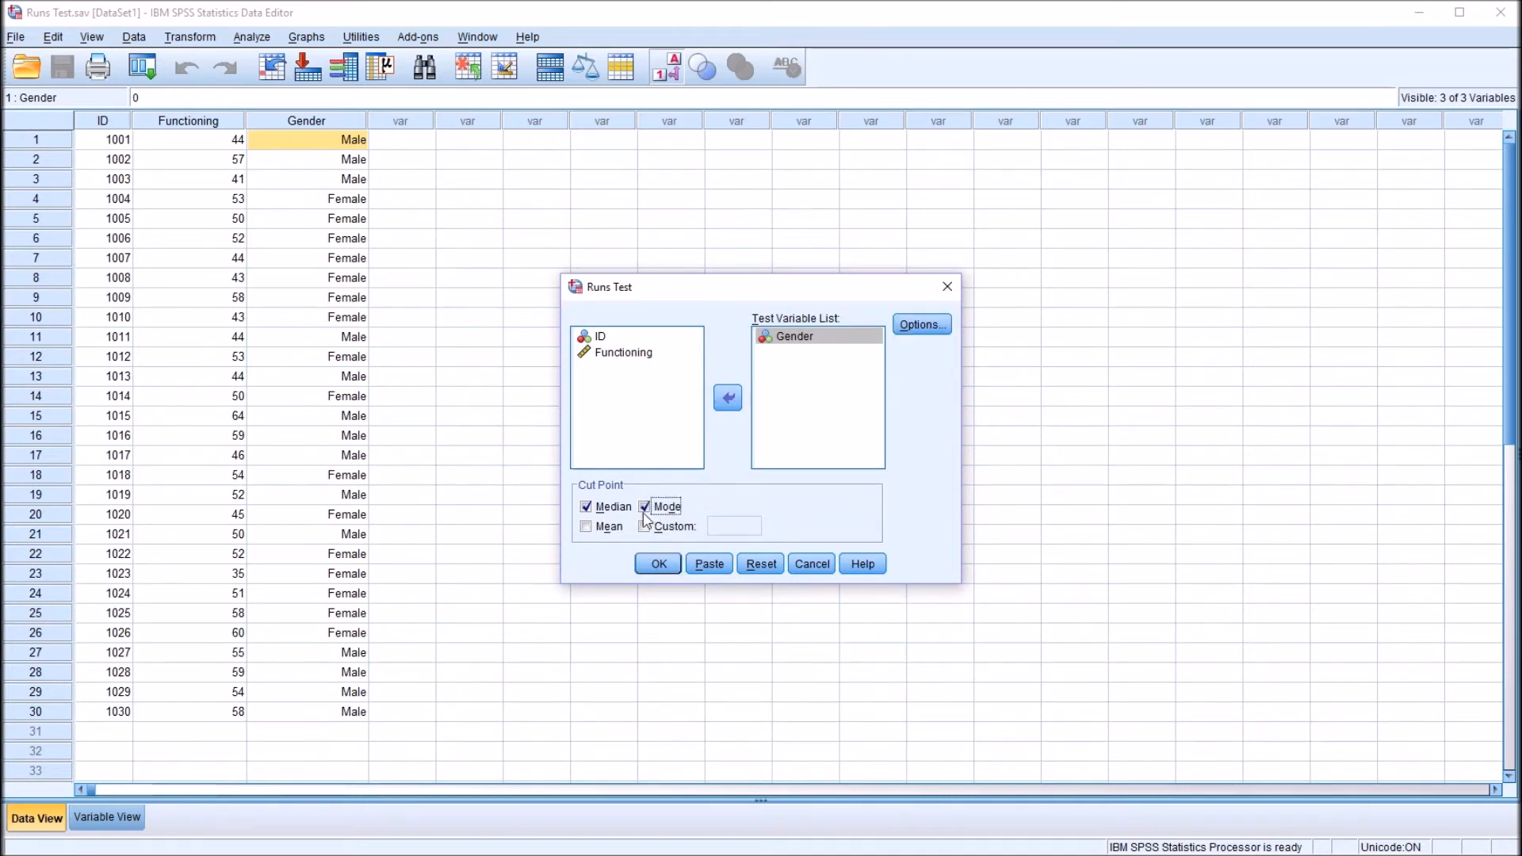
{"action": "left_click", "coordinate": [586, 526]}
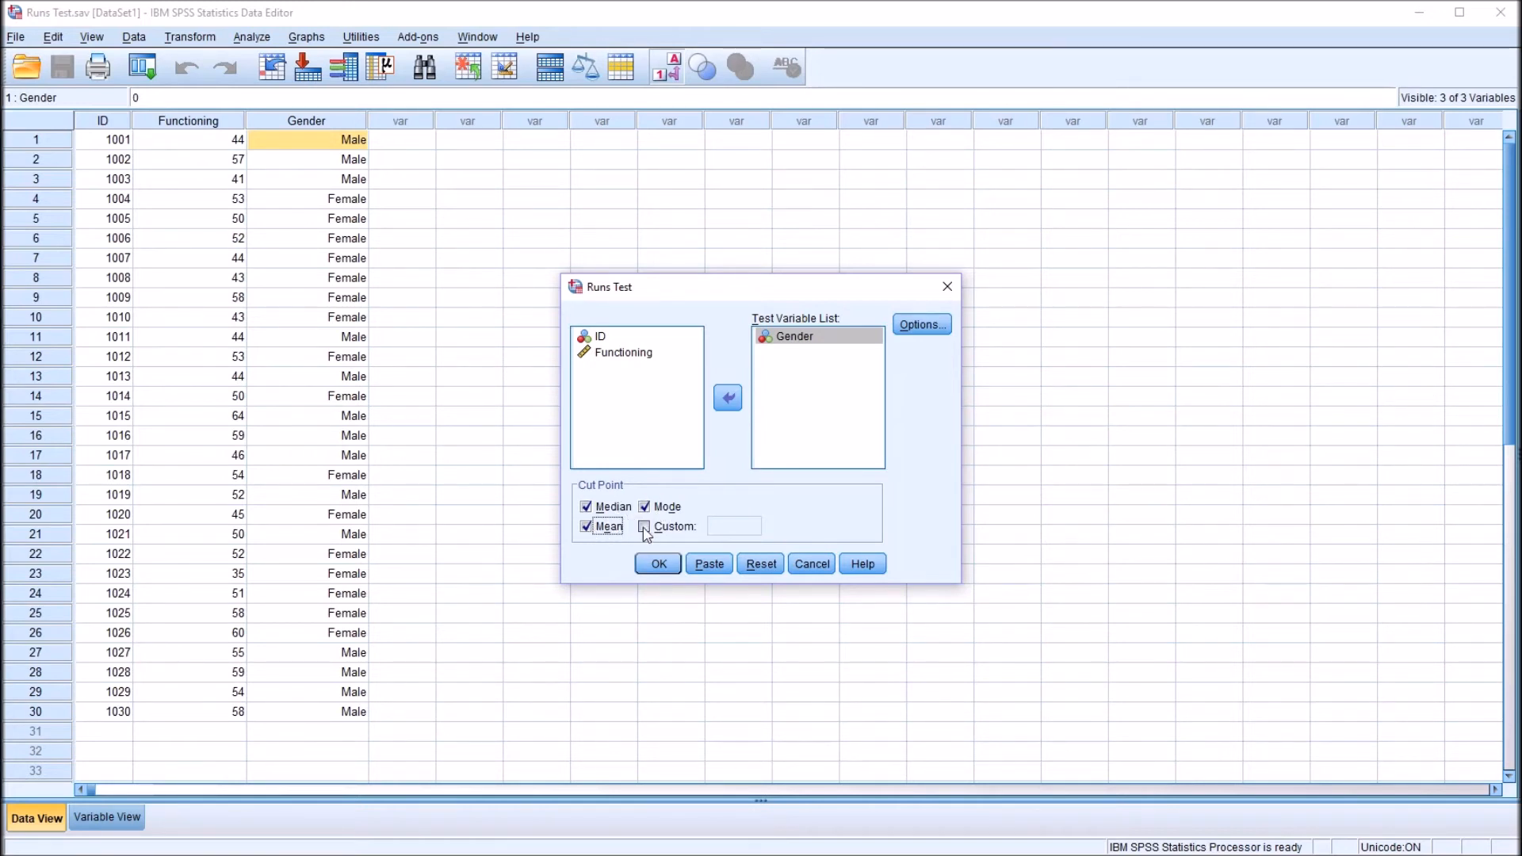
{"action": "left_click", "coordinate": [644, 526]}
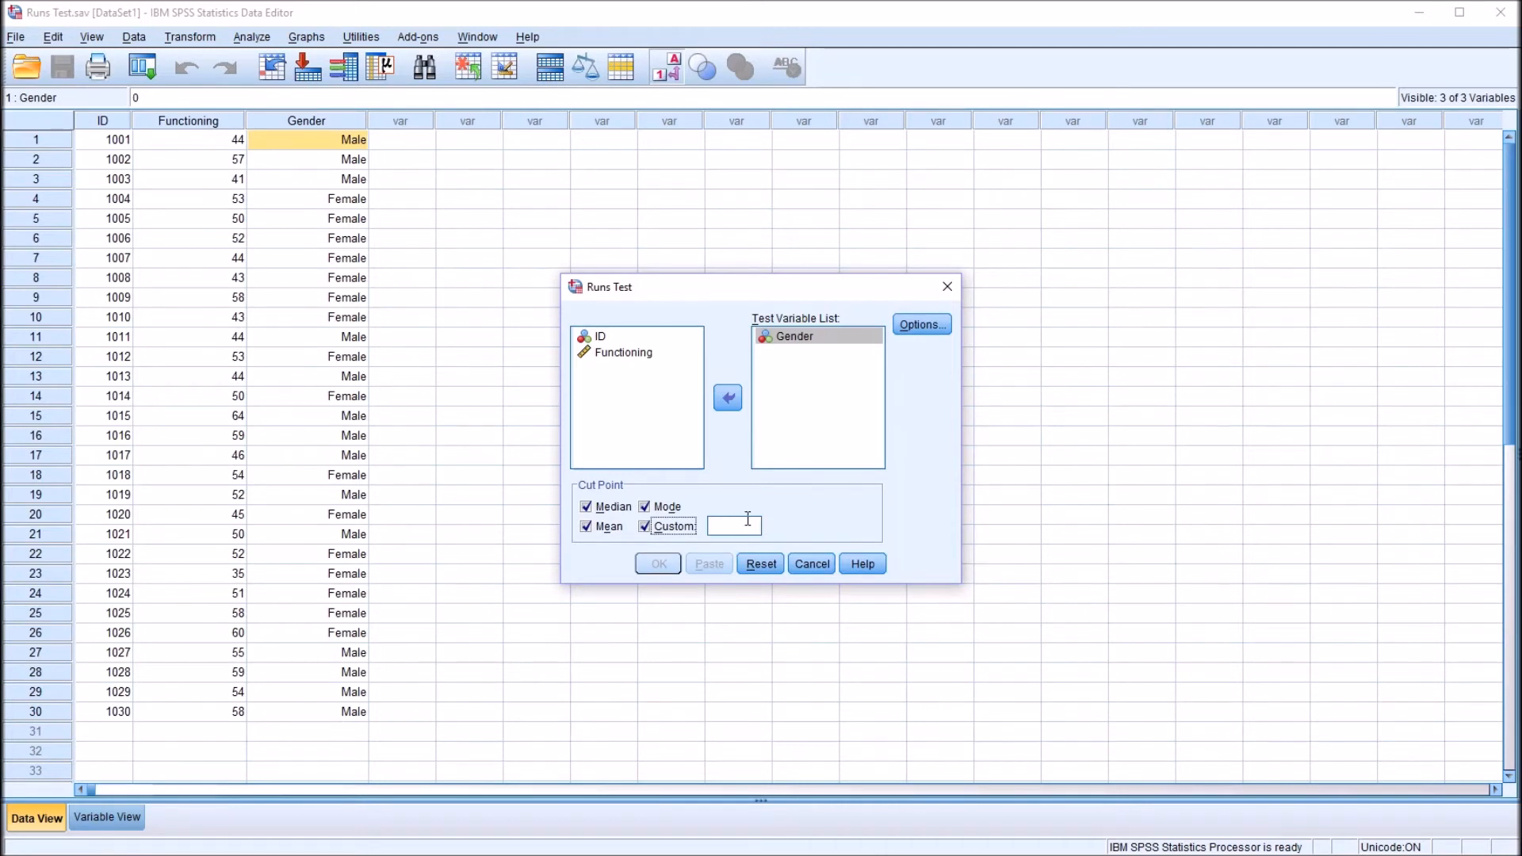
{"action": "mouse_move", "coordinate": [741, 515]}
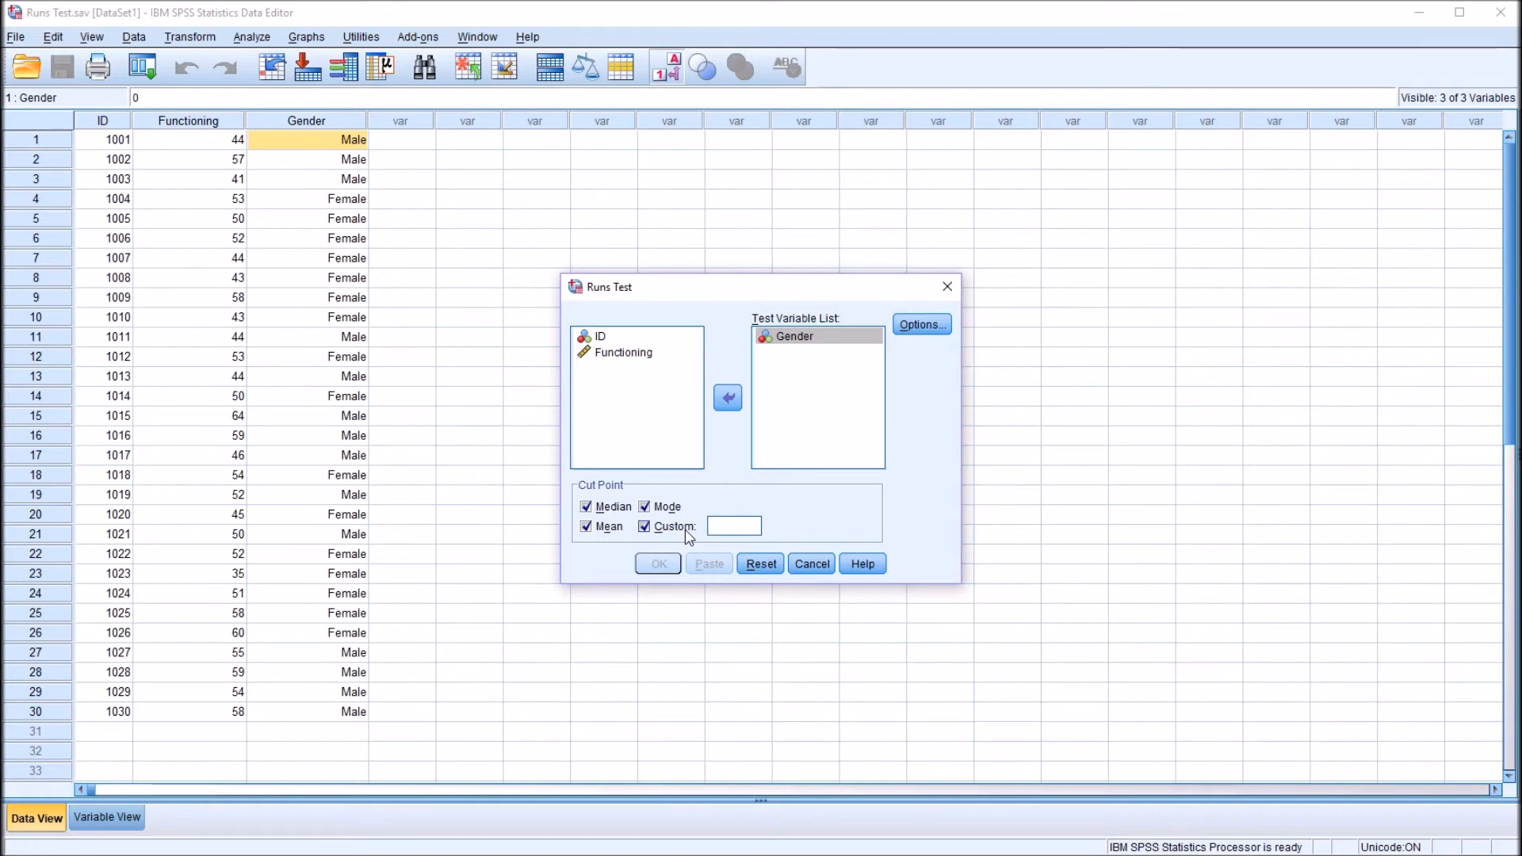
{"action": "type", "text": ".5"}
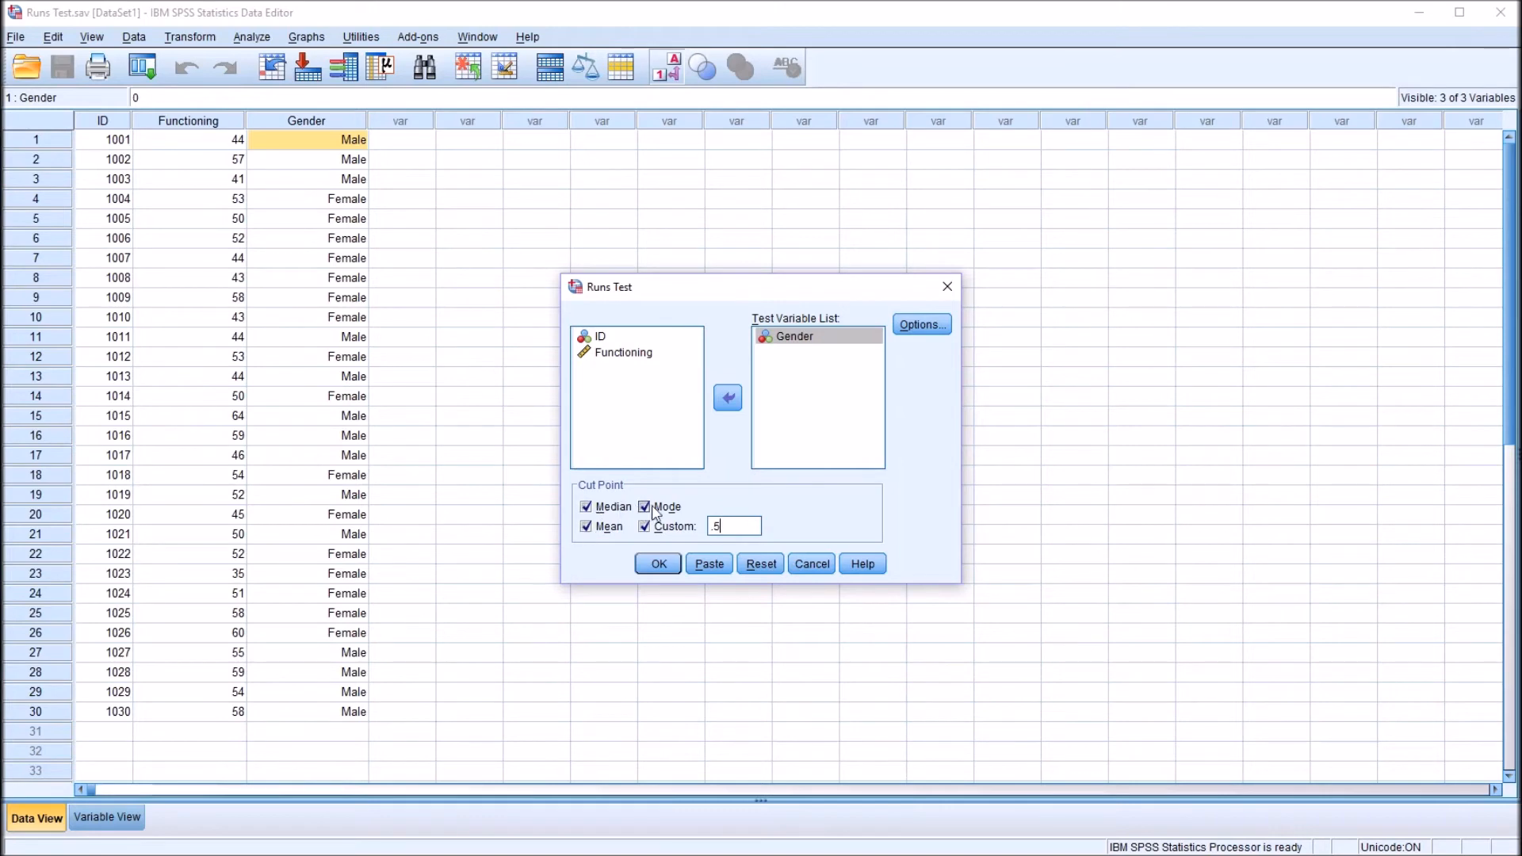
{"action": "left_click", "coordinate": [656, 565]}
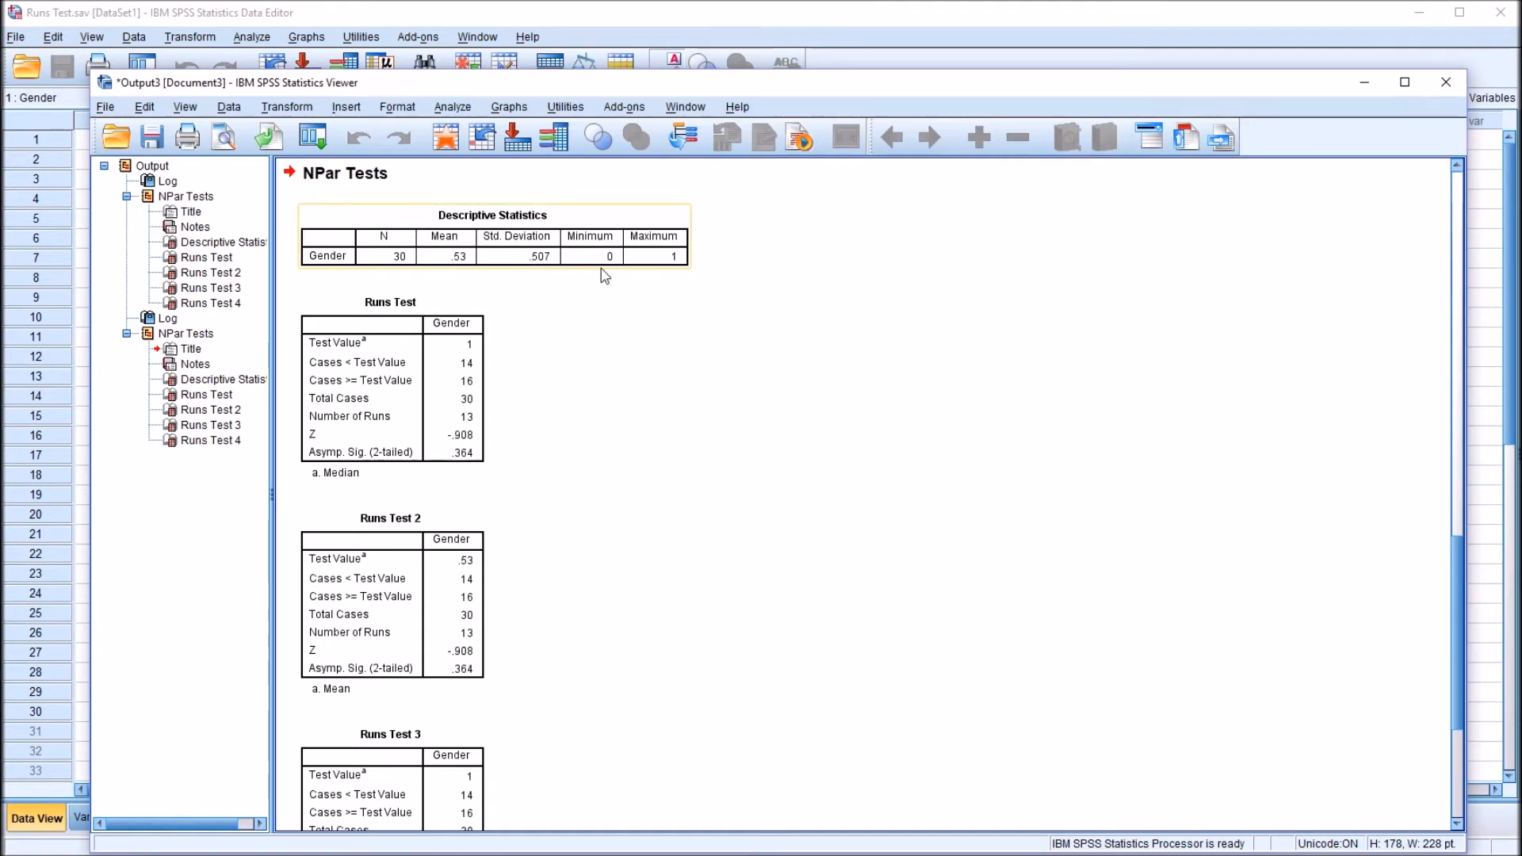
{"action": "mouse_move", "coordinate": [663, 266]}
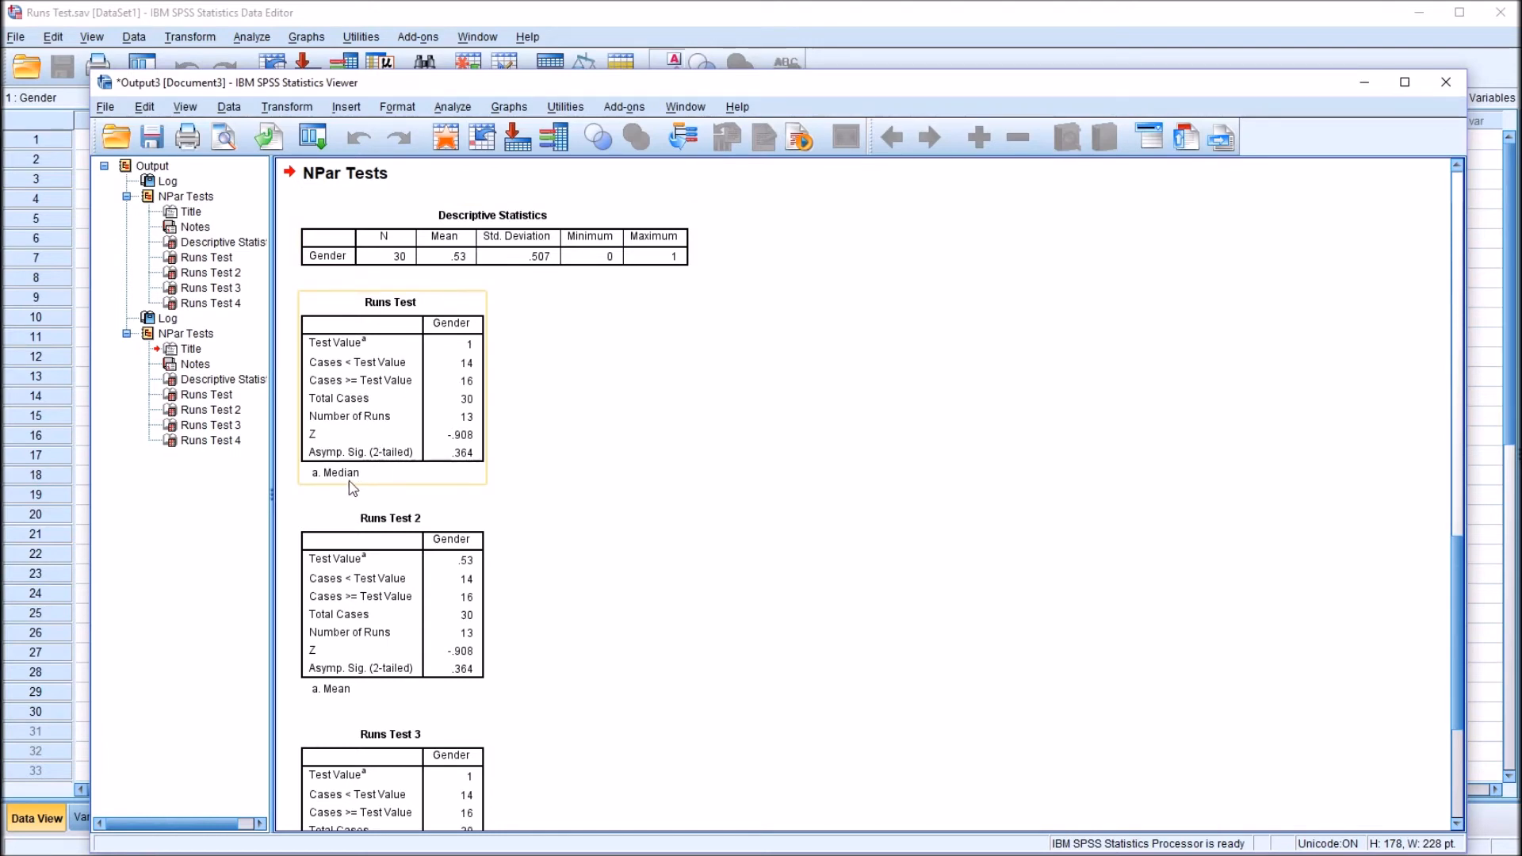
{"action": "mouse_move", "coordinate": [490, 429]}
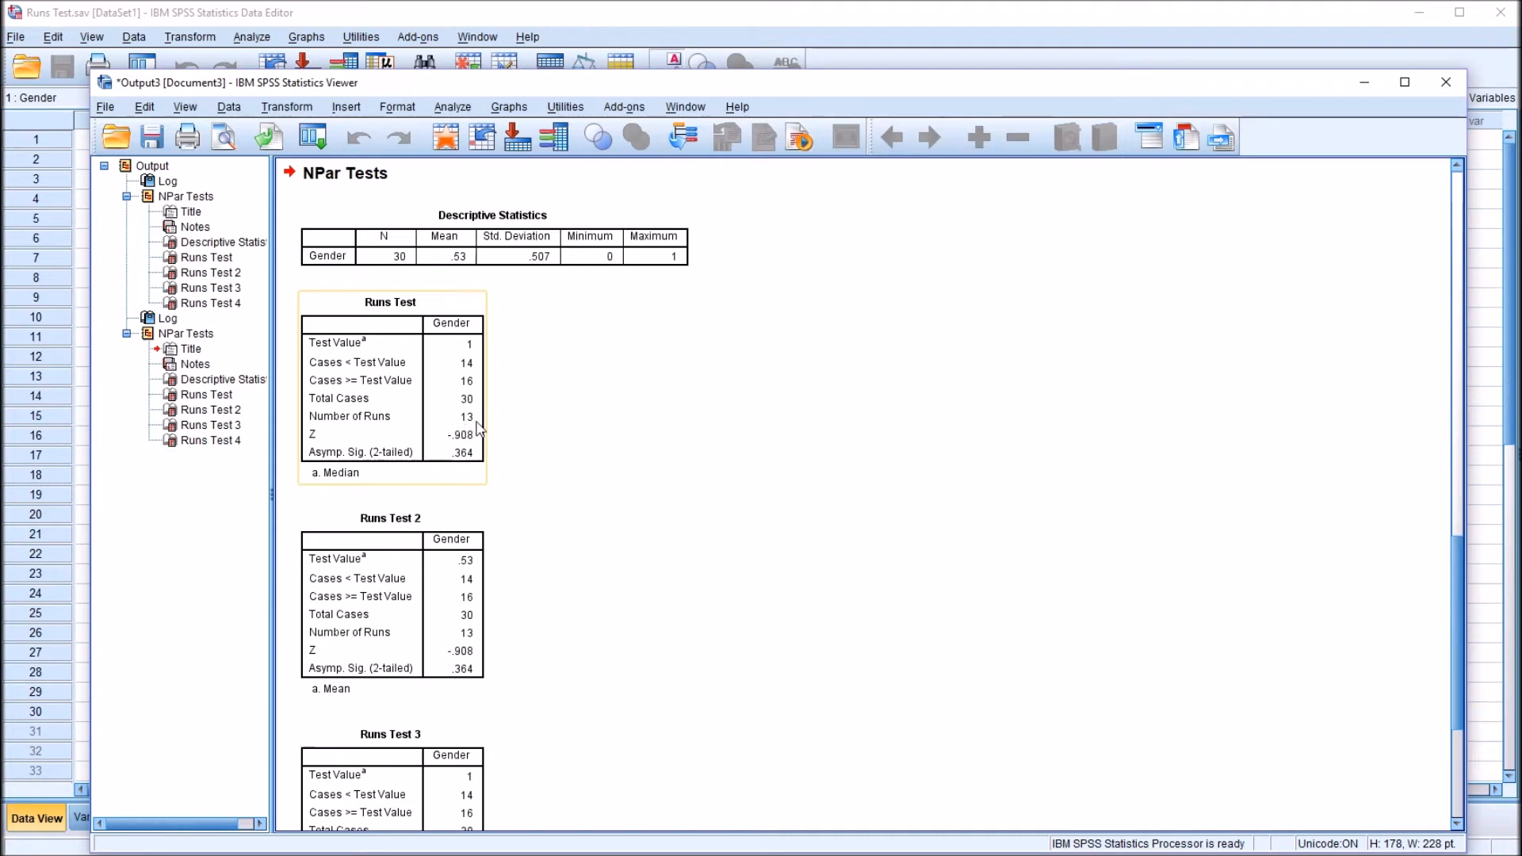
{"action": "mouse_move", "coordinate": [471, 471]}
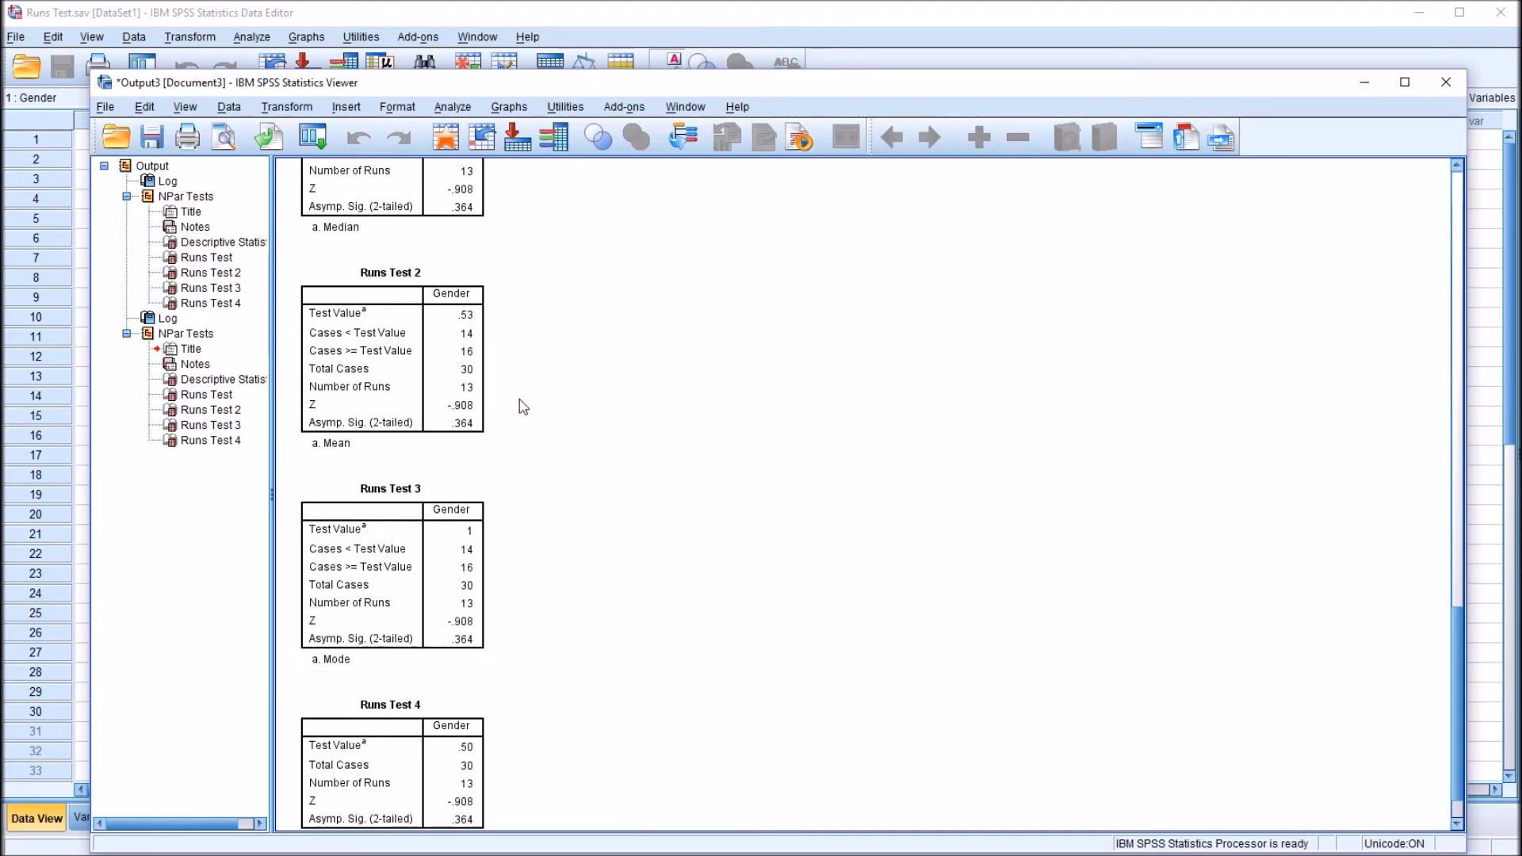
{"action": "mouse_move", "coordinate": [543, 743]}
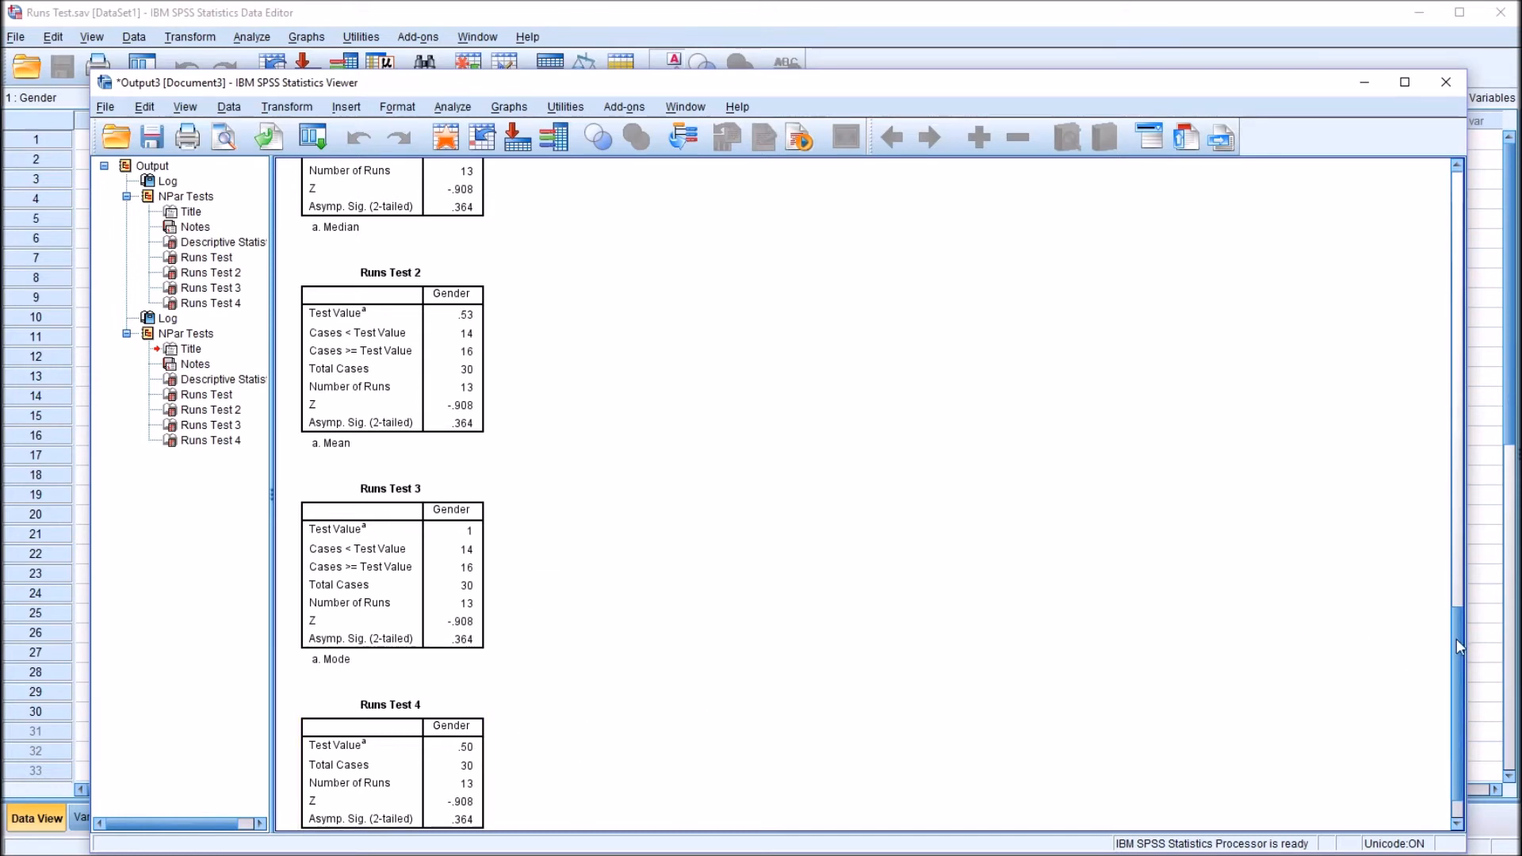
Step: Scroll to the user-specified Runs Test 4 table for Gender (13 runs, p=.364)
{"action": "scroll", "scroll_direction": "down", "scroll_amount": 3}
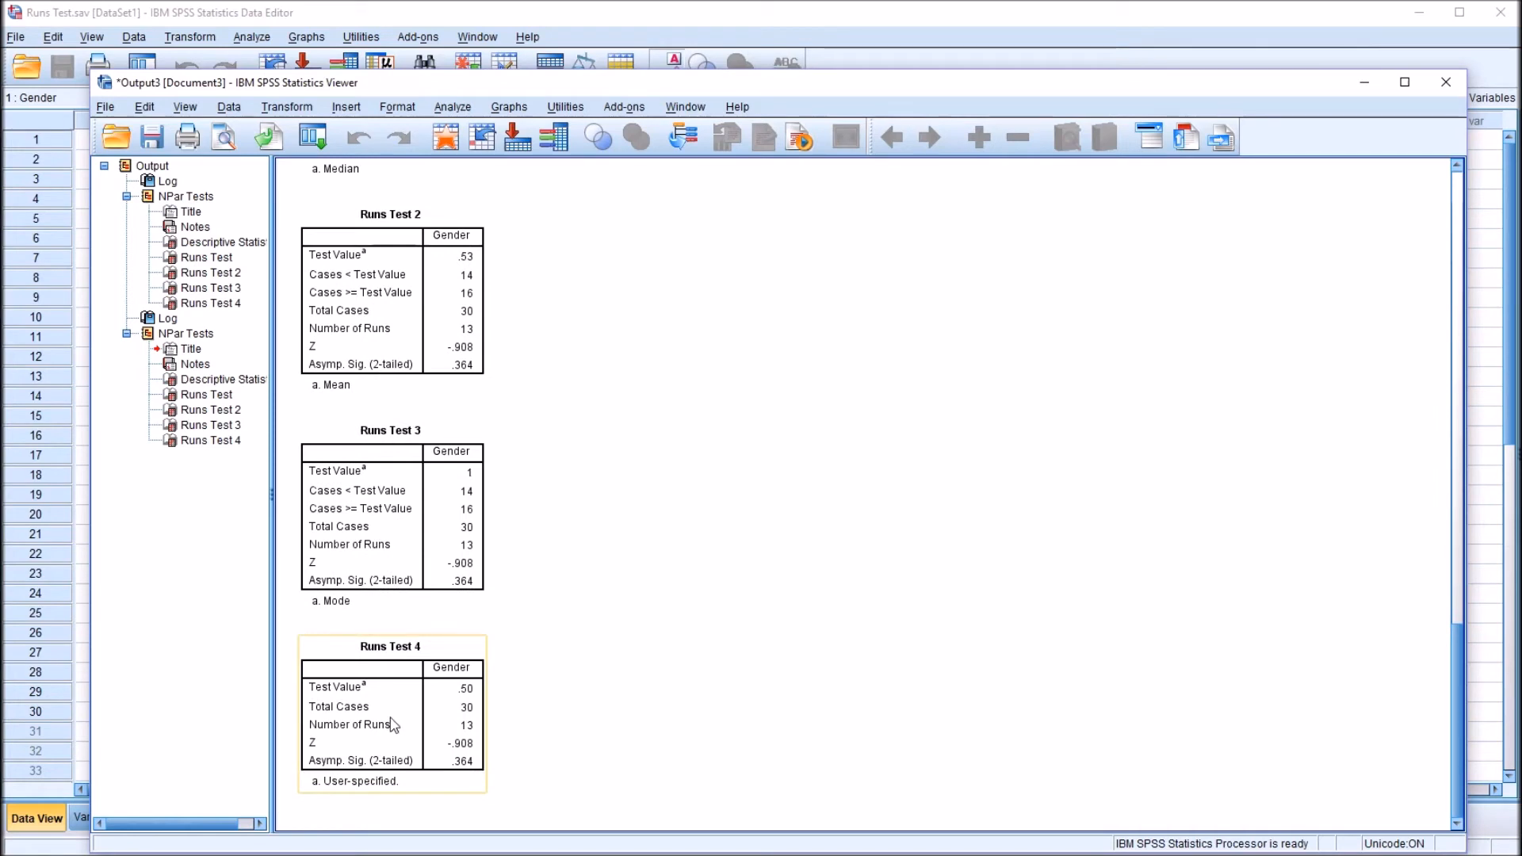
{"action": "mouse_move", "coordinate": [398, 689]}
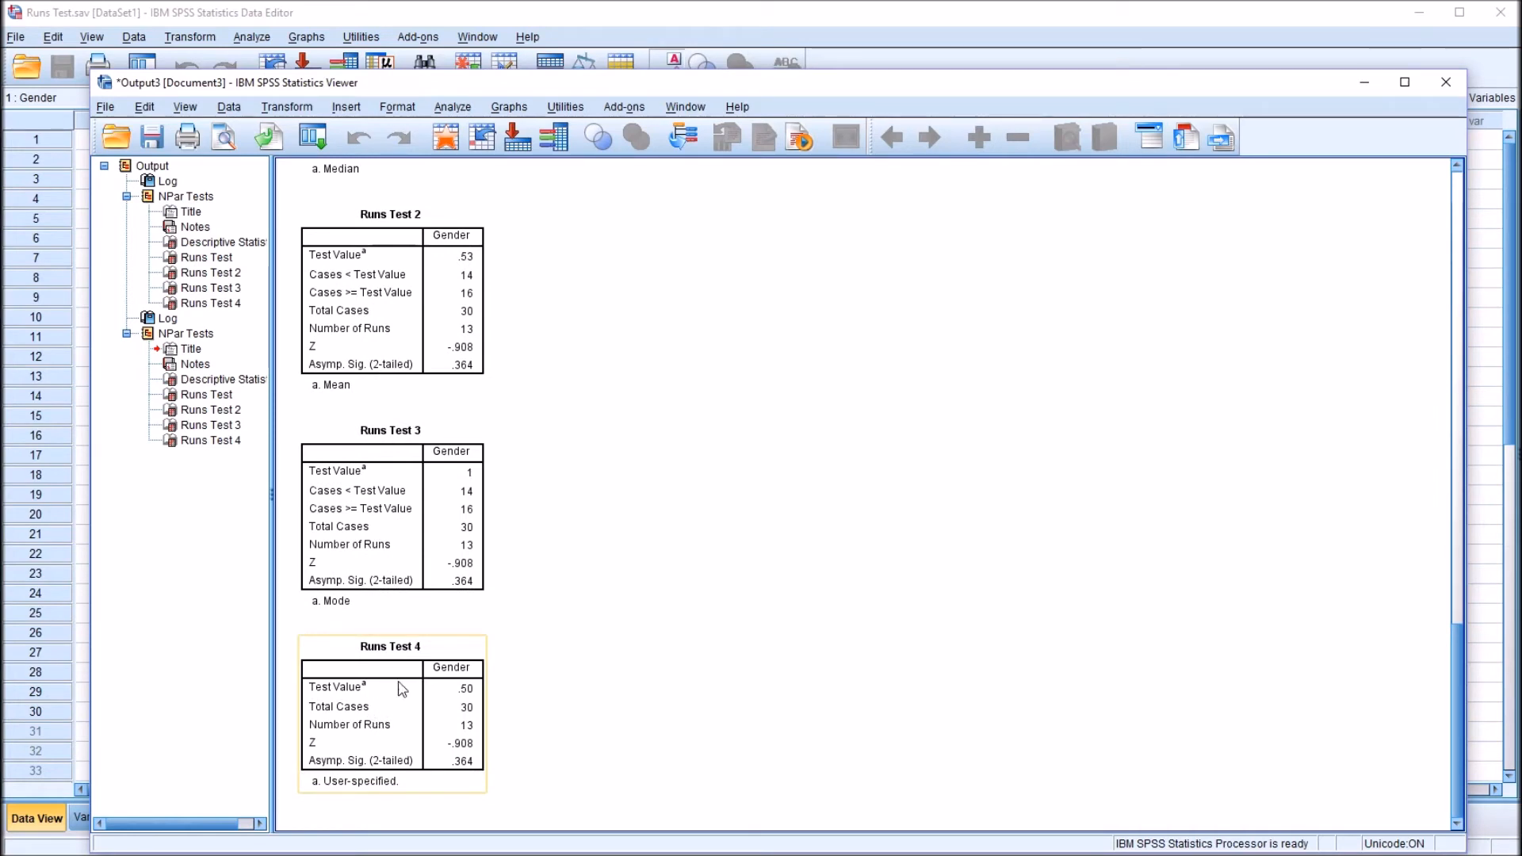
{"action": "mouse_move", "coordinate": [526, 690]}
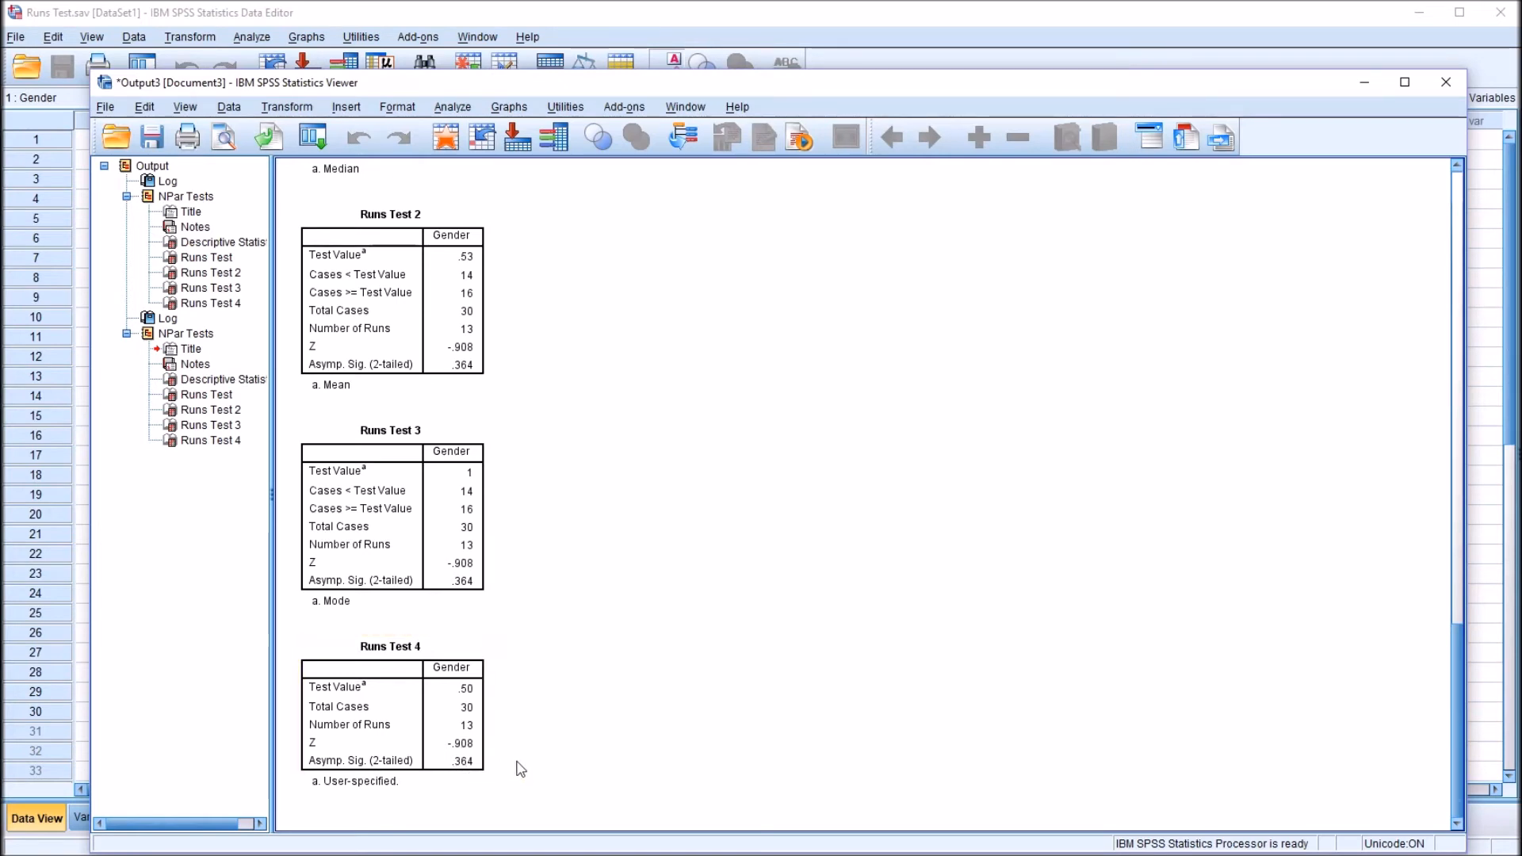
{"action": "left_click", "coordinate": [390, 718]}
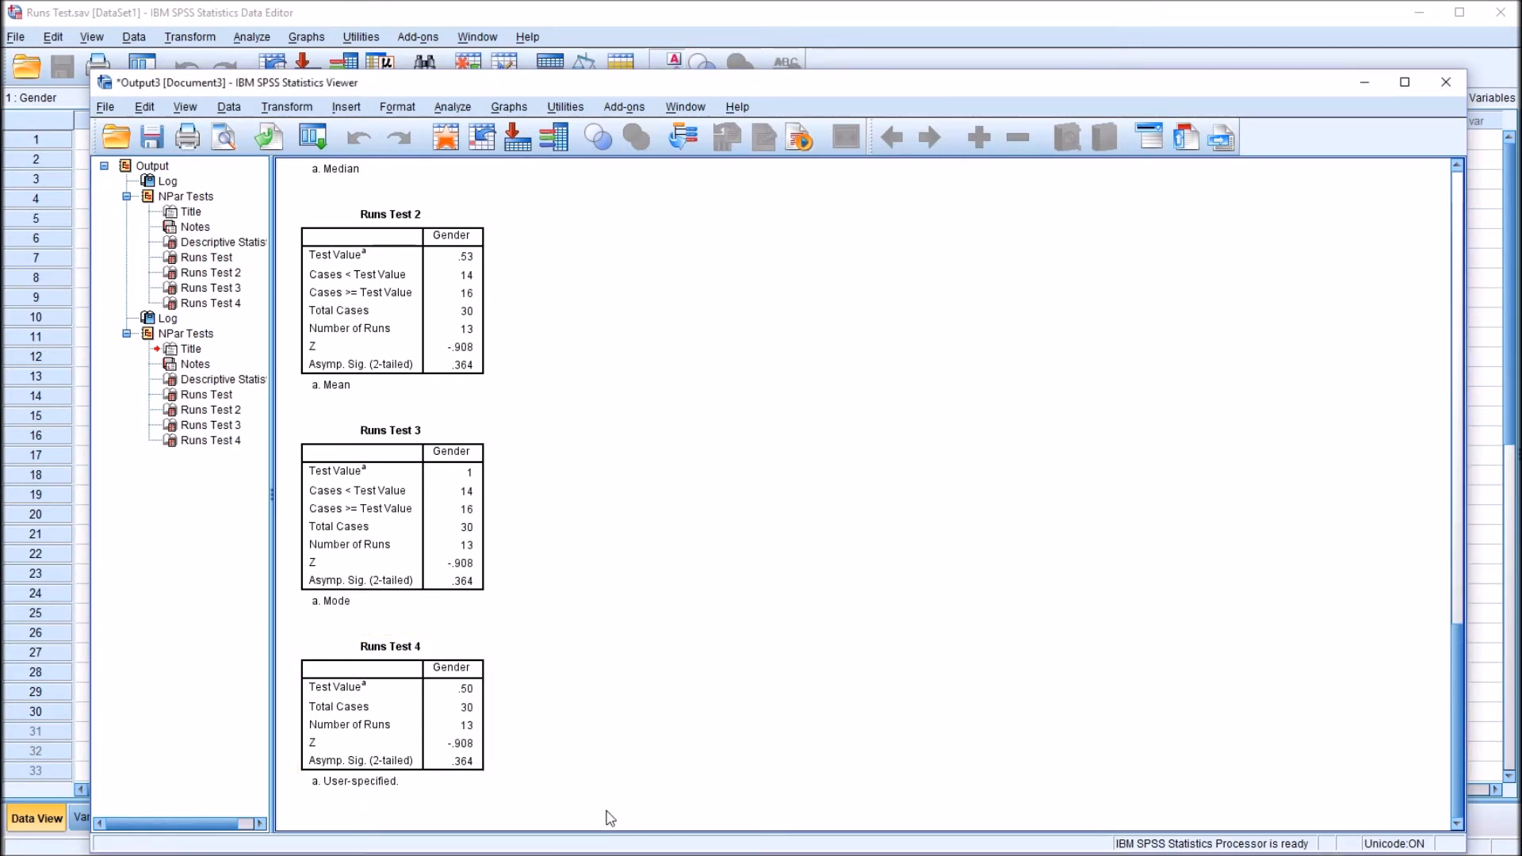
{"action": "left_click", "coordinate": [422, 708]}
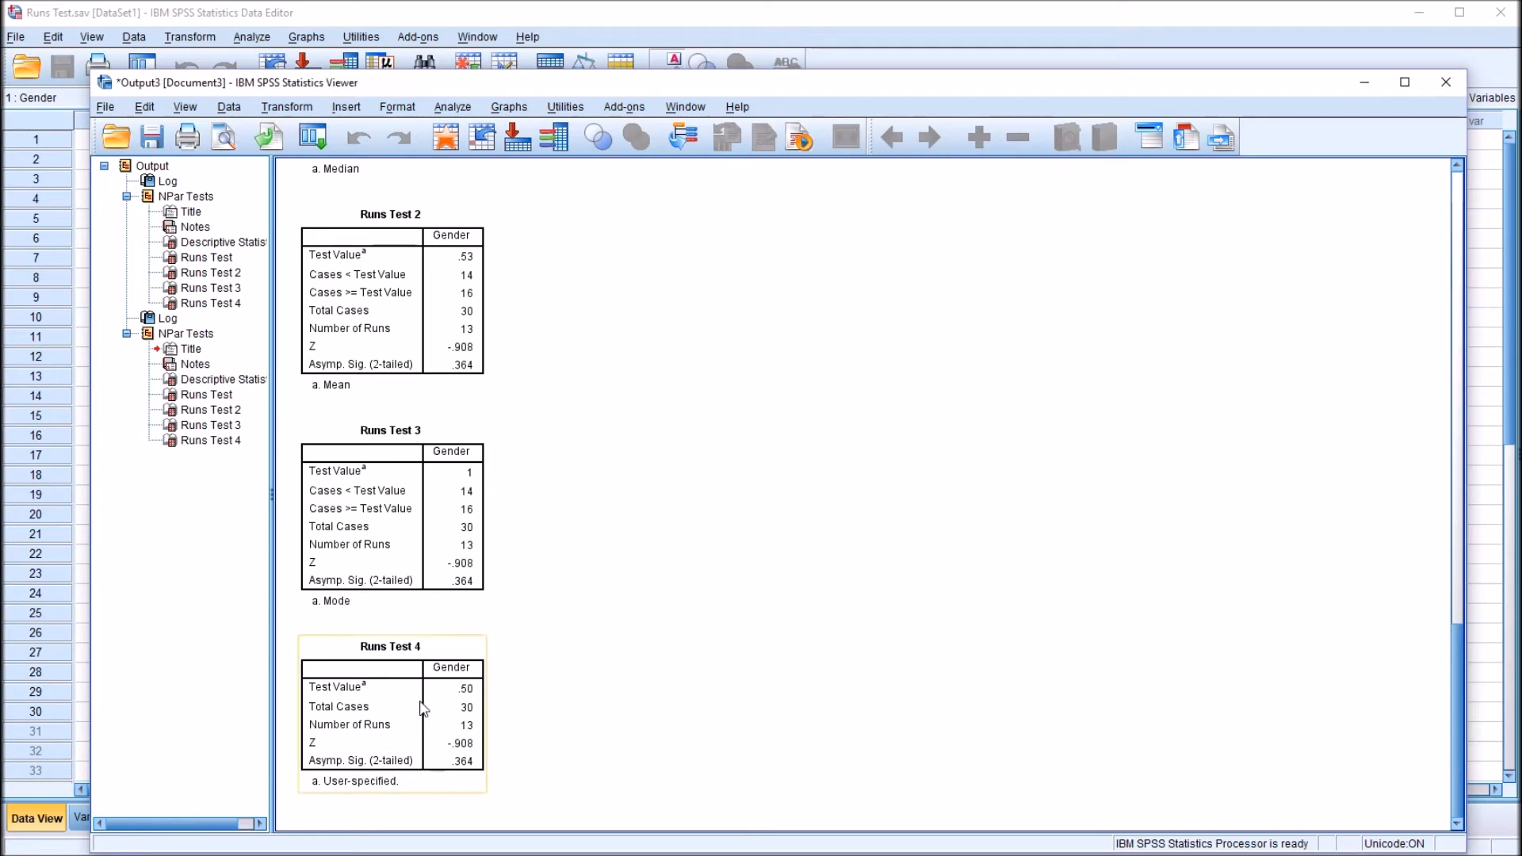
{"action": "mouse_move", "coordinate": [482, 783]}
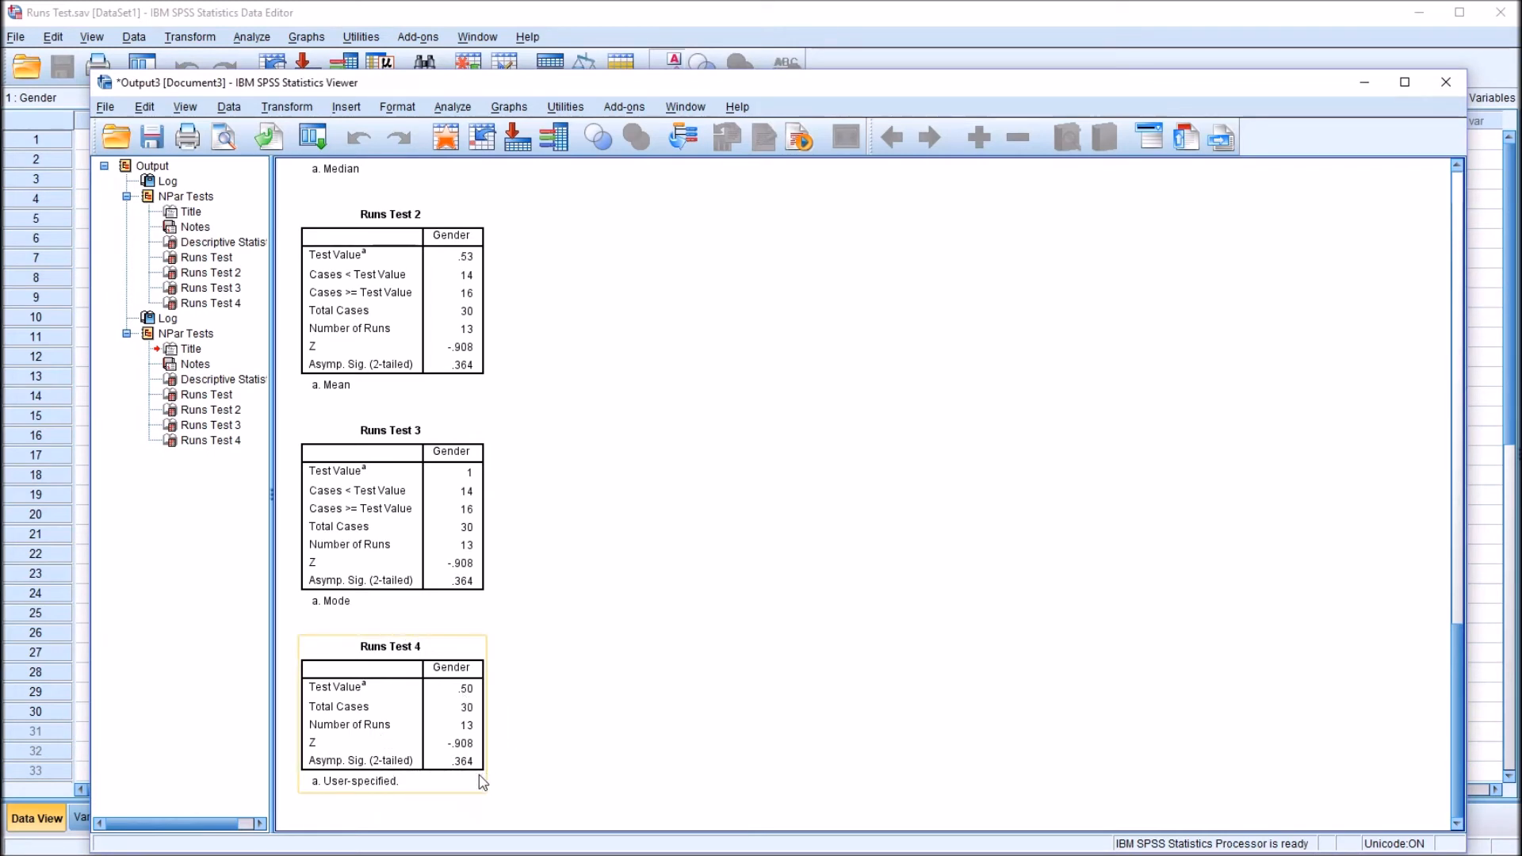
{"action": "mouse_move", "coordinate": [449, 770]}
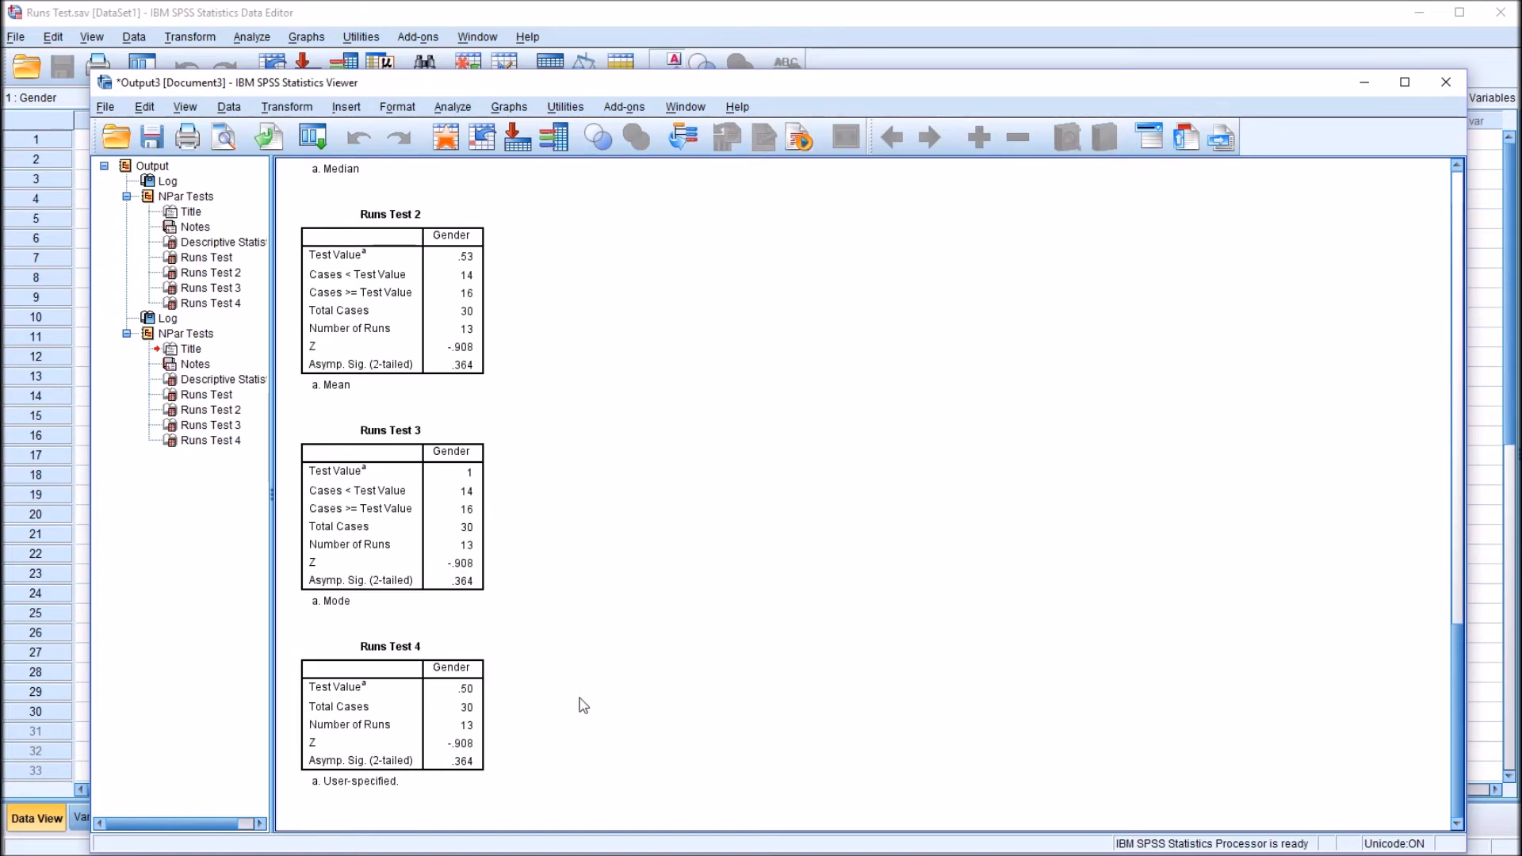
{"action": "mouse_move", "coordinate": [334, 26]}
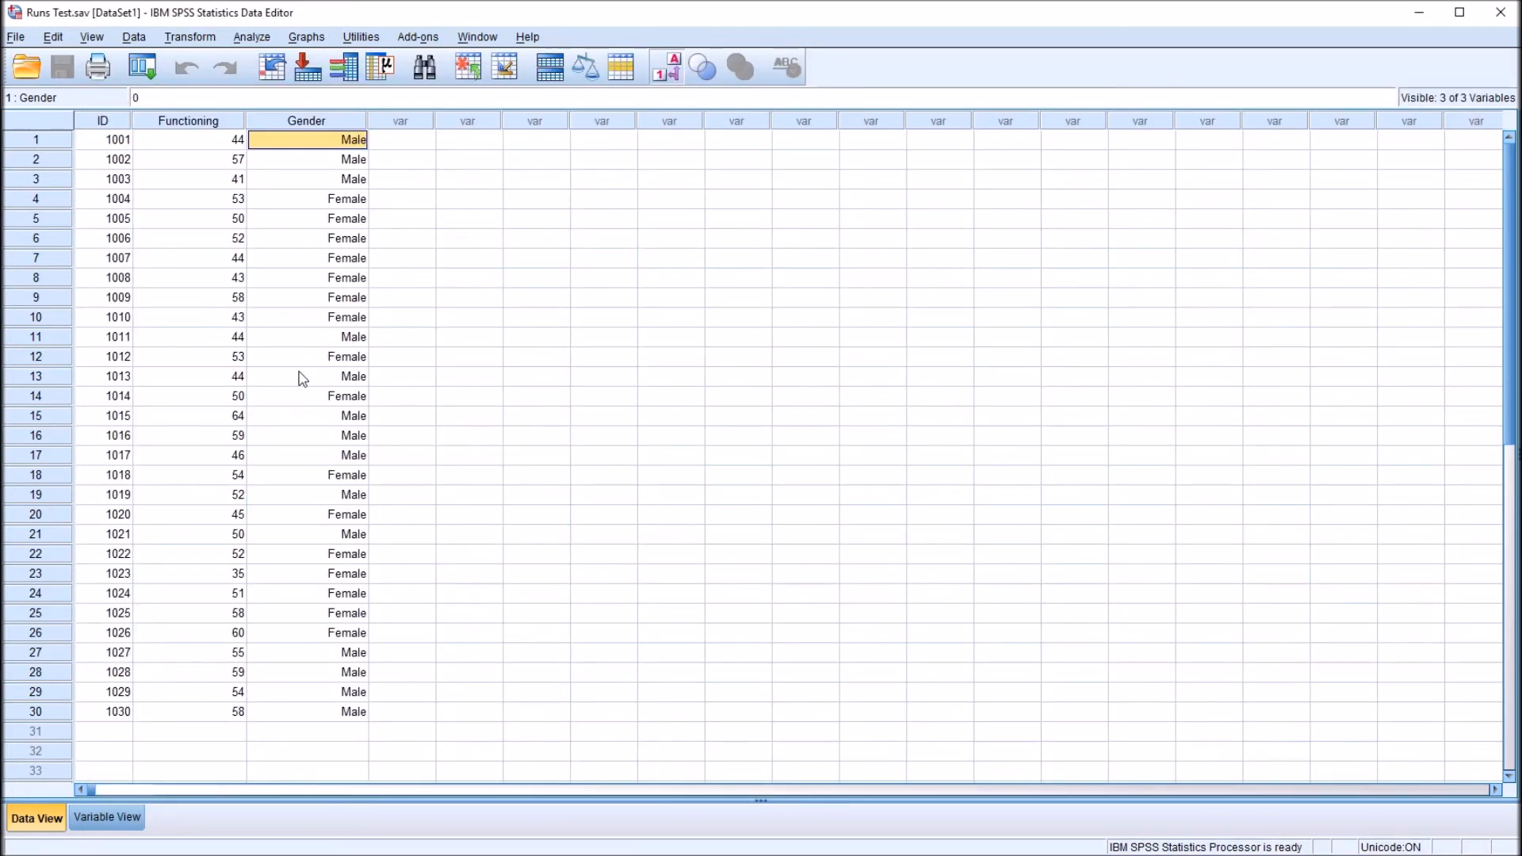
Step: Change cases 1011, 1013 and 1019 to Female so Gender forms seven runs
{"action": "left_click", "coordinate": [306, 377]}
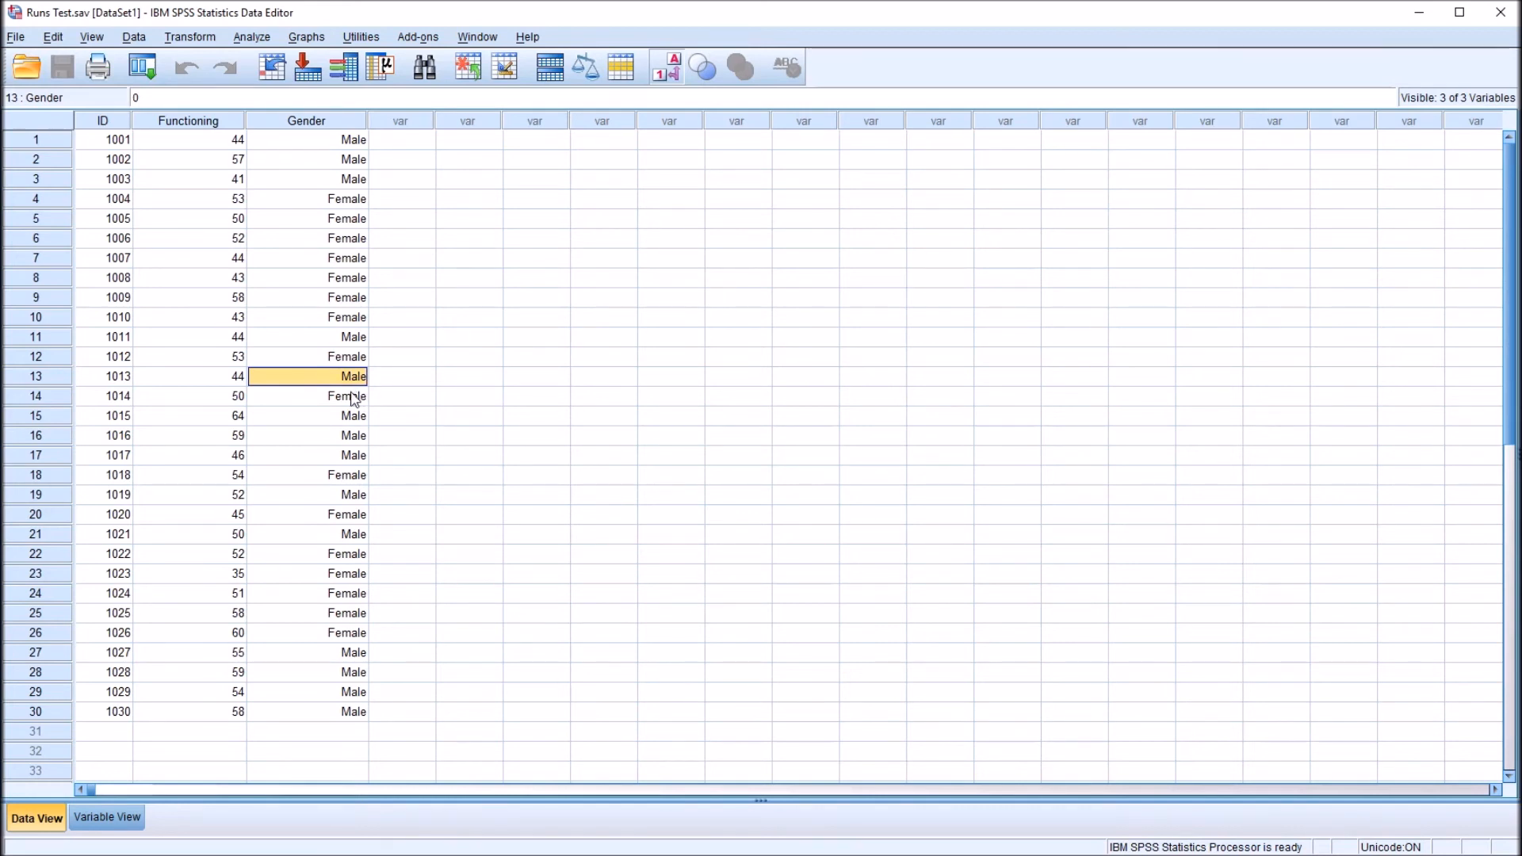
{"action": "mouse_move", "coordinate": [312, 336]}
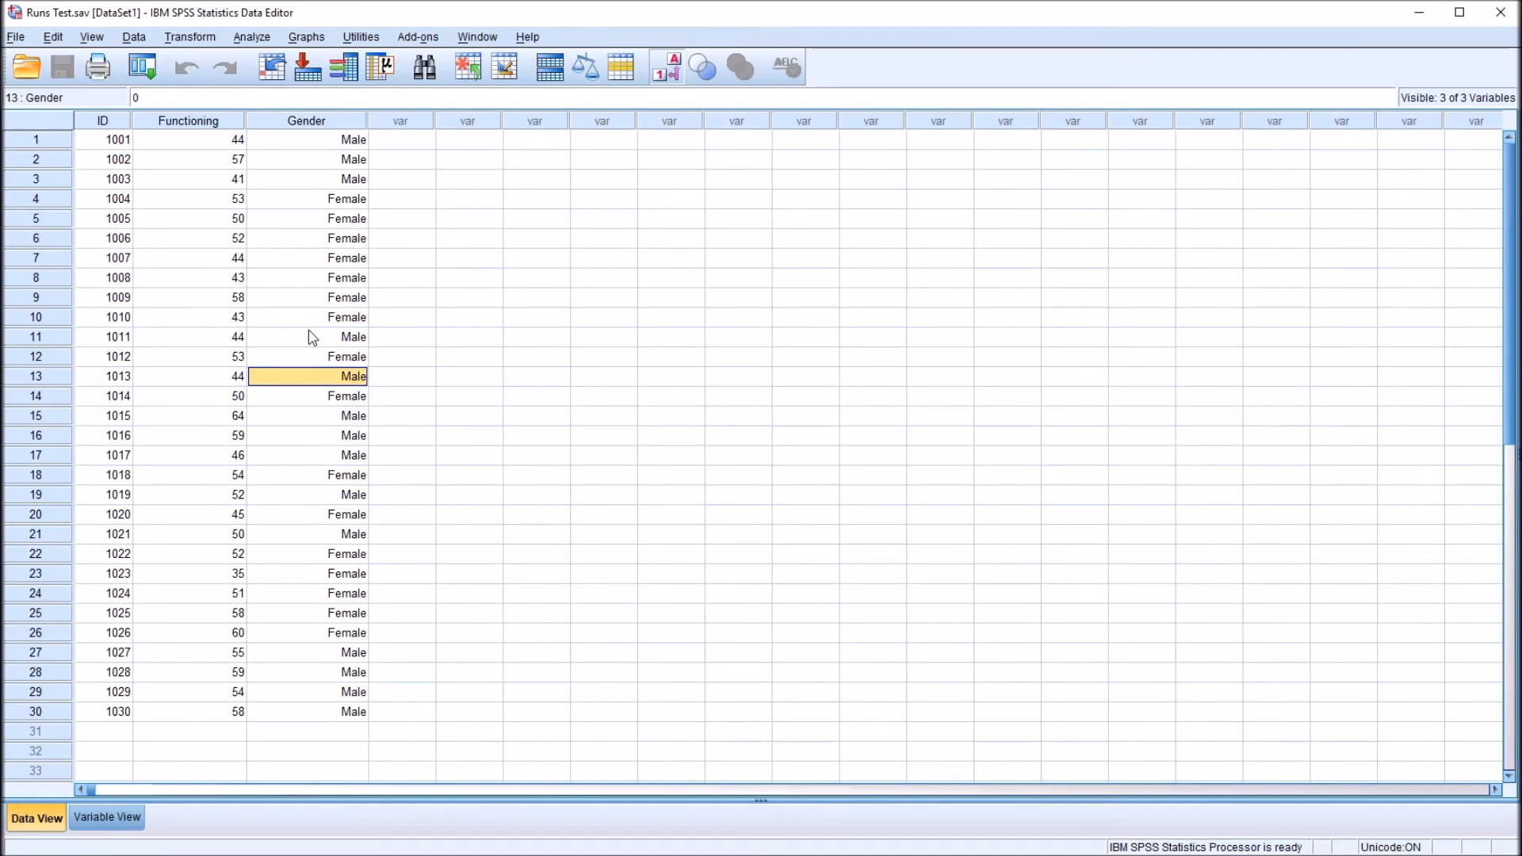
{"action": "left_click", "coordinate": [306, 336]}
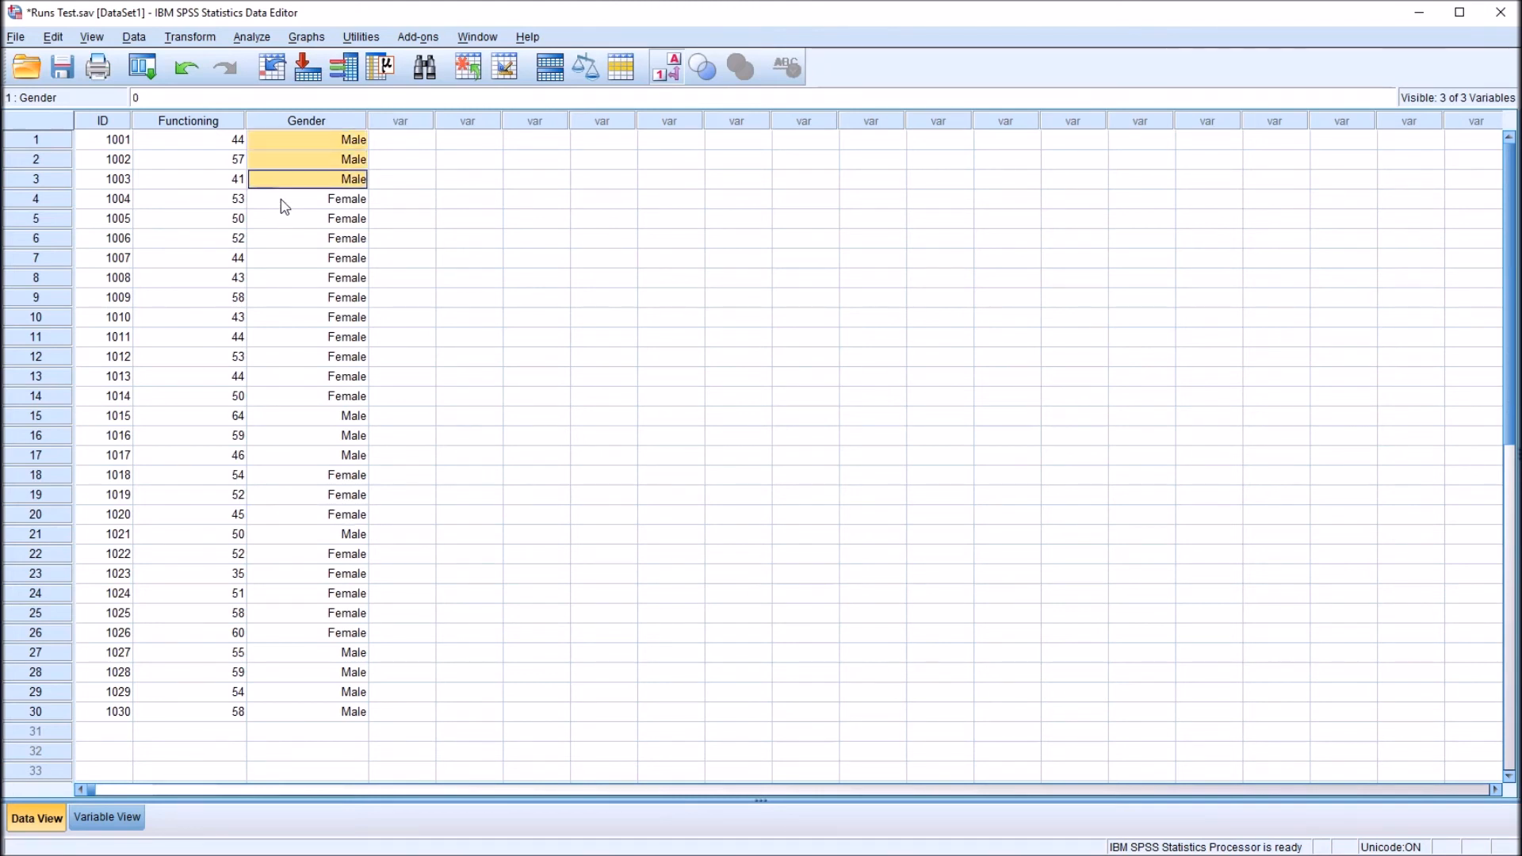
{"action": "left_click", "coordinate": [306, 415]}
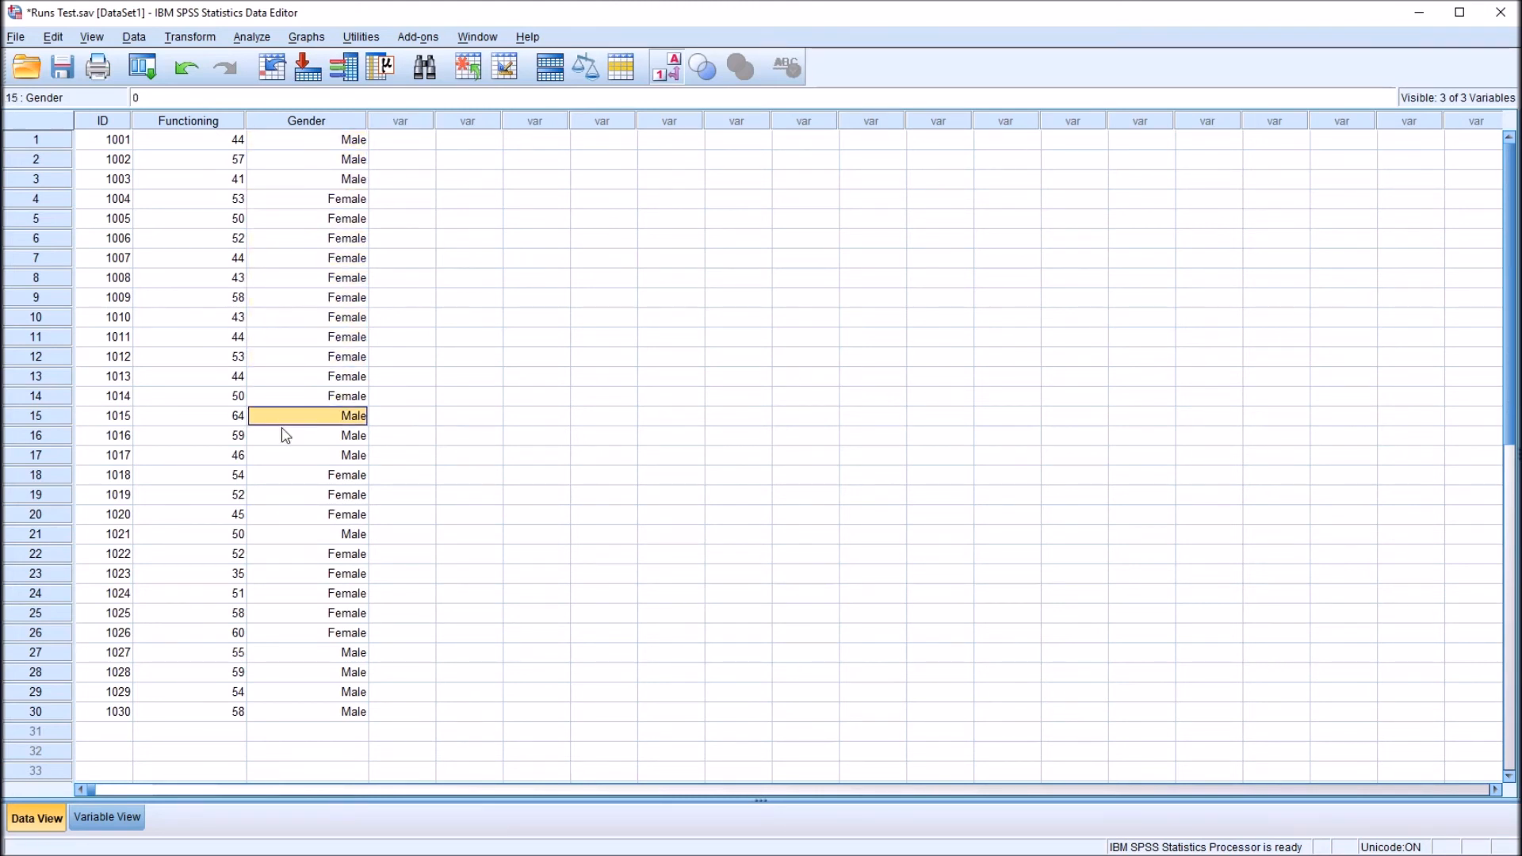
{"action": "left_click", "coordinate": [306, 535]}
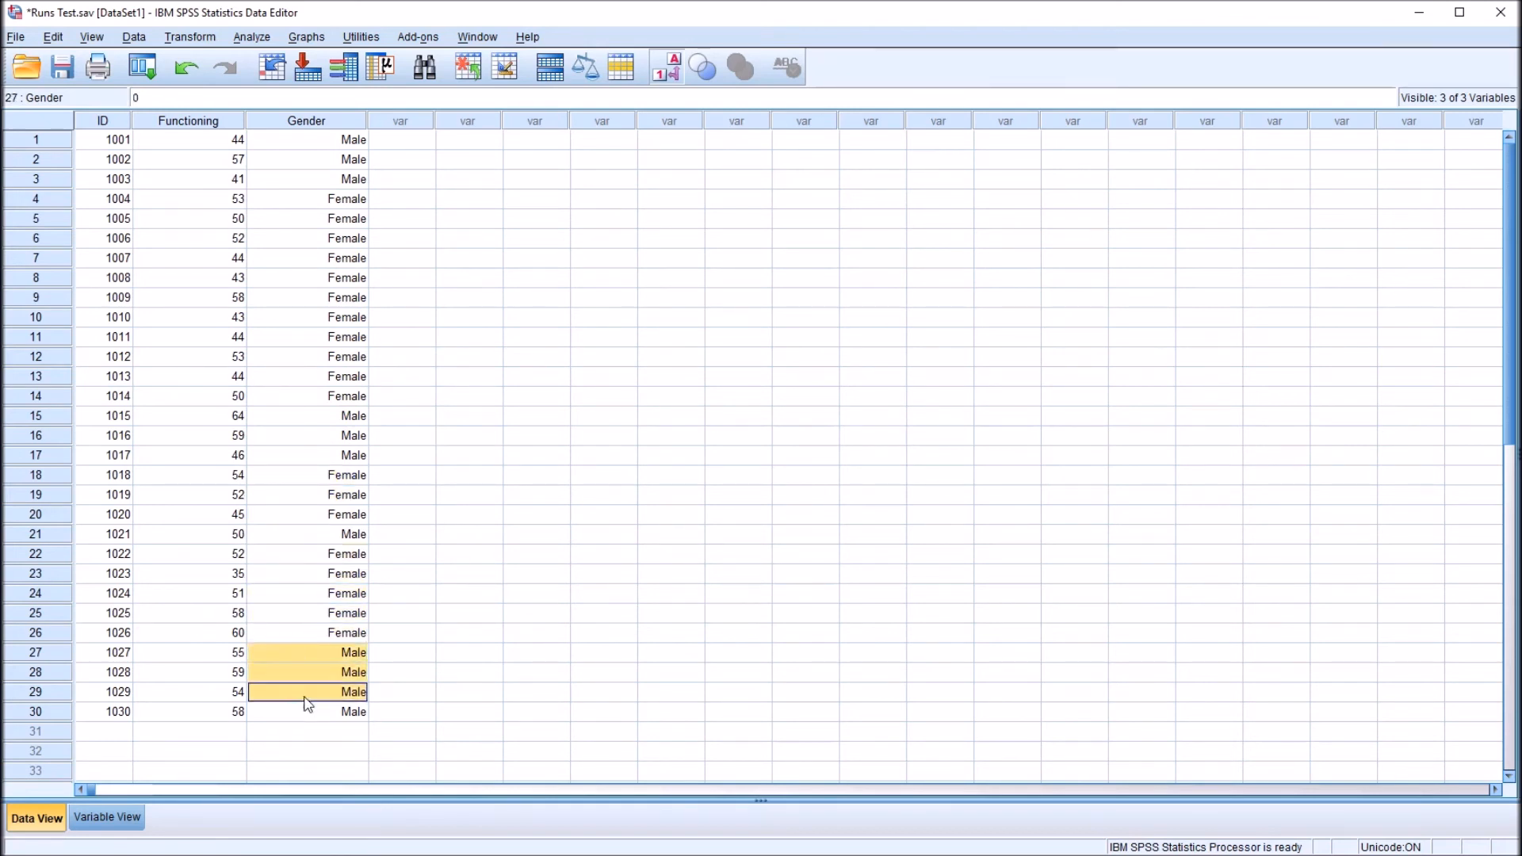
{"action": "left_click", "coordinate": [306, 711]}
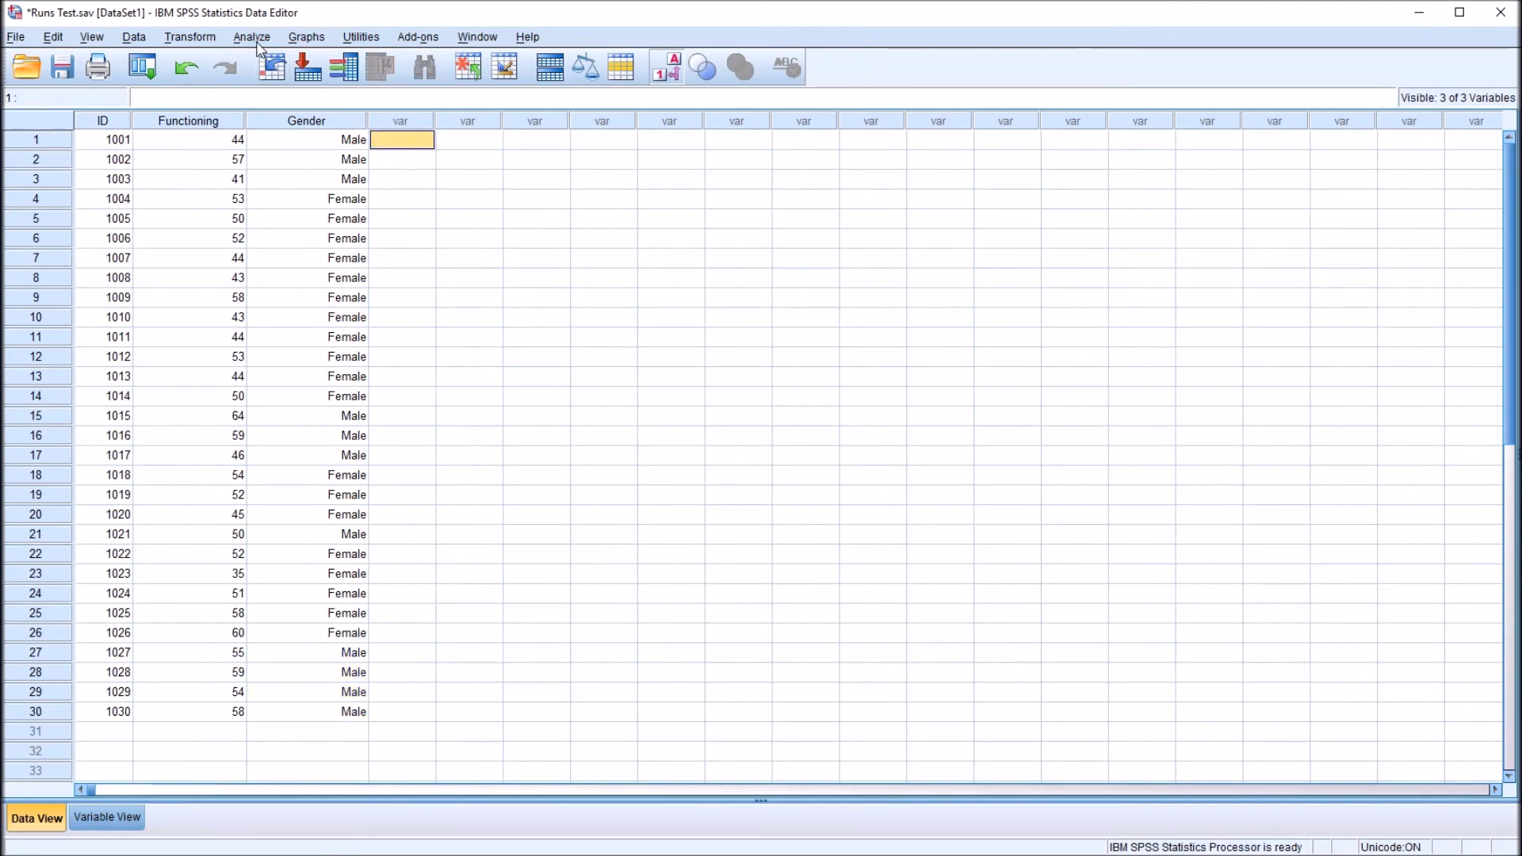
Step: Rerun the Runs Test on Gender with only the custom .5 cut point kept
{"action": "left_click", "coordinate": [252, 36]}
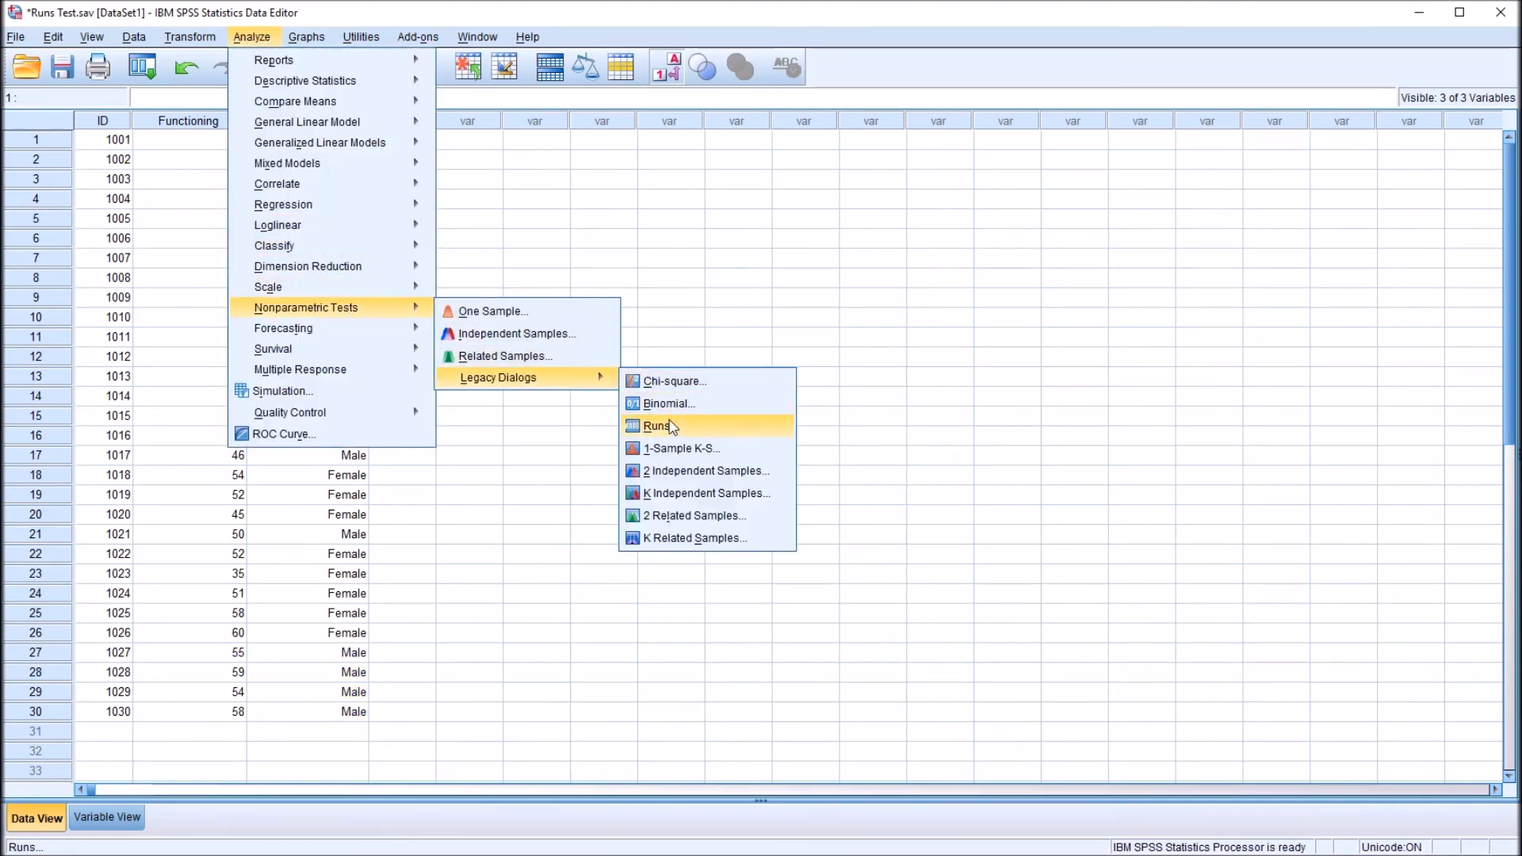
{"action": "left_click", "coordinate": [657, 425]}
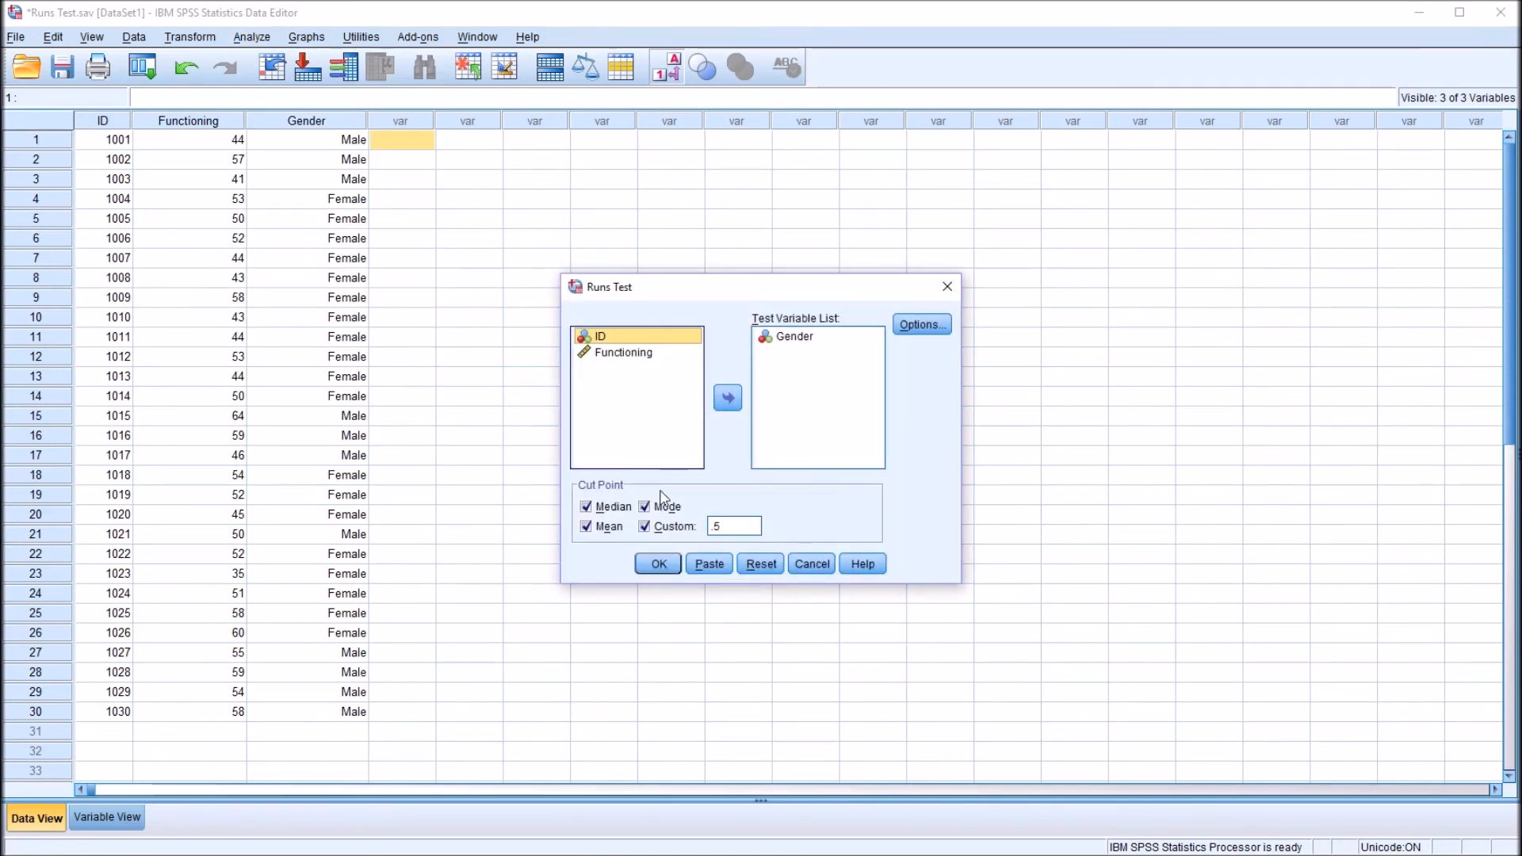
{"action": "left_click", "coordinate": [645, 505]}
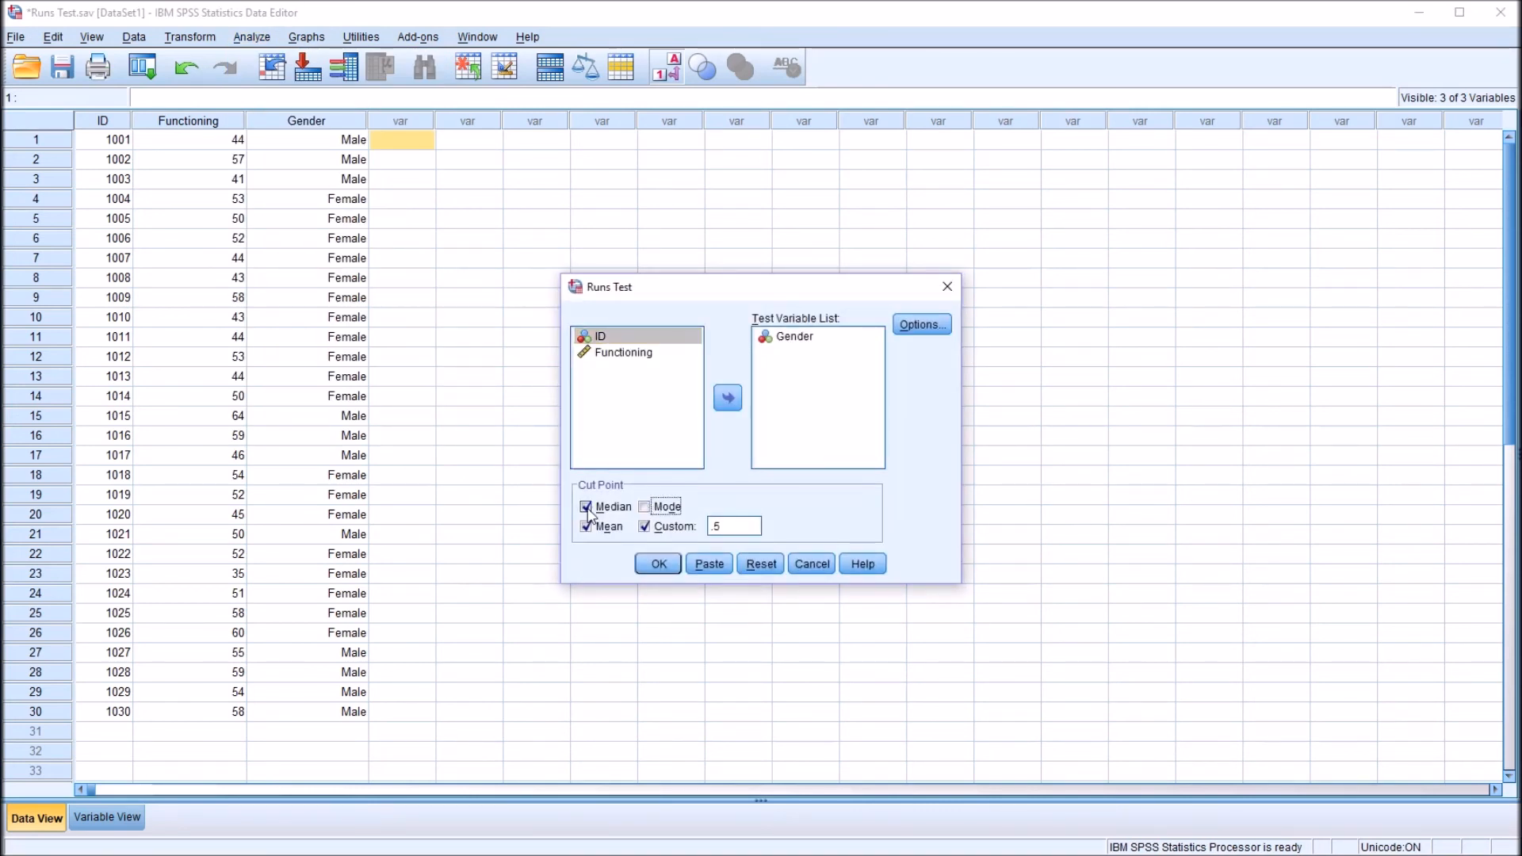
{"action": "left_click", "coordinate": [585, 506]}
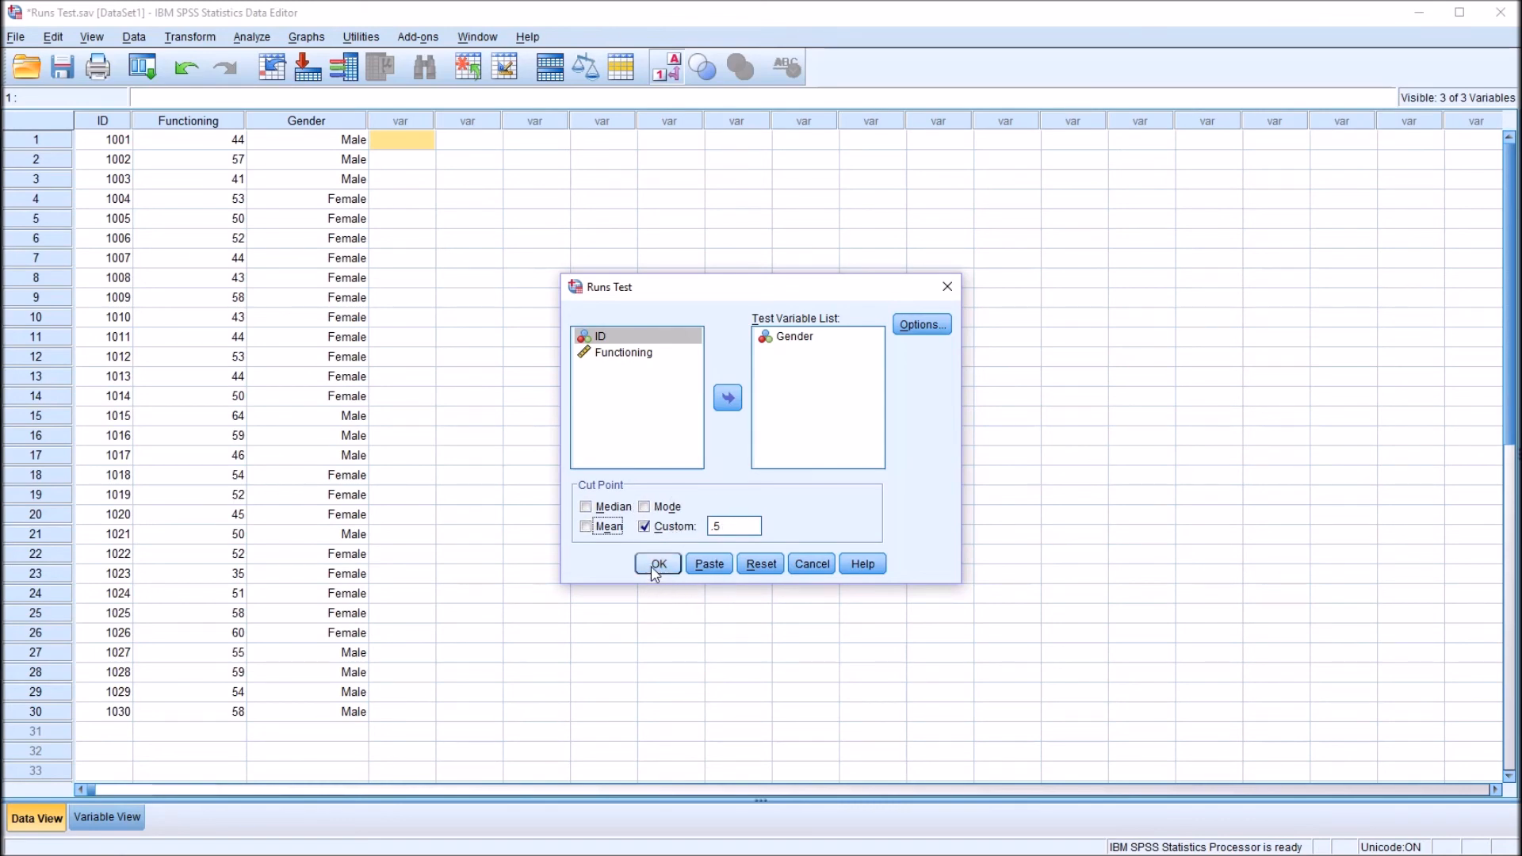
{"action": "left_click", "coordinate": [656, 564]}
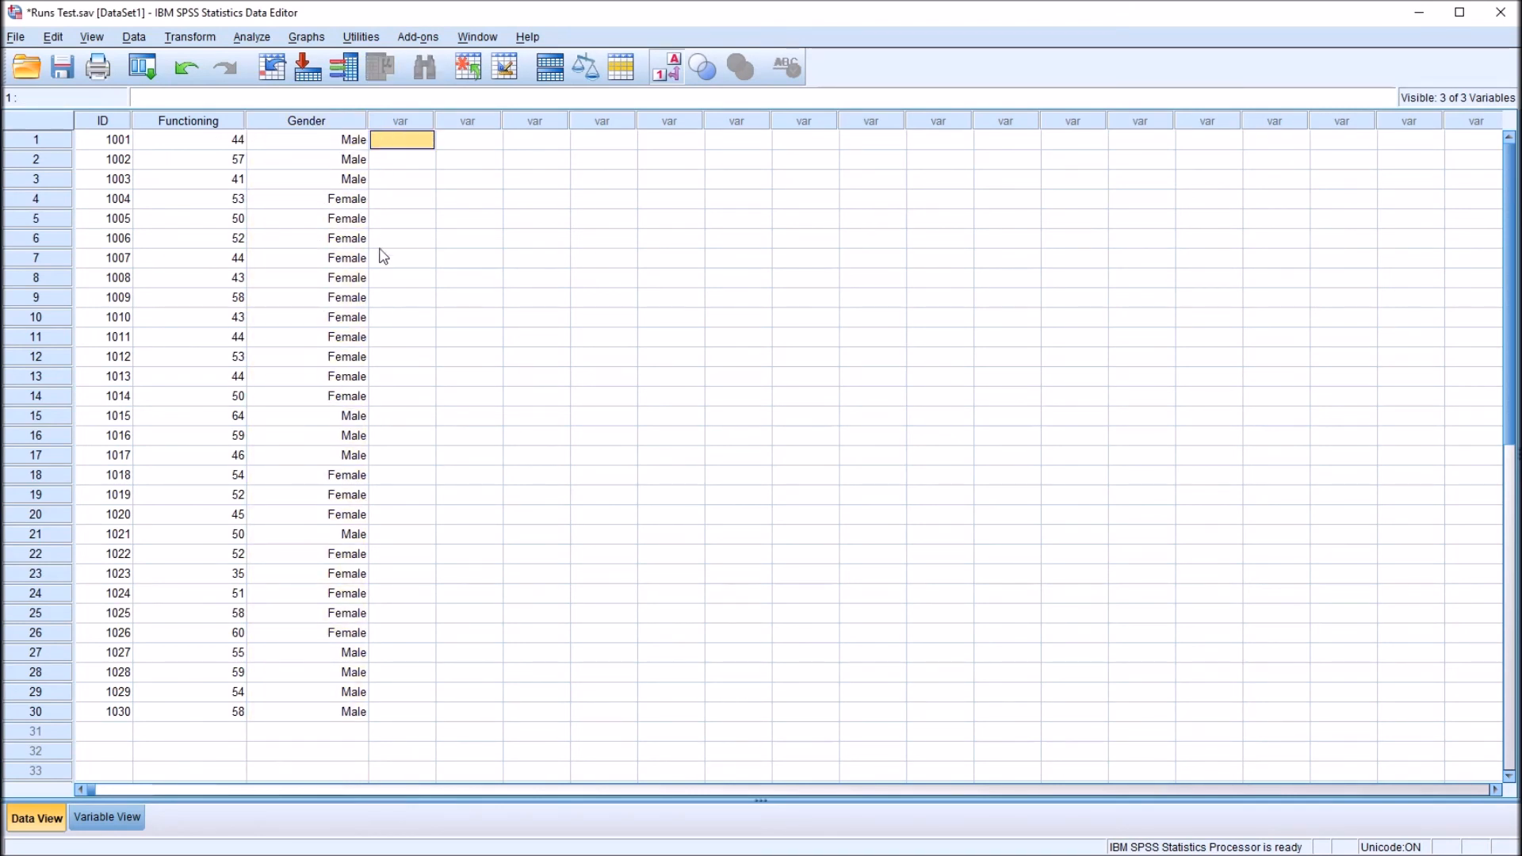
{"action": "mouse_move", "coordinate": [570, 615]}
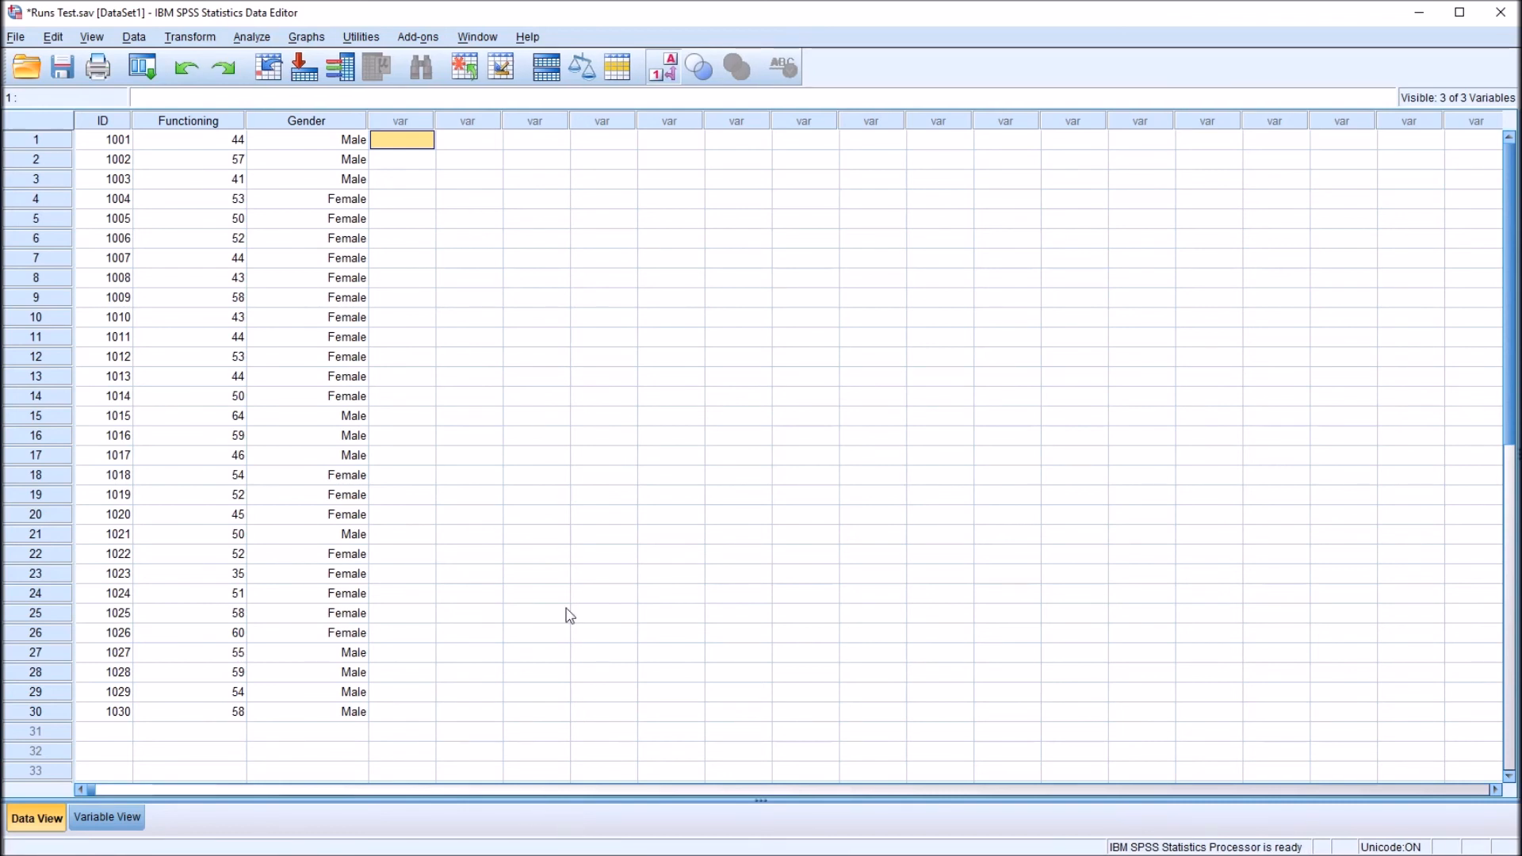
{"action": "mouse_move", "coordinate": [355, 152]}
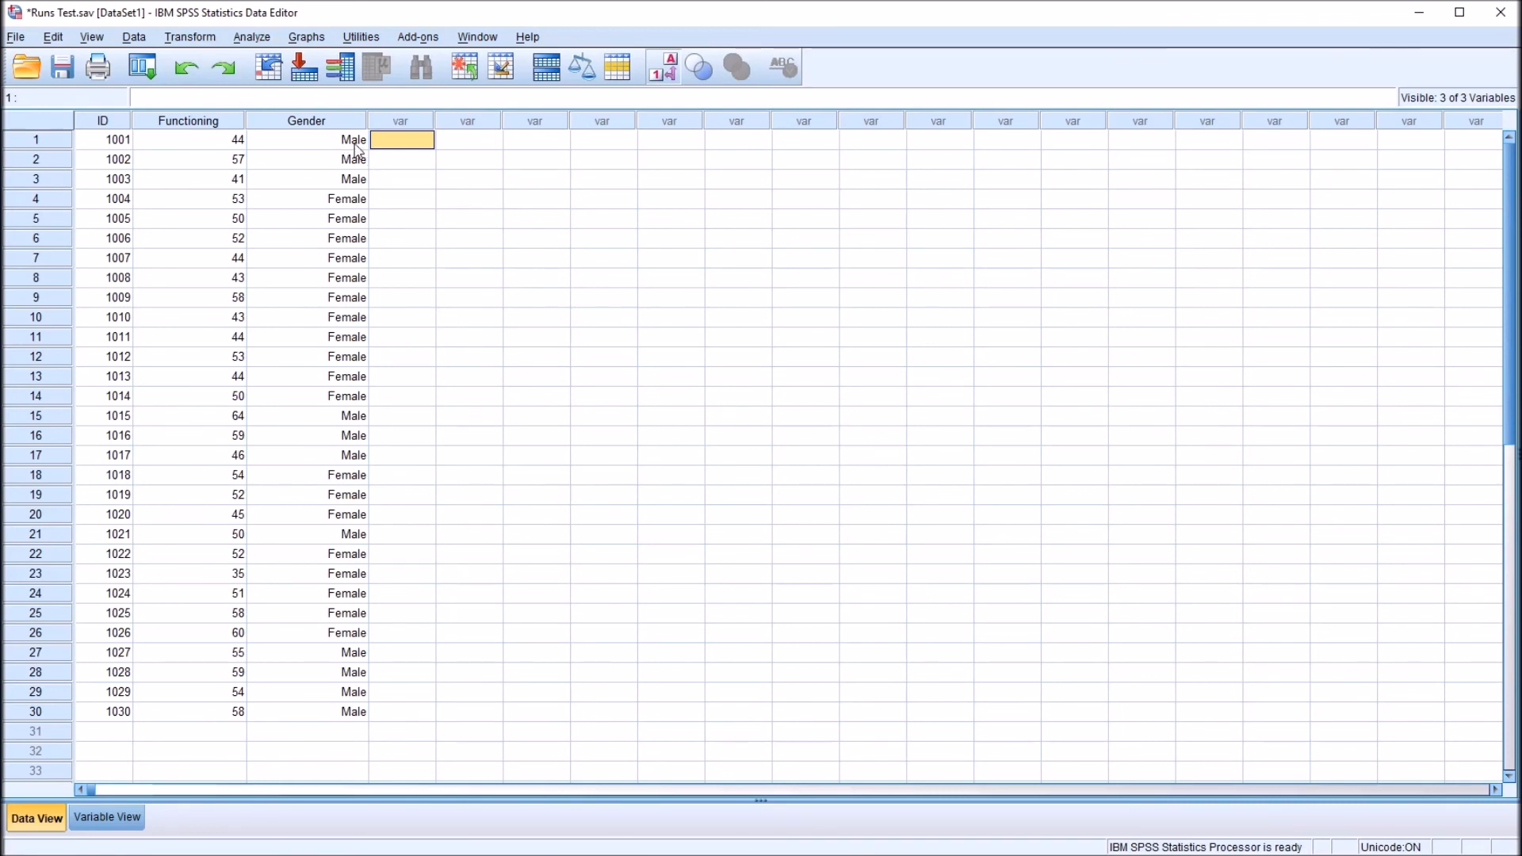
{"action": "mouse_move", "coordinate": [391, 214]}
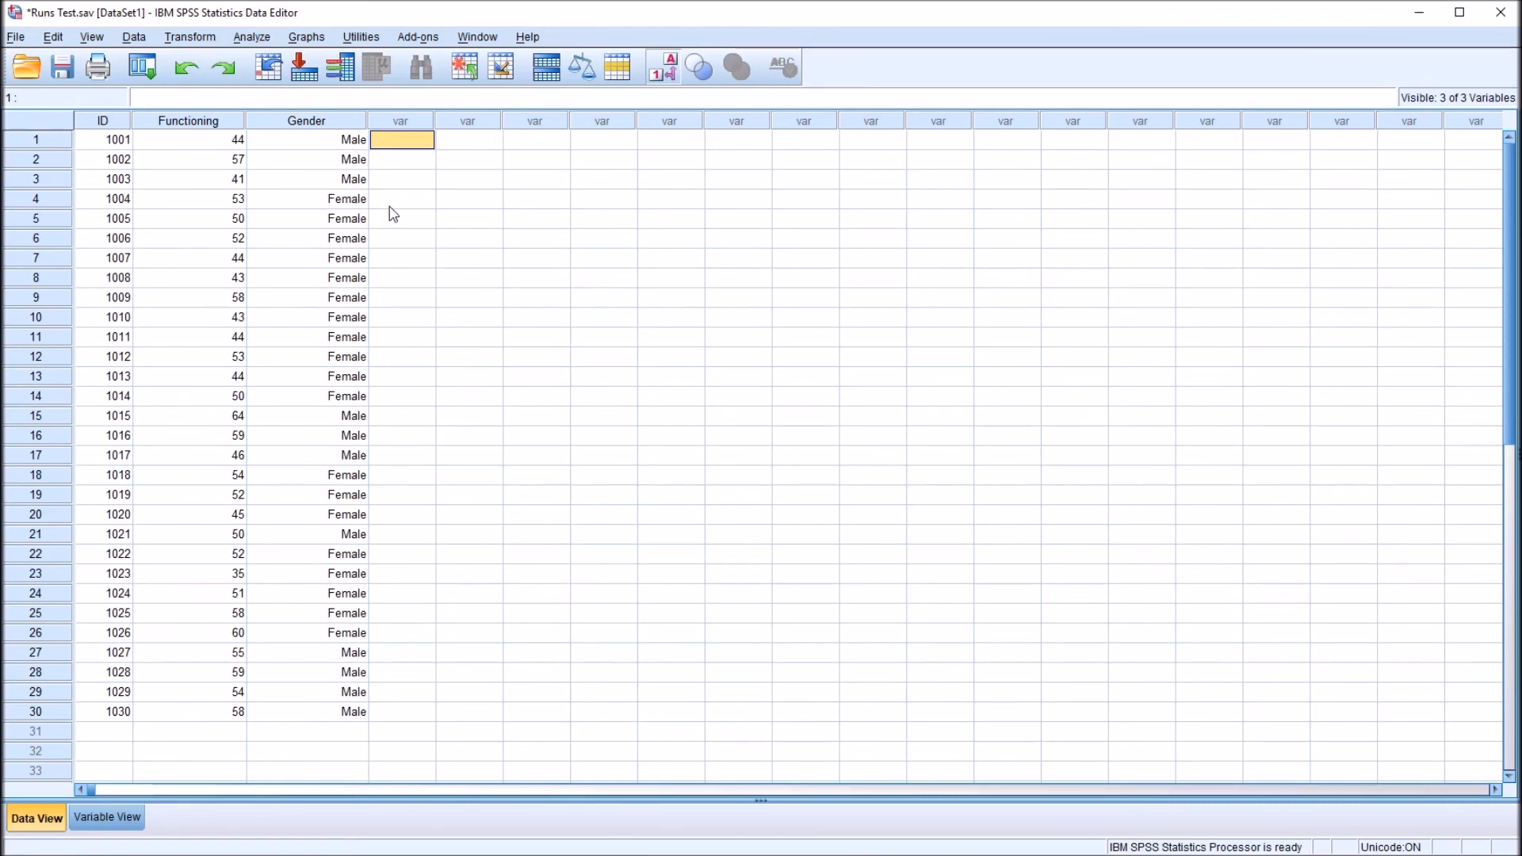
{"action": "mouse_move", "coordinate": [364, 162]}
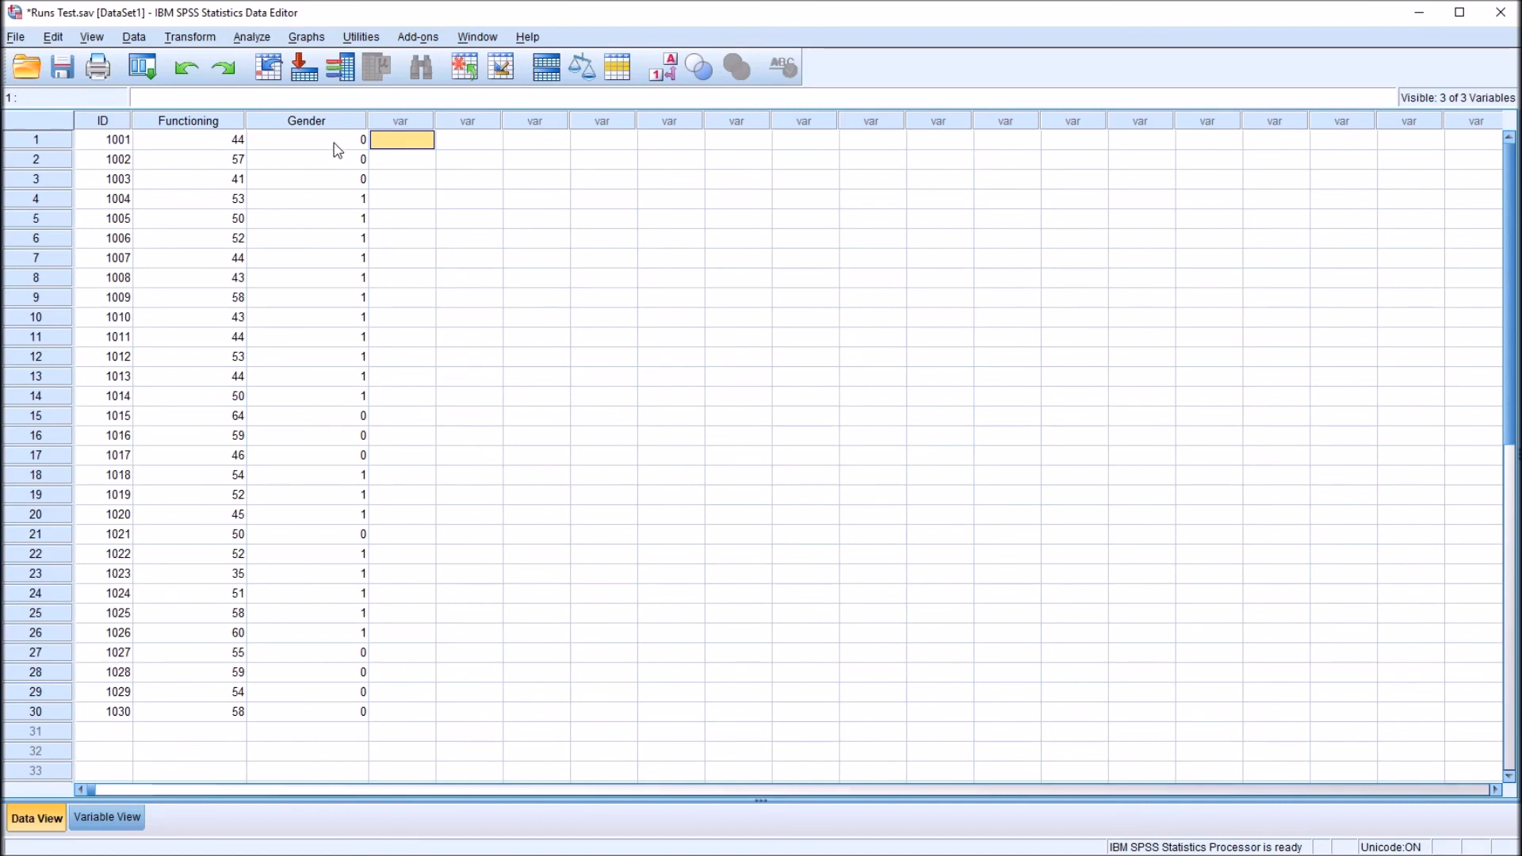
Step: Recode Gender into alternating 0 and 1 values and show them as Male/Female labels
{"action": "left_click", "coordinate": [306, 200]}
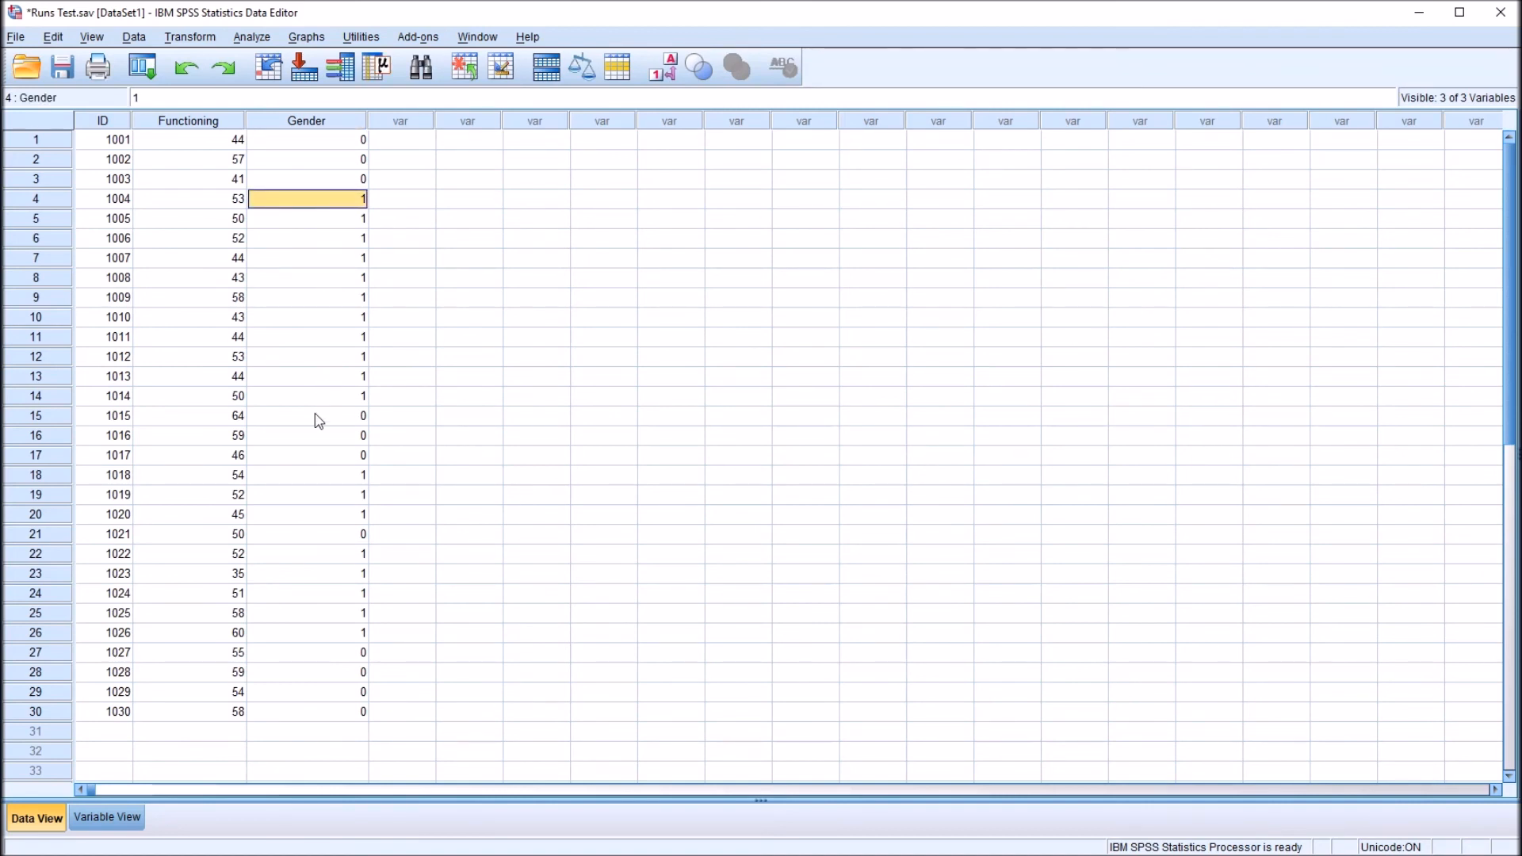
{"action": "left_click", "coordinate": [306, 474]}
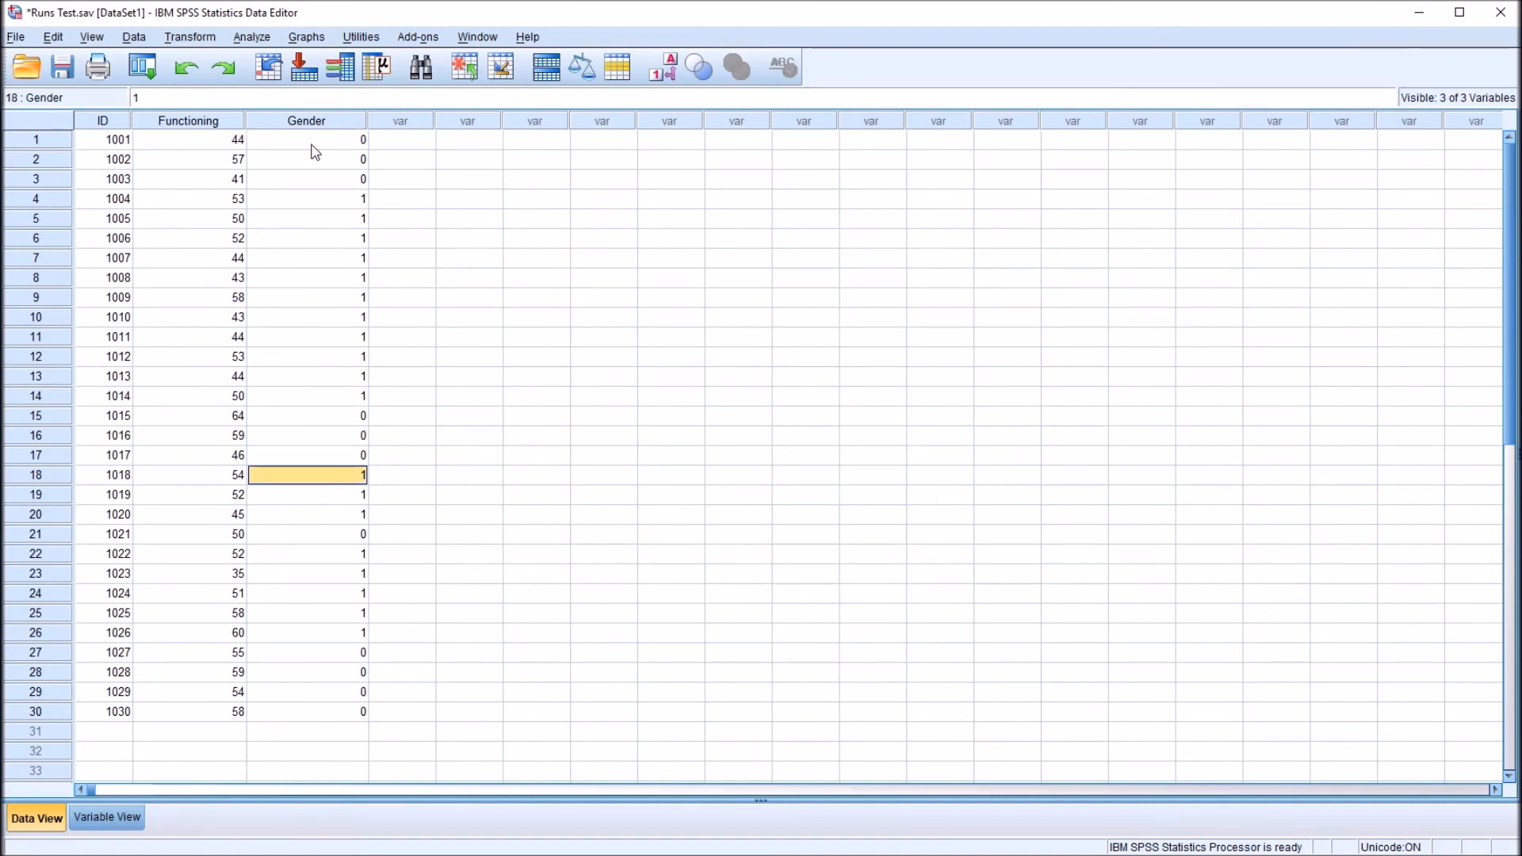
{"action": "left_click", "coordinate": [306, 140]}
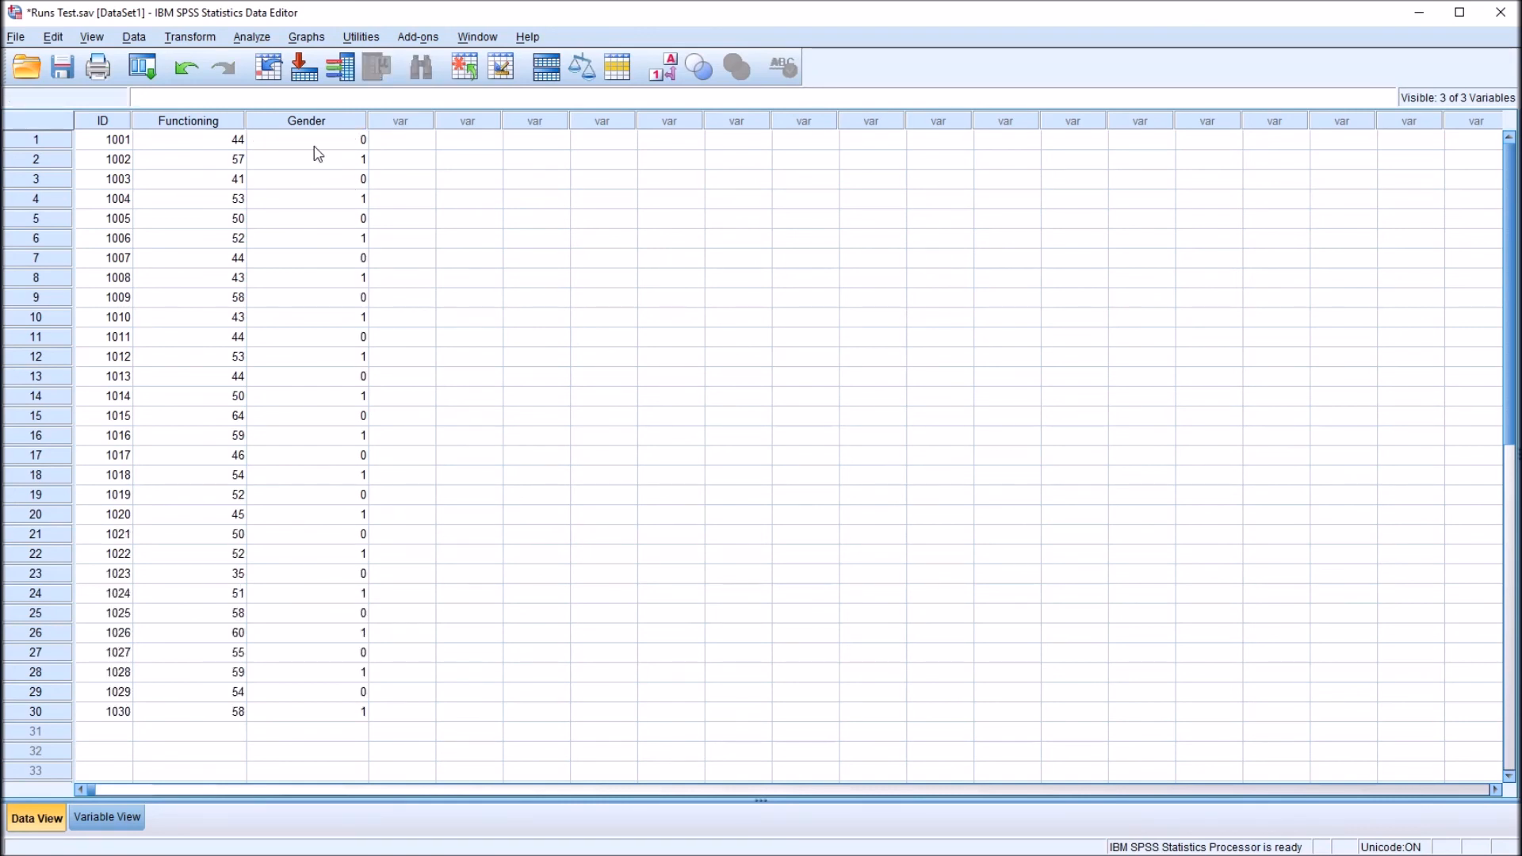
{"action": "left_click", "coordinate": [305, 198]}
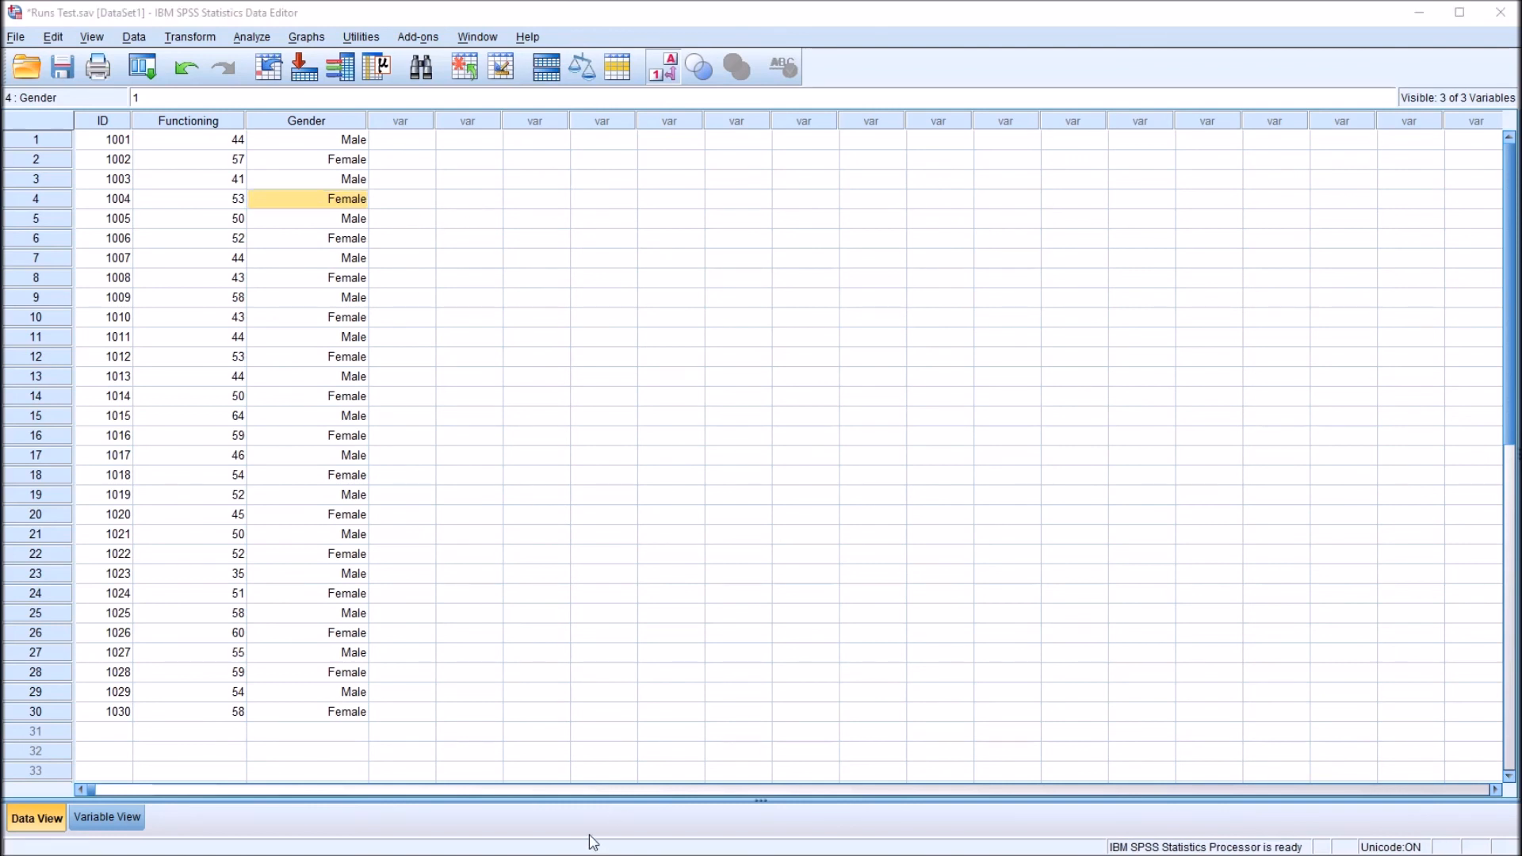
Step: Rerun the Runs Test on Gender with custom cut point .5, now reporting 30 runs (Z = 5.017, sig .000)
{"action": "left_click", "coordinate": [306, 140]}
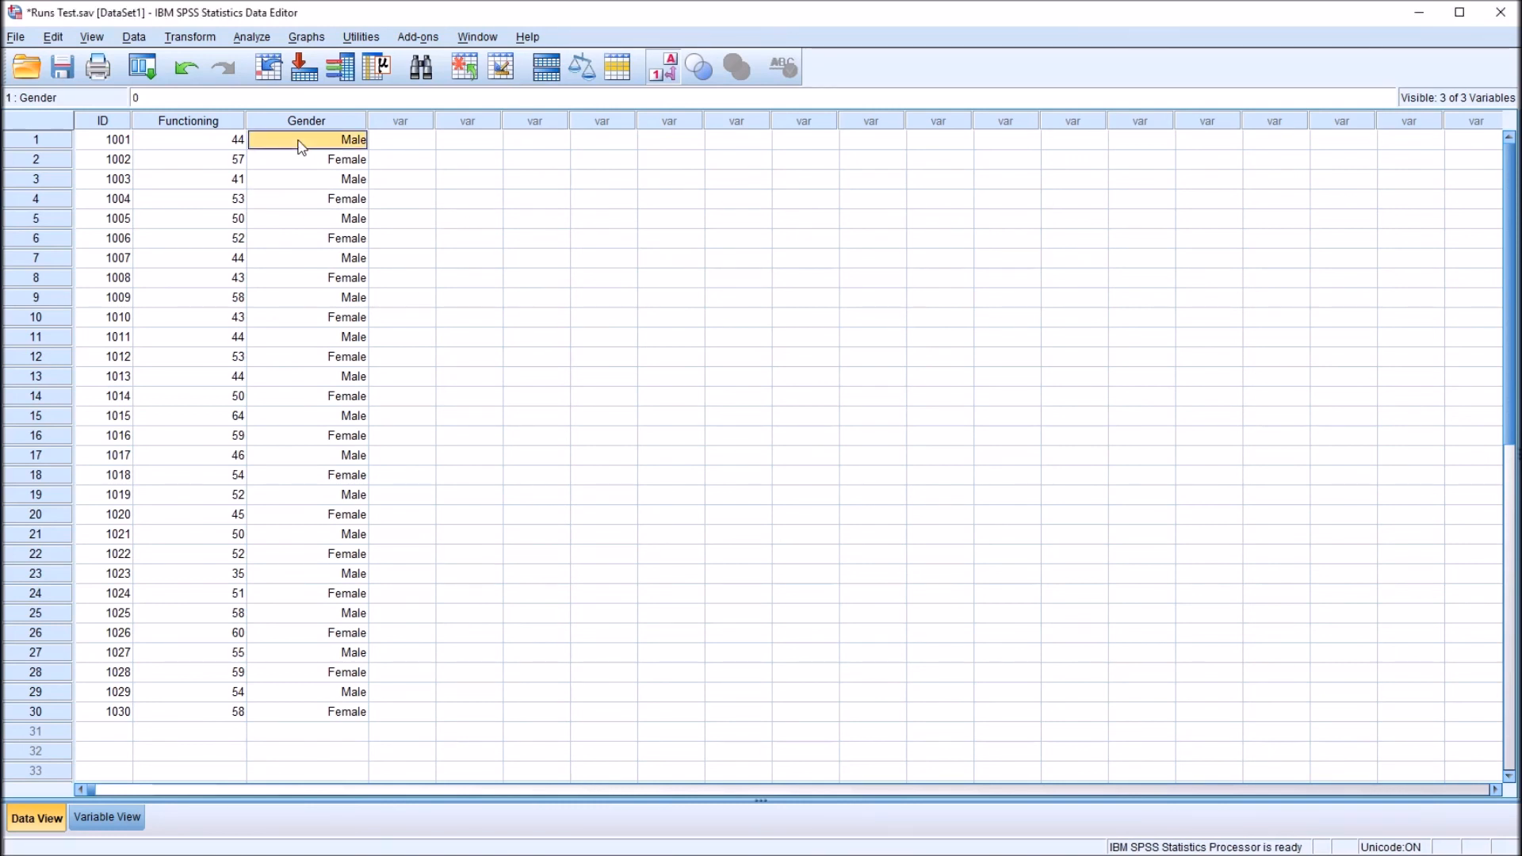
{"action": "left_click", "coordinate": [252, 36]}
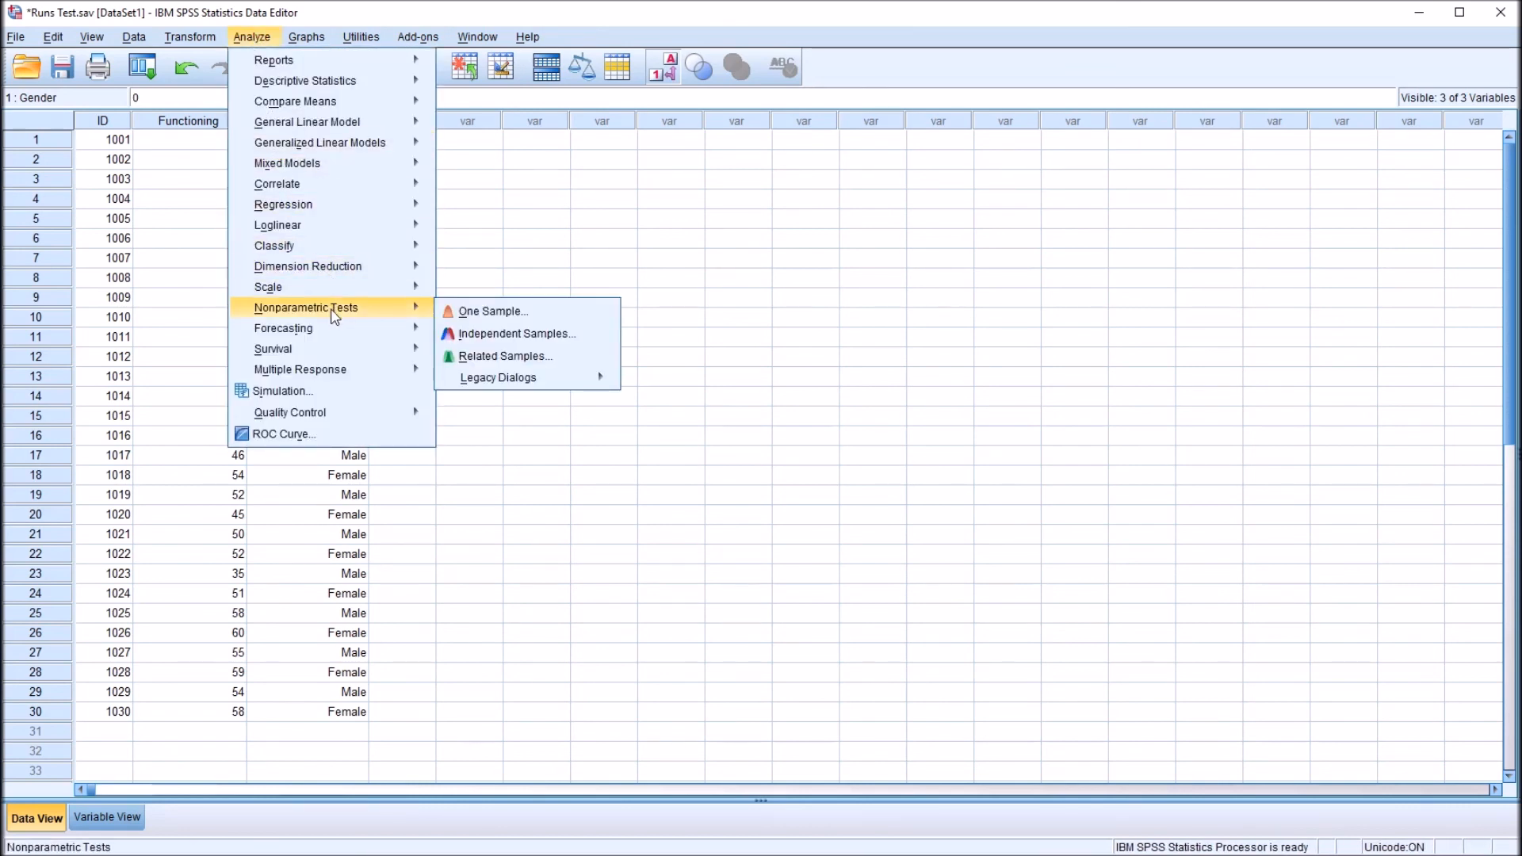
{"action": "mouse_move", "coordinate": [498, 377]}
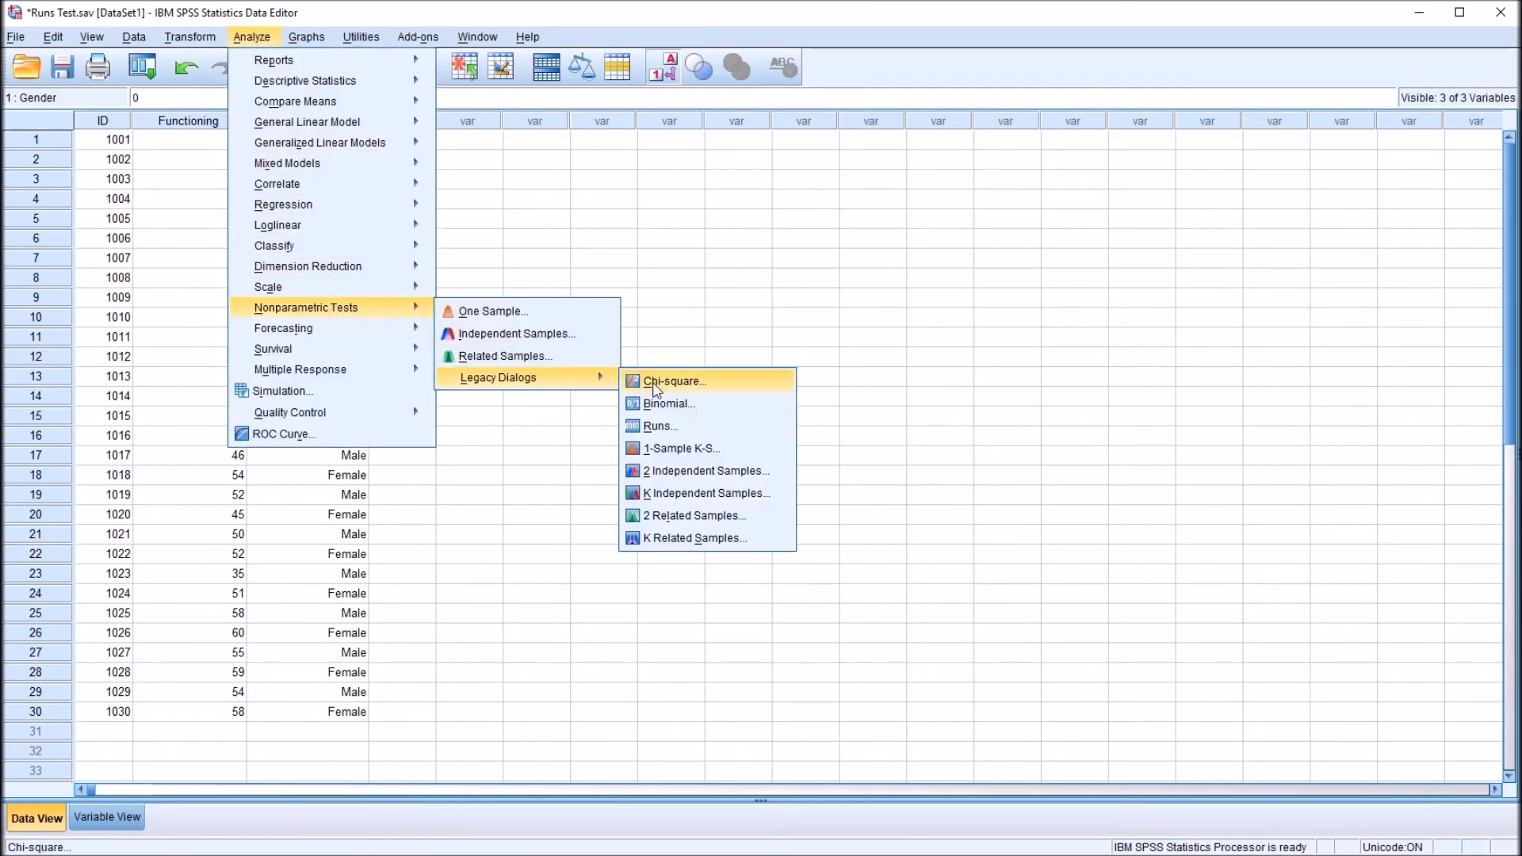
{"action": "left_click", "coordinate": [660, 425]}
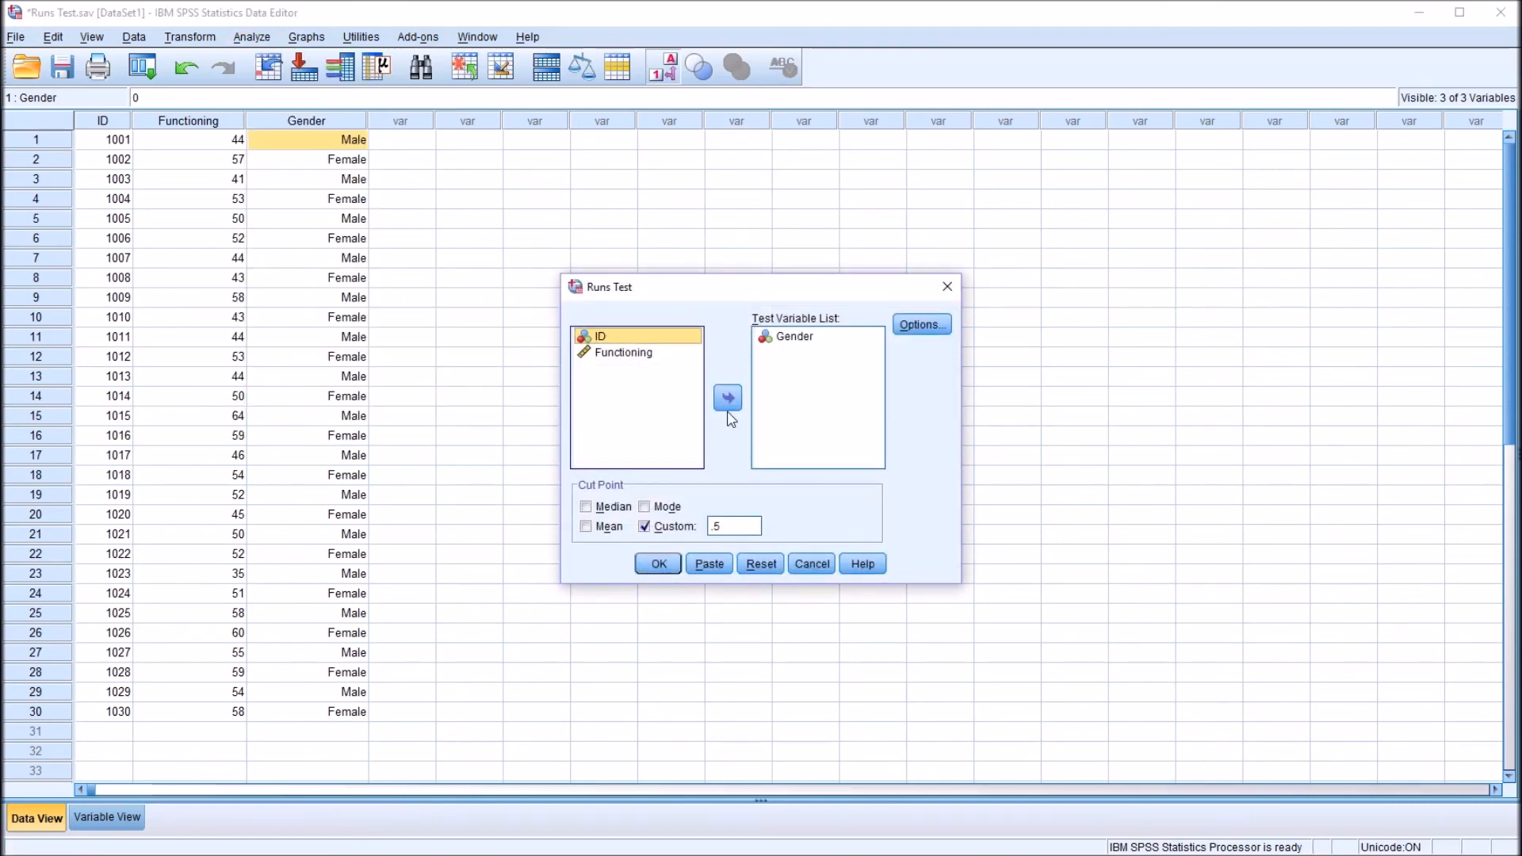
{"action": "left_click", "coordinate": [657, 563]}
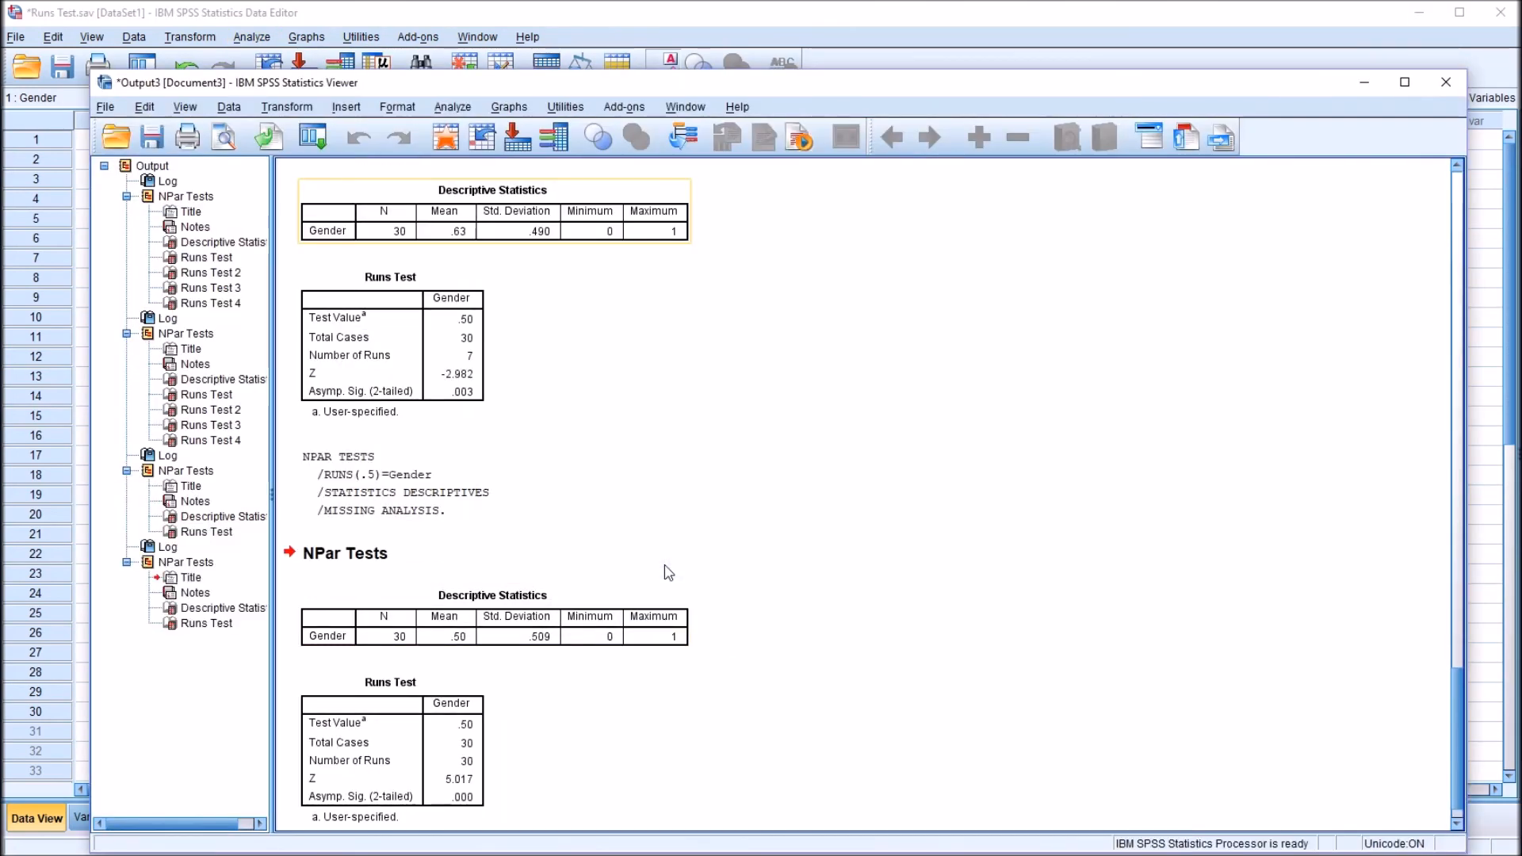
{"action": "mouse_move", "coordinate": [476, 776]}
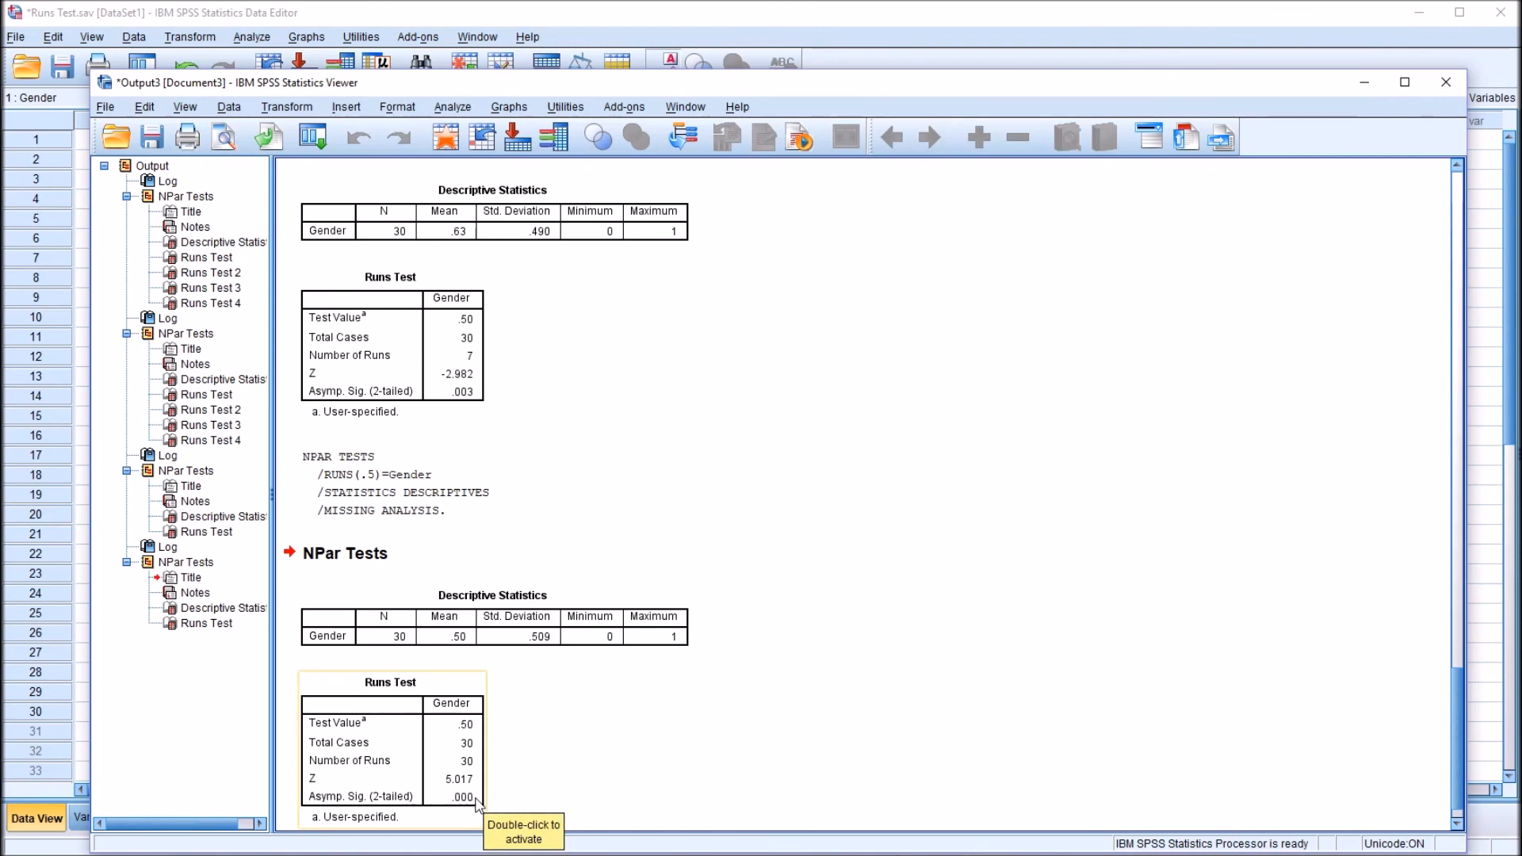
{"action": "mouse_move", "coordinate": [621, 759]}
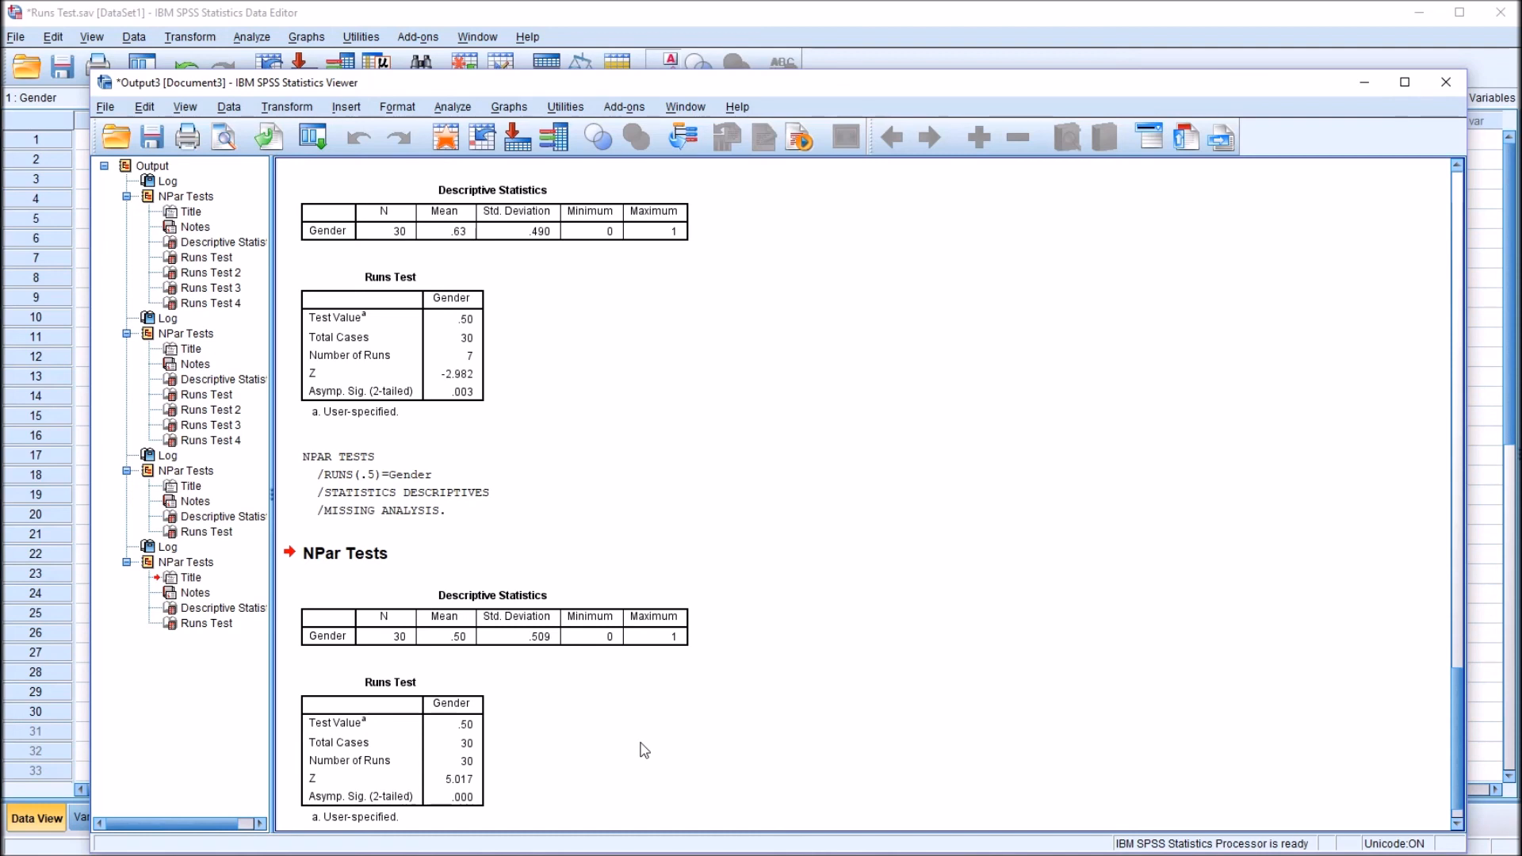
{"action": "mouse_move", "coordinate": [679, 734]}
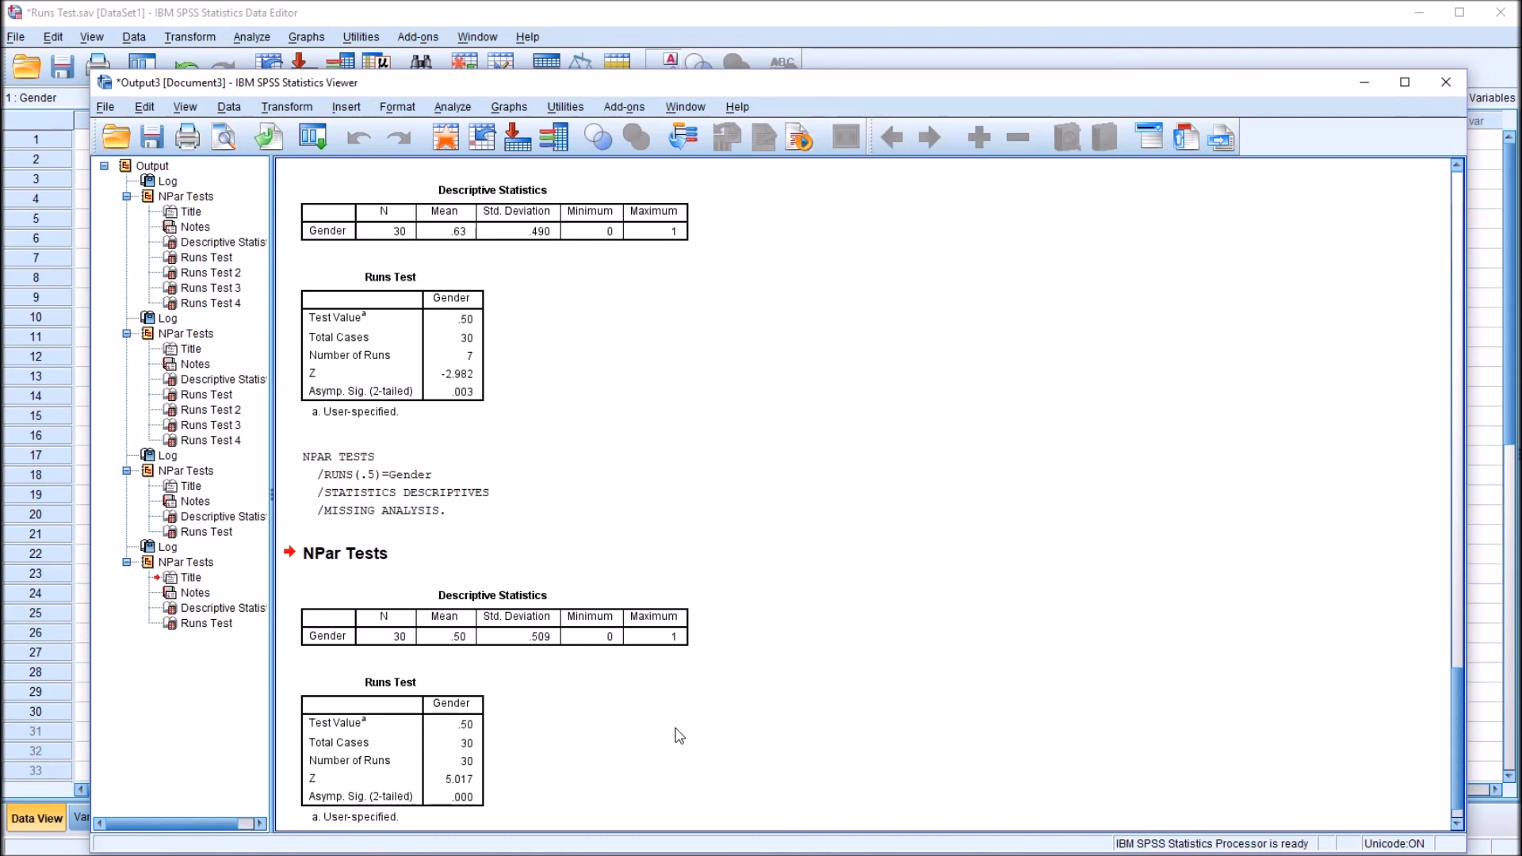
{"action": "mouse_move", "coordinate": [587, 720]}
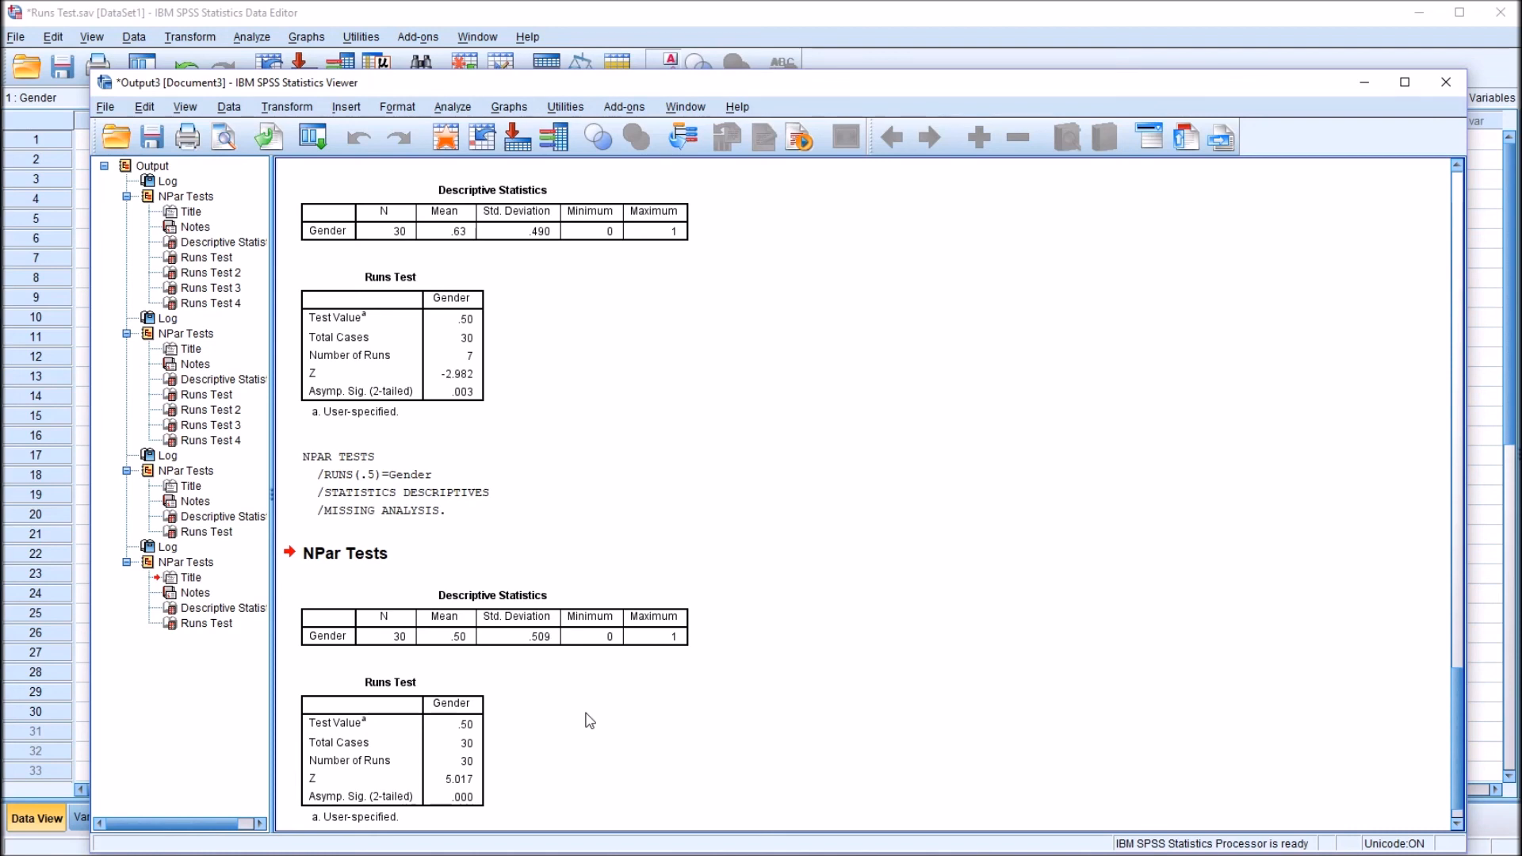
{"action": "mouse_move", "coordinate": [650, 770]}
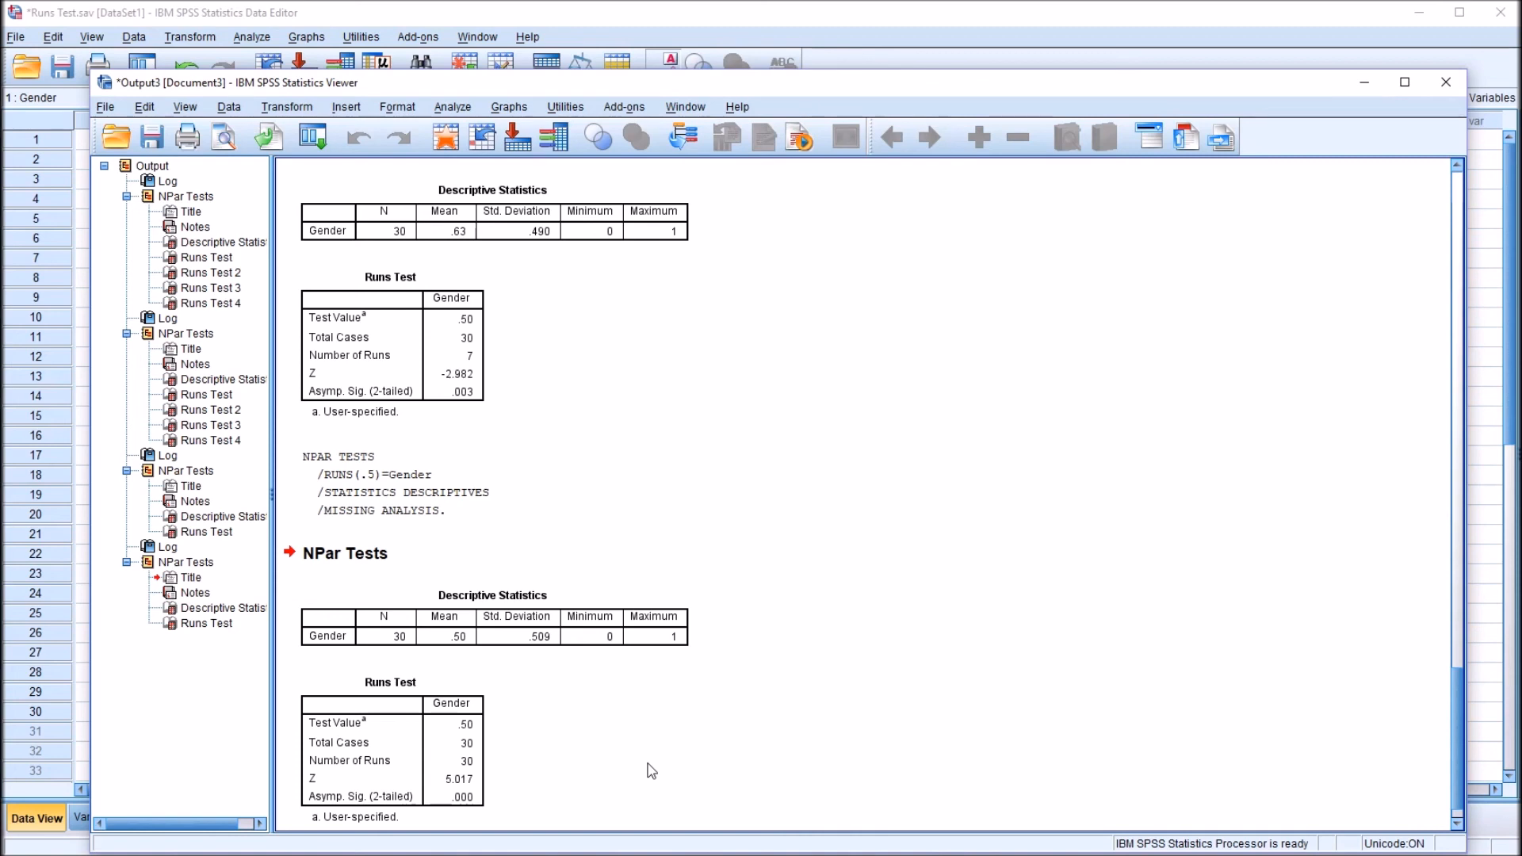
{"action": "mouse_move", "coordinate": [599, 810]}
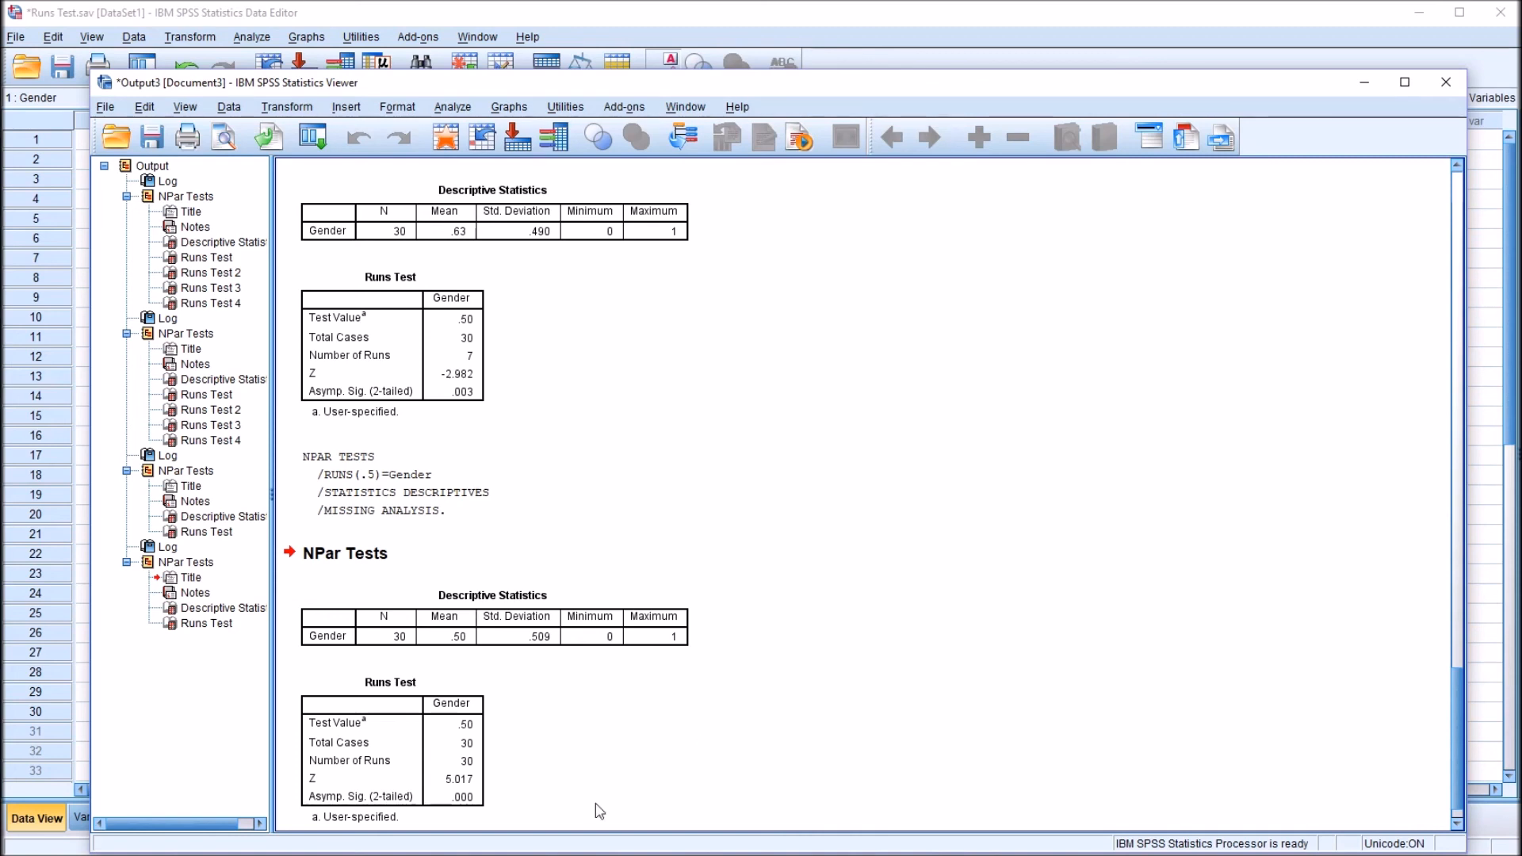